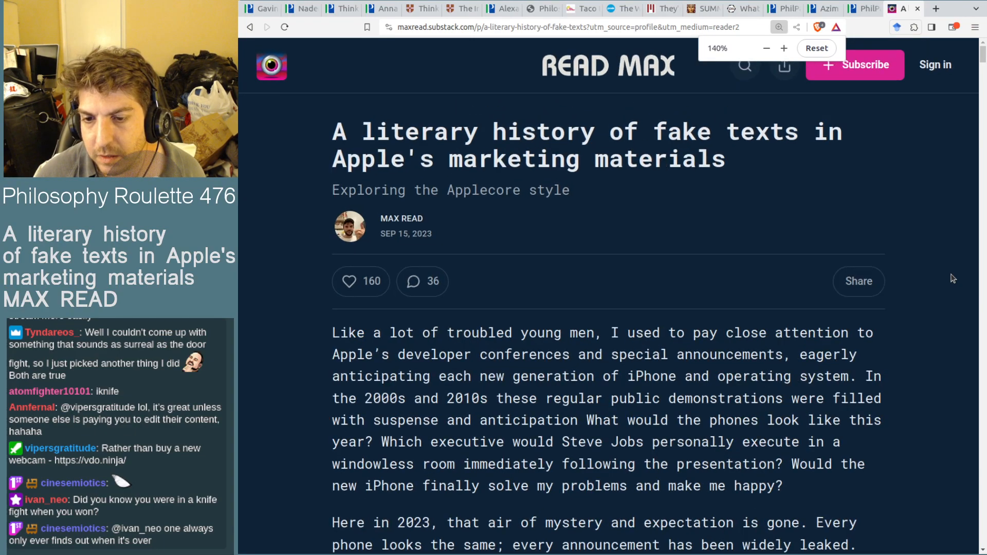
Step: Zoom the page in one level and scroll into the article's opening paragraphs
{"action": "left_click", "coordinate": [784, 49]}
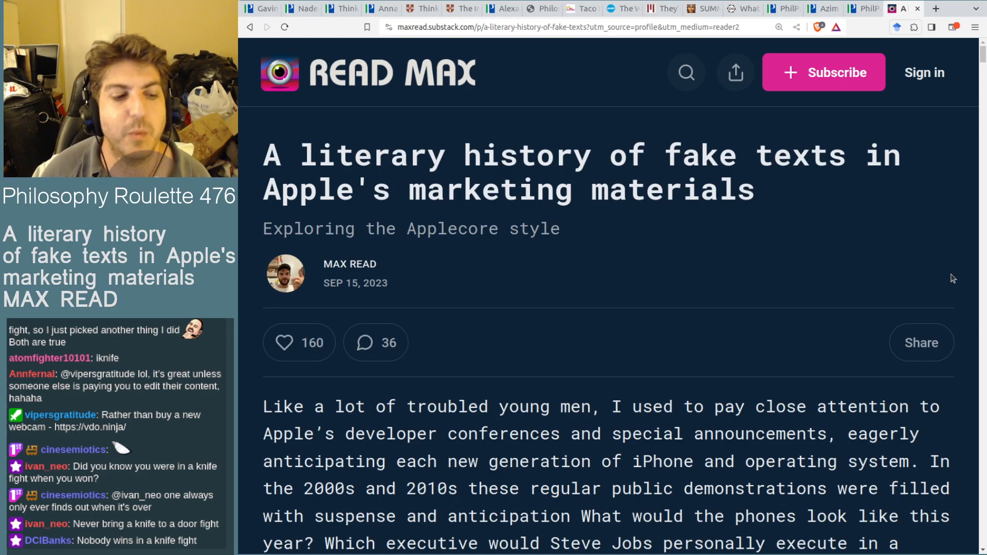
{"action": "scroll", "scroll_direction": "down", "scroll_amount": 3}
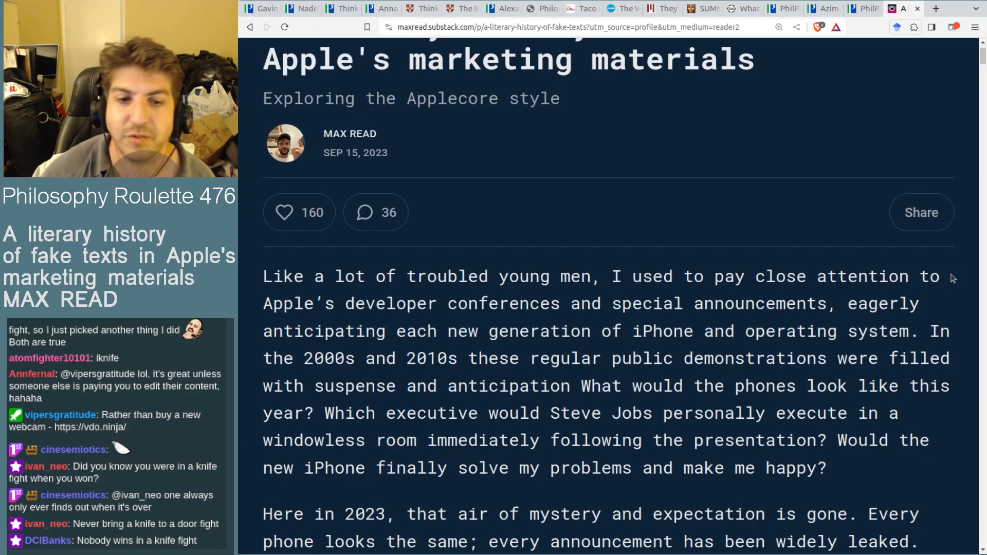
{"action": "scroll", "scroll_direction": "down", "scroll_amount": 3}
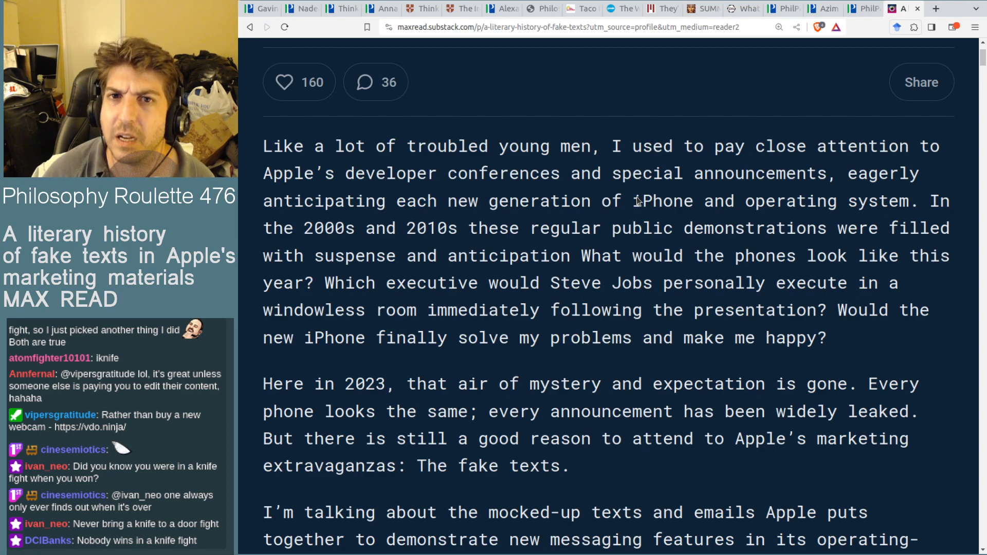
{"action": "mouse_move", "coordinate": [431, 153]}
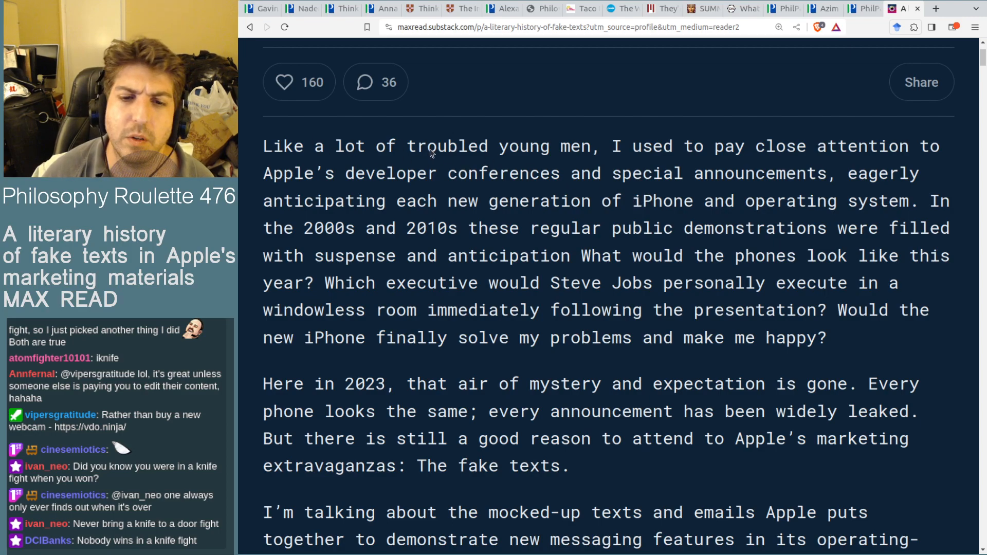
{"action": "mouse_move", "coordinate": [638, 165]}
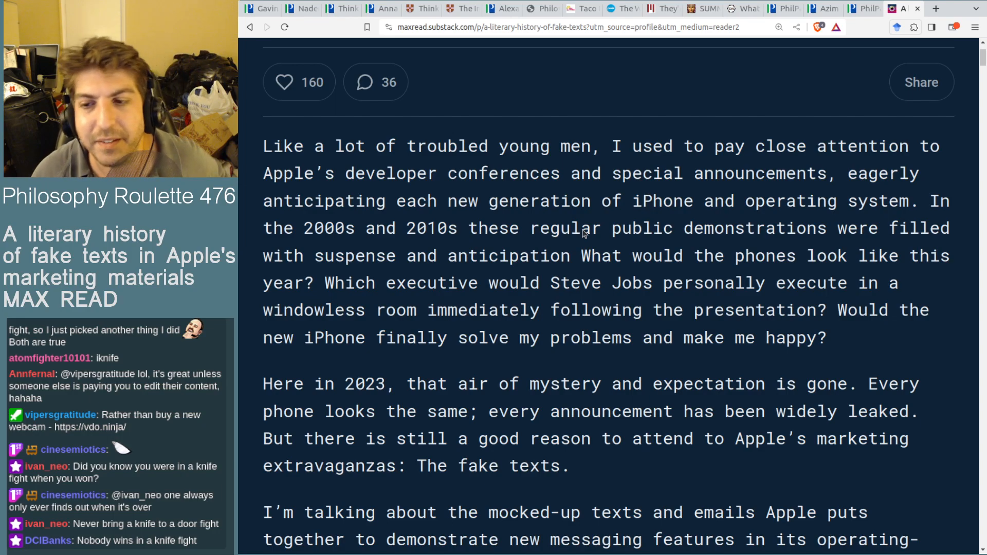
{"action": "mouse_move", "coordinate": [380, 288]}
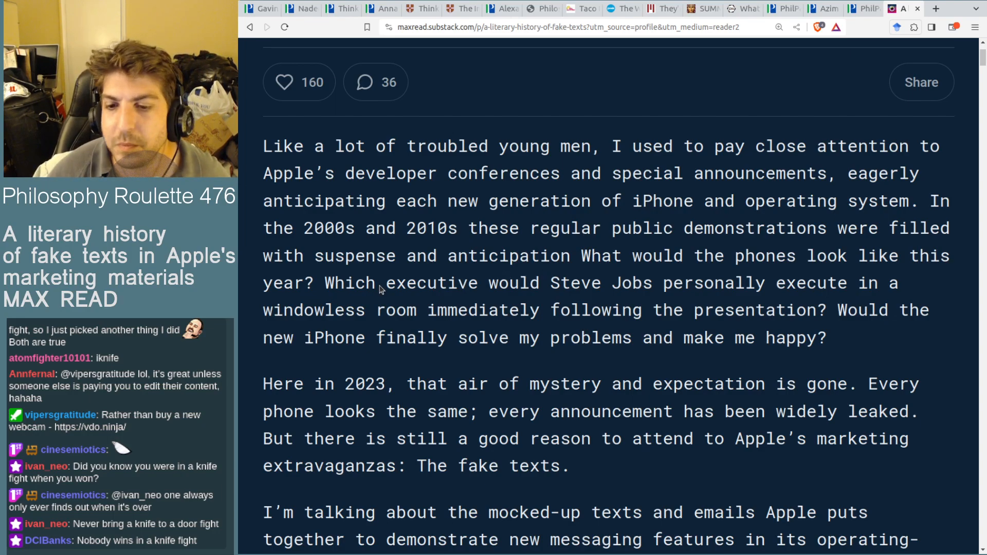
{"action": "mouse_move", "coordinate": [655, 269]}
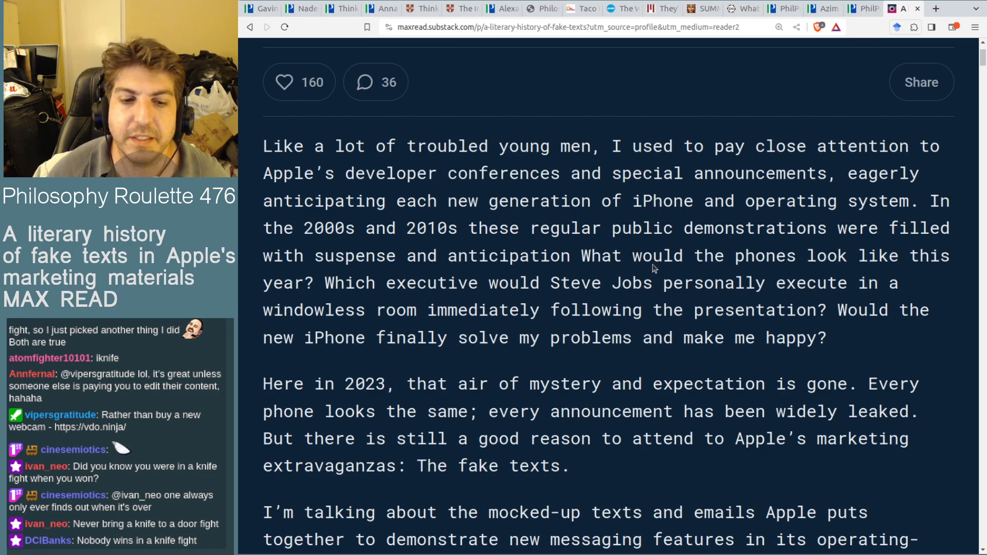
{"action": "mouse_move", "coordinate": [772, 380]}
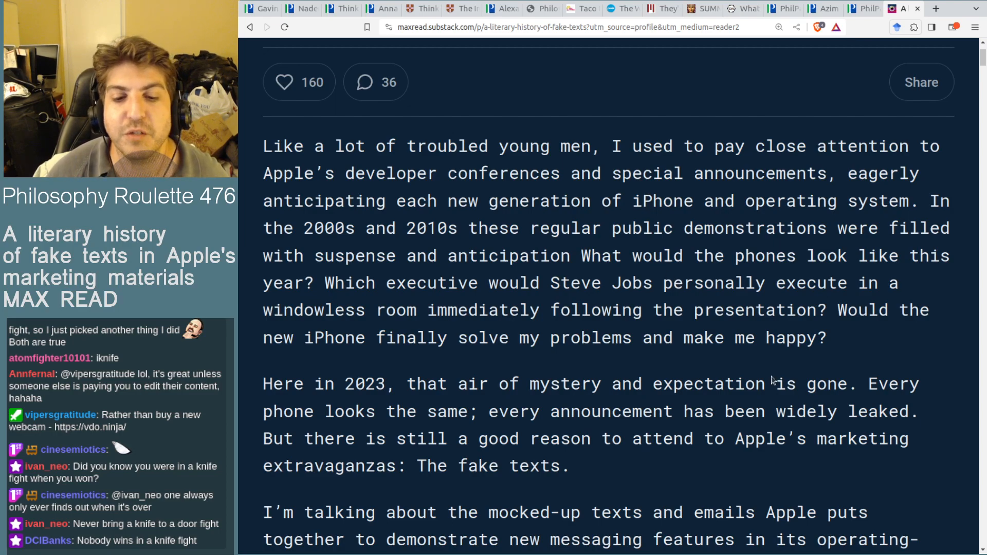
{"action": "mouse_move", "coordinate": [841, 173]}
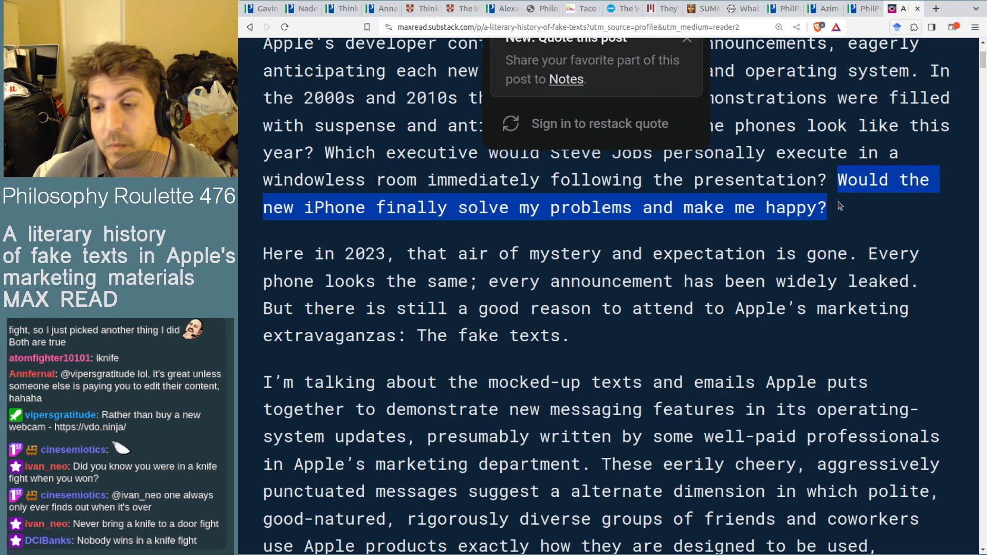
Step: Scroll to the paragraph on Apple's mocked-up texts and the first iOS 17 and macOS Sonoma screenshots
{"action": "scroll", "scroll_direction": "down", "scroll_amount": 3}
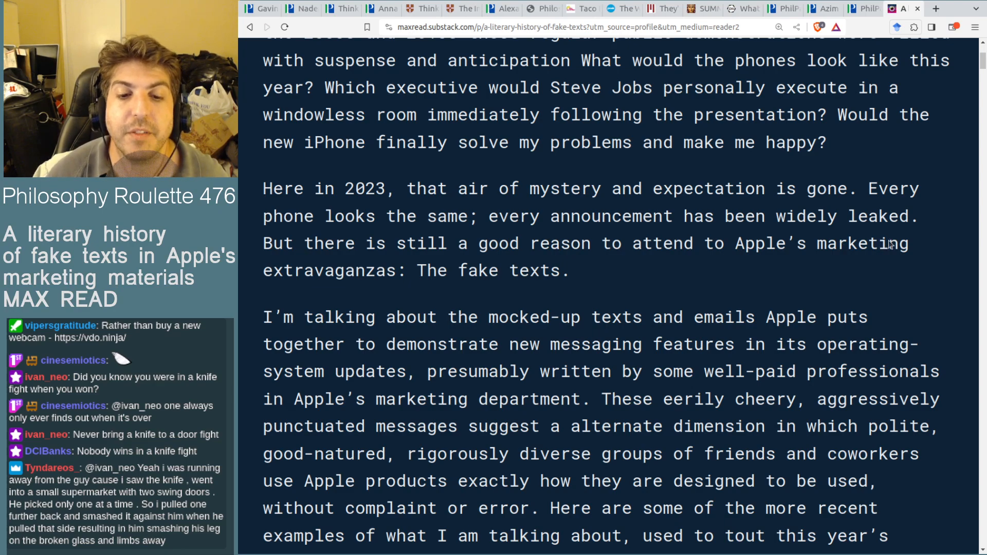
{"action": "mouse_move", "coordinate": [919, 284]}
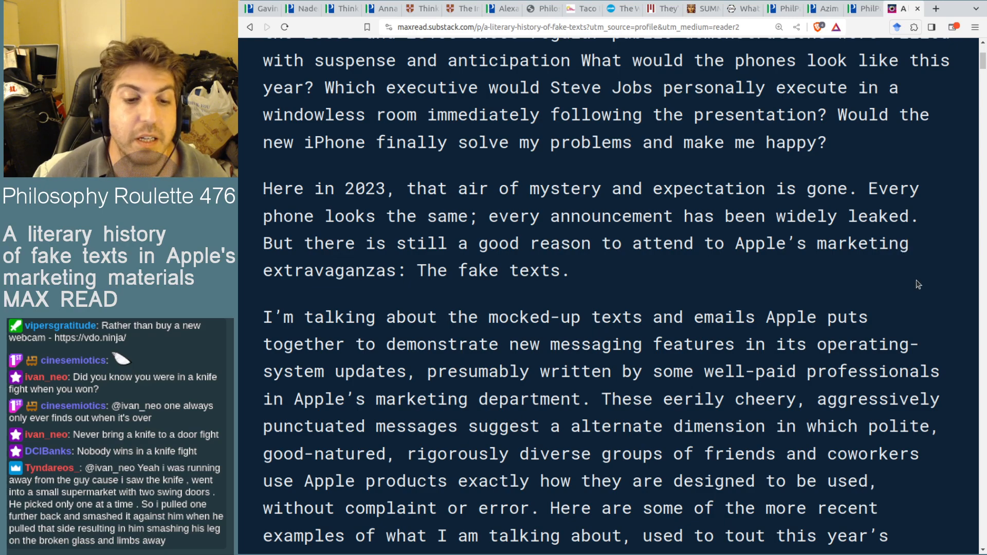
{"action": "scroll", "scroll_direction": "down", "scroll_amount": 3}
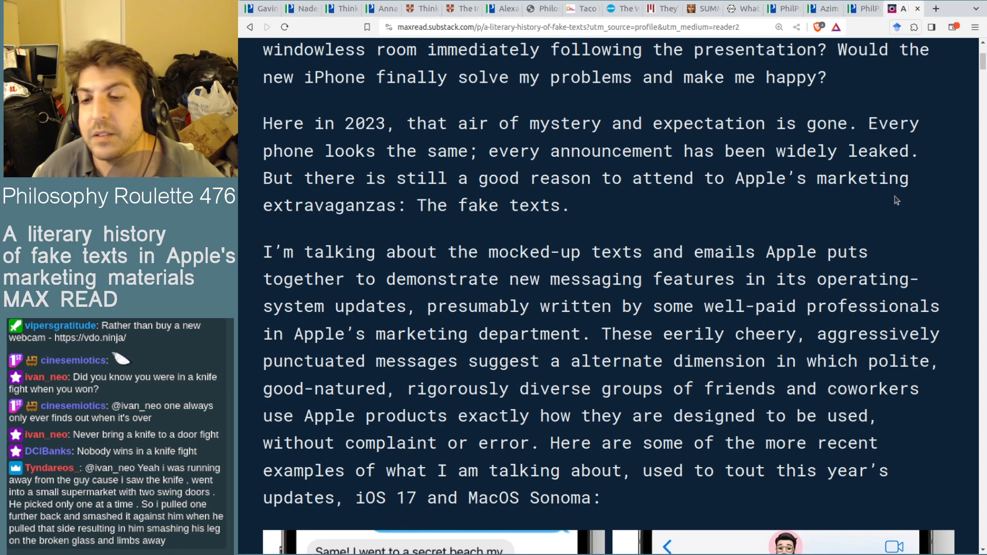
{"action": "scroll", "scroll_direction": "down", "scroll_amount": 3}
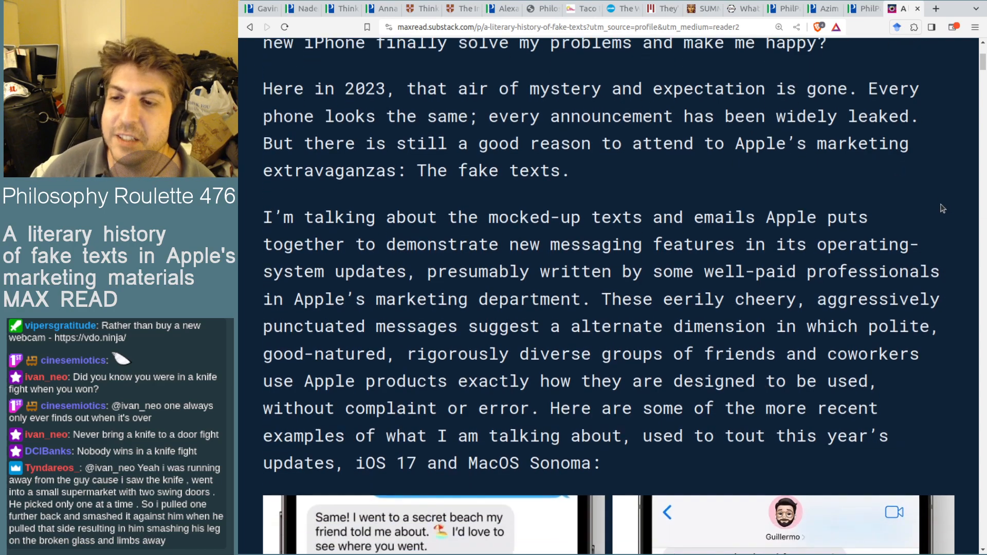
{"action": "scroll", "scroll_direction": "down", "scroll_amount": 3}
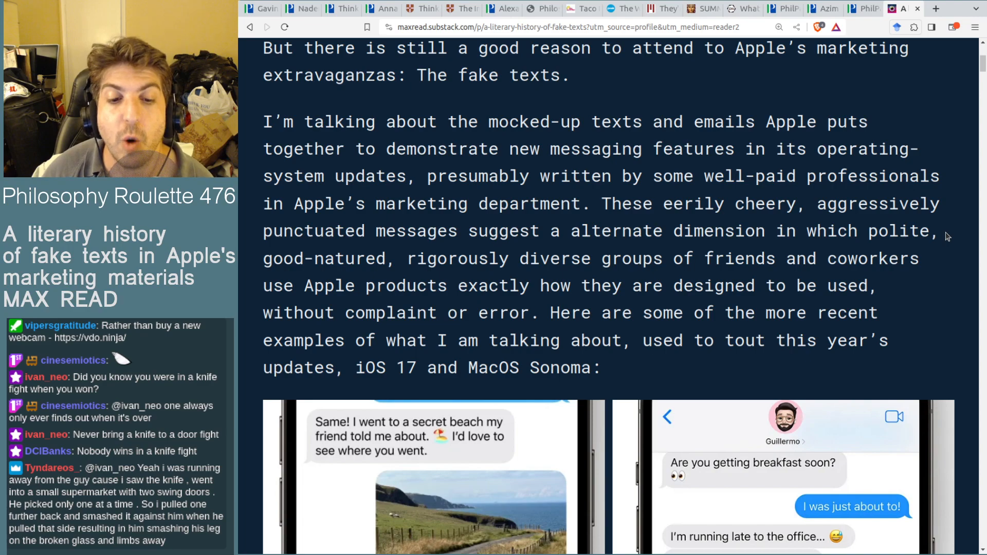
Step: Scroll to the iPhone examples and the iPad Messages group chat about a rainy festival weekend
{"action": "scroll", "scroll_direction": "down", "scroll_amount": 3}
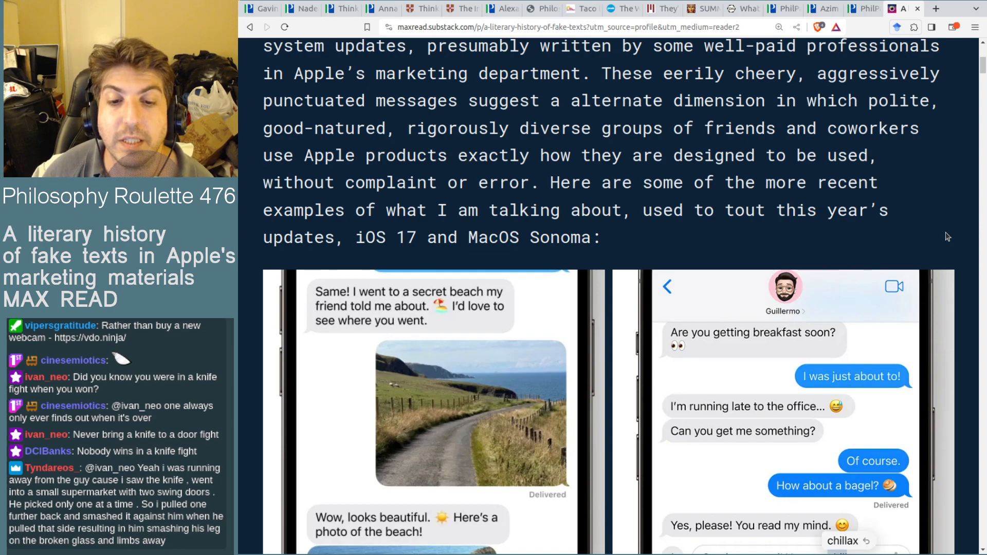
{"action": "scroll", "scroll_direction": "down", "scroll_amount": 3}
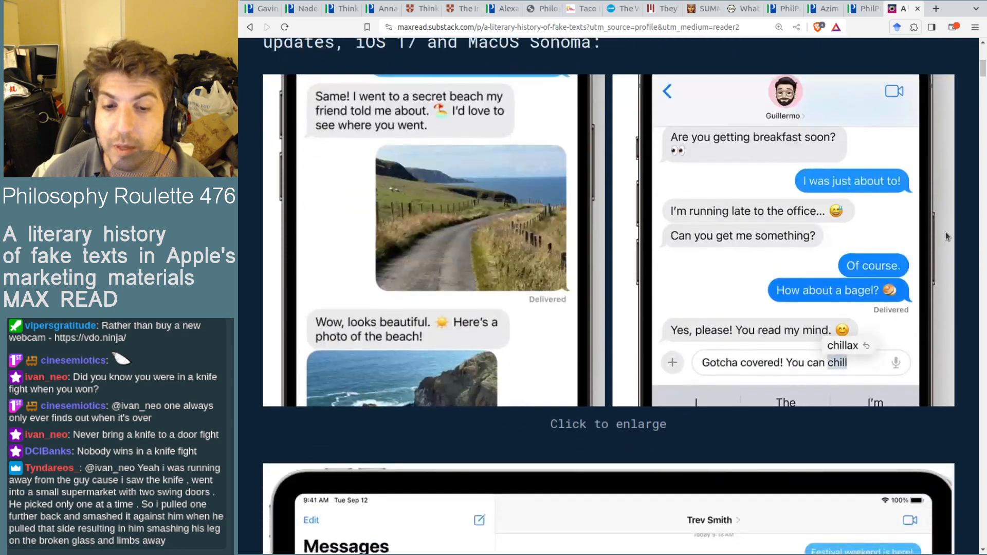
{"action": "mouse_move", "coordinate": [623, 469]}
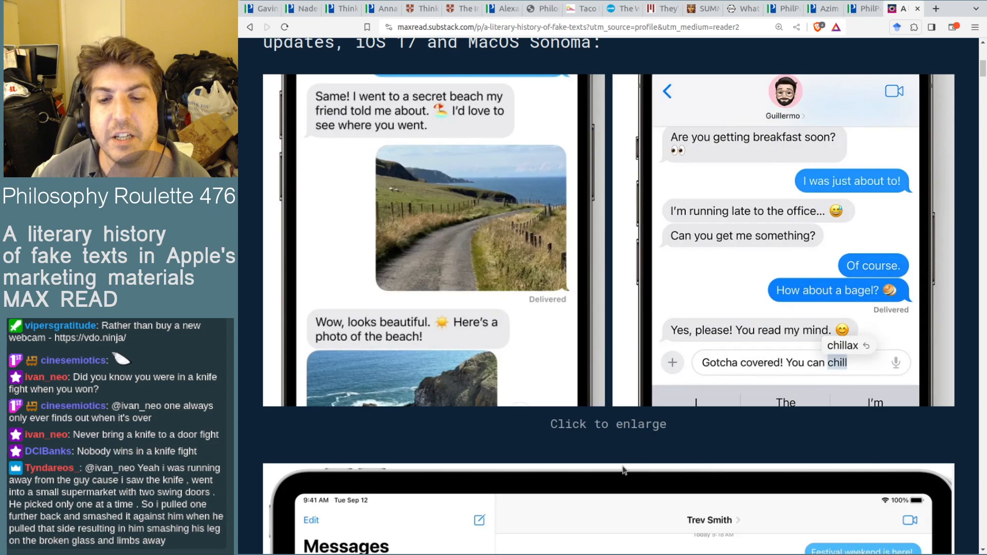
{"action": "mouse_move", "coordinate": [627, 455]}
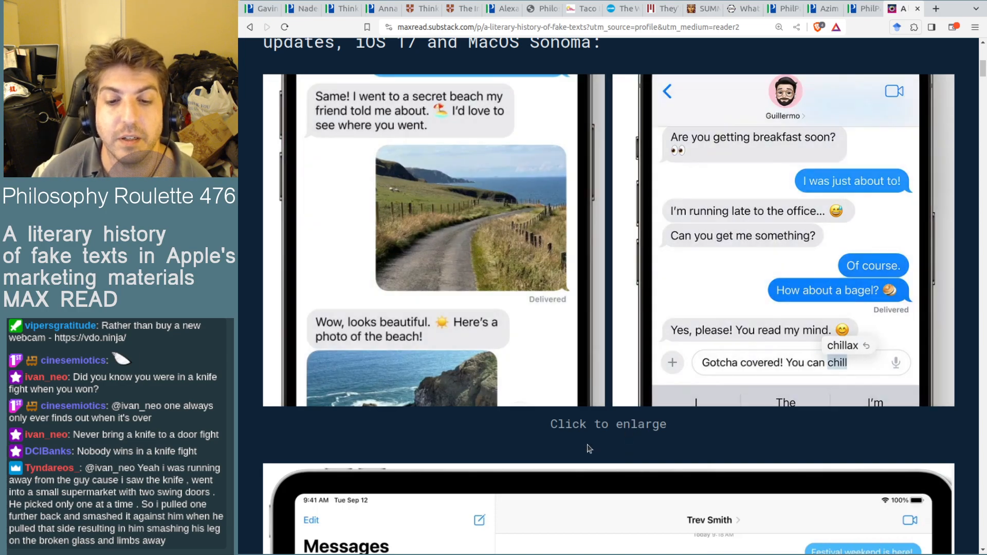
{"action": "mouse_move", "coordinate": [490, 462]}
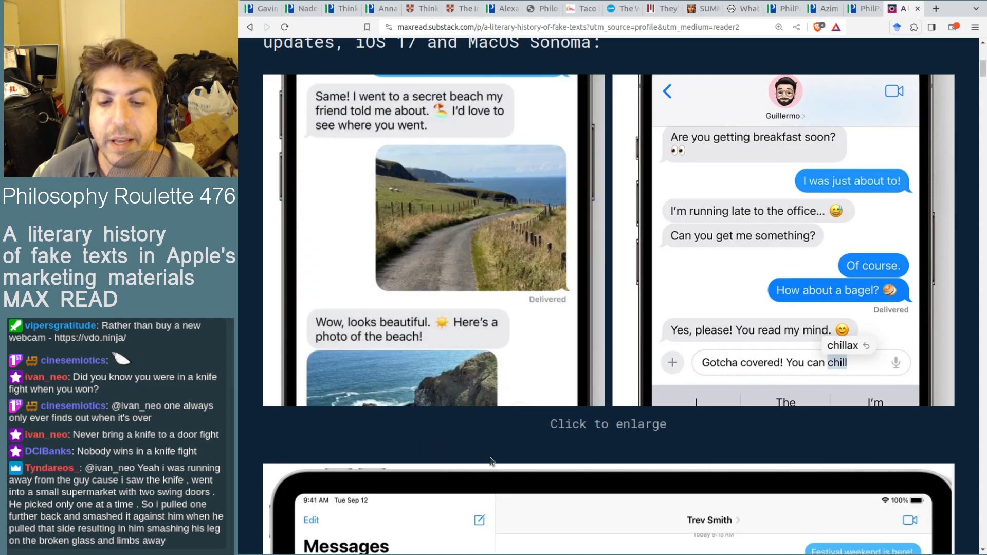
{"action": "mouse_move", "coordinate": [956, 453]}
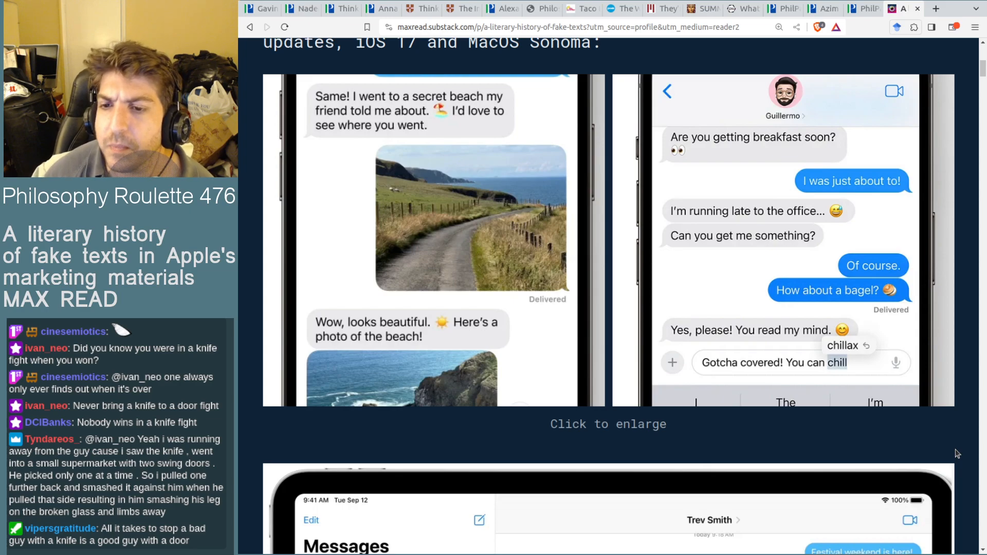
{"action": "mouse_move", "coordinate": [931, 430]}
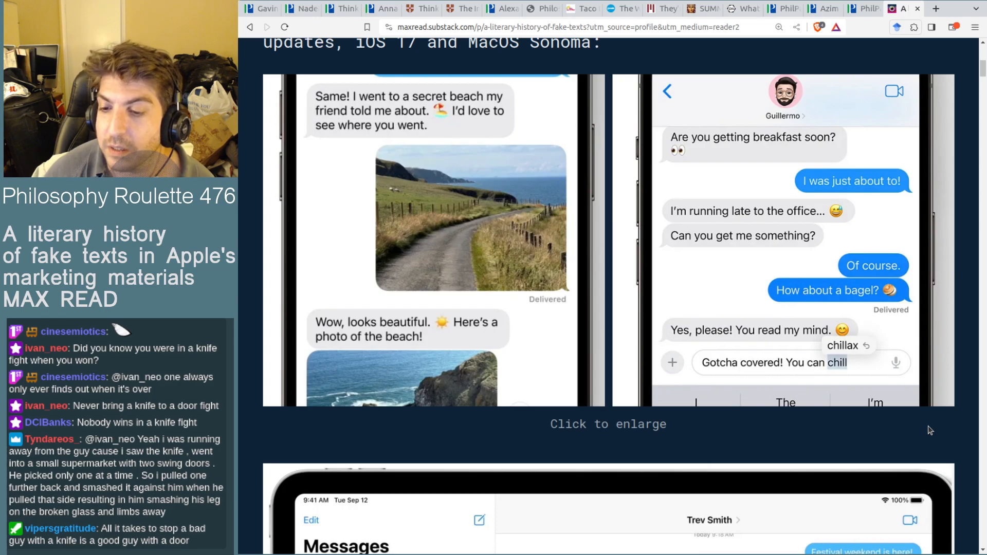
{"action": "mouse_move", "coordinate": [886, 430]}
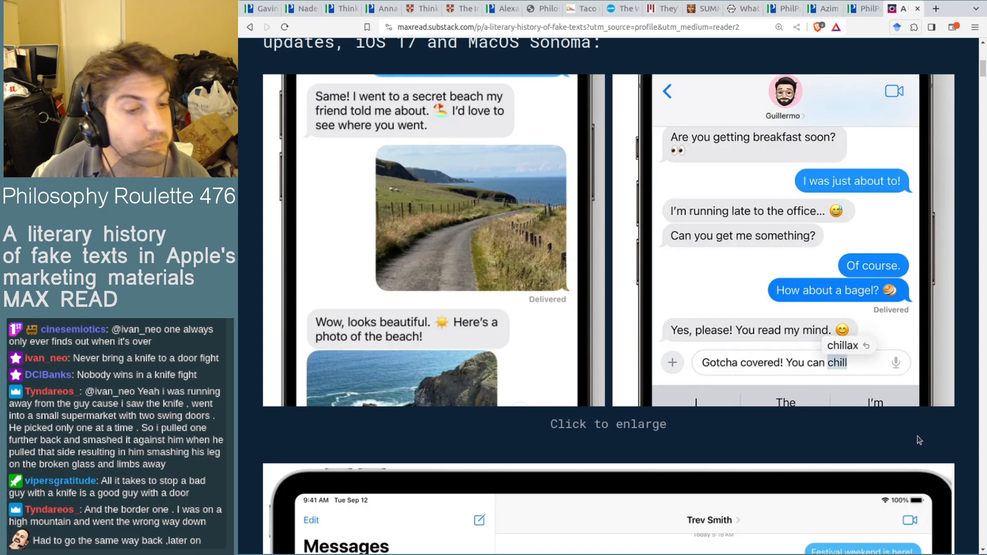
{"action": "scroll", "scroll_direction": "down", "scroll_amount": 3}
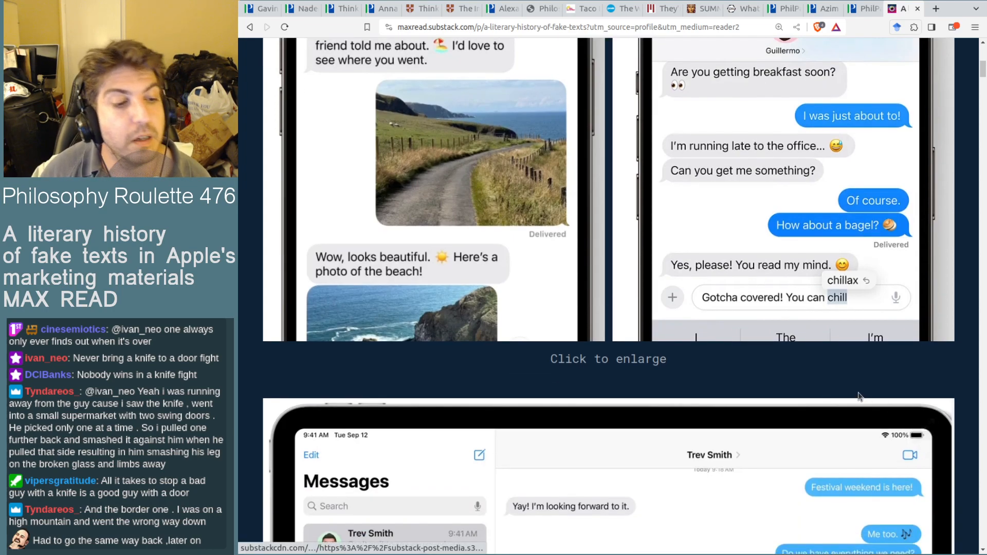
{"action": "mouse_move", "coordinate": [785, 364]}
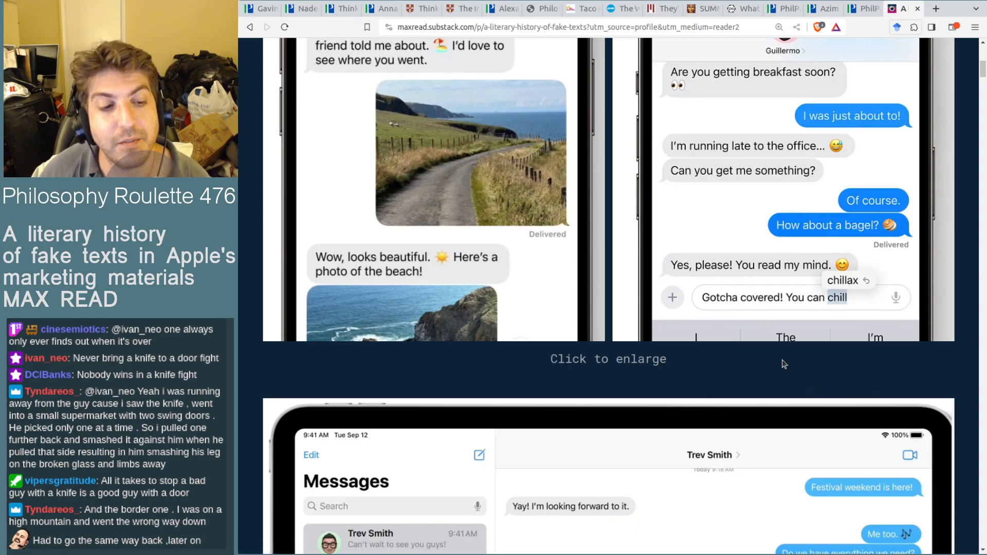
{"action": "mouse_move", "coordinate": [964, 353]}
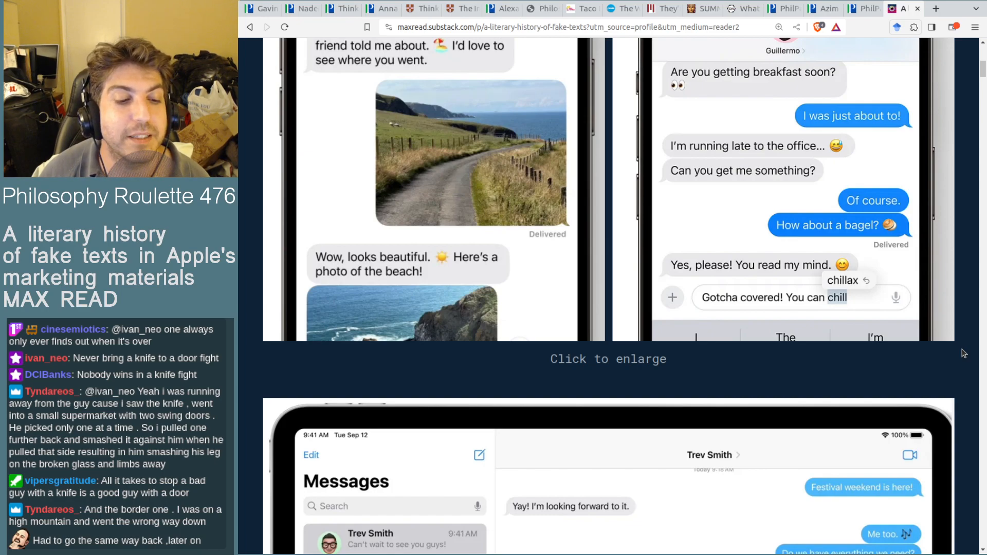
{"action": "scroll", "scroll_direction": "down", "scroll_amount": 3}
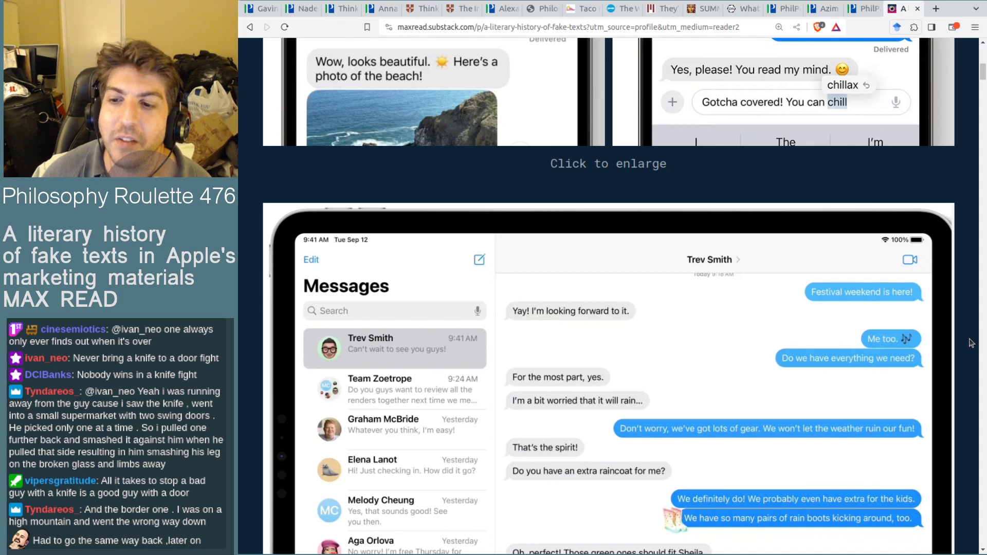
Step: Scroll to the soapbox derby team and stuffed-pasta club paragraph and its screenshots
{"action": "scroll", "scroll_direction": "down", "scroll_amount": 3}
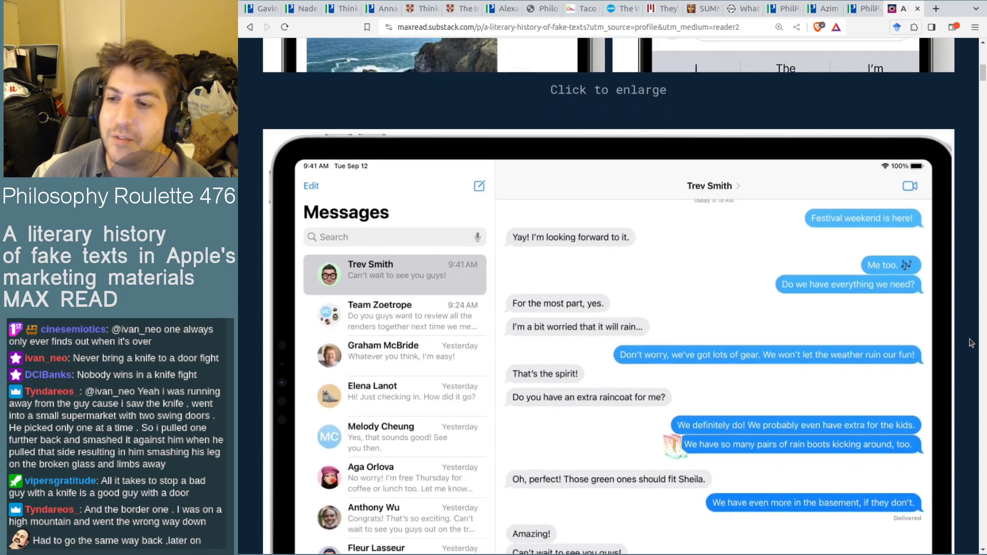
{"action": "scroll", "scroll_direction": "down", "scroll_amount": 3}
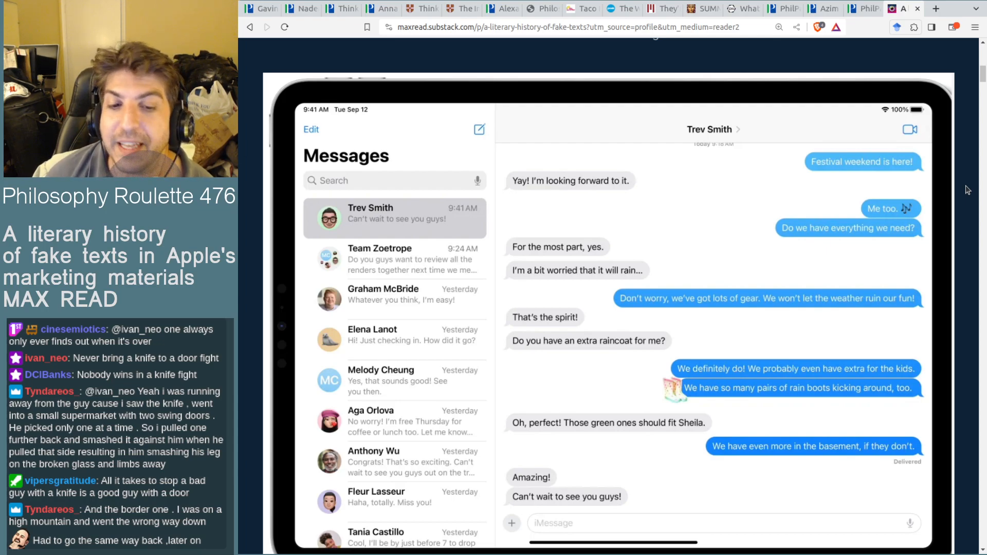
{"action": "scroll", "scroll_direction": "down", "scroll_amount": 3}
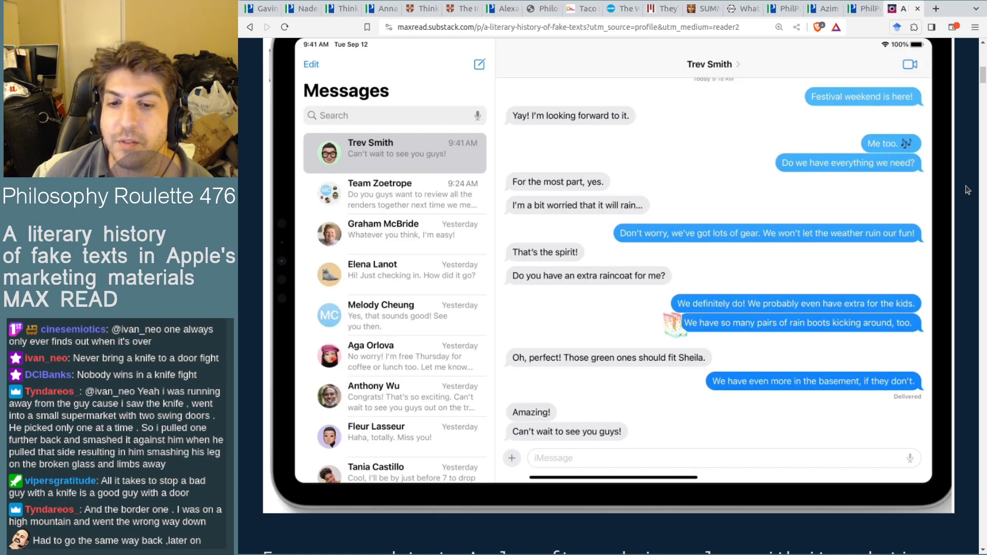
{"action": "mouse_move", "coordinate": [957, 195]}
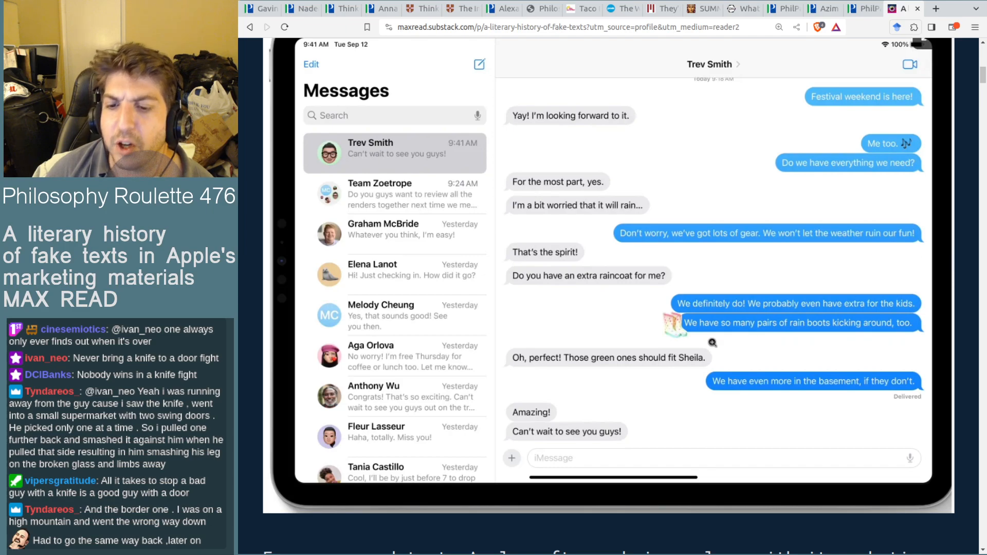
{"action": "scroll", "scroll_direction": "down", "scroll_amount": 3}
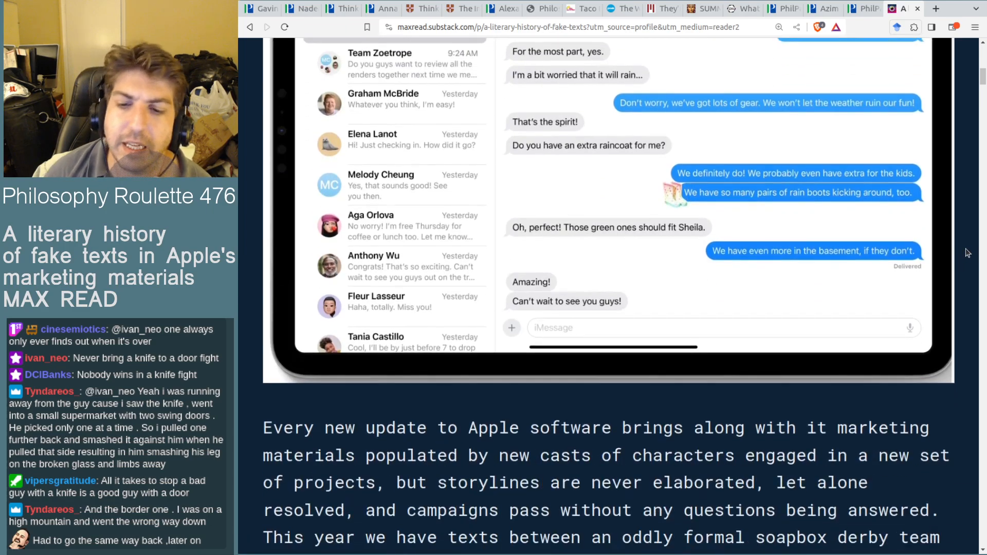
{"action": "scroll", "scroll_direction": "down", "scroll_amount": 3}
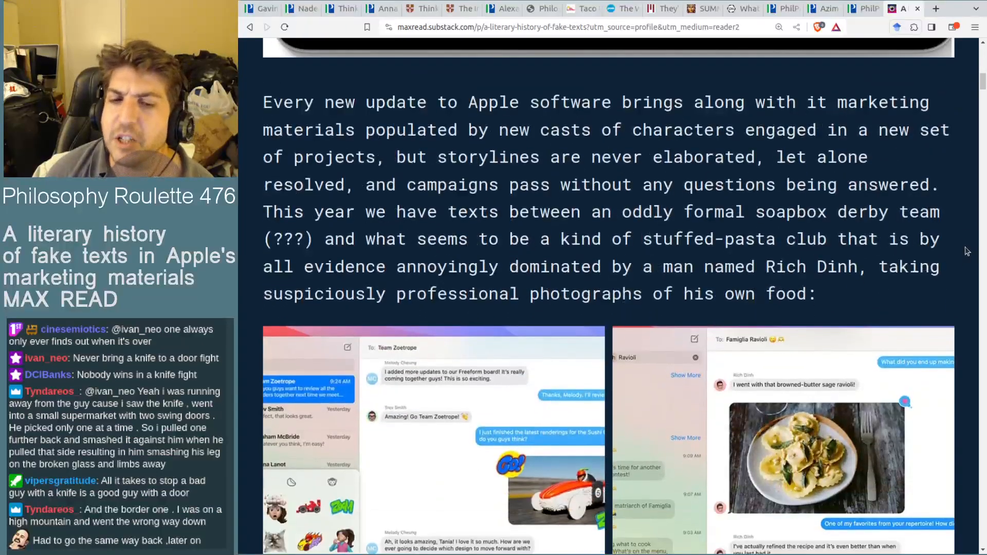
{"action": "scroll", "scroll_direction": "up", "scroll_amount": 3}
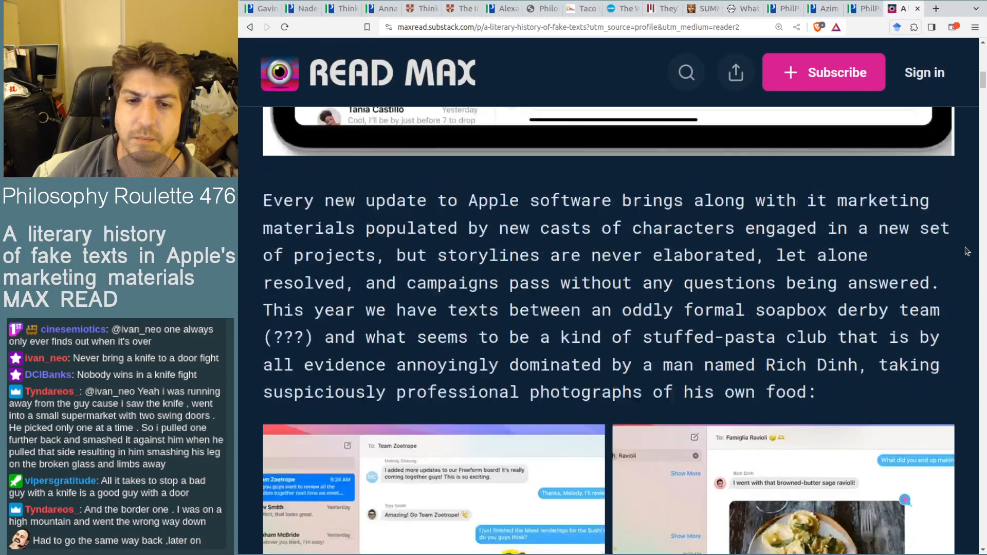
{"action": "scroll", "scroll_direction": "down", "scroll_amount": 3}
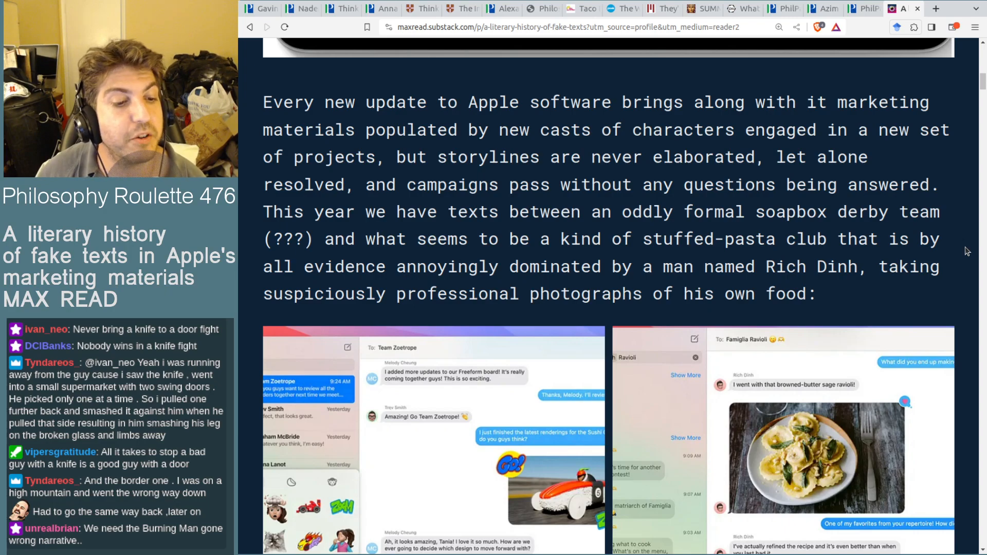
{"action": "mouse_move", "coordinate": [961, 196]}
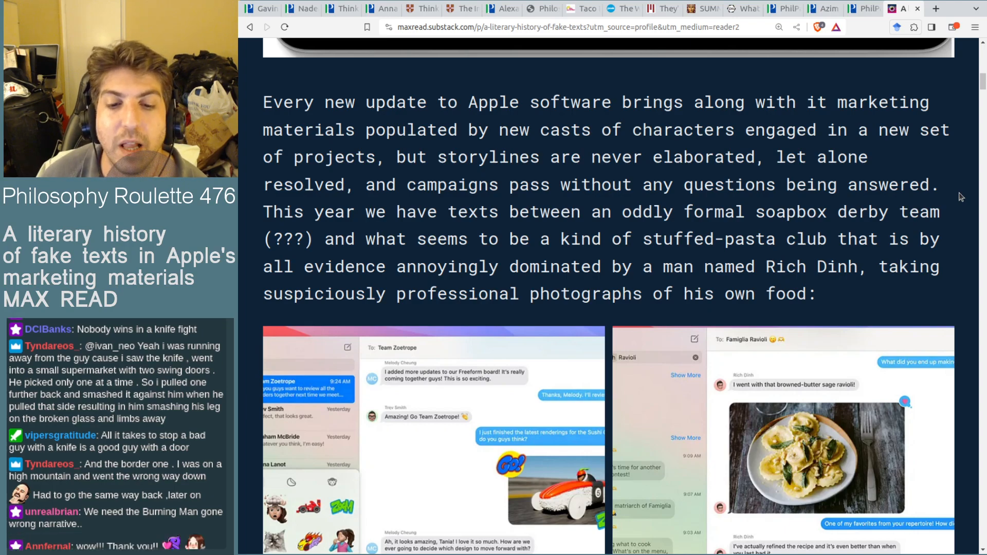
{"action": "scroll", "scroll_direction": "down", "scroll_amount": 3}
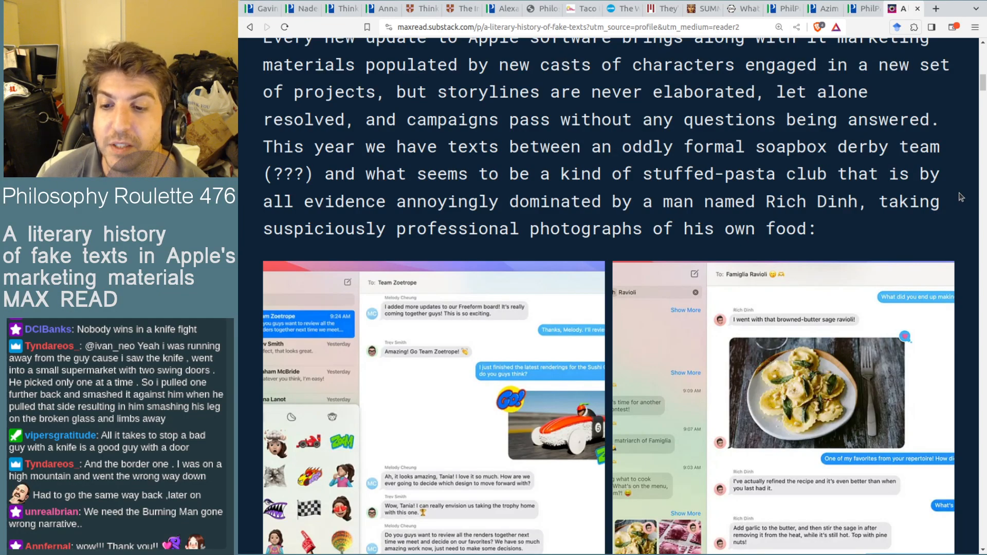
{"action": "scroll", "scroll_direction": "down", "scroll_amount": 3}
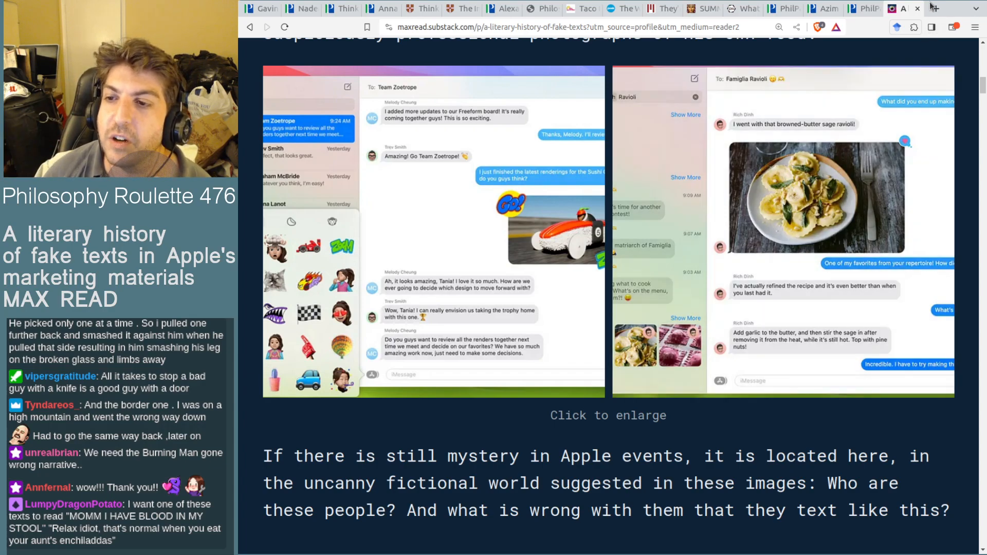
Step: Search 'hershfeldt rejected' in a new tab and open the Rejected - Wikipedia result
{"action": "left_click", "coordinate": [938, 8]}
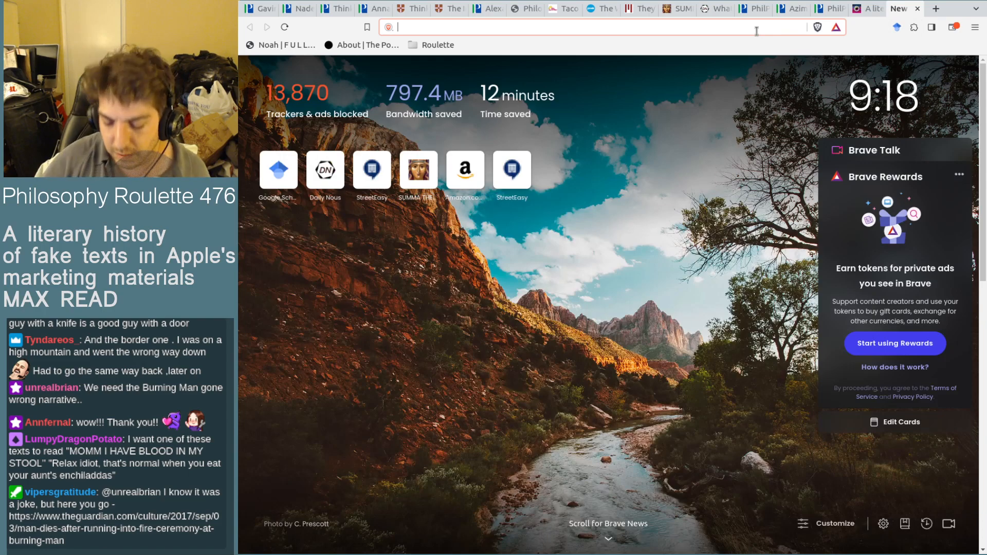
{"action": "type", "text": "hershfeldt re"}
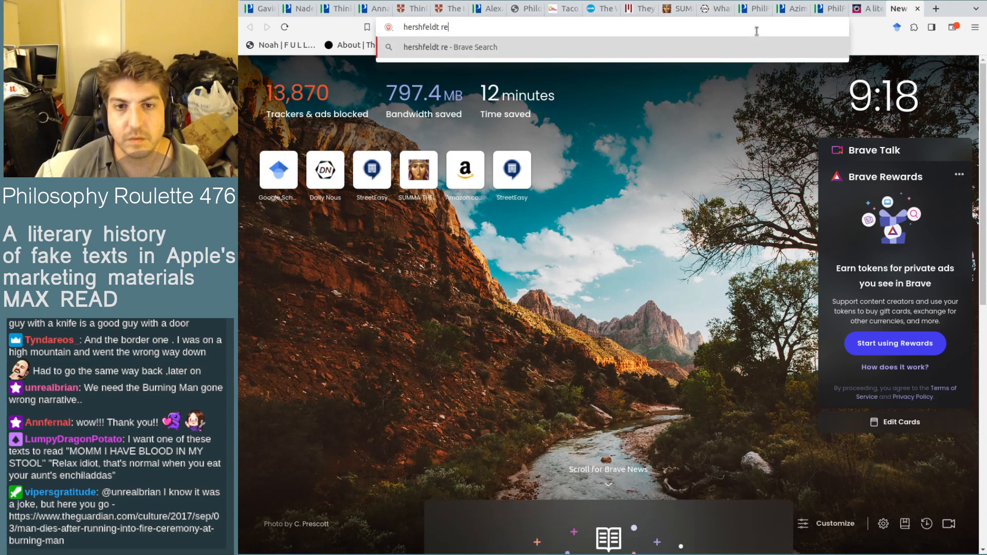
{"action": "key", "text": "Return"}
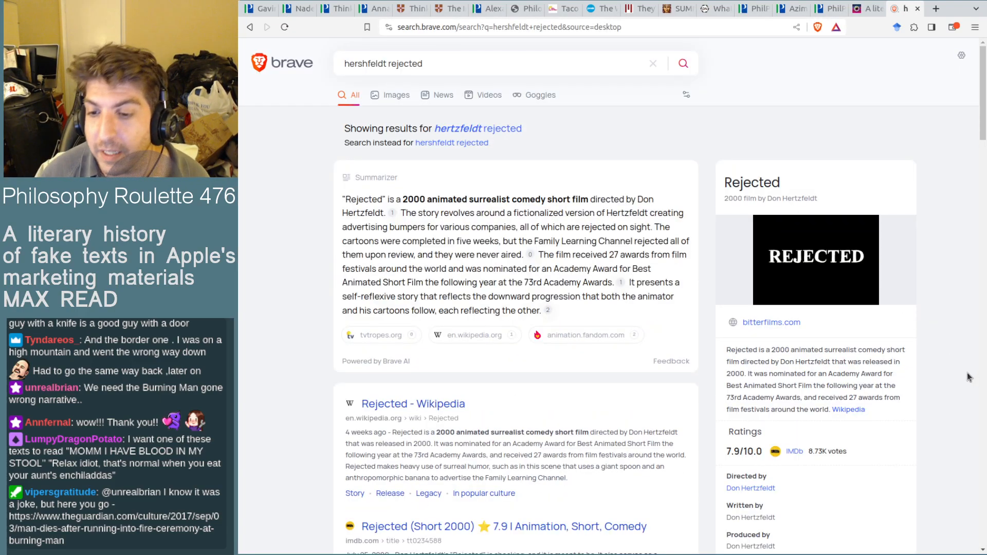
{"action": "scroll", "scroll_direction": "down", "scroll_amount": 3}
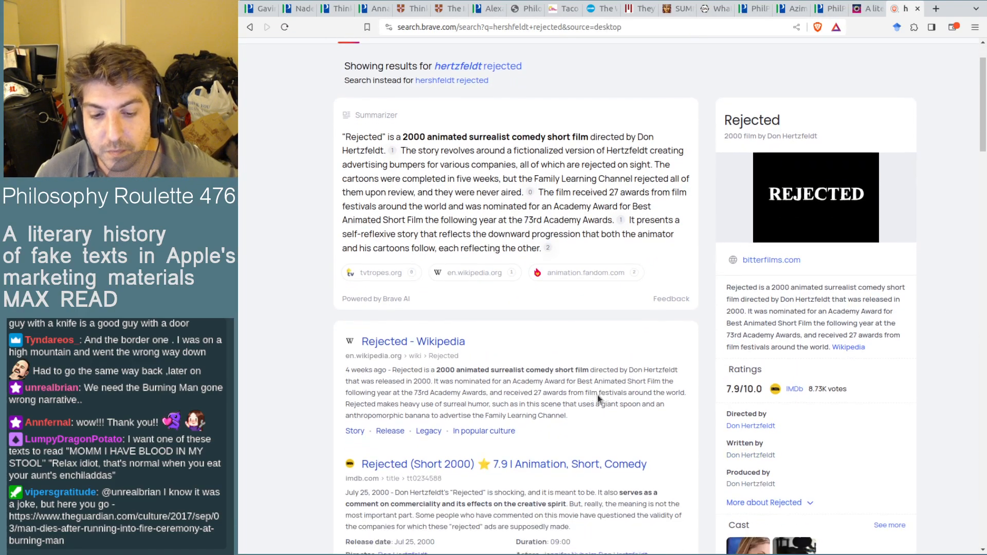
{"action": "scroll", "scroll_direction": "down", "scroll_amount": 3}
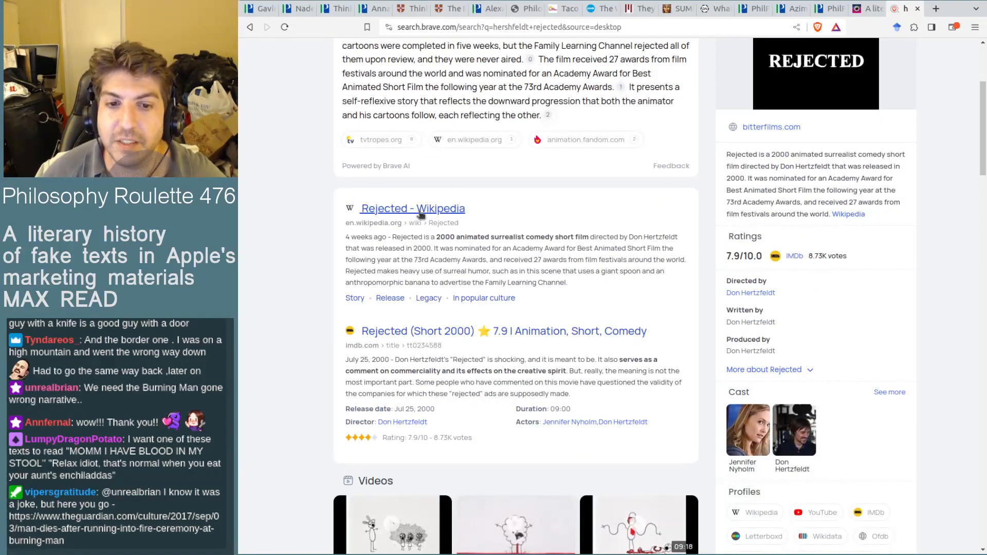
{"action": "left_click", "coordinate": [412, 209]}
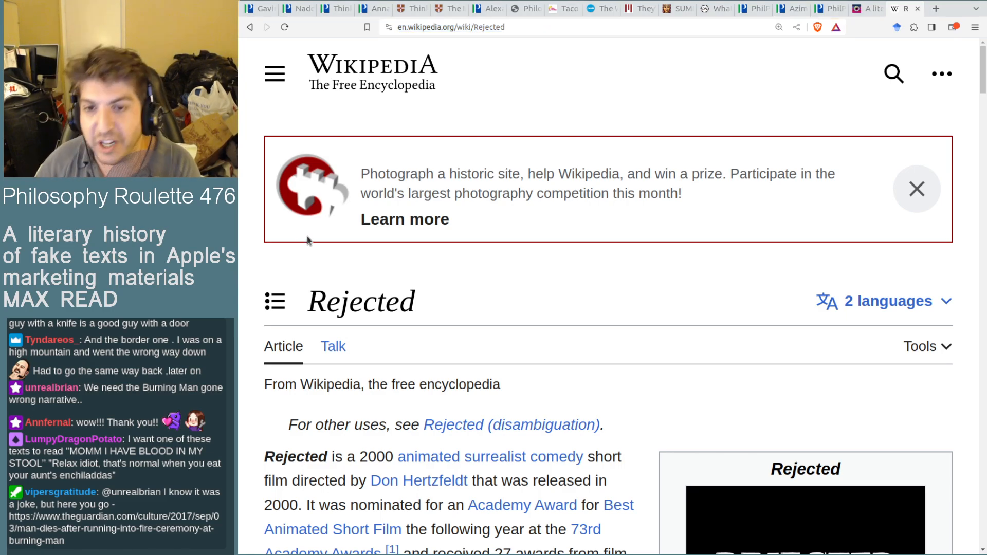
Step: Switch back to the Substack tab with the fake Apple texts article
{"action": "left_click", "coordinate": [868, 8]}
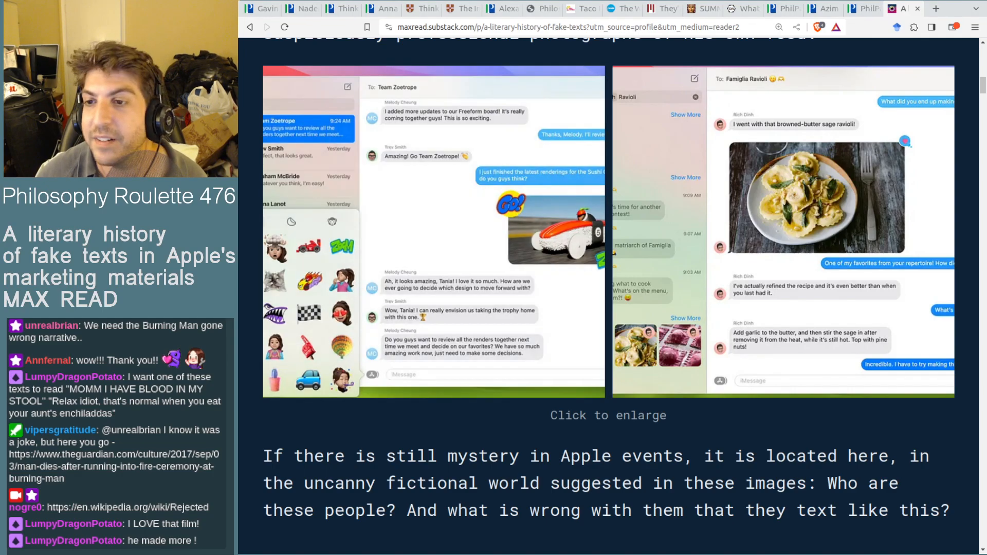
Step: Open the Guardian article about a man dying at the Burning Man fire ceremony
{"action": "left_click", "coordinate": [936, 8]}
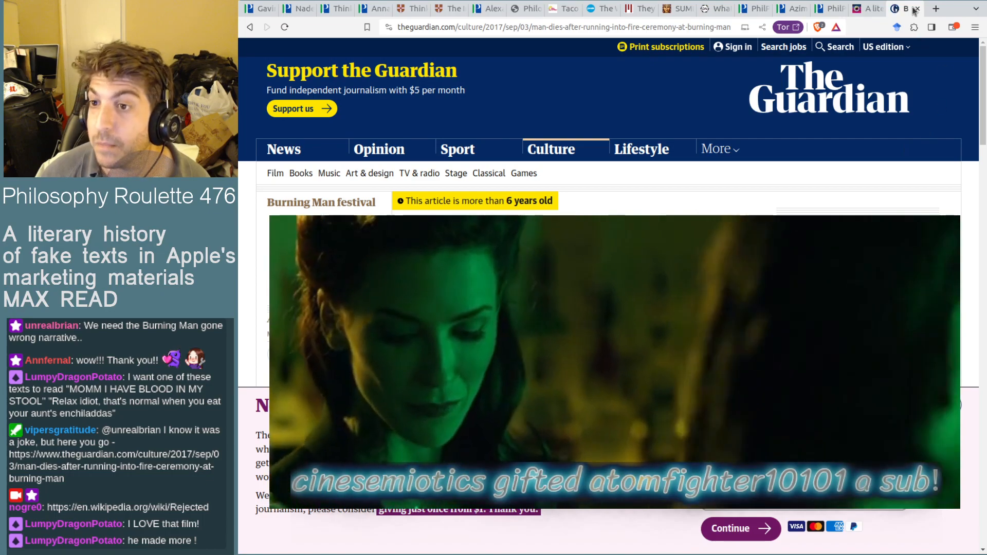
{"action": "left_click", "coordinate": [871, 8]}
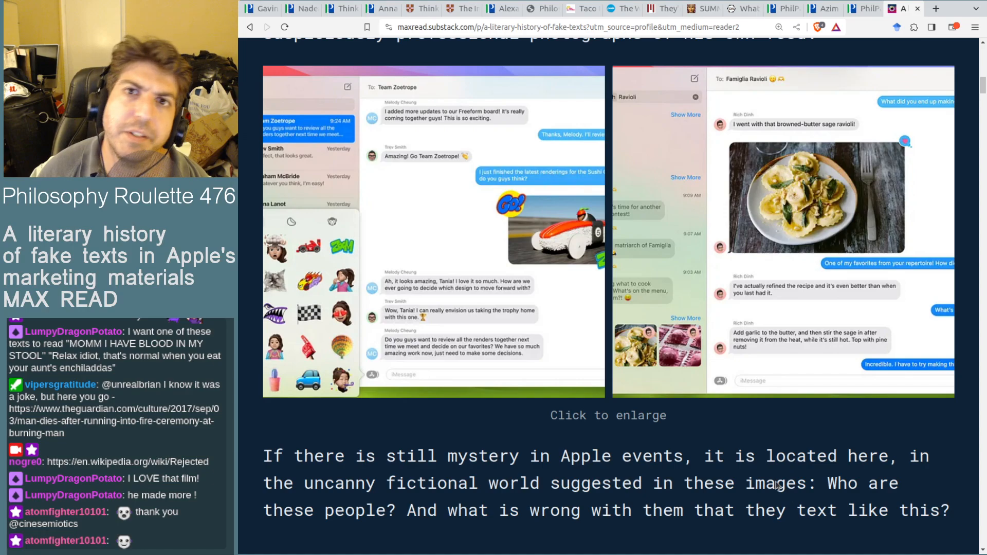
{"action": "mouse_move", "coordinate": [953, 421]}
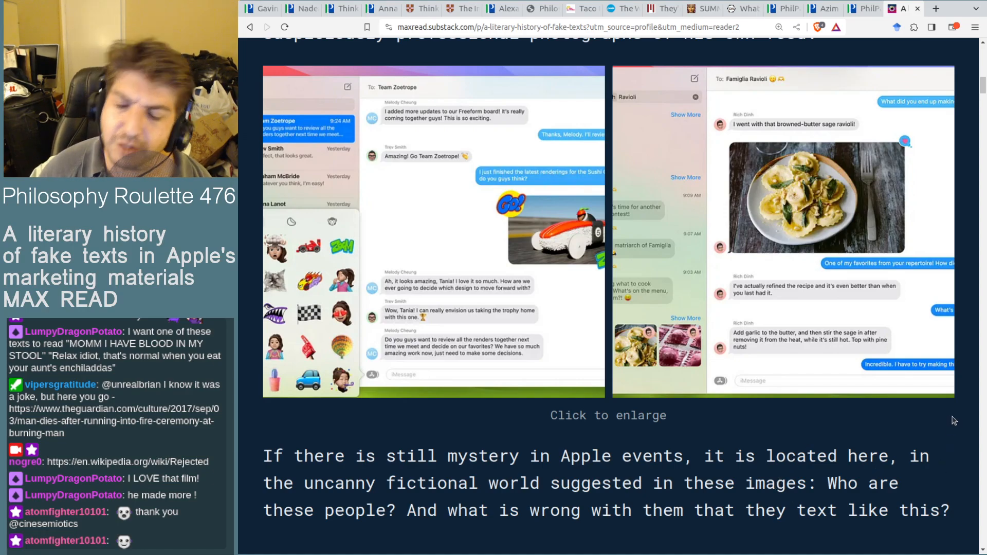
Step: Scroll to the 'A history of fake Apple texts, 2011–2023' heading and the 2011 iPad Messages screenshot
{"action": "scroll", "scroll_direction": "down", "scroll_amount": 3}
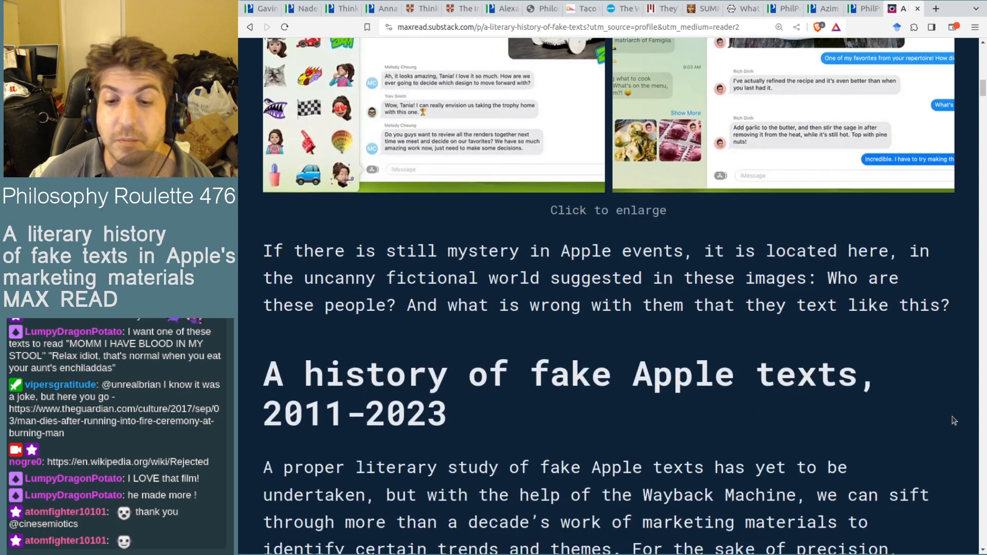
{"action": "scroll", "scroll_direction": "down", "scroll_amount": 3}
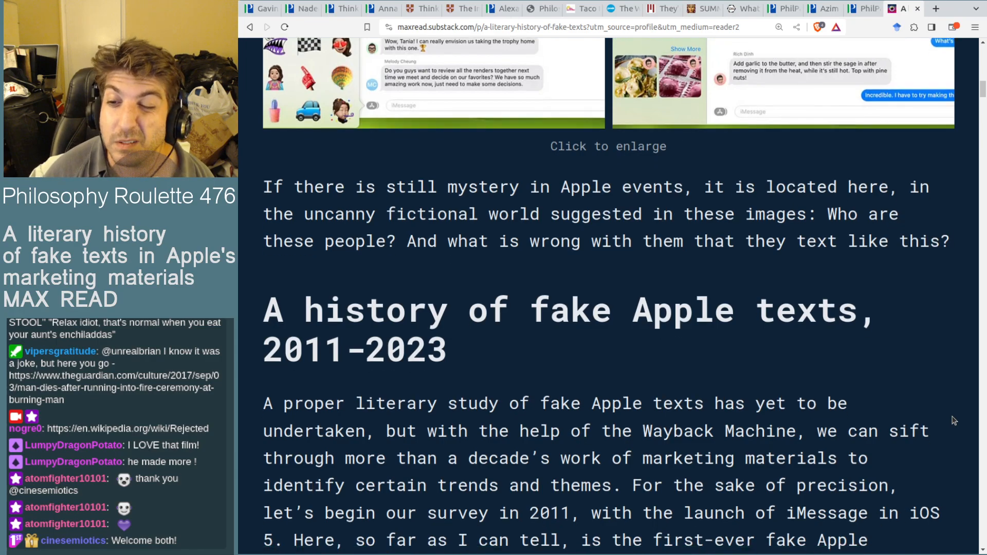
{"action": "scroll", "scroll_direction": "down", "scroll_amount": 3}
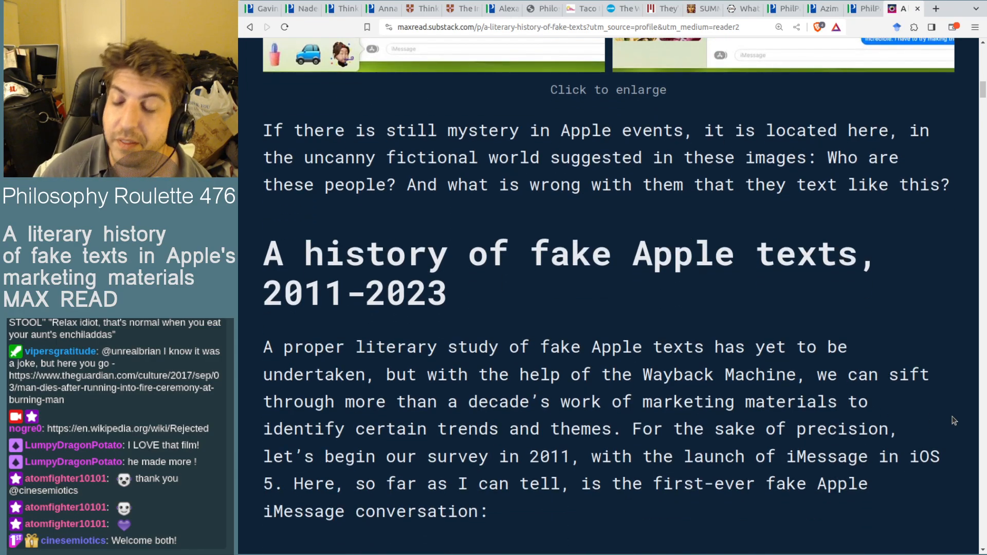
{"action": "scroll", "scroll_direction": "down", "scroll_amount": 3}
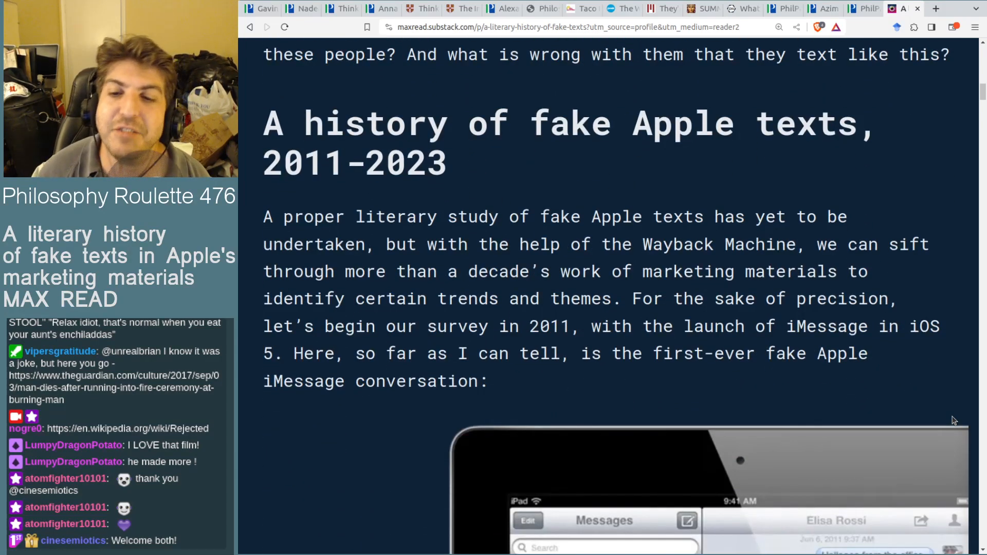
{"action": "scroll", "scroll_direction": "down", "scroll_amount": 3}
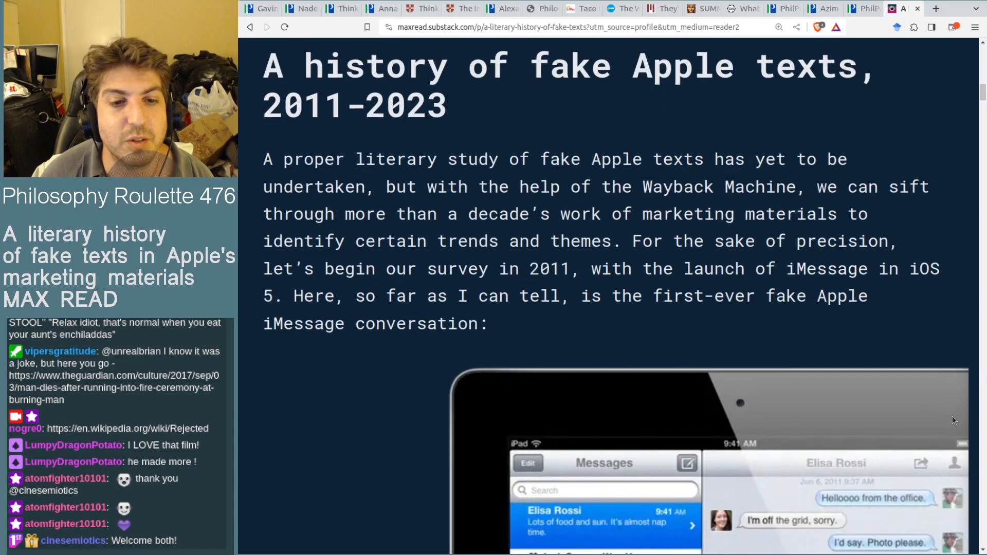
{"action": "scroll", "scroll_direction": "down", "scroll_amount": 3}
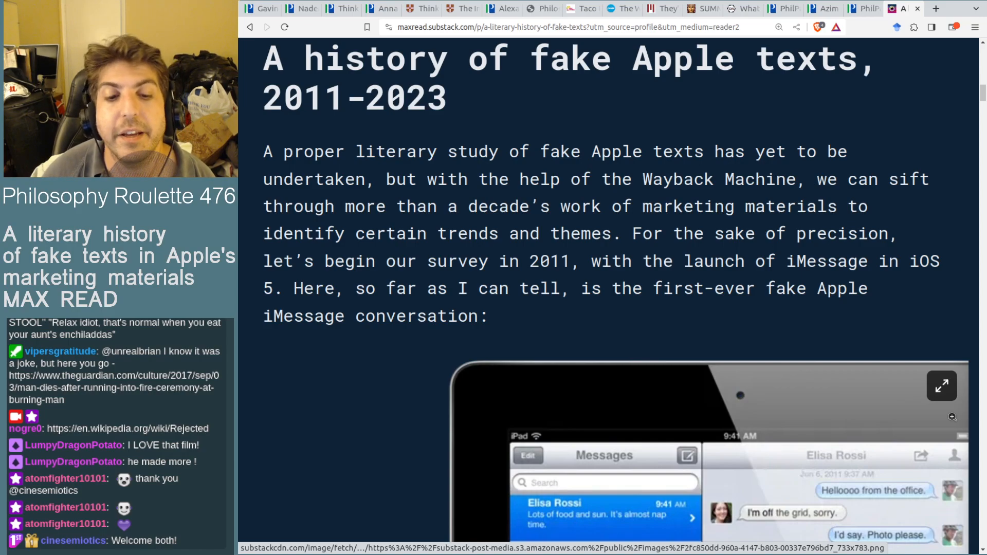
Step: Scroll past the Elisa Rossi–Greg Apodaca chat to the 'Sharing photographs as Dimension Apple cultural practice' heading
{"action": "scroll", "scroll_direction": "down", "scroll_amount": 3}
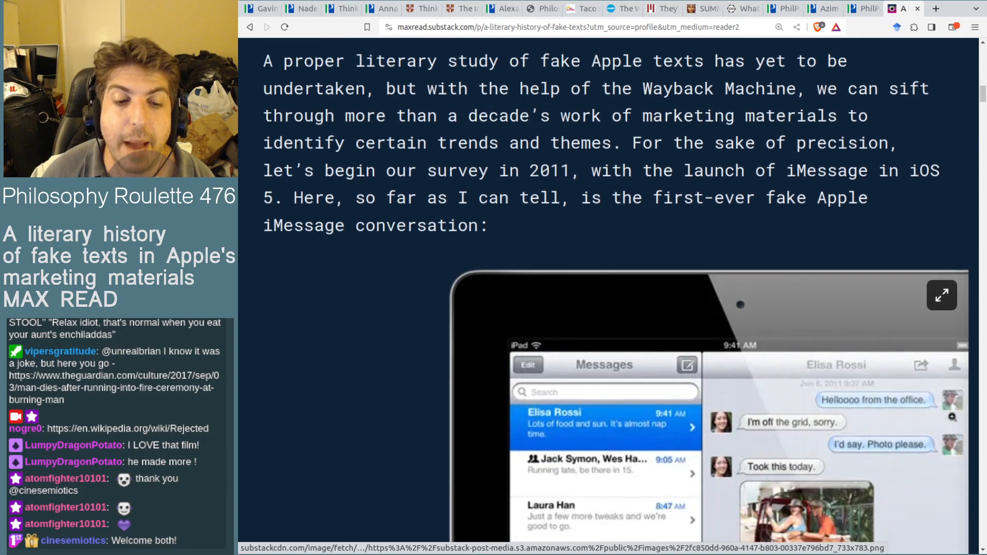
{"action": "scroll", "scroll_direction": "down", "scroll_amount": 3}
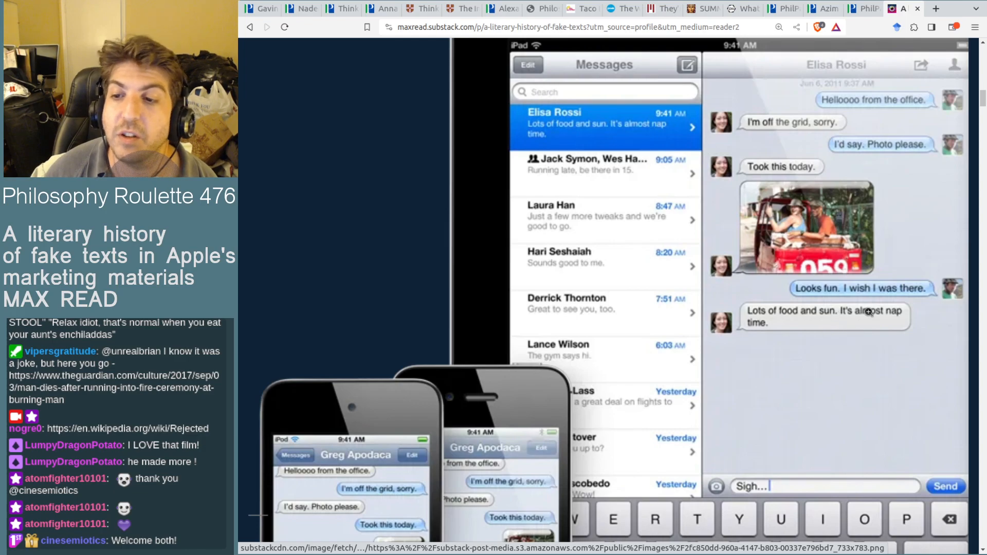
{"action": "mouse_move", "coordinate": [901, 217]}
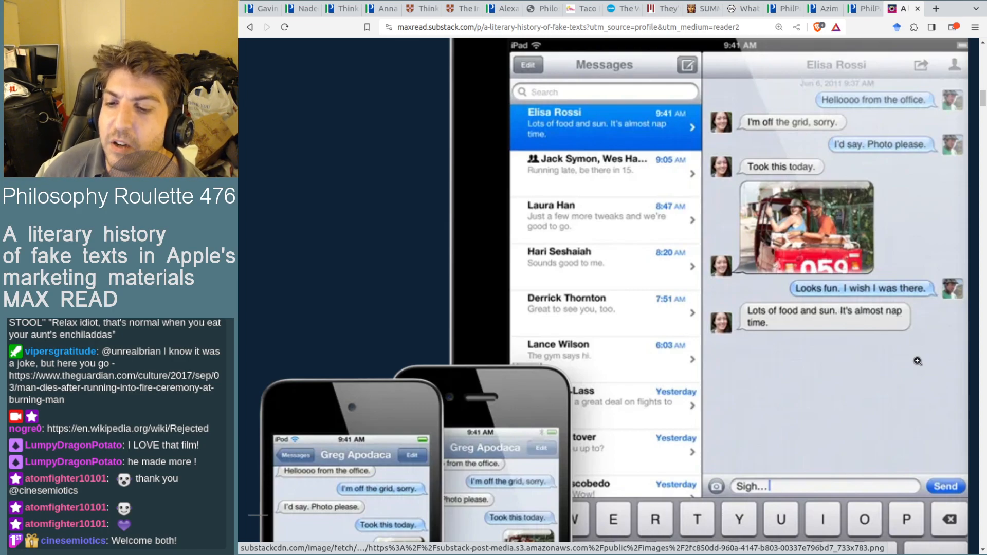
{"action": "scroll", "scroll_direction": "down", "scroll_amount": 3}
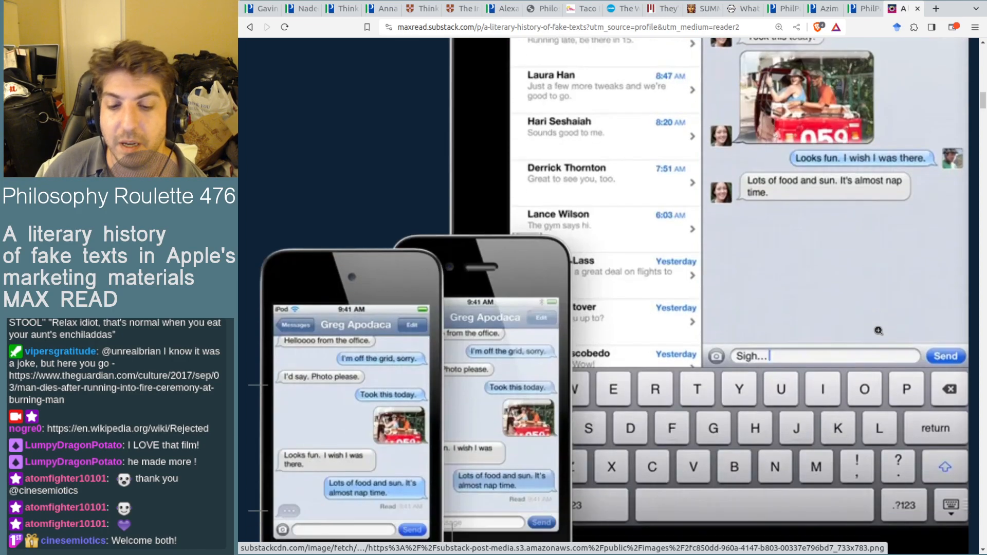
{"action": "scroll", "scroll_direction": "down", "scroll_amount": 3}
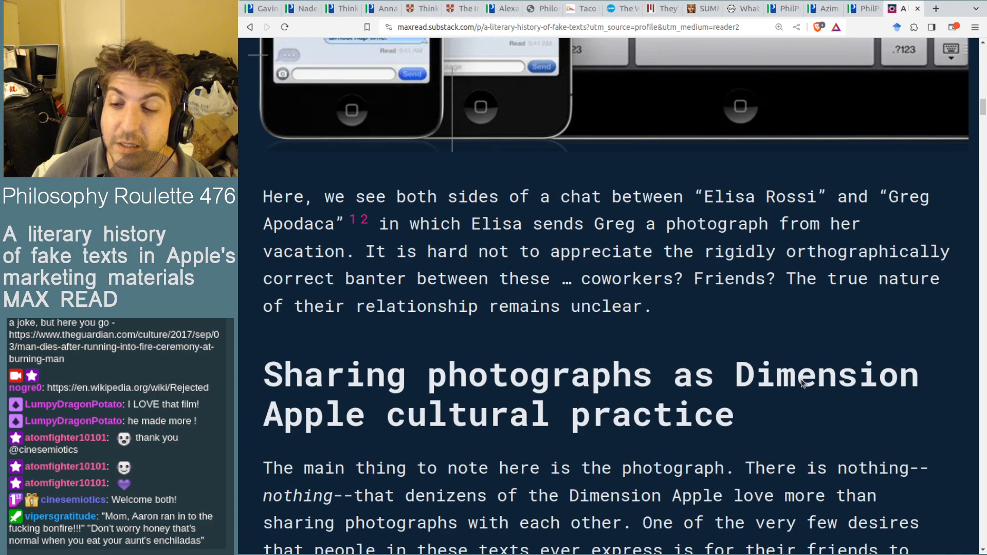
{"action": "mouse_move", "coordinate": [907, 252]}
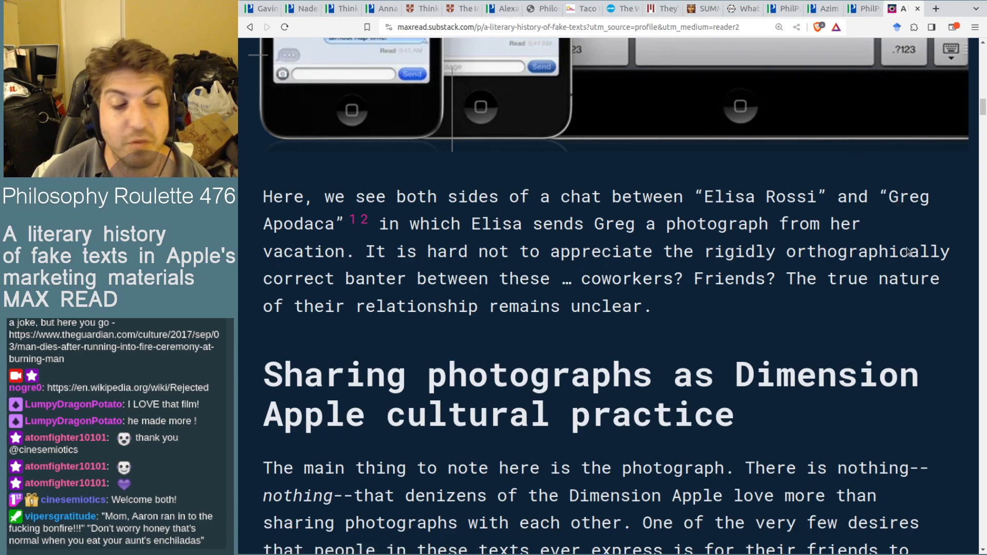
{"action": "scroll", "scroll_direction": "down", "scroll_amount": 3}
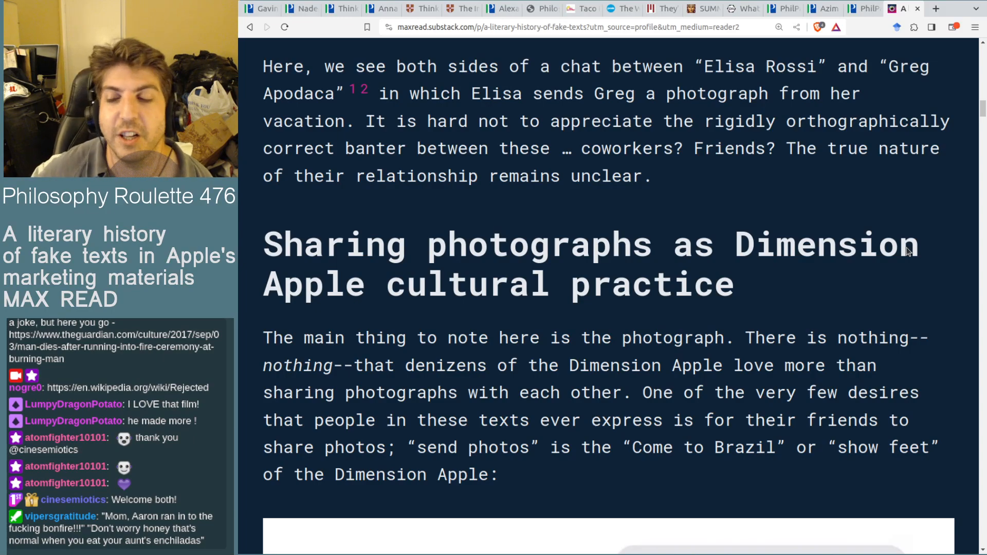
{"action": "scroll", "scroll_direction": "down", "scroll_amount": 3}
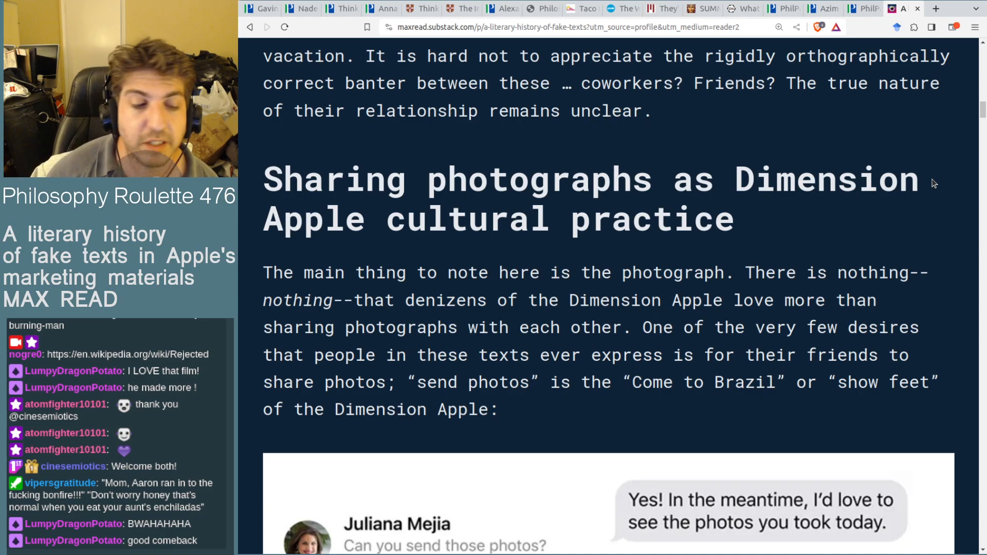
{"action": "mouse_move", "coordinate": [949, 158]}
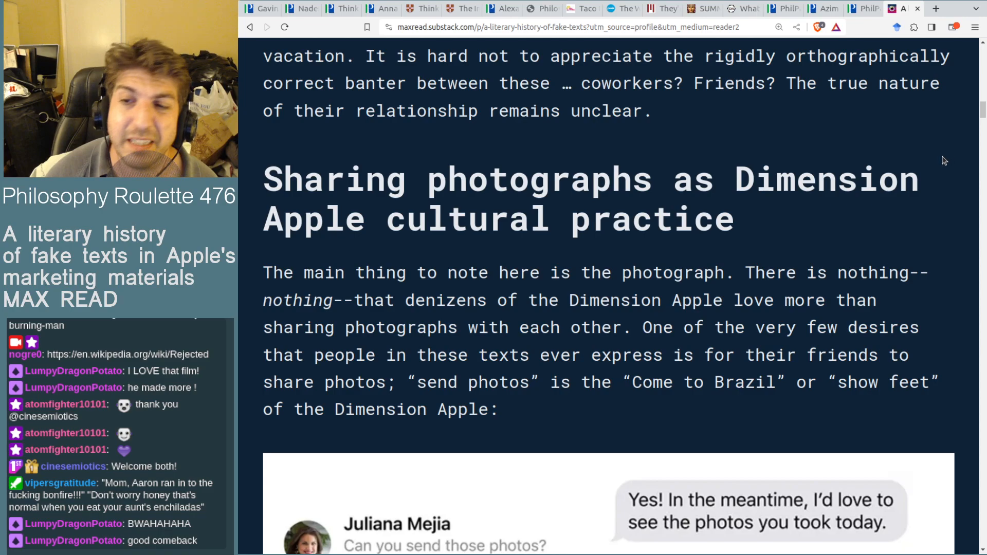
{"action": "scroll", "scroll_direction": "down", "scroll_amount": 3}
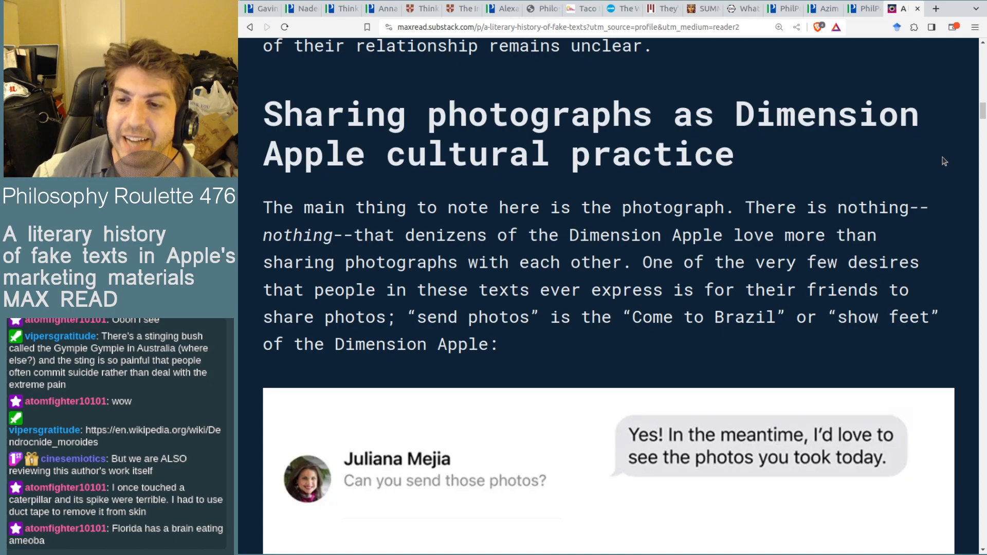
{"action": "mouse_move", "coordinate": [672, 144]}
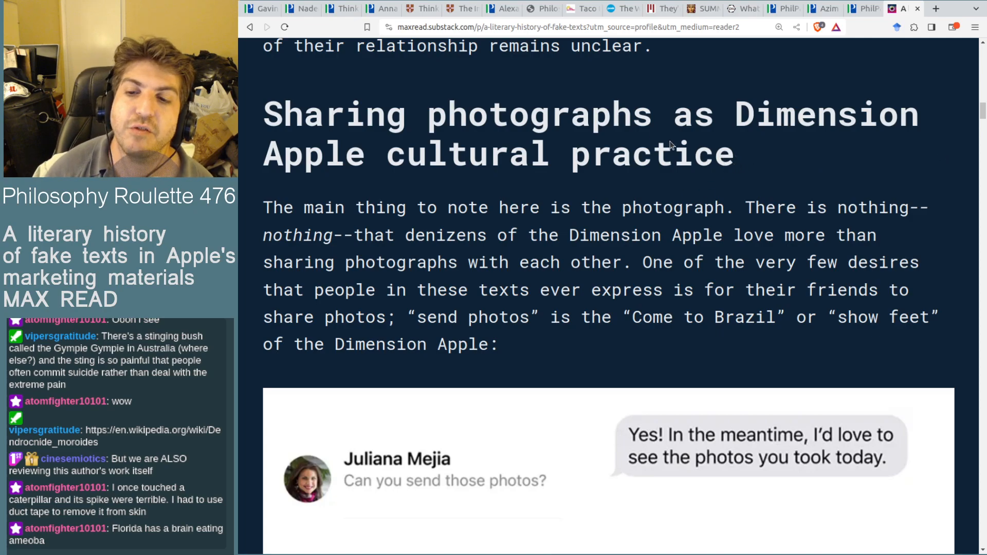
{"action": "mouse_move", "coordinate": [409, 151]}
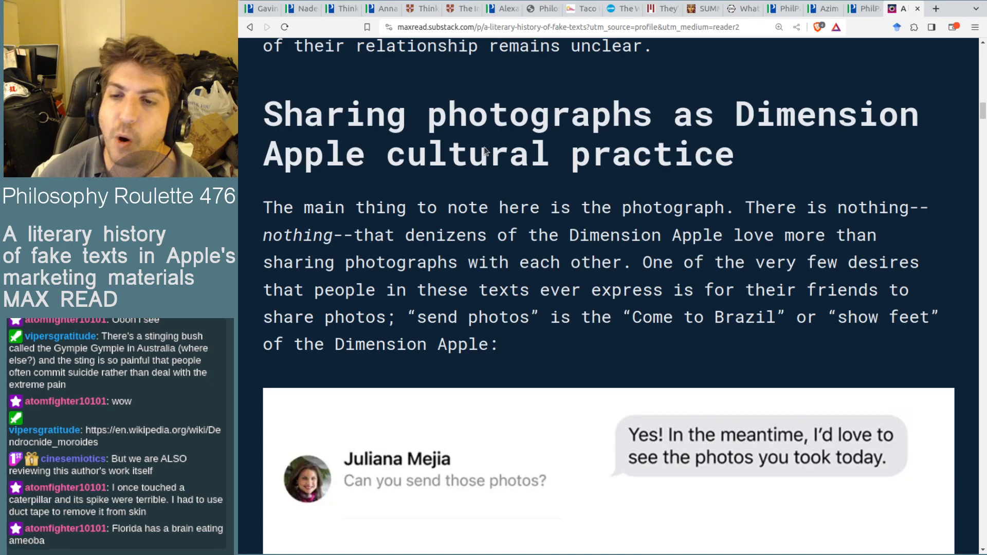
{"action": "scroll", "scroll_direction": "down", "scroll_amount": 3}
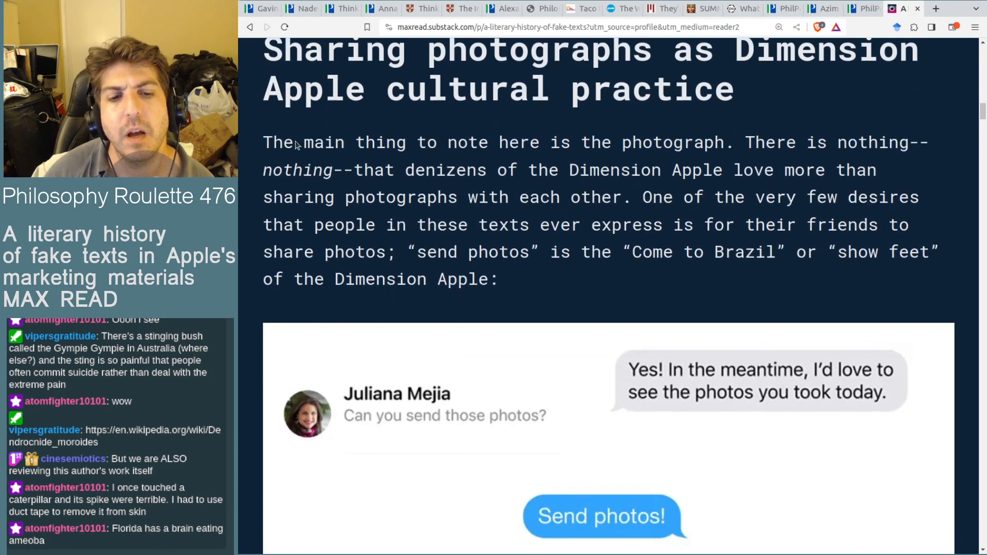
{"action": "mouse_move", "coordinate": [926, 114]}
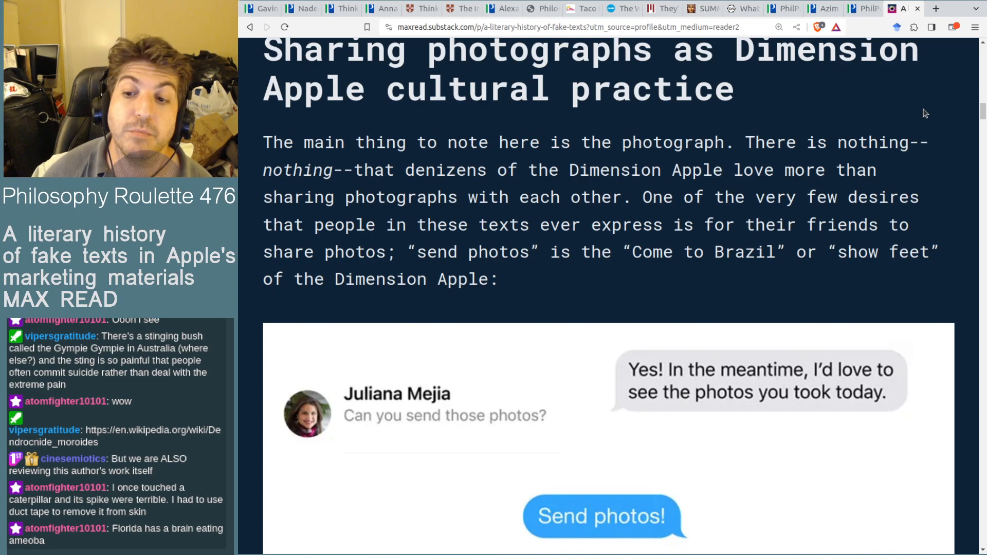
{"action": "scroll", "scroll_direction": "down", "scroll_amount": 3}
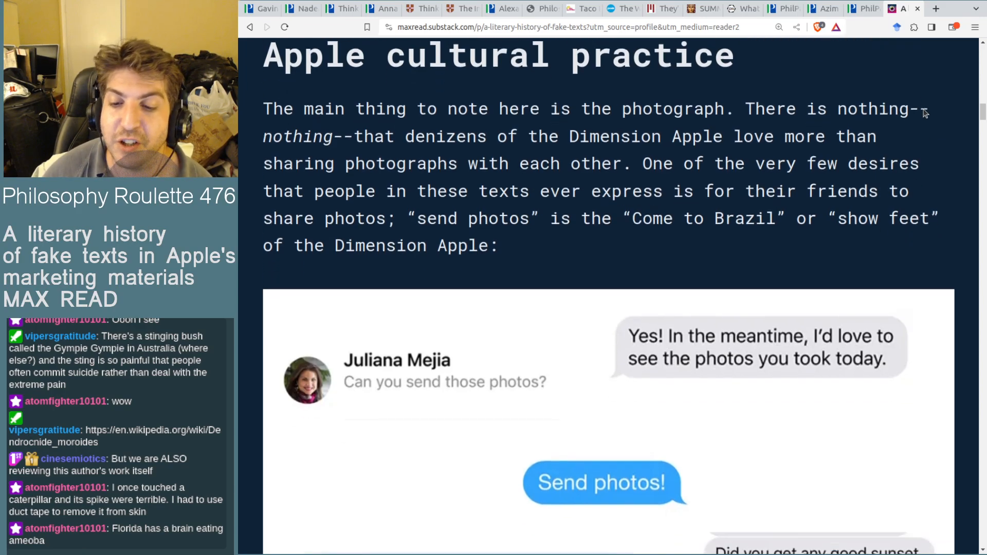
{"action": "scroll", "scroll_direction": "down", "scroll_amount": 3}
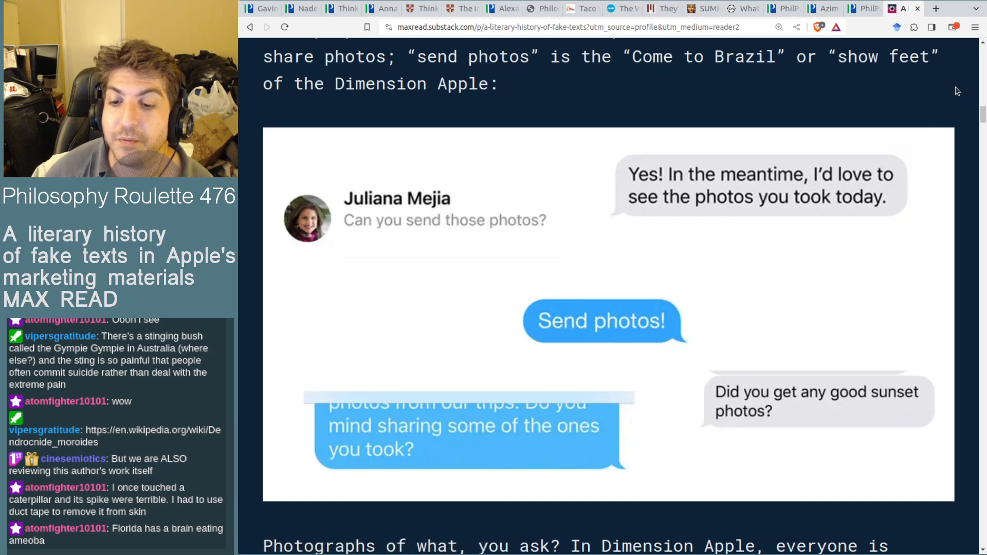
{"action": "scroll", "scroll_direction": "down", "scroll_amount": 3}
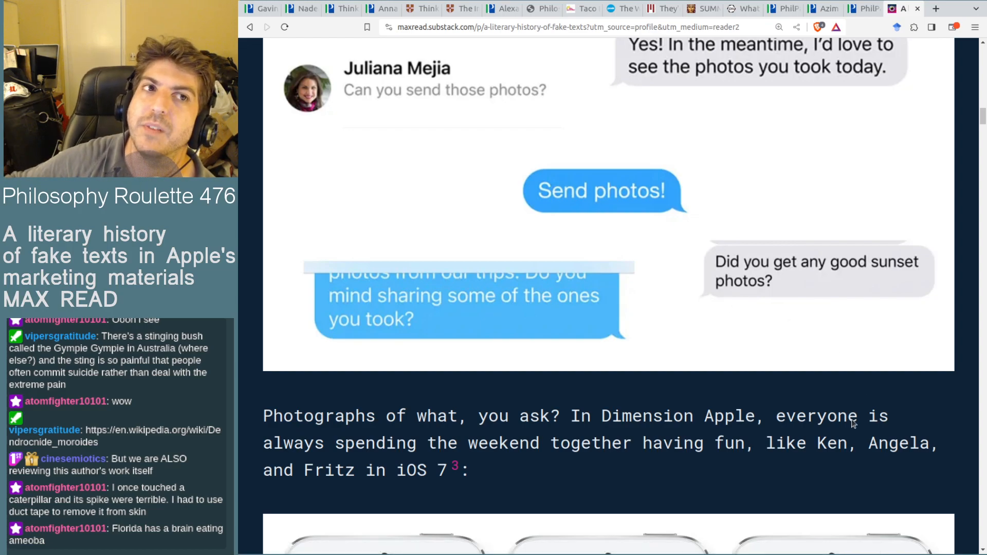
Step: Scroll through the three-iPhone iOS 7 Mail screenshot to its Meiko, Blair caption
{"action": "scroll", "scroll_direction": "down", "scroll_amount": 3}
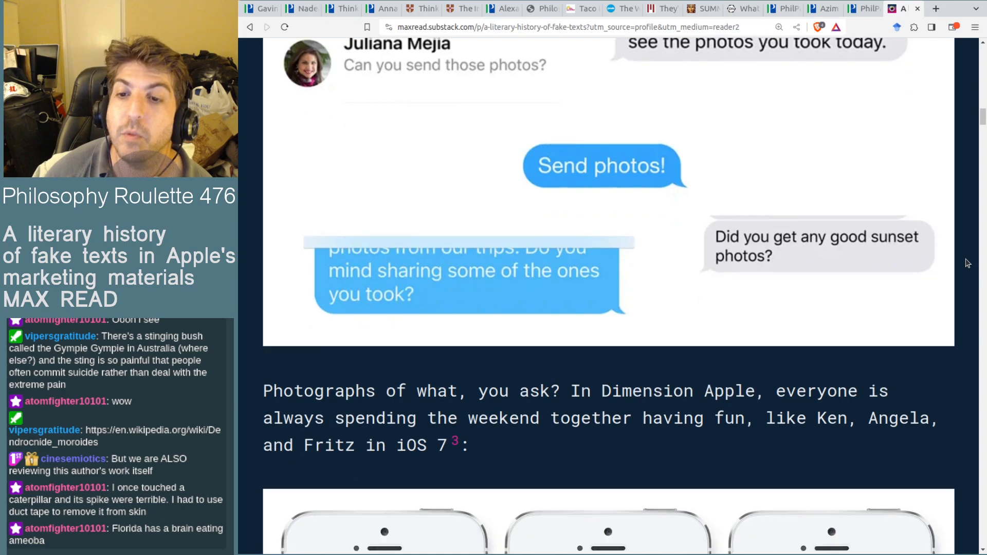
{"action": "scroll", "scroll_direction": "down", "scroll_amount": 3}
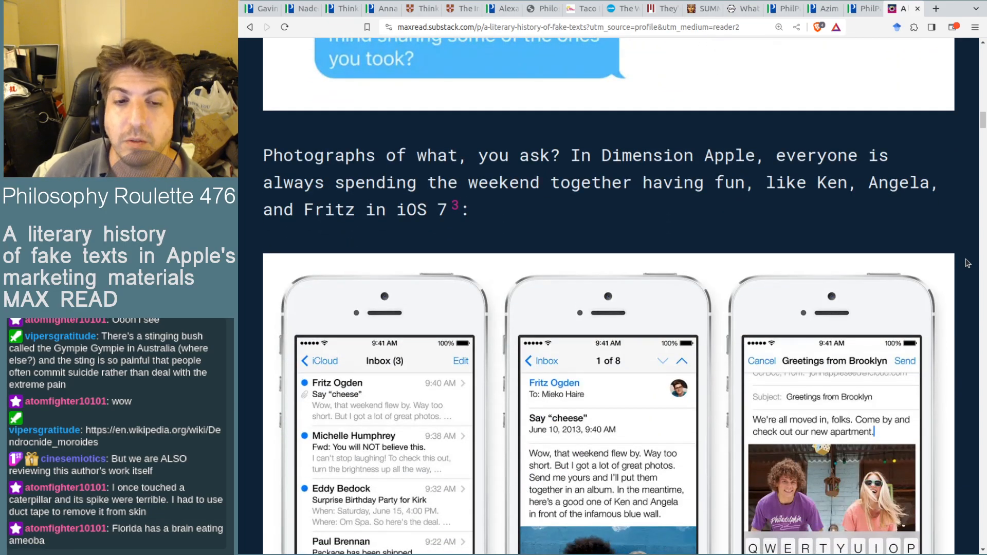
{"action": "scroll", "scroll_direction": "down", "scroll_amount": 3}
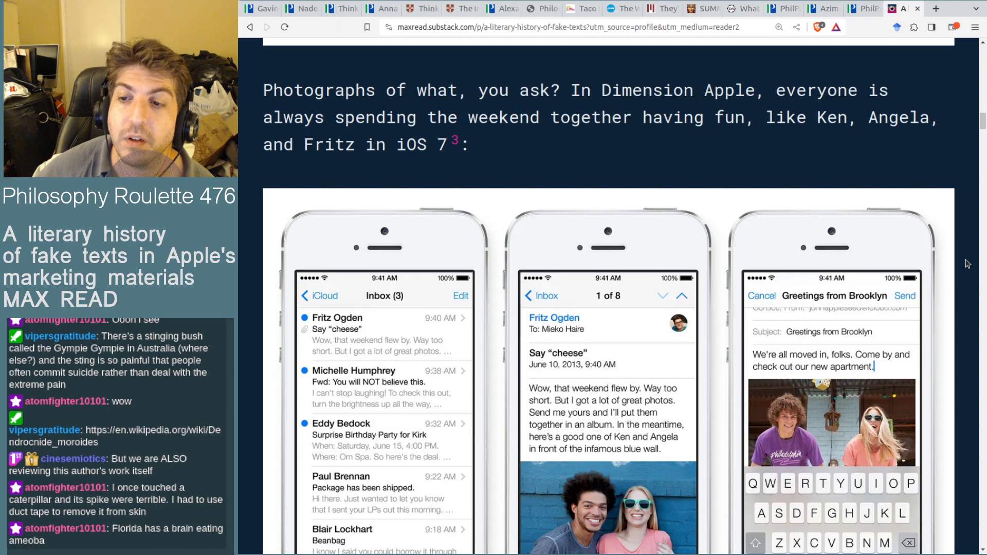
{"action": "scroll", "scroll_direction": "down", "scroll_amount": 3}
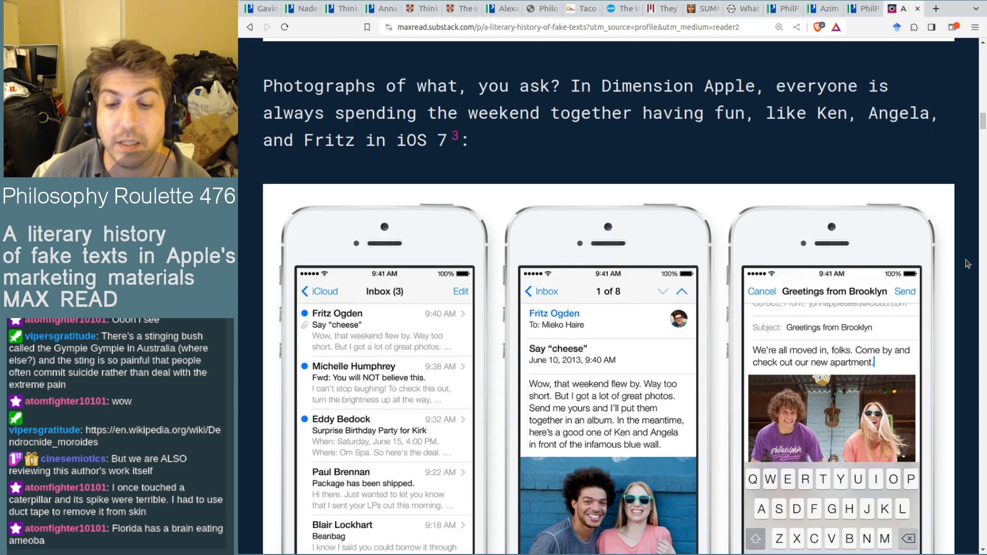
{"action": "scroll", "scroll_direction": "down", "scroll_amount": 3}
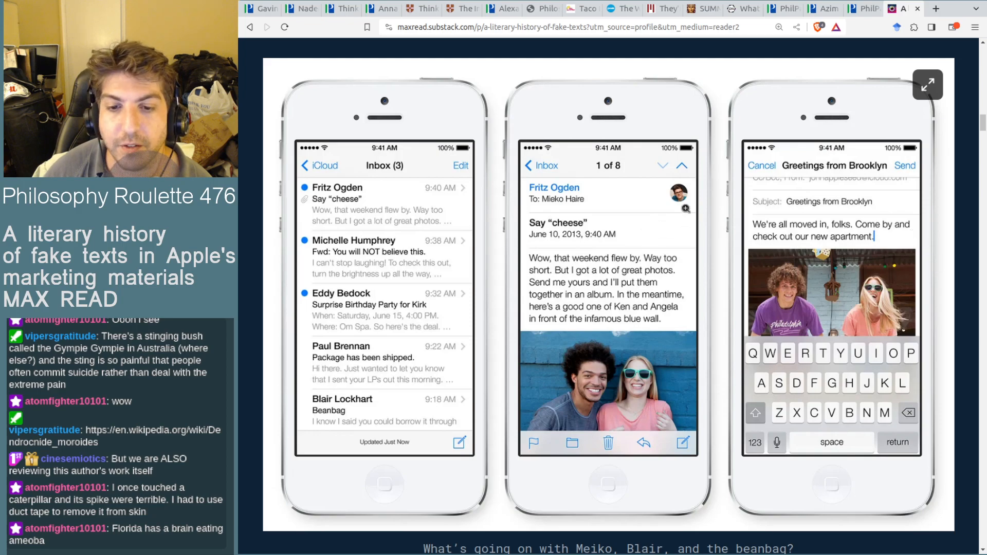
{"action": "mouse_move", "coordinate": [662, 398]}
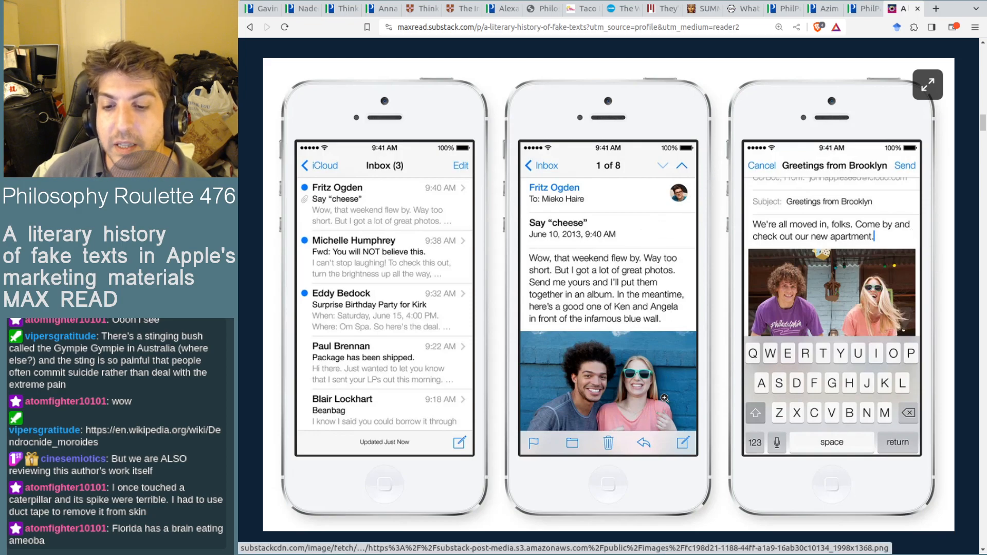
Step: Continue down to the 'Or Ailish and Eden in iOS 8' paragraph and its iPad mail screenshot
{"action": "scroll", "scroll_direction": "down", "scroll_amount": 3}
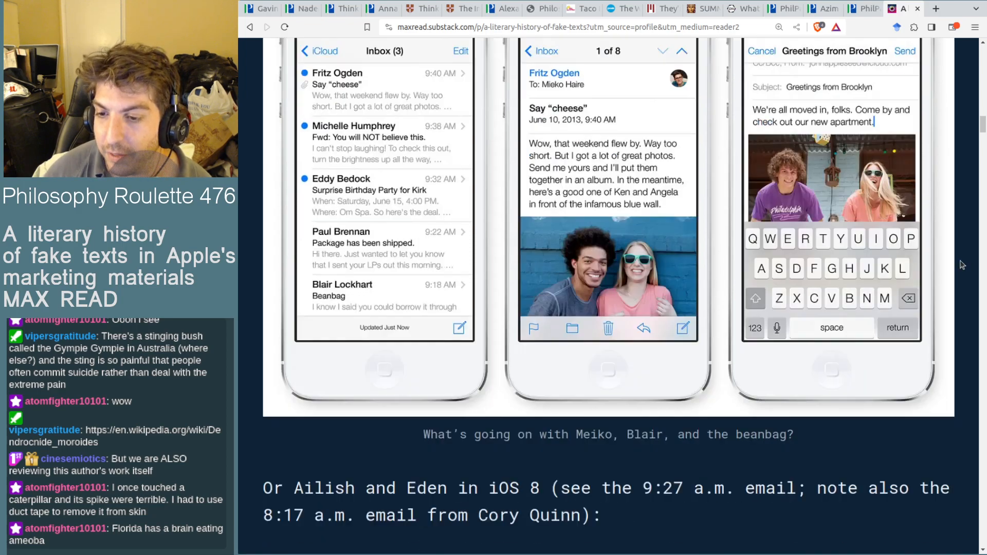
{"action": "scroll", "scroll_direction": "down", "scroll_amount": 3}
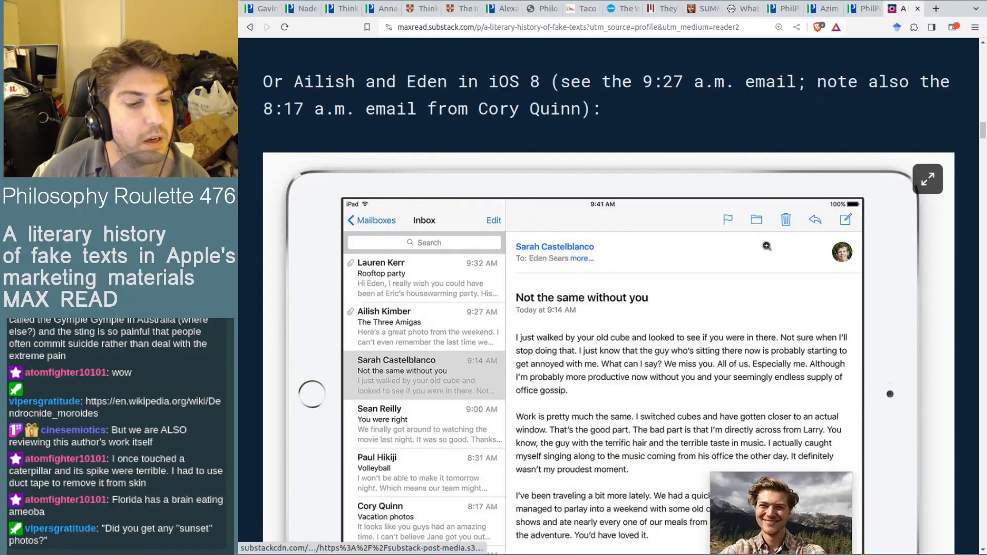
{"action": "scroll", "scroll_direction": "down", "scroll_amount": 3}
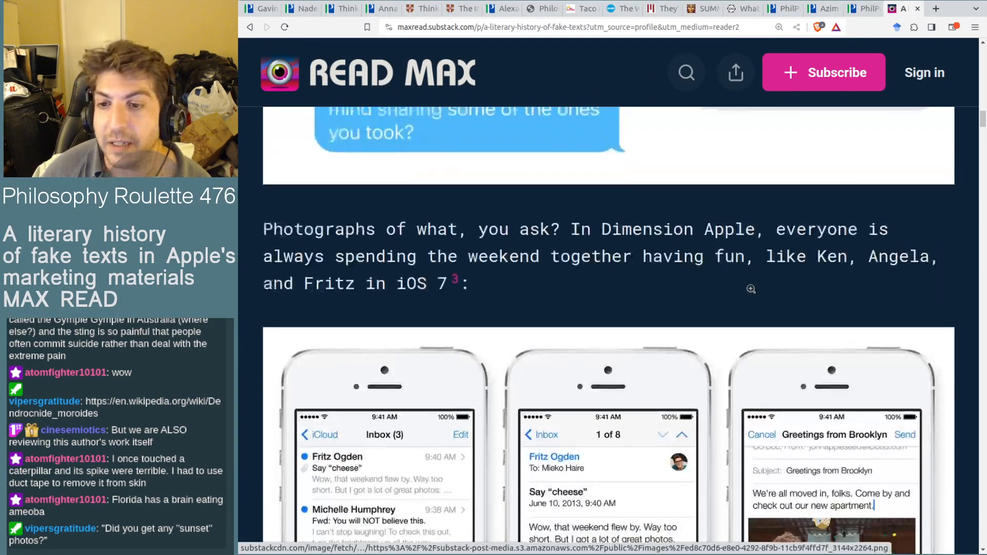
{"action": "scroll", "scroll_direction": "down", "scroll_amount": 3}
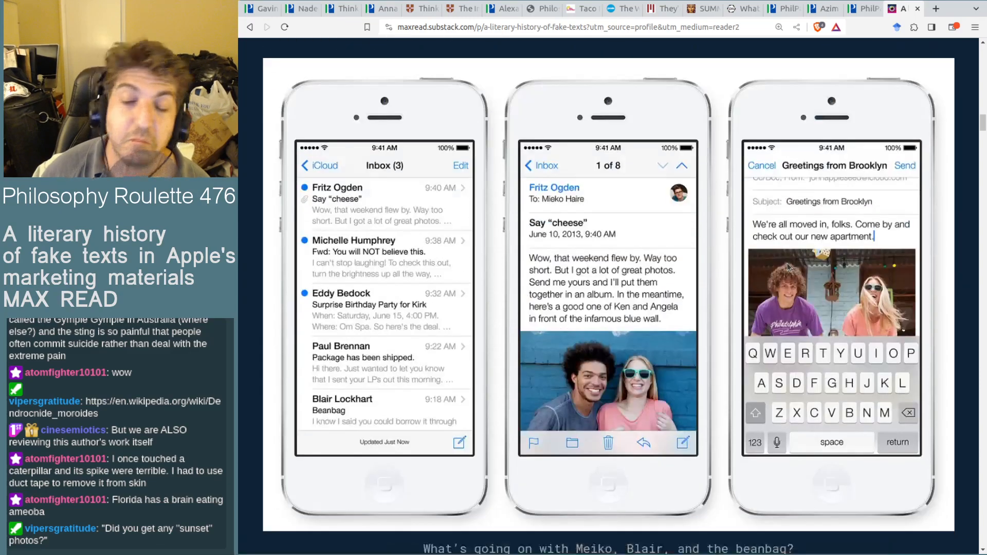
{"action": "scroll", "scroll_direction": "down", "scroll_amount": 3}
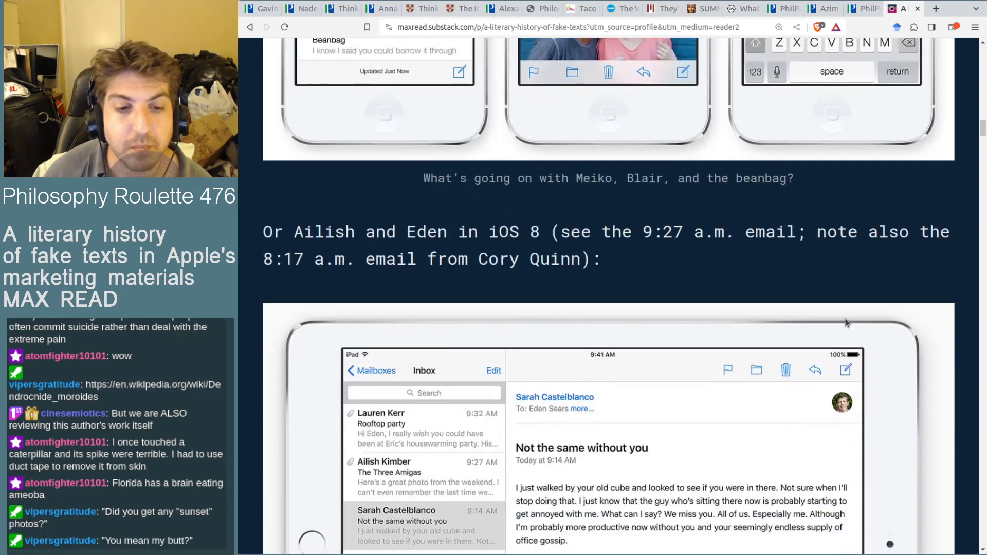
{"action": "scroll", "scroll_direction": "down", "scroll_amount": 3}
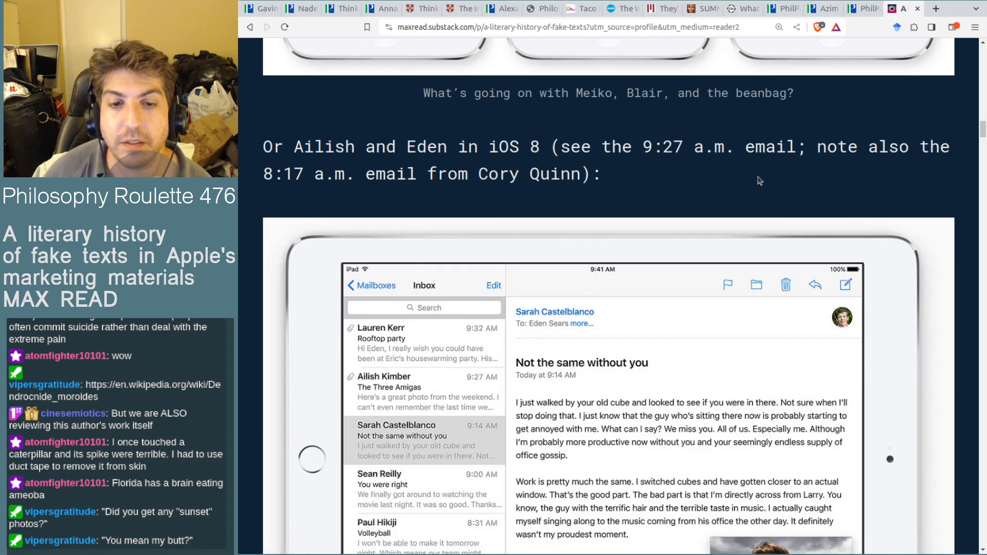
{"action": "mouse_move", "coordinate": [905, 177]}
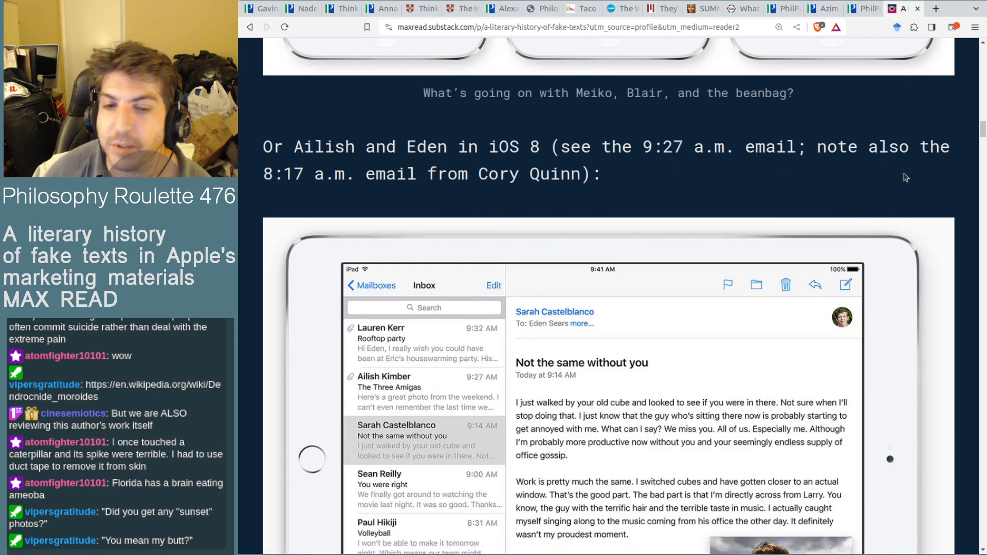
{"action": "scroll", "scroll_direction": "down", "scroll_amount": 3}
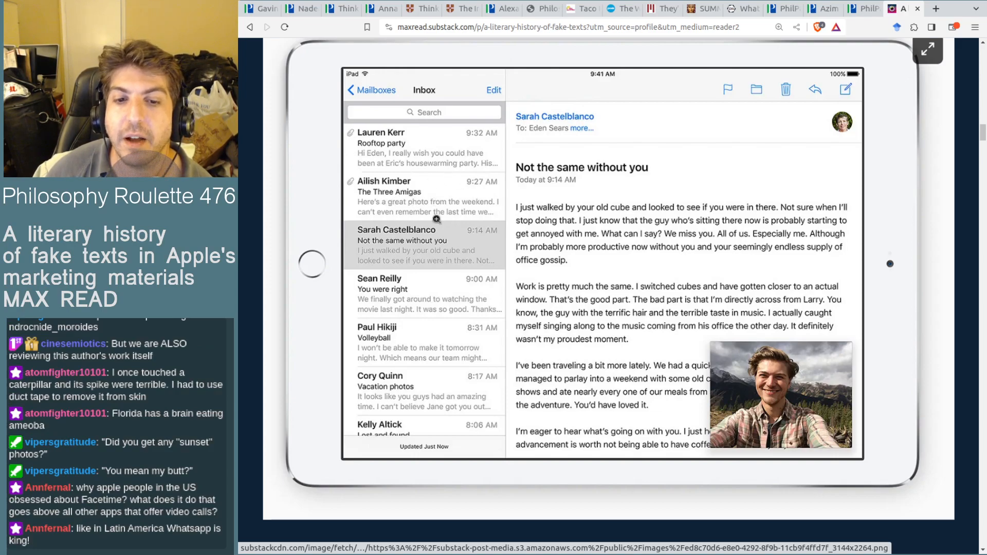
{"action": "mouse_move", "coordinate": [434, 201]}
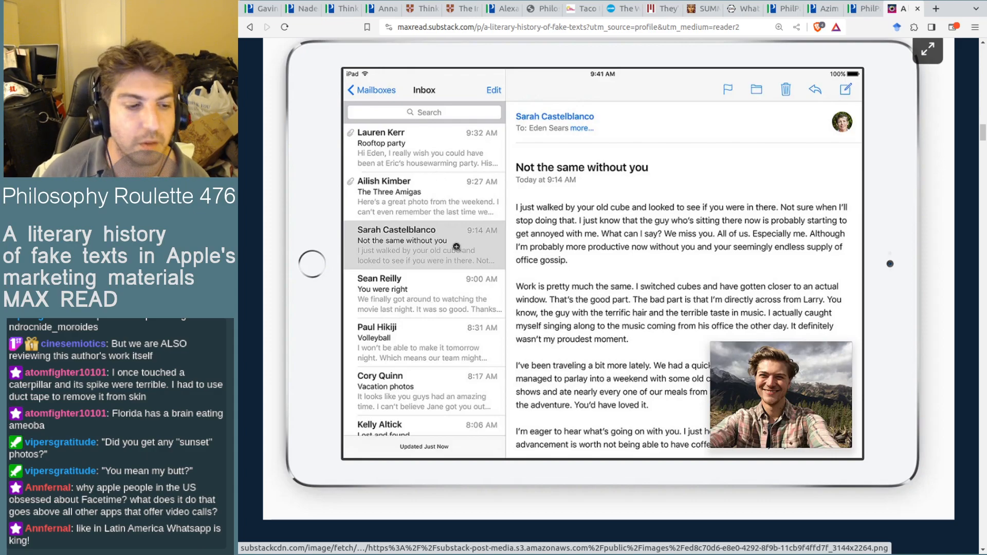
{"action": "mouse_move", "coordinate": [611, 186]}
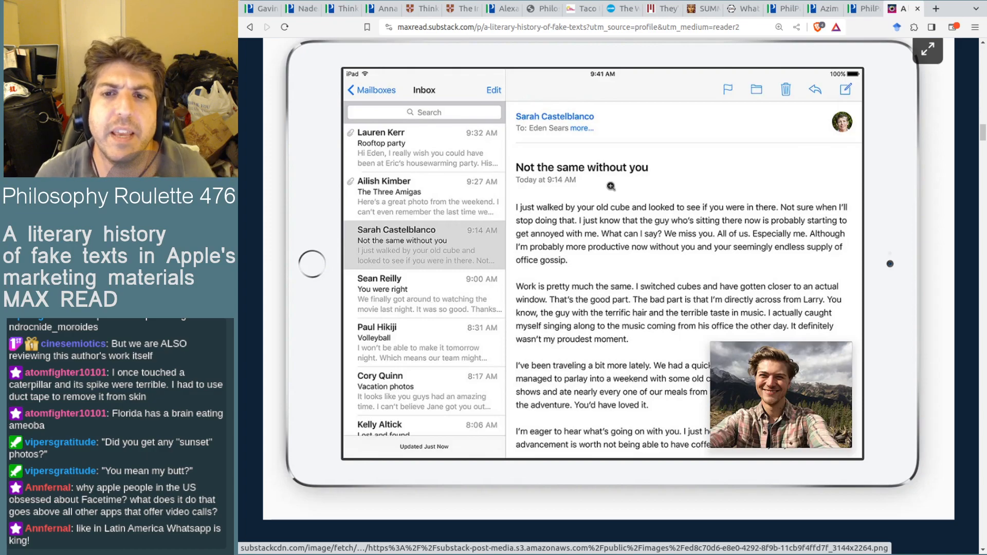
{"action": "mouse_move", "coordinate": [919, 158]}
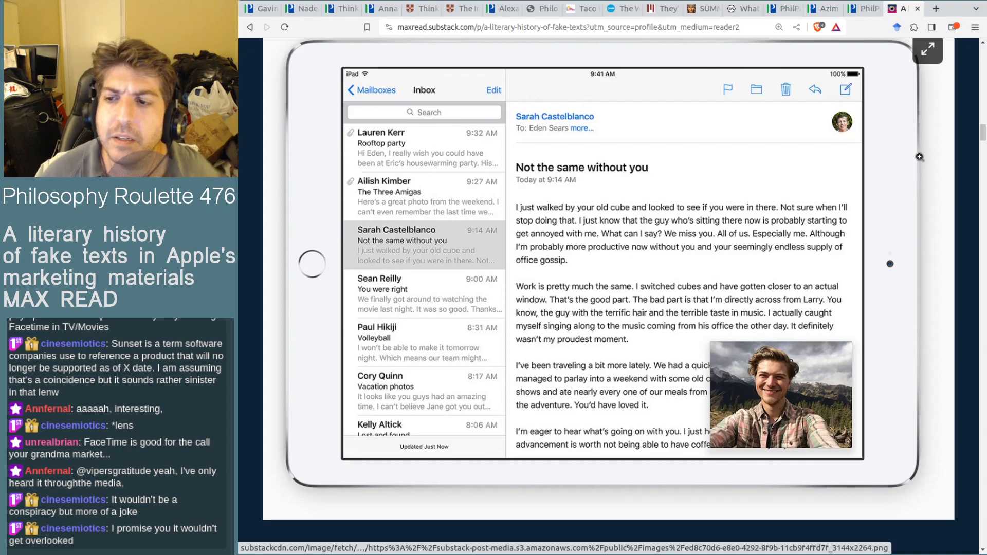
Step: Scroll past the iOS 8 iPad Mail screenshot to the 'Paul, Natalia, Stefan, and the kids in iOS 9' line
{"action": "scroll", "scroll_direction": "down", "scroll_amount": 3}
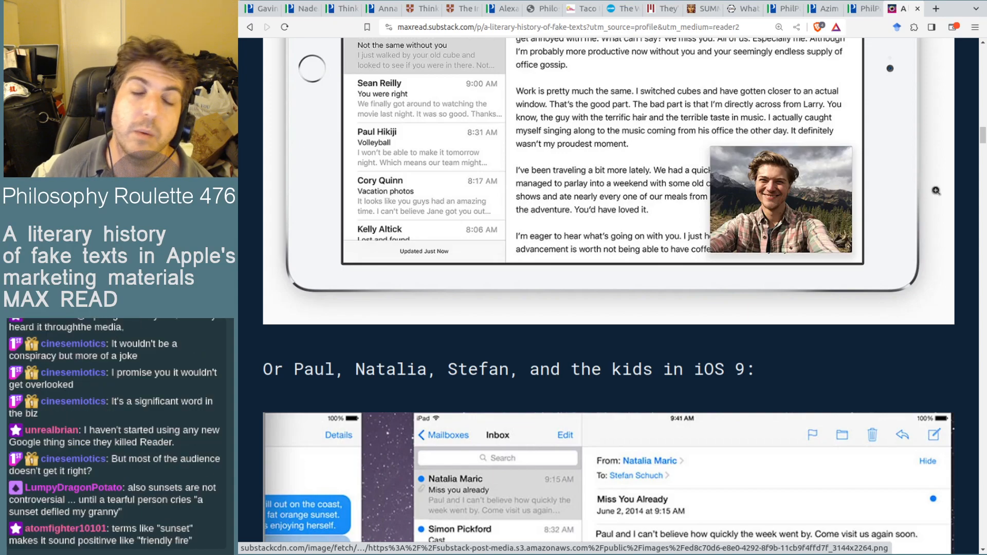
{"action": "scroll", "scroll_direction": "down", "scroll_amount": 3}
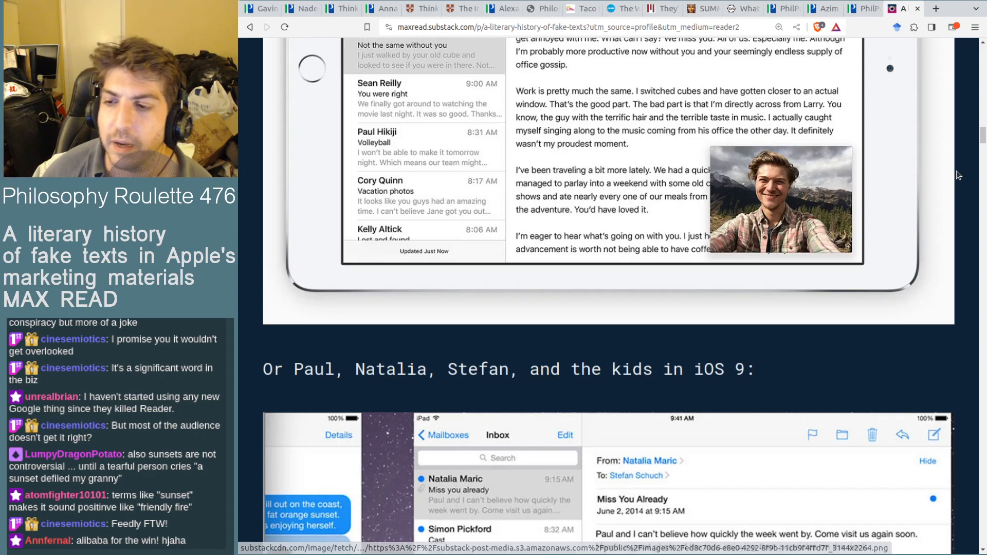
{"action": "mouse_move", "coordinate": [960, 173]}
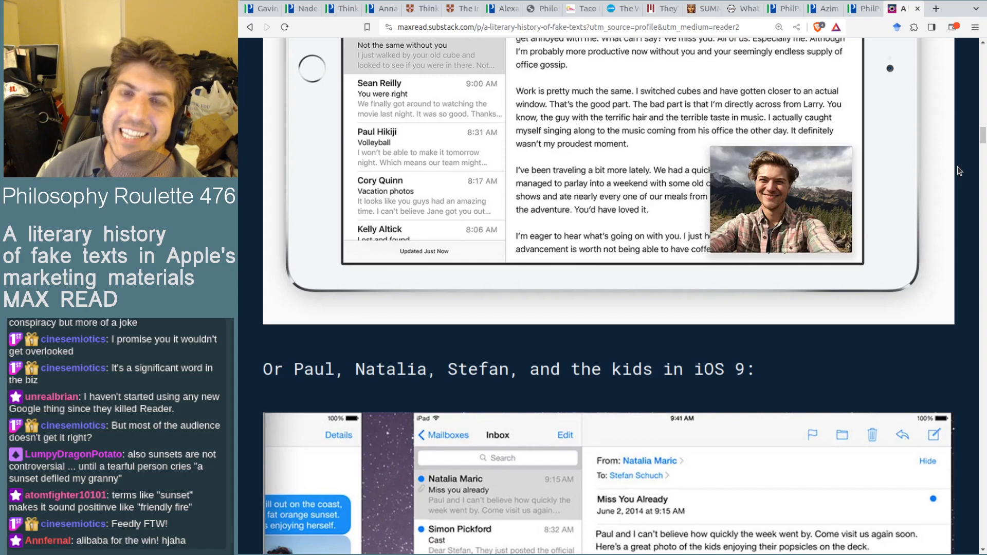
Step: Scroll past the iOS 9 Mail screenshot until the 'How was the road trip?' heading tops the page
{"action": "scroll", "scroll_direction": "down", "scroll_amount": 3}
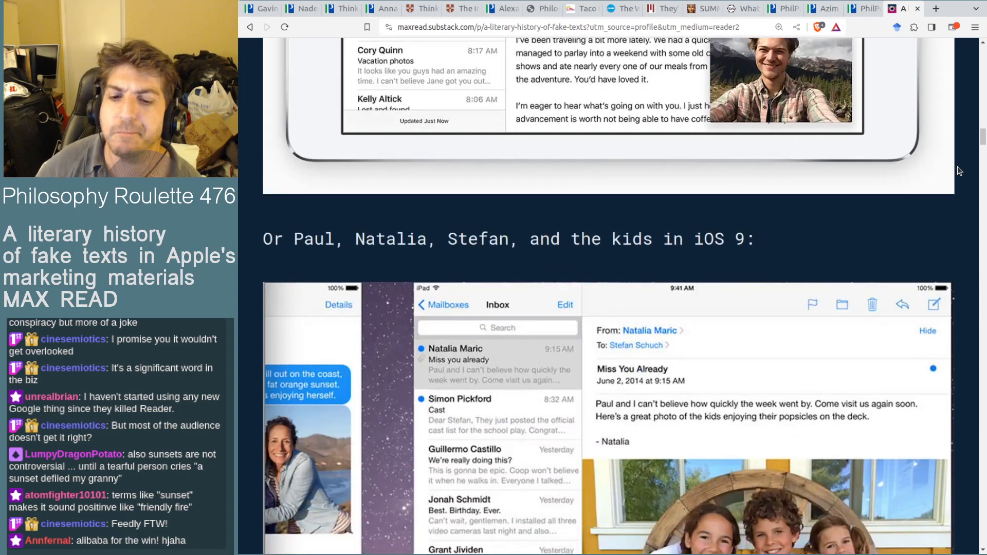
{"action": "scroll", "scroll_direction": "down", "scroll_amount": 3}
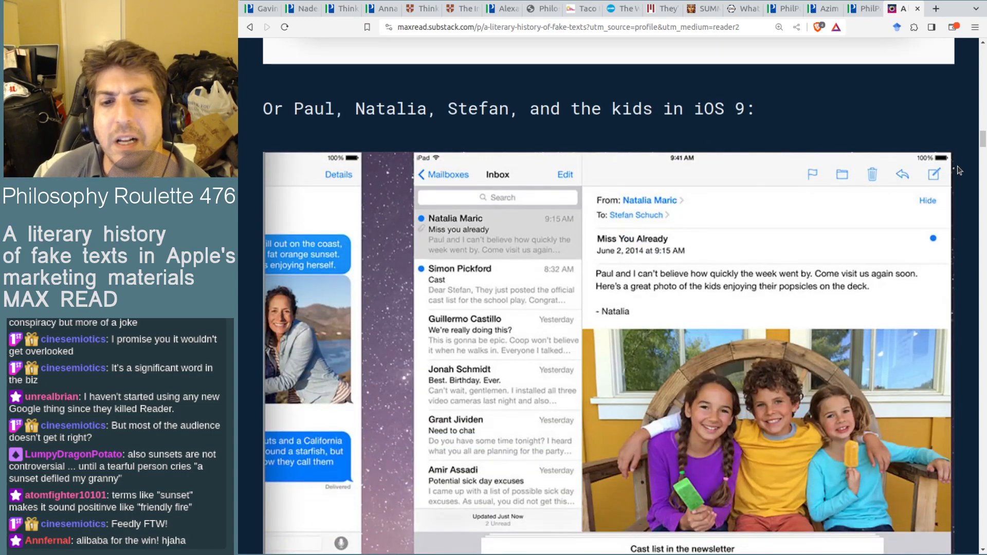
{"action": "scroll", "scroll_direction": "down", "scroll_amount": 3}
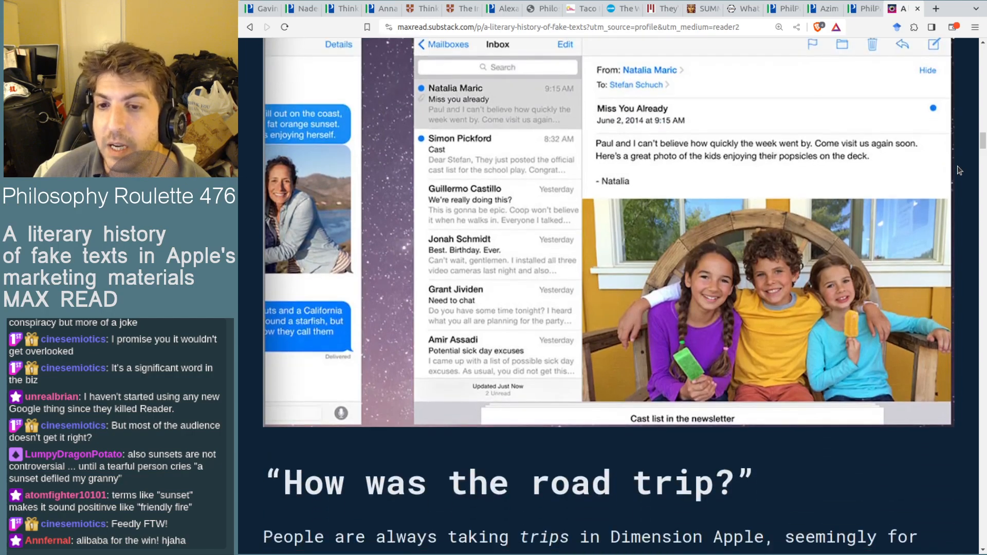
{"action": "mouse_move", "coordinate": [968, 179]}
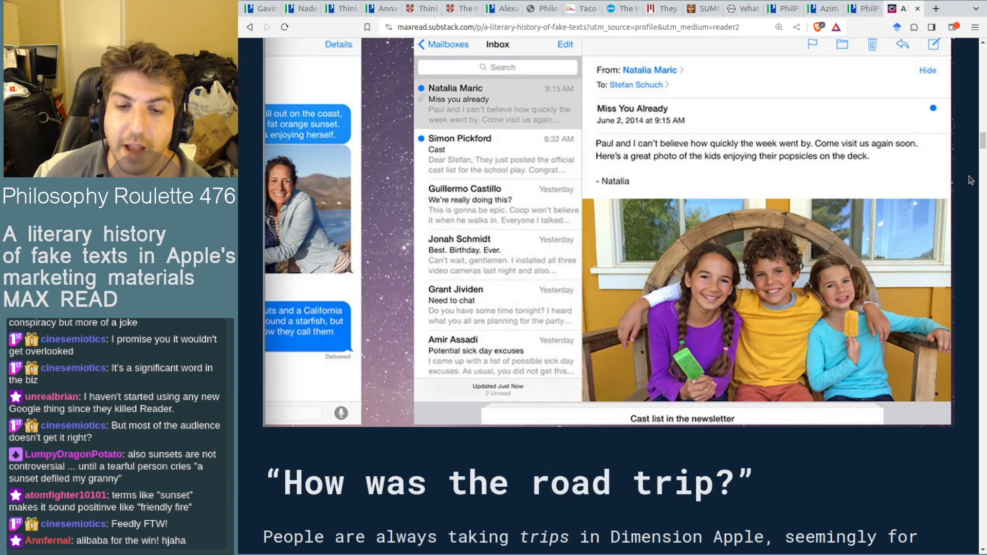
{"action": "mouse_move", "coordinate": [515, 233]}
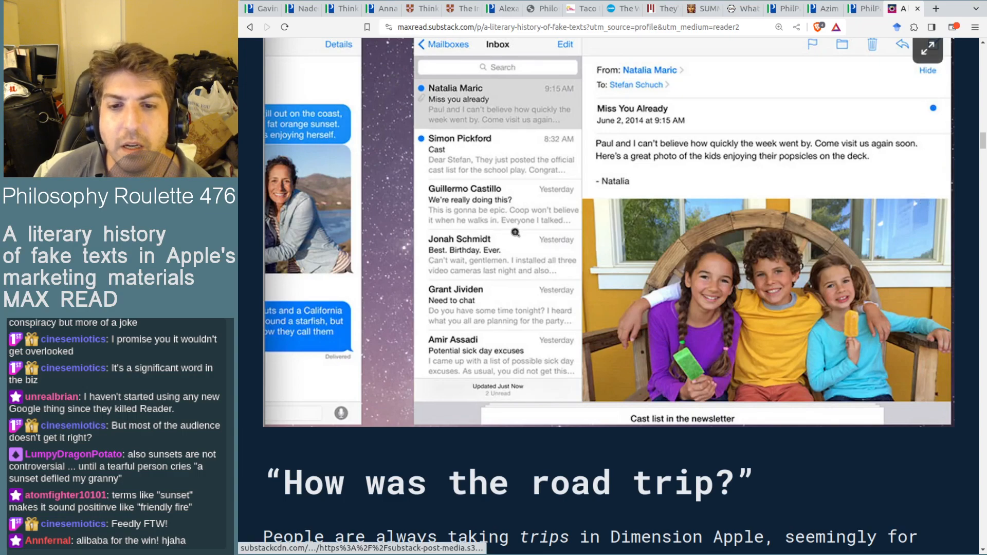
{"action": "mouse_move", "coordinate": [515, 219]}
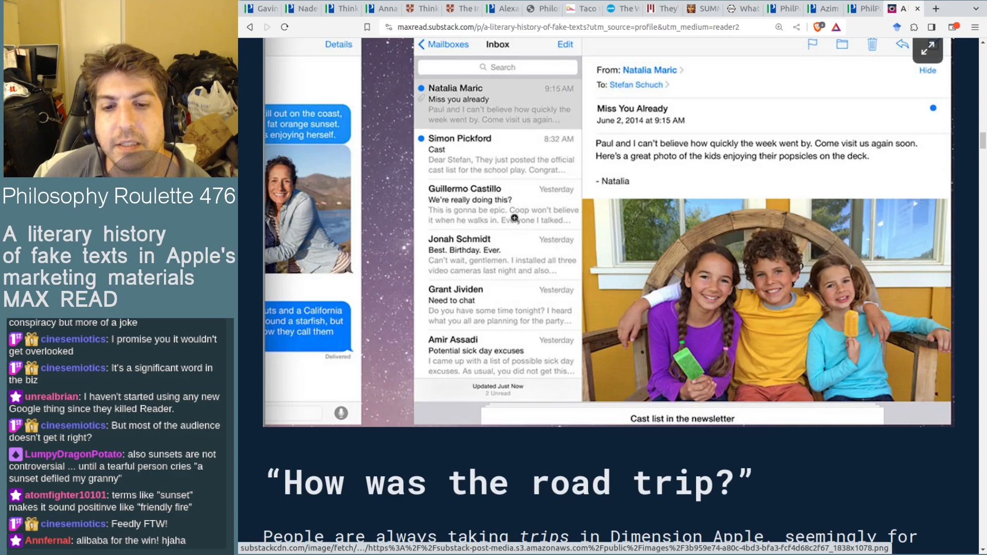
{"action": "mouse_move", "coordinate": [543, 290]}
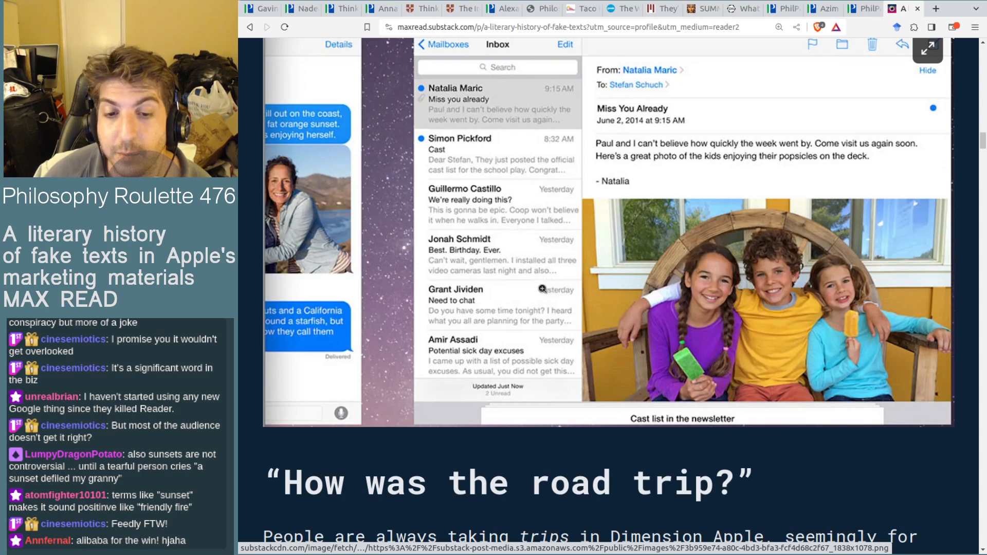
{"action": "mouse_move", "coordinate": [557, 321]}
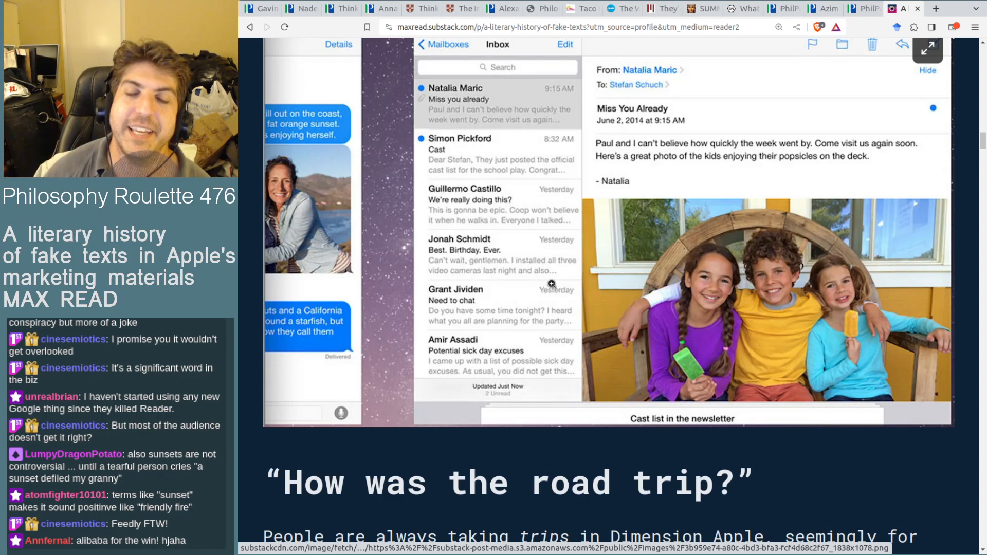
{"action": "mouse_move", "coordinate": [472, 361]}
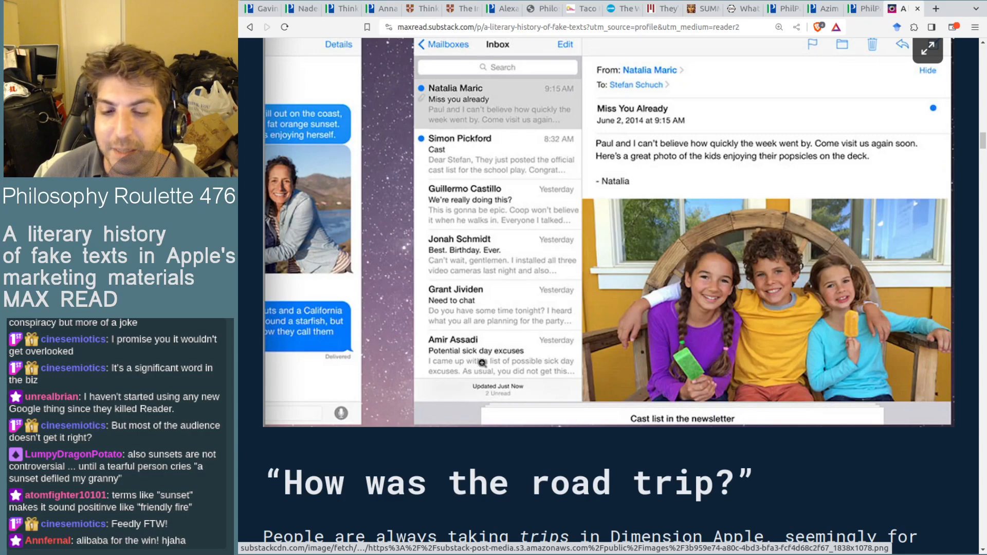
{"action": "mouse_move", "coordinate": [655, 191]}
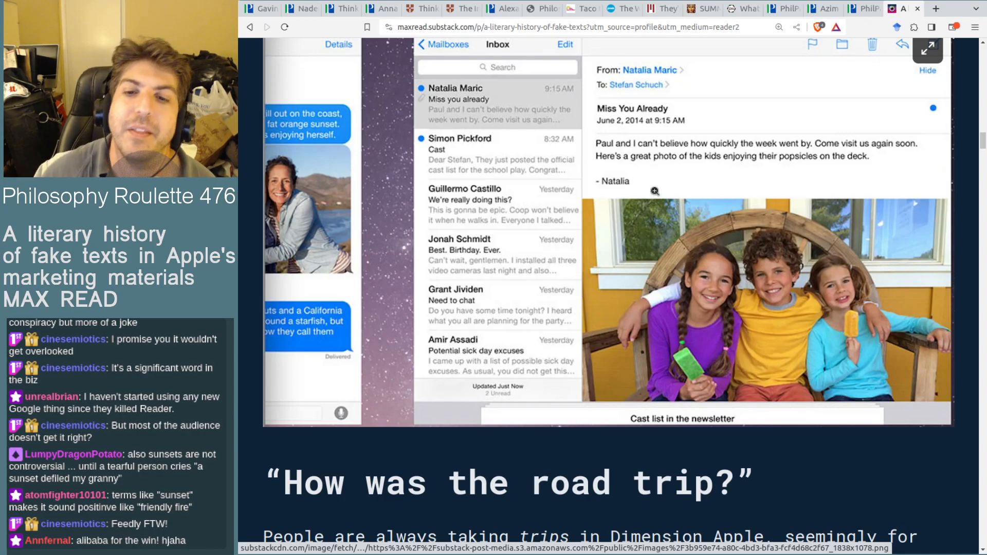
{"action": "scroll", "scroll_direction": "down", "scroll_amount": 3}
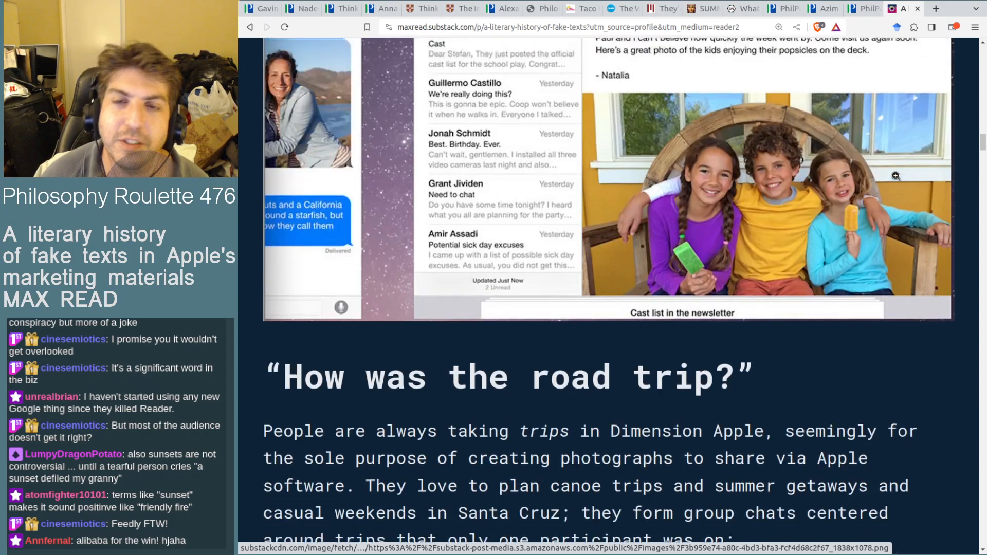
{"action": "scroll", "scroll_direction": "down", "scroll_amount": 3}
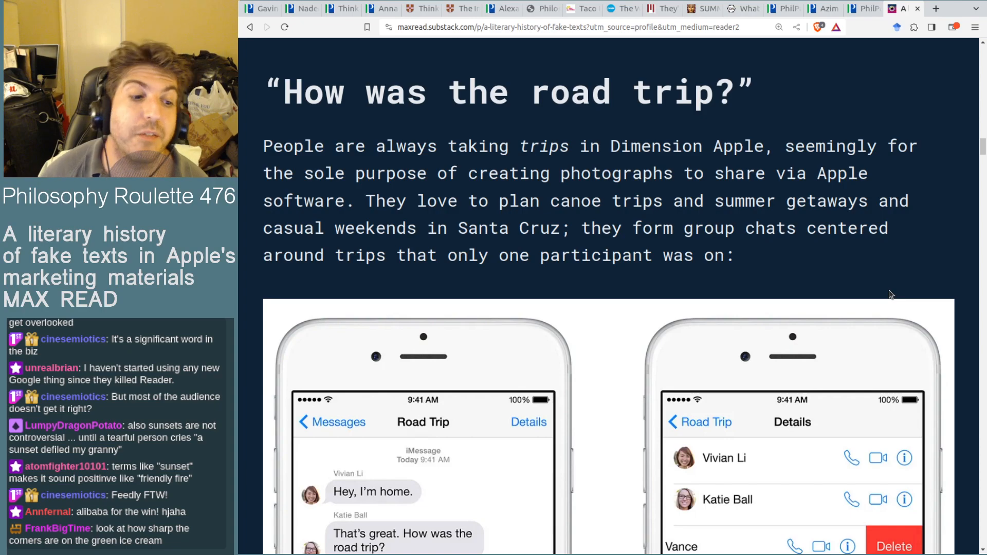
{"action": "mouse_move", "coordinate": [867, 263]}
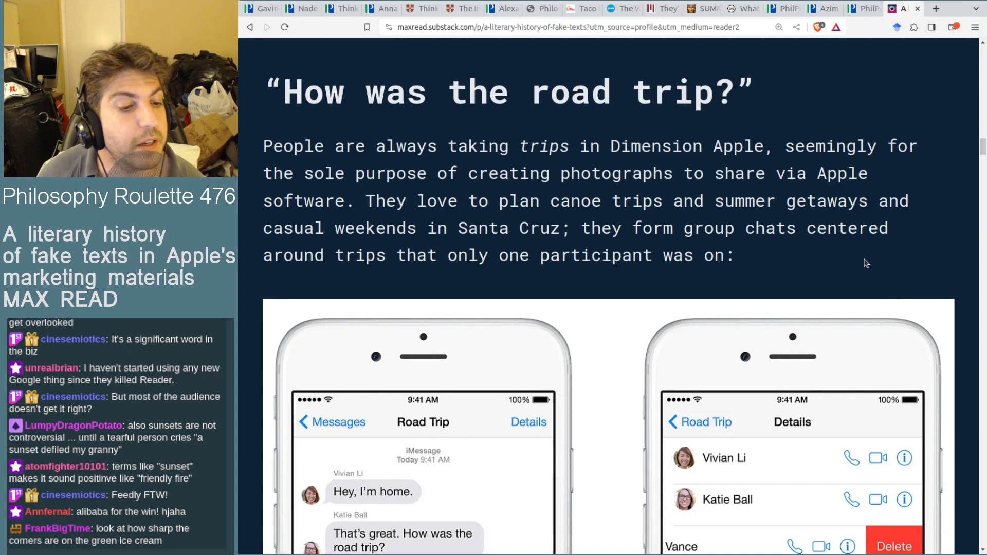
Step: Scroll back up to the iOS 9 Mail screenshot of Natalia Maric's 'Miss You Already' email
{"action": "scroll", "scroll_direction": "up", "scroll_amount": 3}
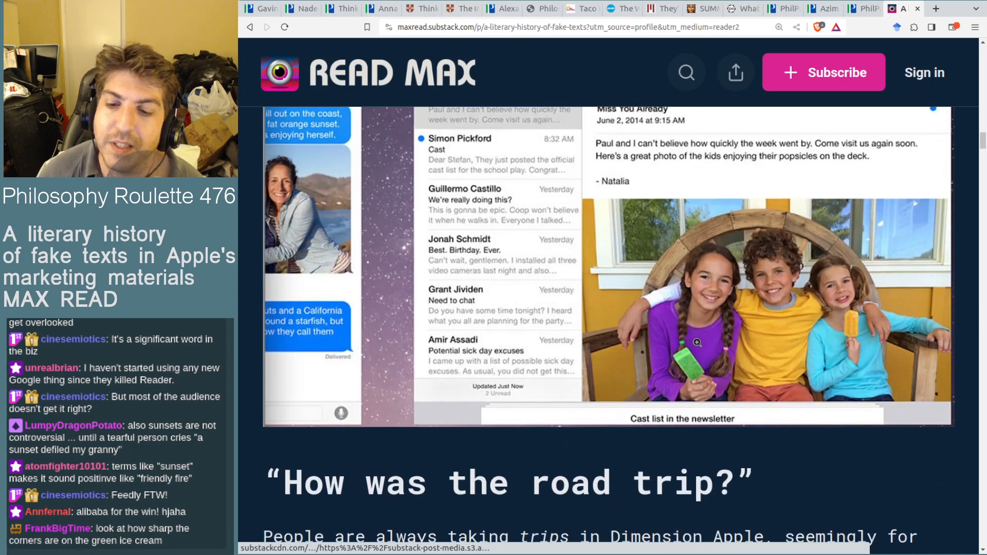
{"action": "mouse_move", "coordinate": [851, 330]}
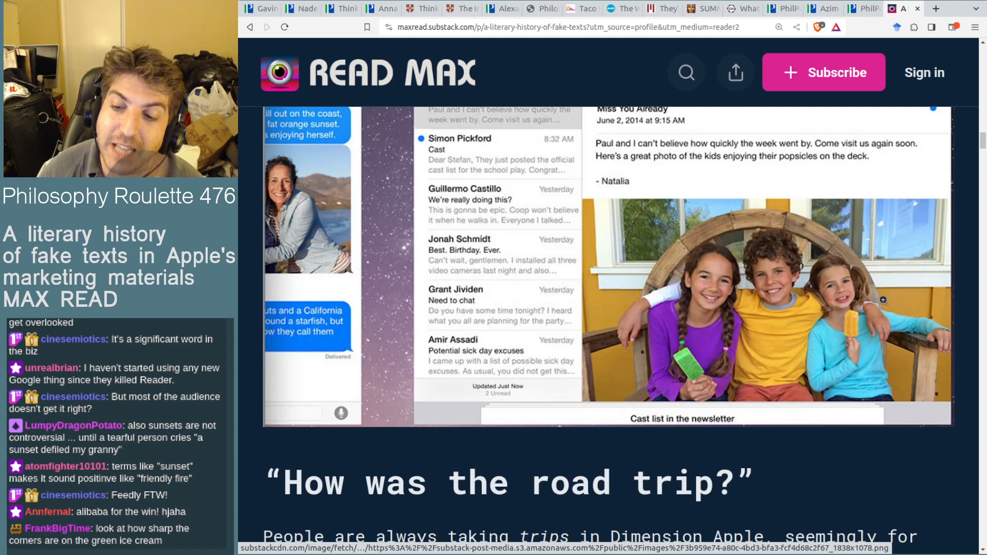
{"action": "mouse_move", "coordinate": [714, 385]}
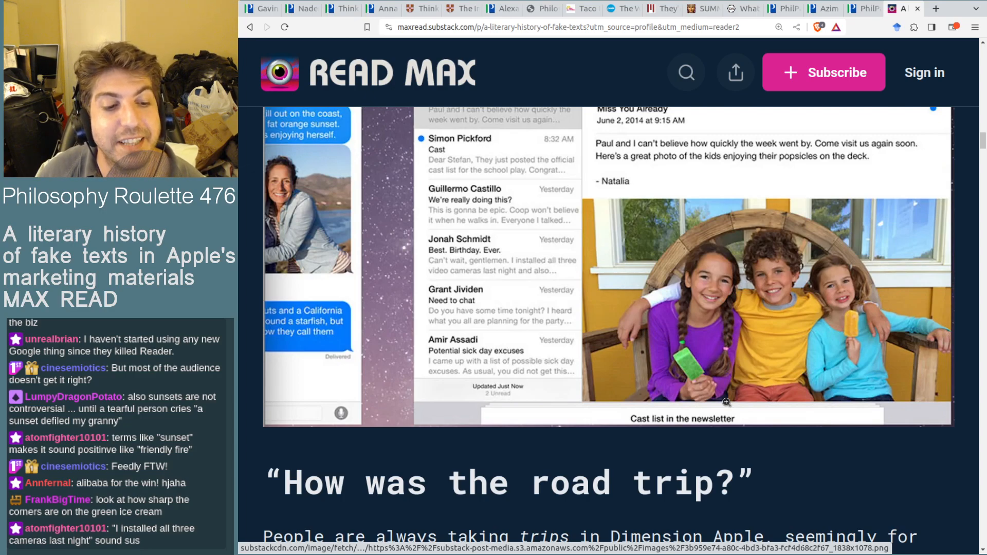
{"action": "mouse_move", "coordinate": [441, 273]}
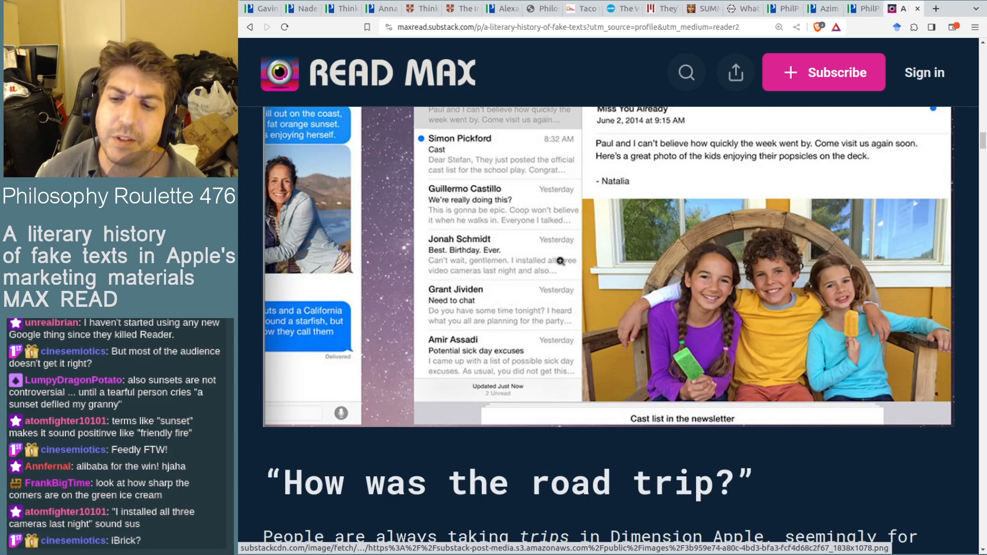
{"action": "scroll", "scroll_direction": "up", "scroll_amount": 3}
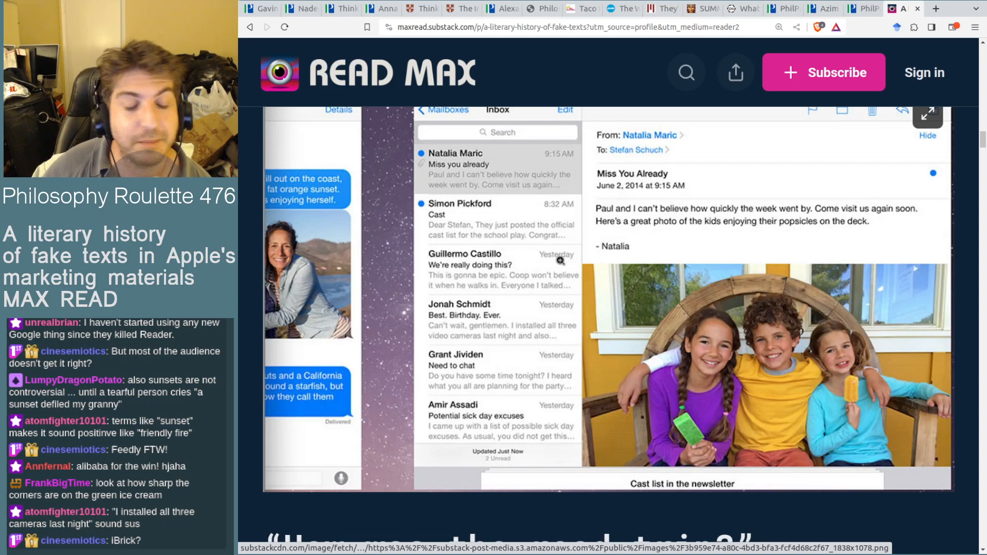
Step: Scroll through the road trip section to the group chat captioned 'A normal group chat in Dimension Apple'
{"action": "scroll", "scroll_direction": "down", "scroll_amount": 3}
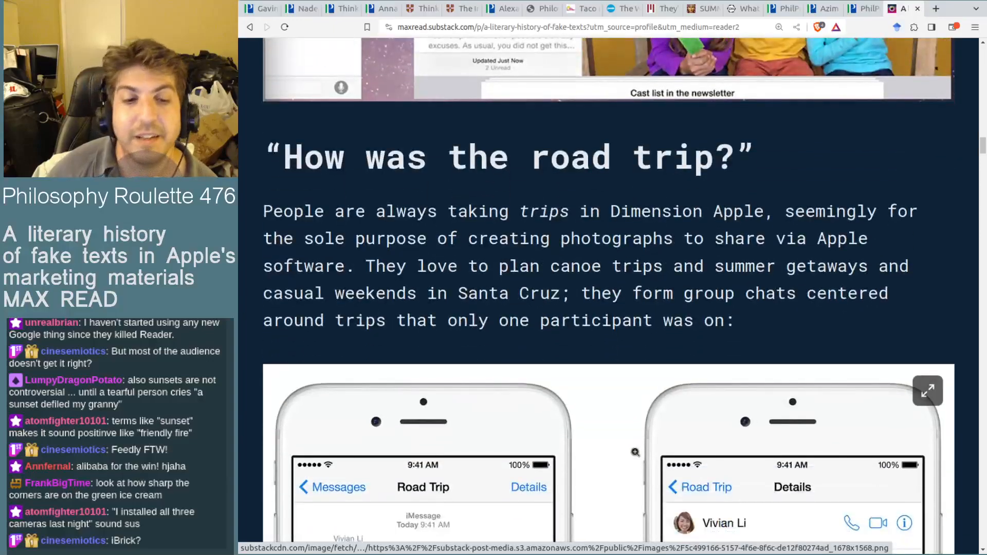
{"action": "scroll", "scroll_direction": "down", "scroll_amount": 3}
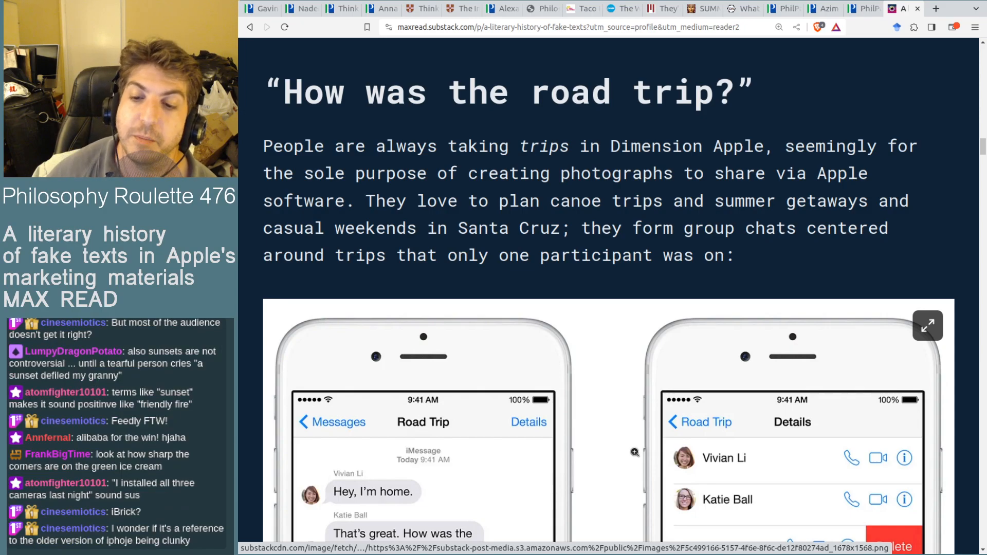
{"action": "scroll", "scroll_direction": "down", "scroll_amount": 3}
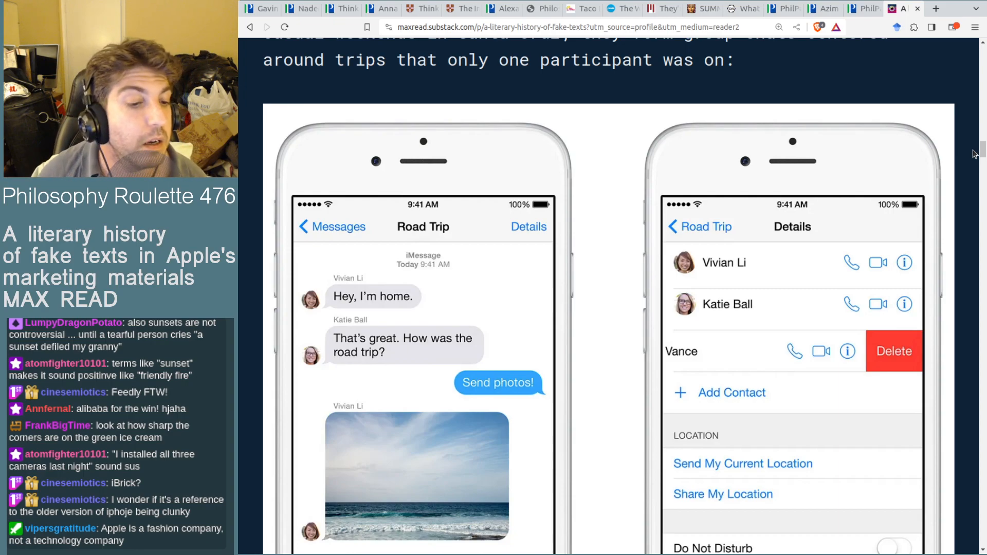
{"action": "scroll", "scroll_direction": "down", "scroll_amount": 3}
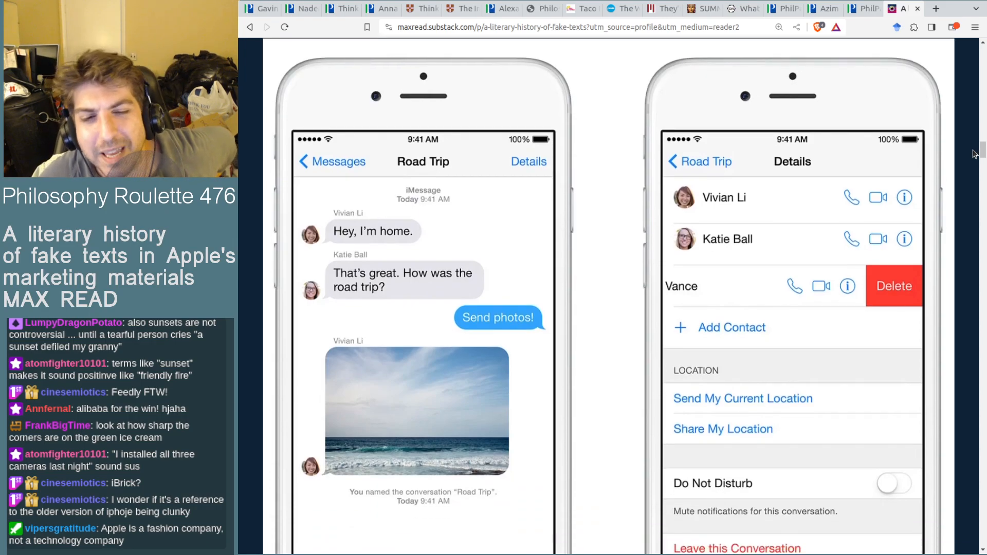
{"action": "scroll", "scroll_direction": "down", "scroll_amount": 3}
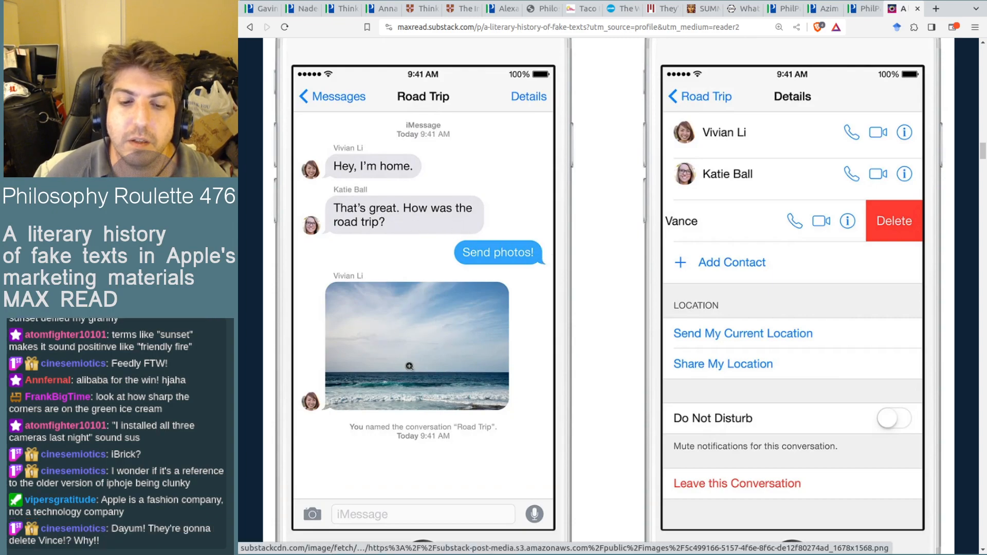
{"action": "mouse_move", "coordinate": [624, 162]}
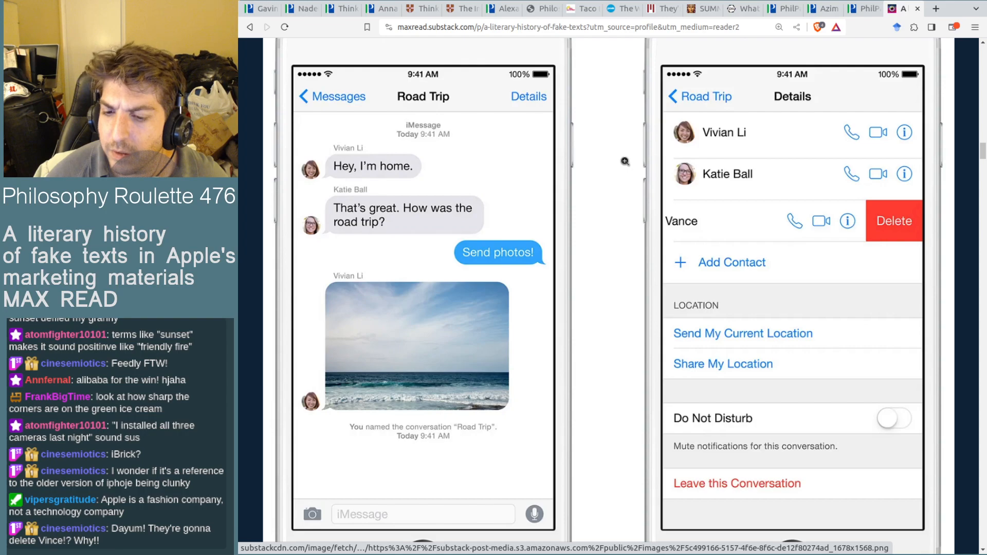
{"action": "scroll", "scroll_direction": "down", "scroll_amount": 3}
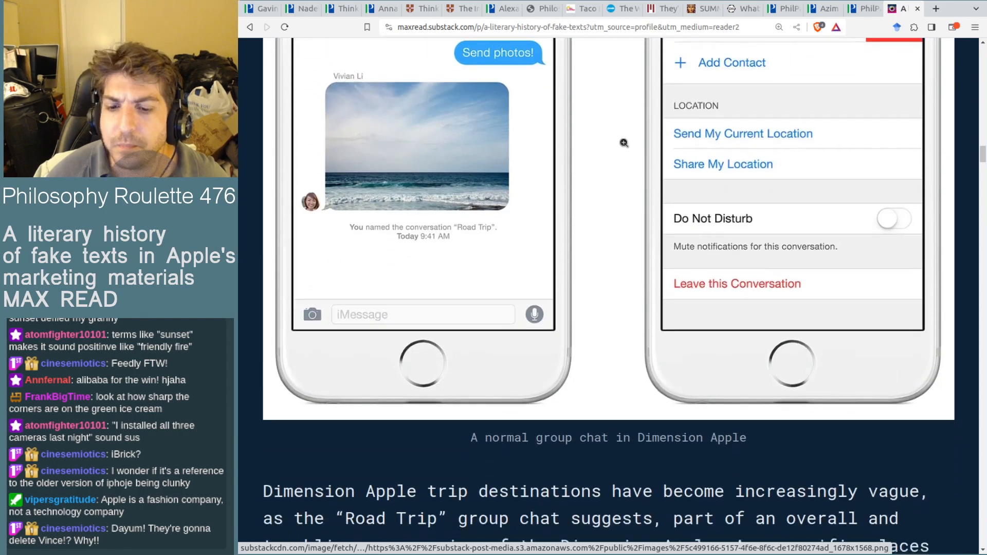
{"action": "scroll", "scroll_direction": "down", "scroll_amount": 3}
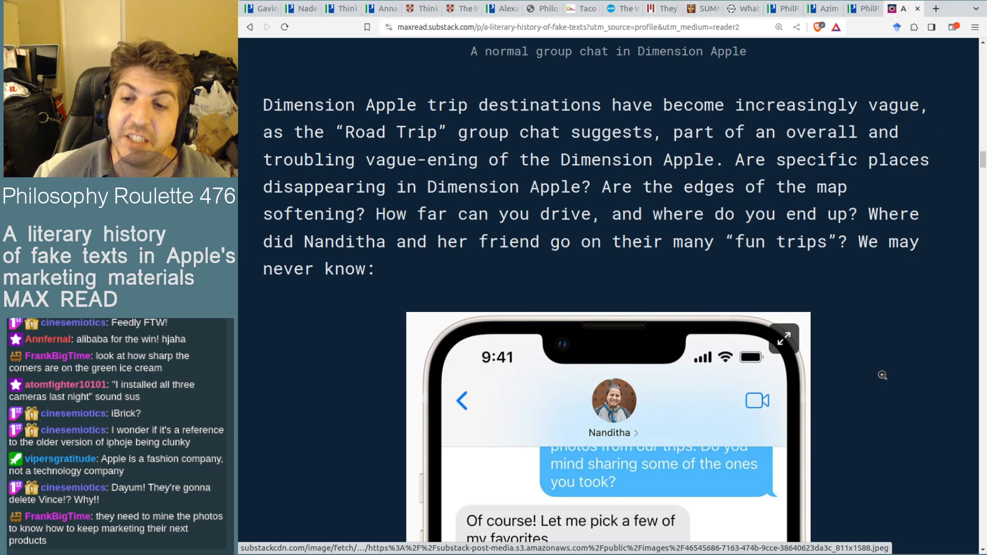
{"action": "mouse_move", "coordinate": [881, 361]}
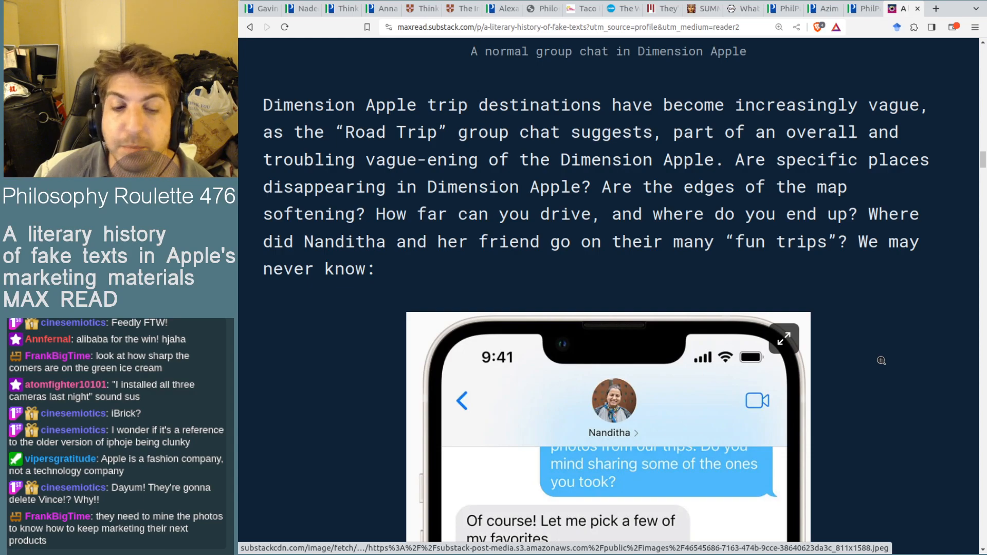
{"action": "scroll", "scroll_direction": "down", "scroll_amount": 3}
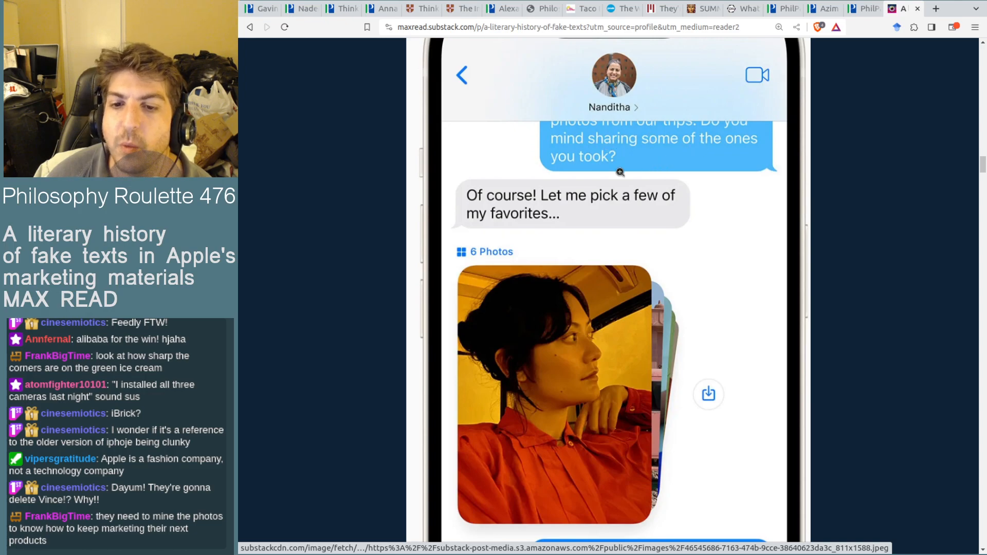
{"action": "scroll", "scroll_direction": "down", "scroll_amount": 3}
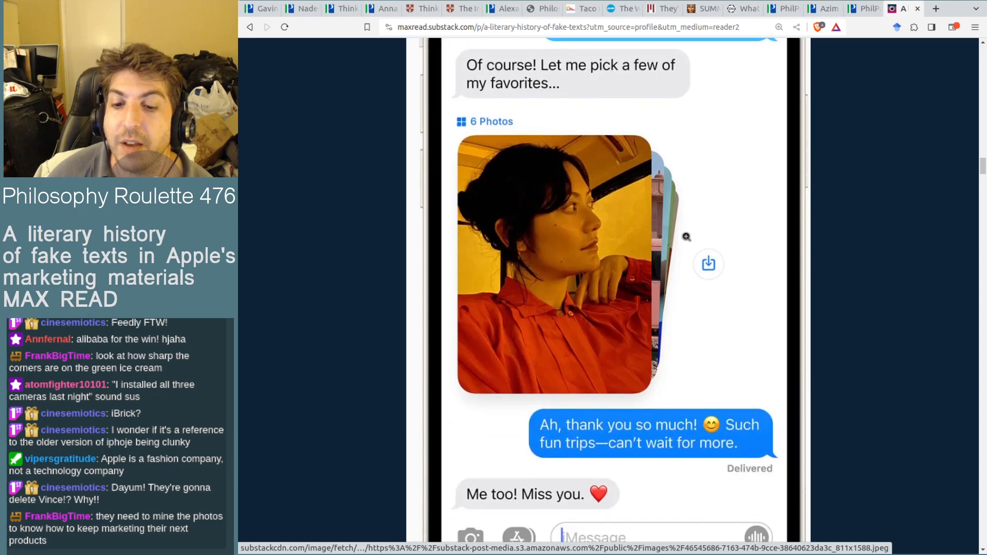
{"action": "scroll", "scroll_direction": "down", "scroll_amount": 3}
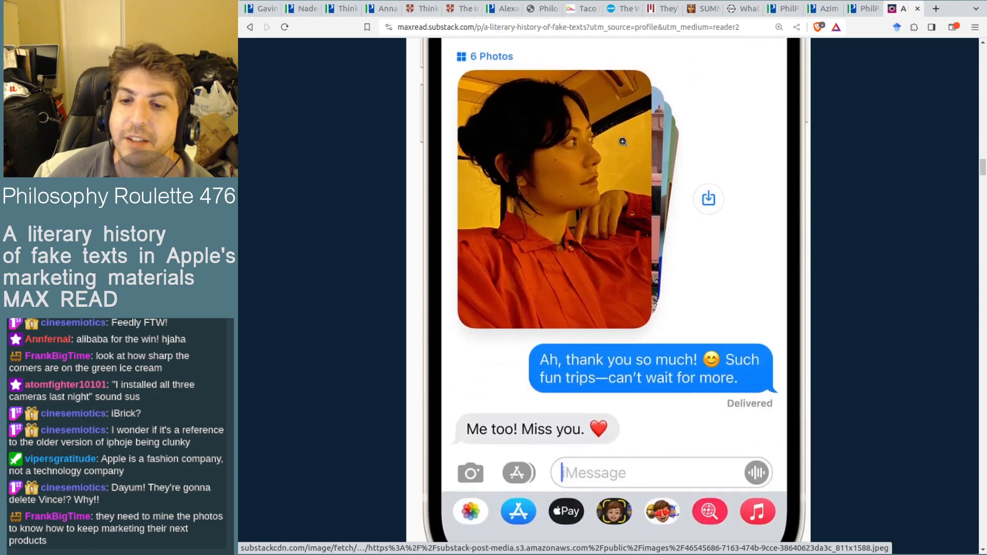
{"action": "mouse_move", "coordinate": [654, 100]}
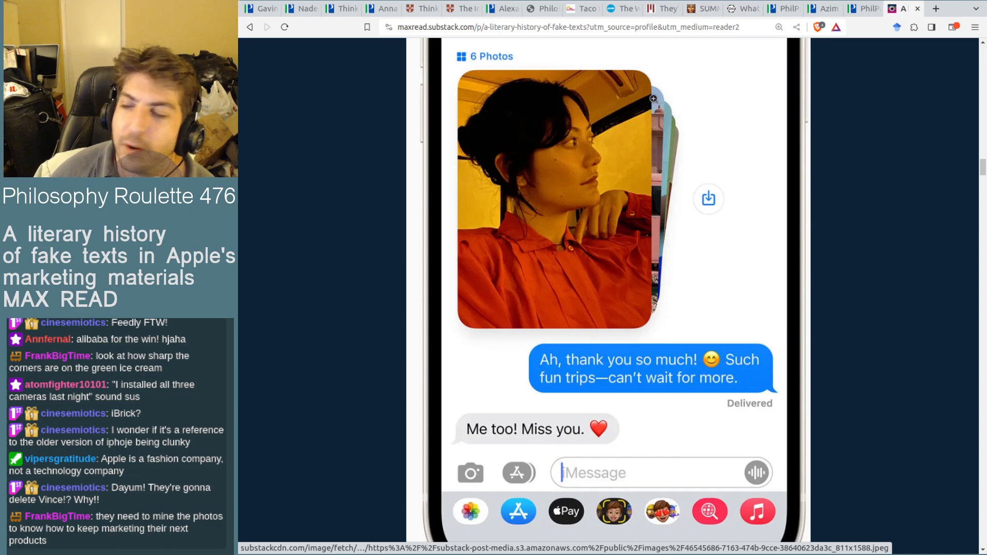
{"action": "mouse_move", "coordinate": [510, 99]}
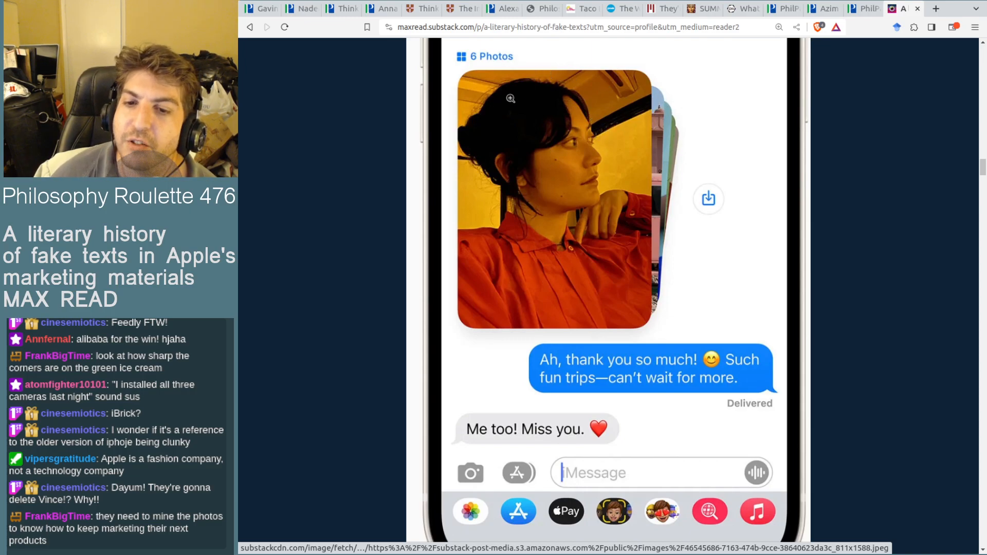
{"action": "mouse_move", "coordinate": [554, 120]}
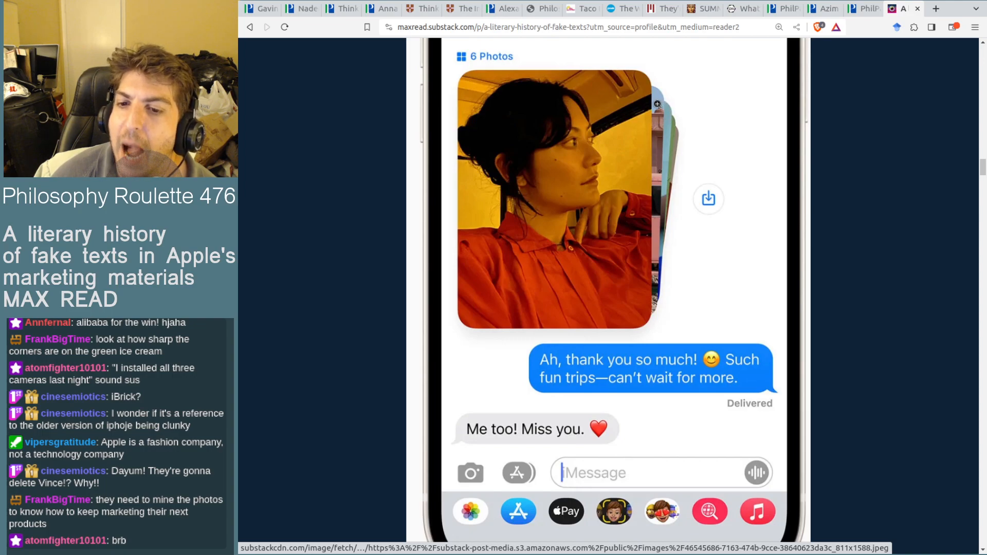
{"action": "mouse_move", "coordinate": [791, 112]}
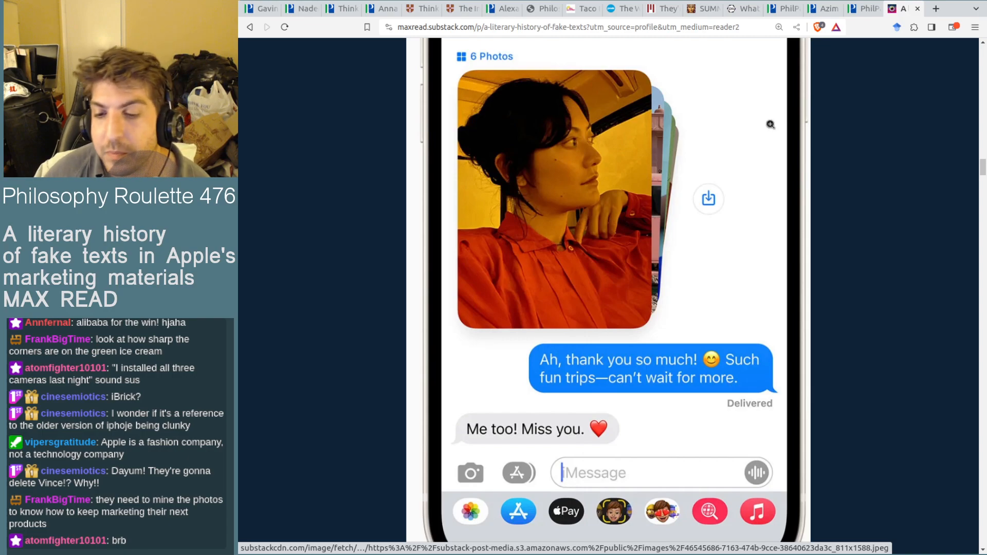
{"action": "scroll", "scroll_direction": "down", "scroll_amount": 3}
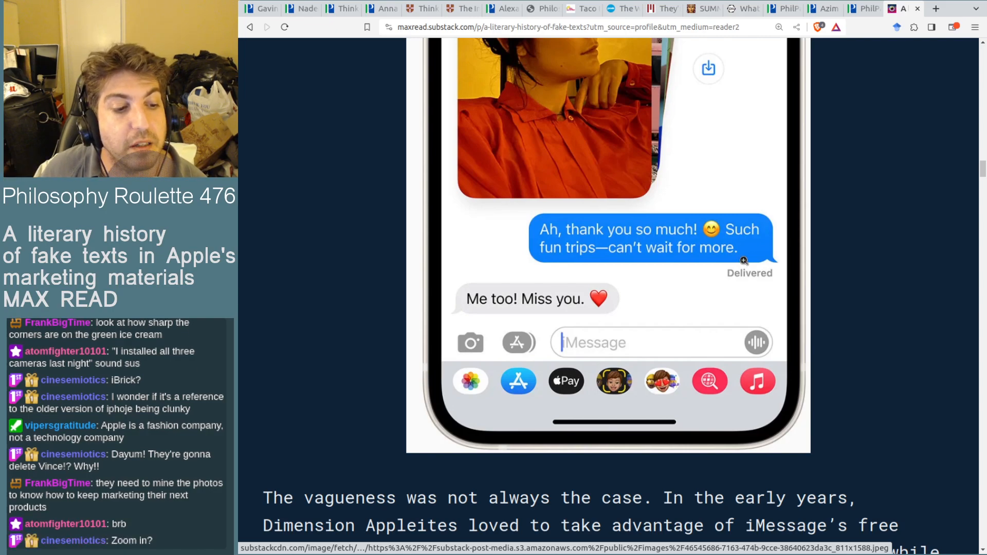
Step: Scroll the zoomed page down toward the Nanditha photo-sharing Messages screenshot
{"action": "scroll", "scroll_direction": "up", "scroll_amount": 3}
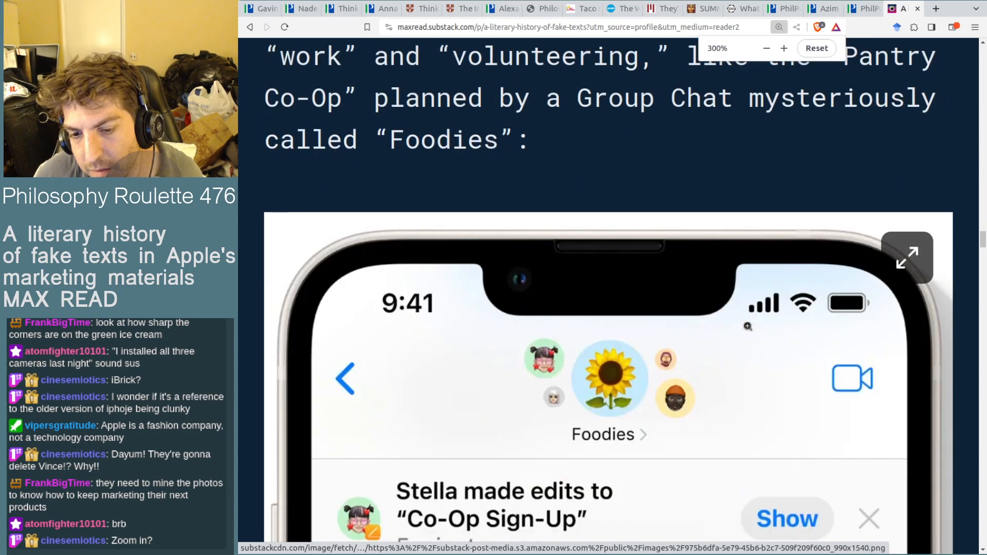
{"action": "scroll", "scroll_direction": "down", "scroll_amount": 3}
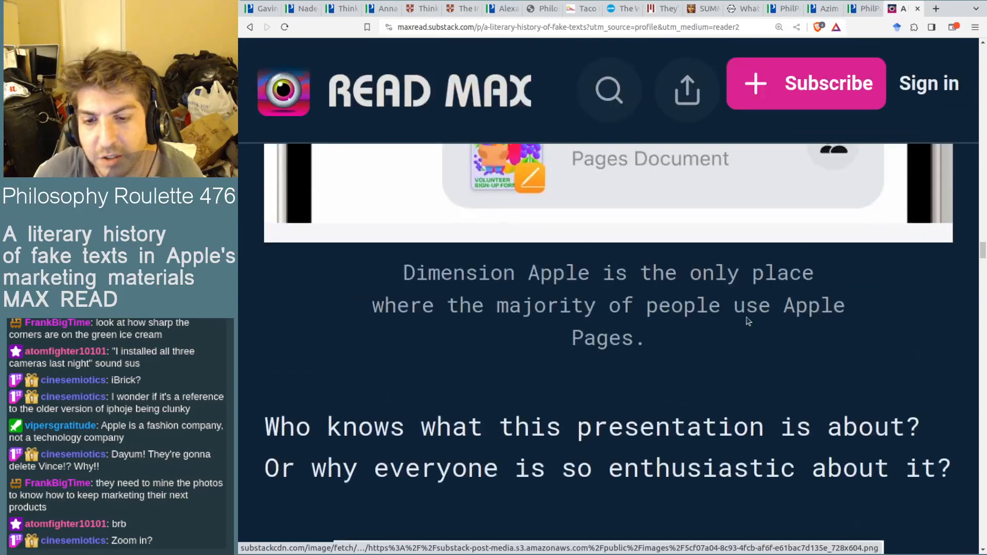
{"action": "scroll", "scroll_direction": "down", "scroll_amount": 3}
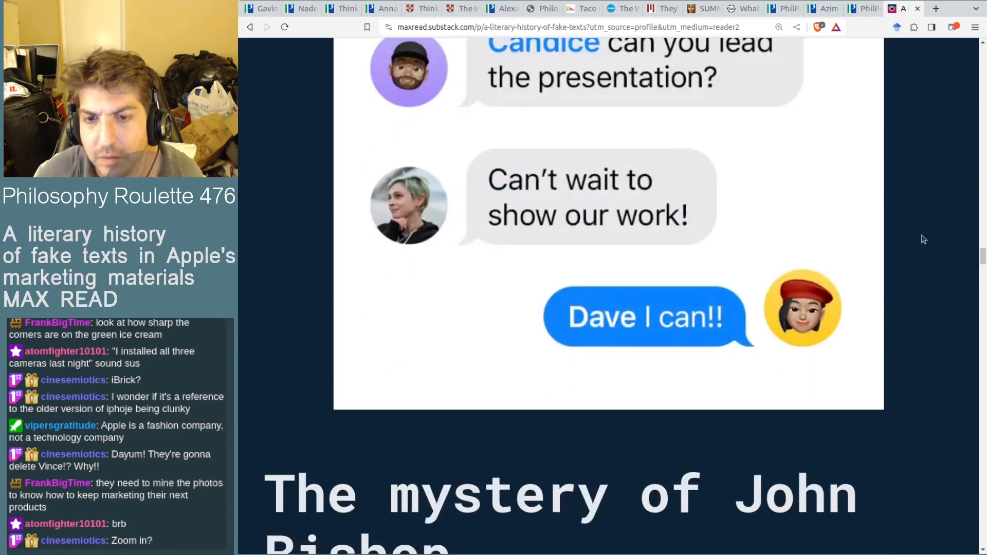
{"action": "scroll", "scroll_direction": "down", "scroll_amount": 3}
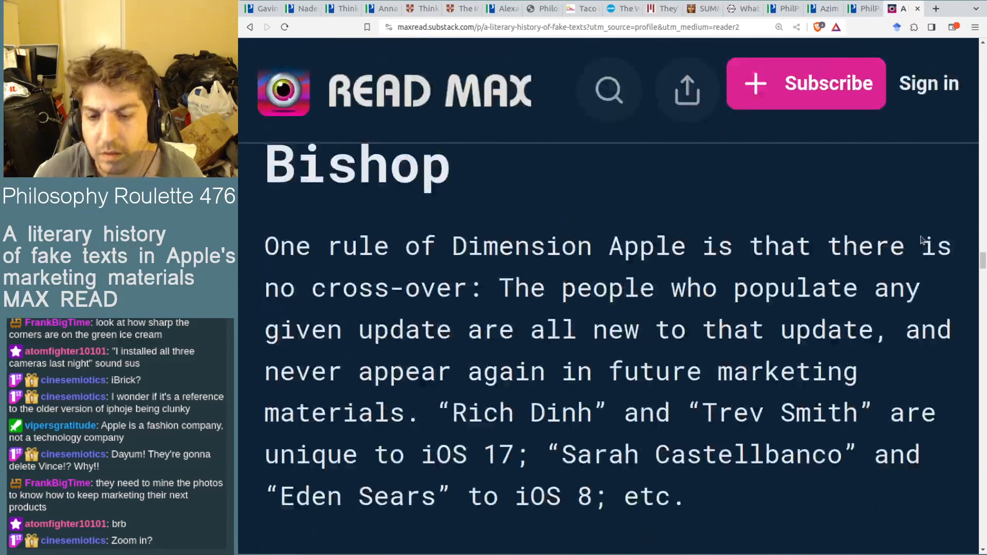
{"action": "scroll", "scroll_direction": "down", "scroll_amount": 3}
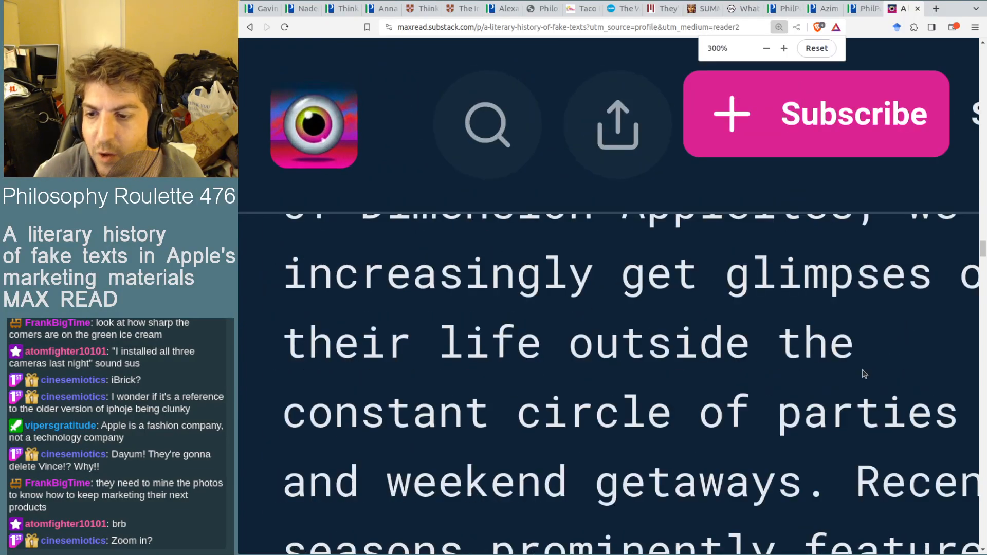
Step: Zoom the page back out partway and settle on the chat's closing 'Ah, thank you so much!' reply
{"action": "left_click", "coordinate": [767, 48]}
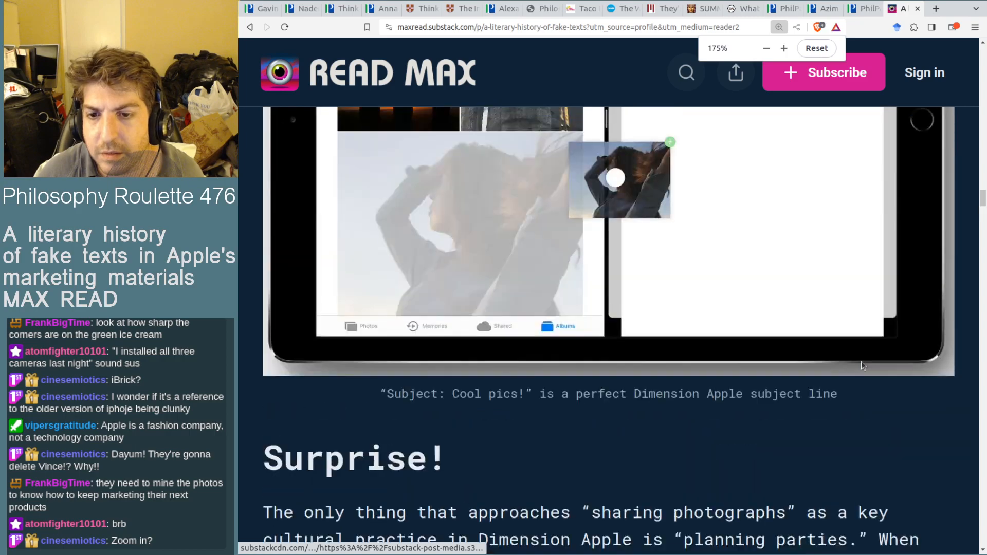
{"action": "scroll", "scroll_direction": "down", "scroll_amount": 3}
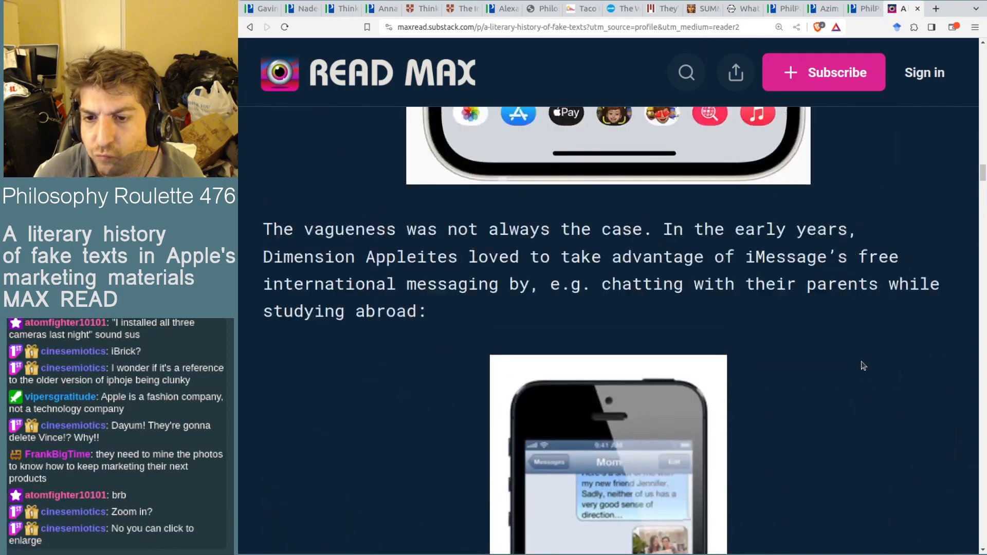
{"action": "scroll", "scroll_direction": "down", "scroll_amount": 3}
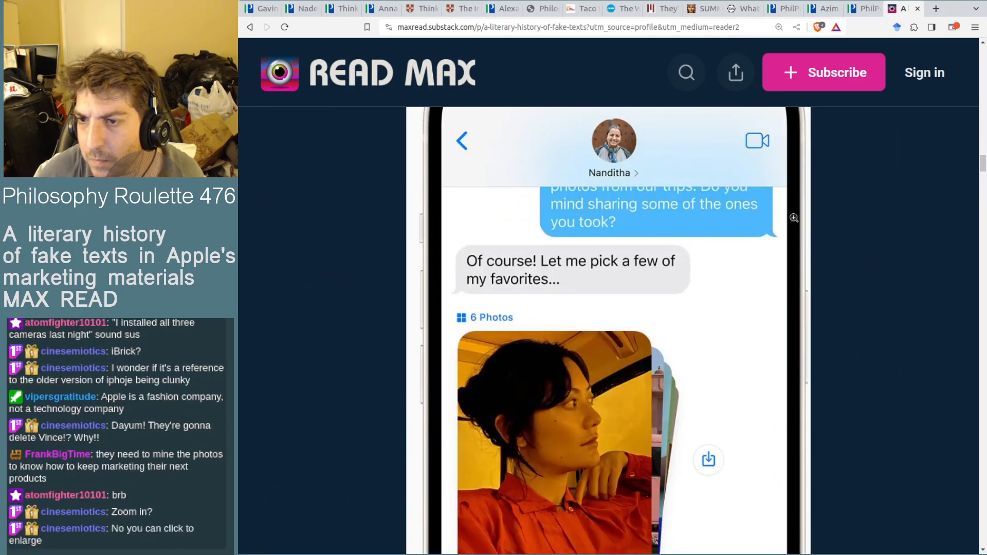
{"action": "scroll", "scroll_direction": "up", "scroll_amount": 3}
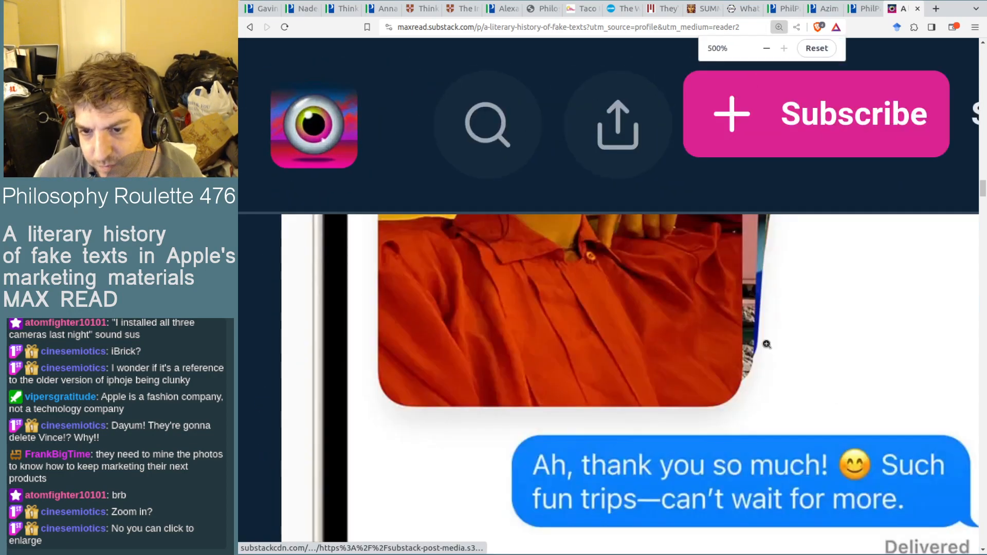
Step: Scroll back up to the '6 Photos' stack in the Nanditha chat screenshot
{"action": "scroll", "scroll_direction": "up", "scroll_amount": 3}
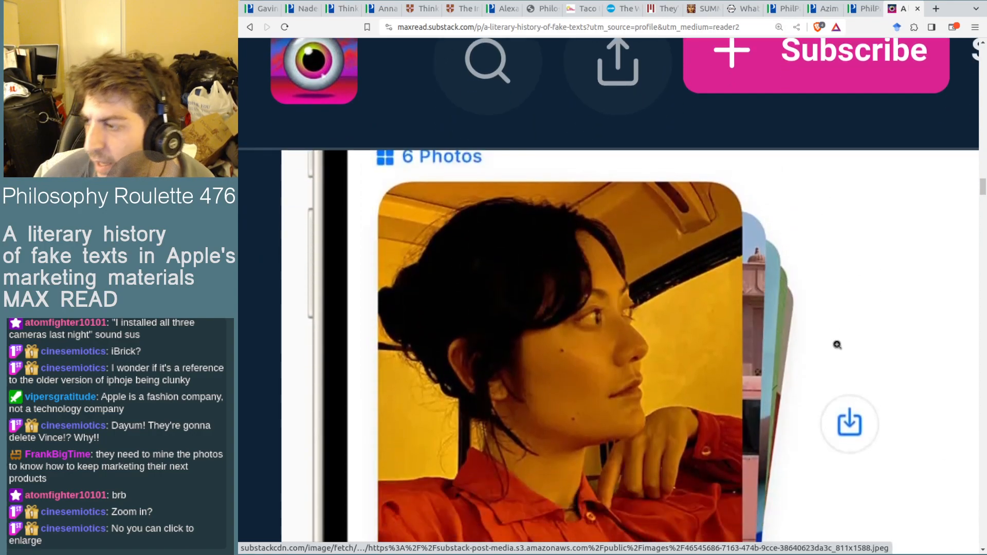
{"action": "scroll", "scroll_direction": "up", "scroll_amount": 3}
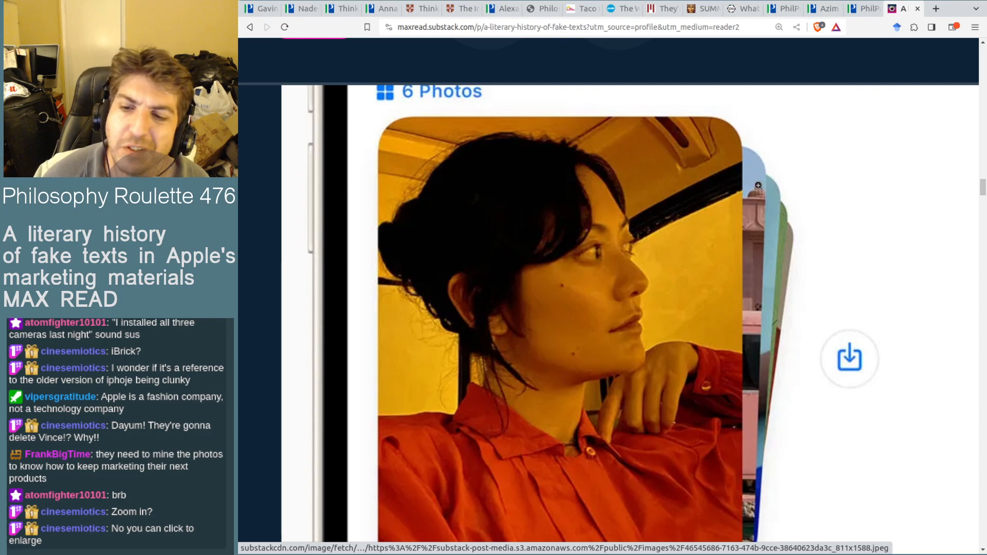
{"action": "mouse_move", "coordinate": [776, 187]}
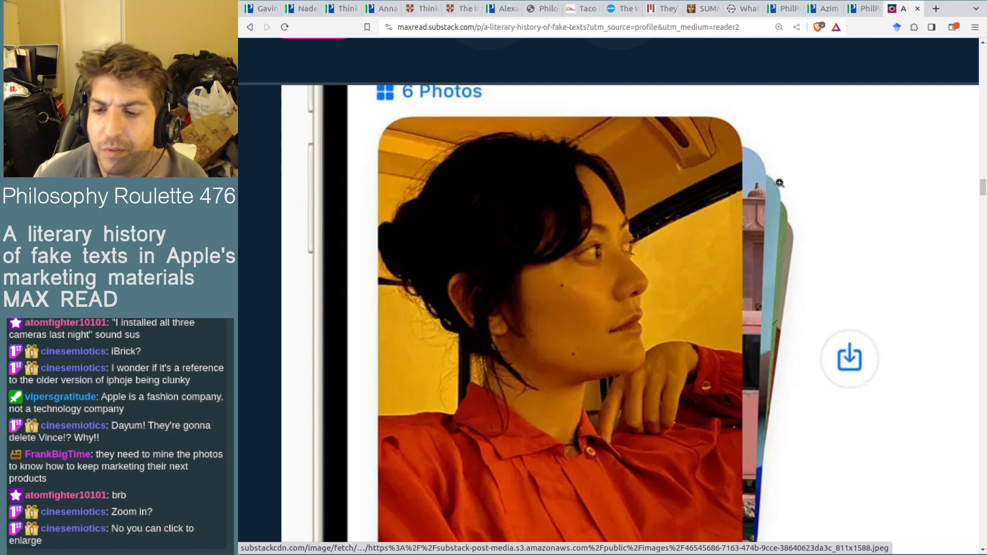
{"action": "mouse_move", "coordinate": [760, 252]}
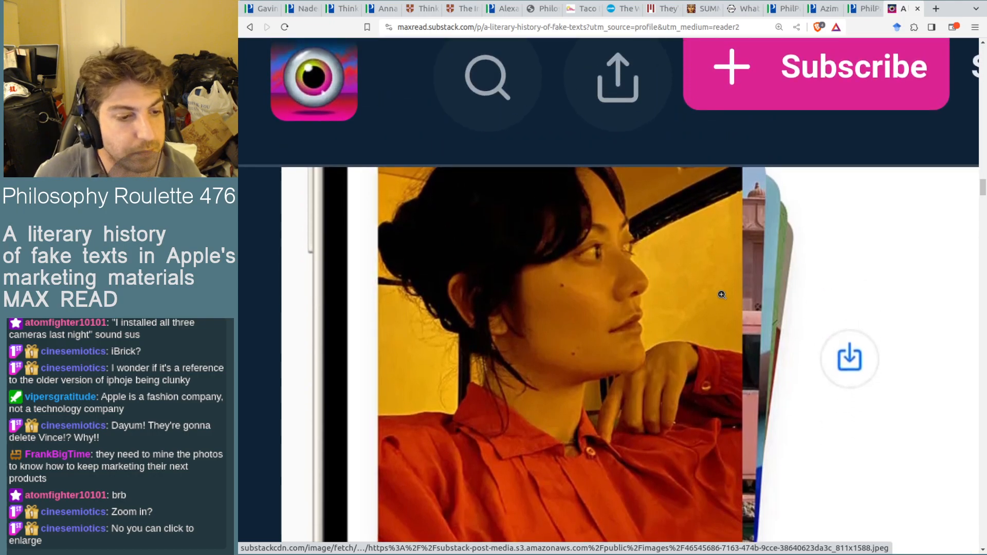
{"action": "mouse_move", "coordinate": [744, 248]}
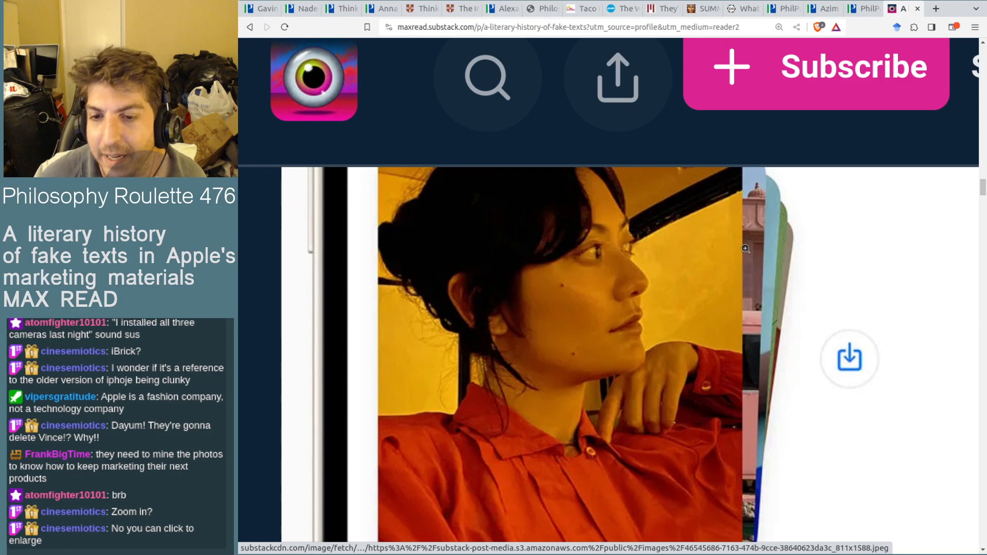
{"action": "mouse_move", "coordinate": [766, 228]}
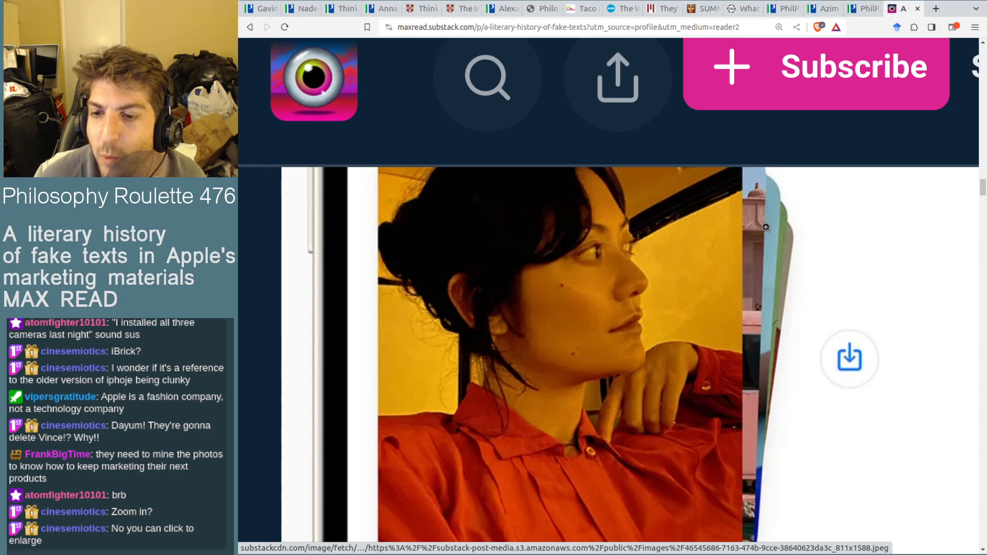
{"action": "mouse_move", "coordinate": [752, 235]}
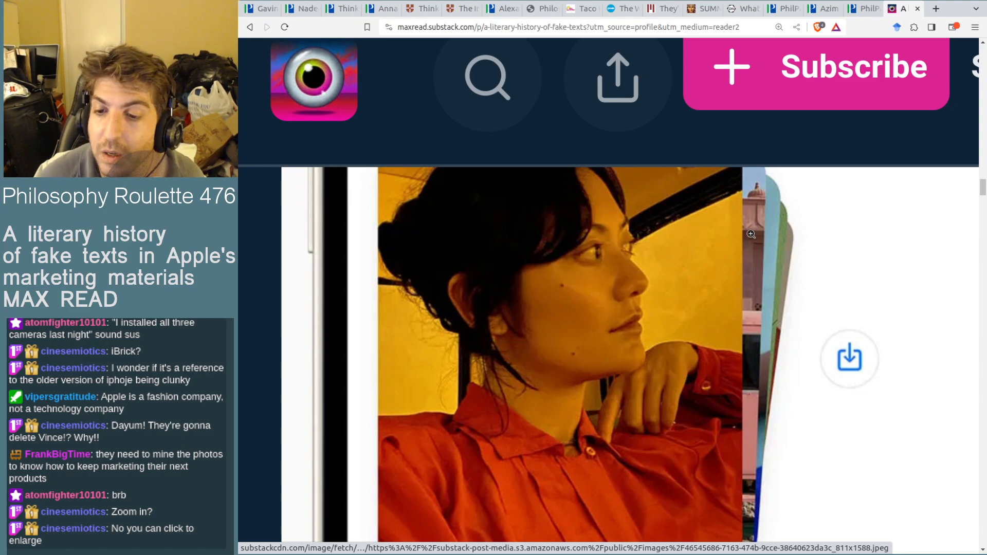
{"action": "mouse_move", "coordinate": [807, 327]}
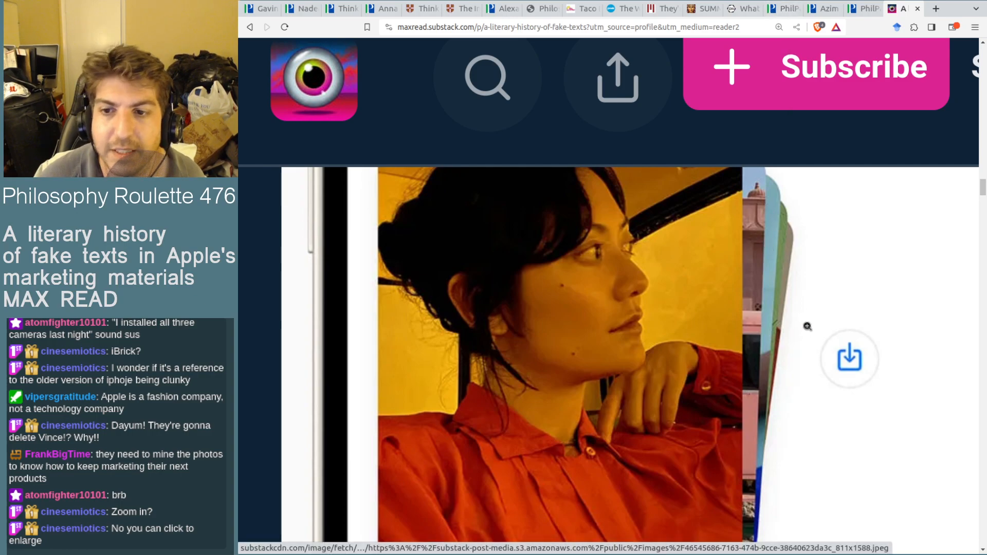
{"action": "mouse_move", "coordinate": [782, 268]}
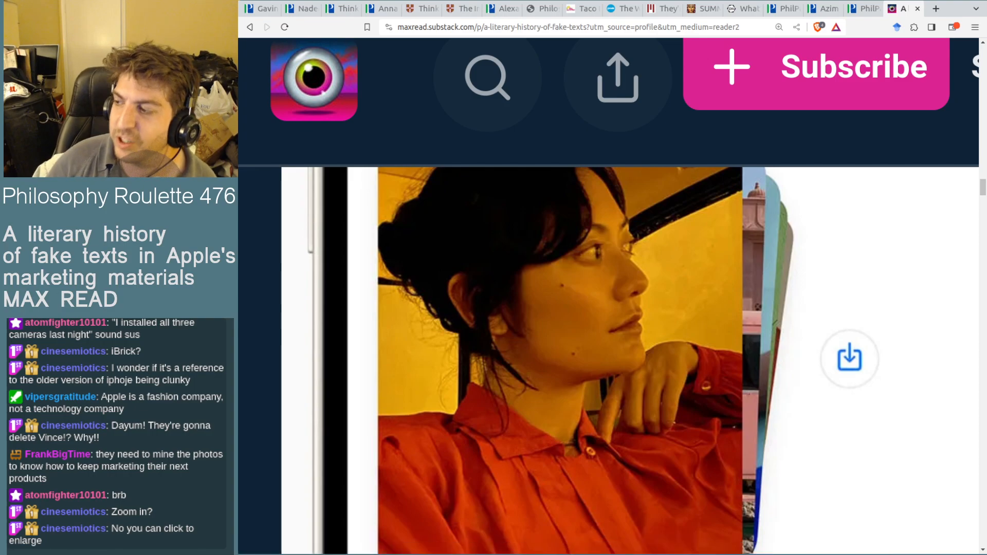
{"action": "mouse_move", "coordinate": [890, 392]}
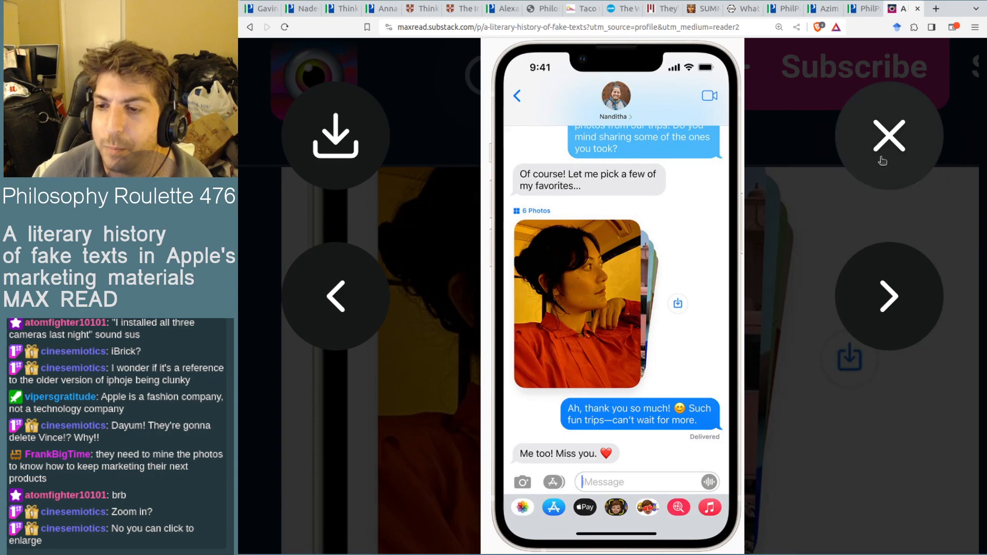
Step: Close the enlarged image viewer and scroll down to the photography-hobbyists paragraph
{"action": "left_click", "coordinate": [779, 26]}
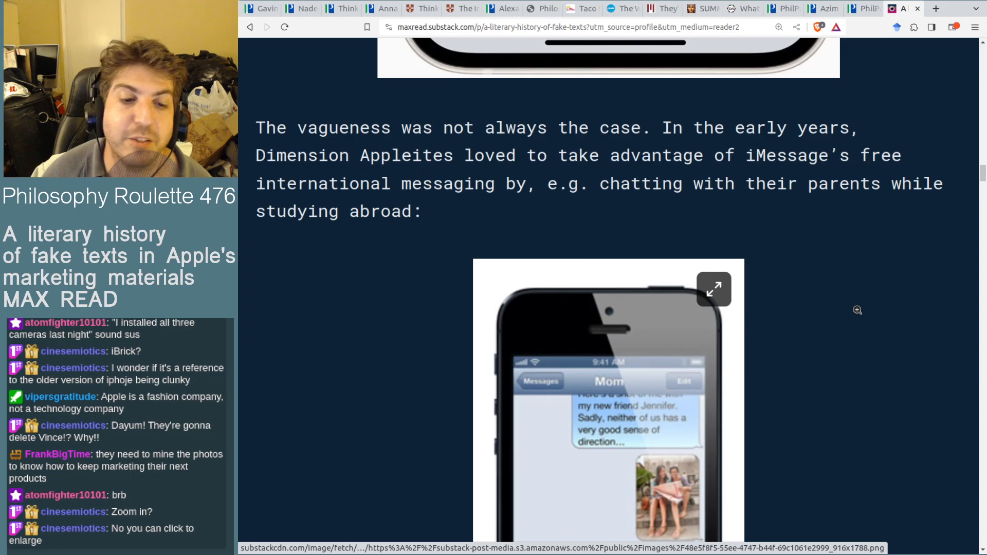
{"action": "scroll", "scroll_direction": "down", "scroll_amount": 3}
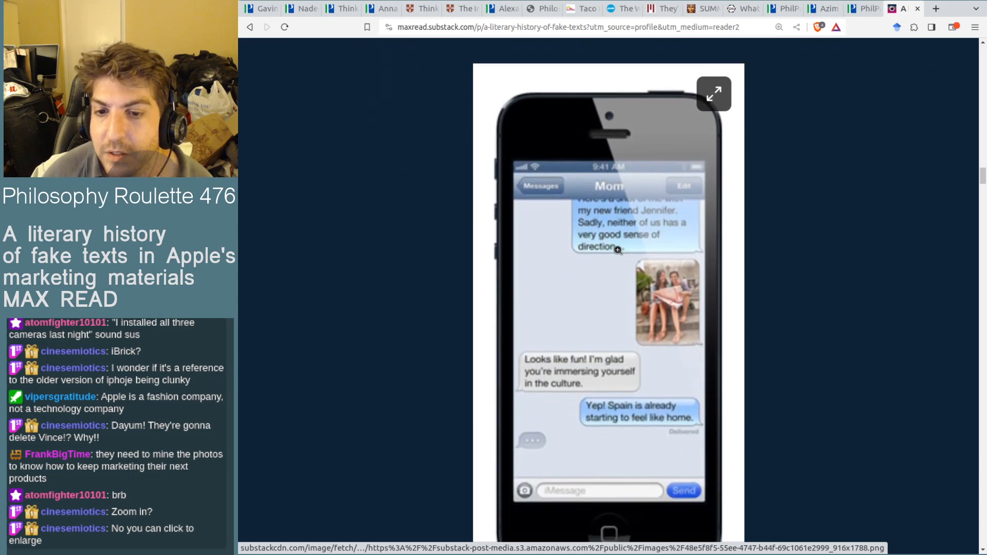
{"action": "scroll", "scroll_direction": "down", "scroll_amount": 3}
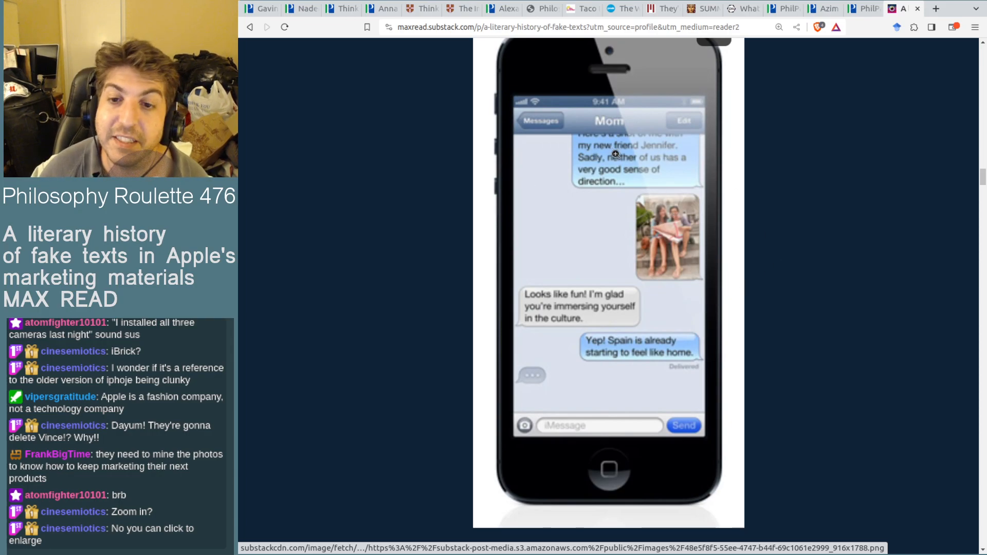
{"action": "mouse_move", "coordinate": [767, 283]}
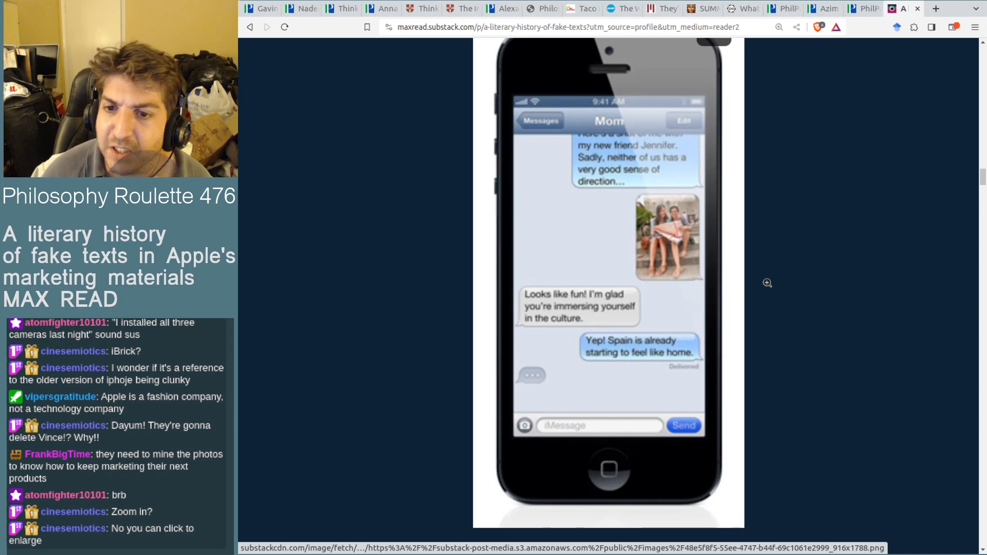
{"action": "scroll", "scroll_direction": "up", "scroll_amount": 3}
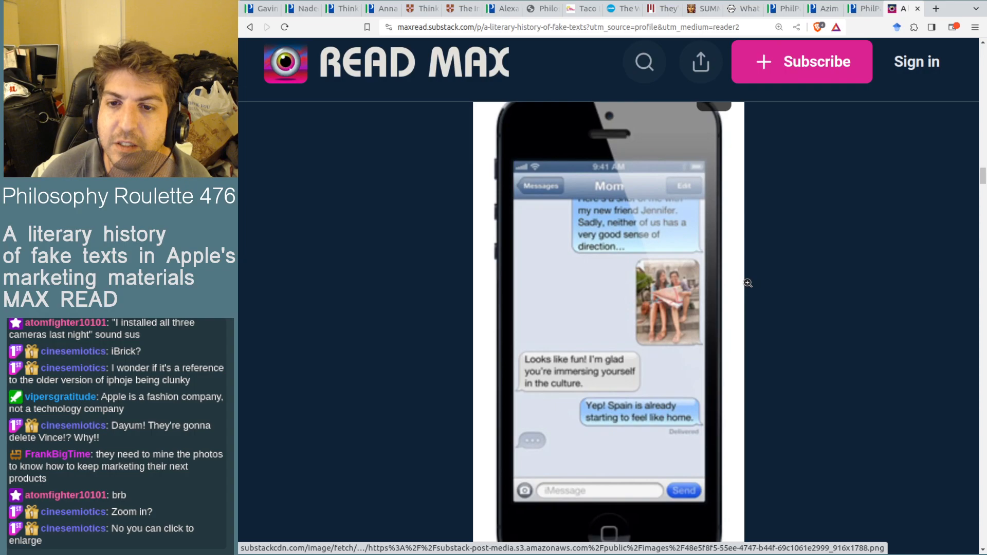
Step: Bring the full iPad photo-editing screenshot beside the Shelley Messages chat into view
{"action": "scroll", "scroll_direction": "down", "scroll_amount": 3}
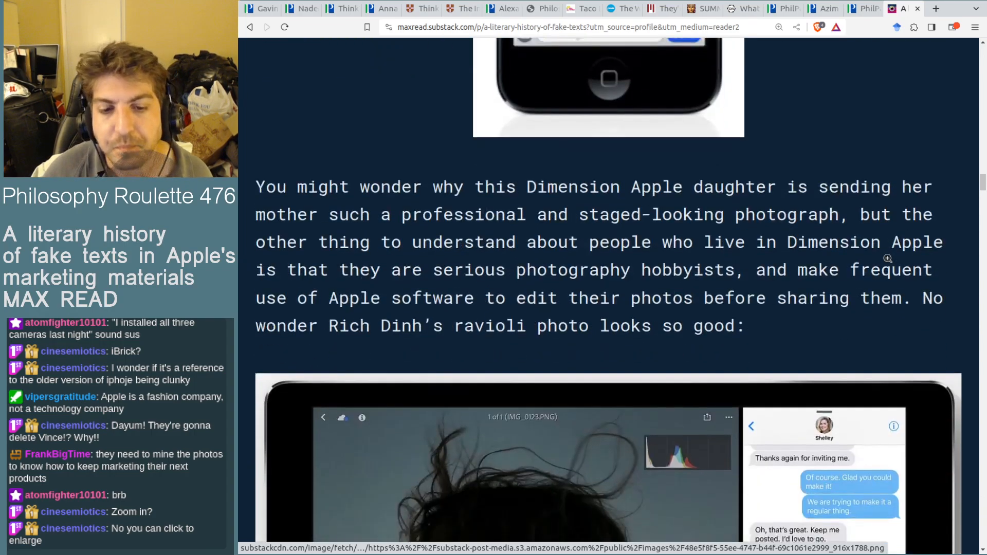
{"action": "scroll", "scroll_direction": "down", "scroll_amount": 3}
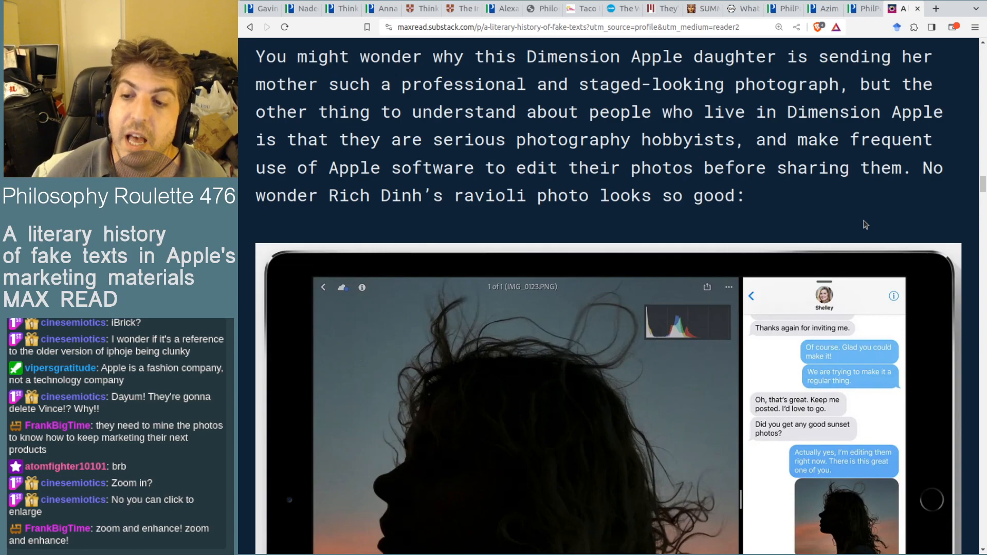
{"action": "mouse_move", "coordinate": [914, 195]}
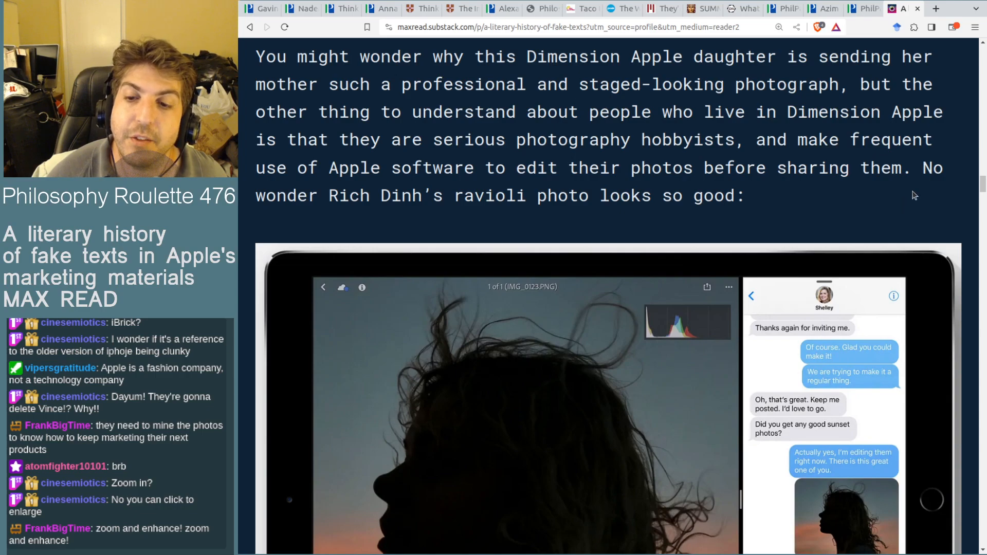
{"action": "mouse_move", "coordinate": [943, 169]}
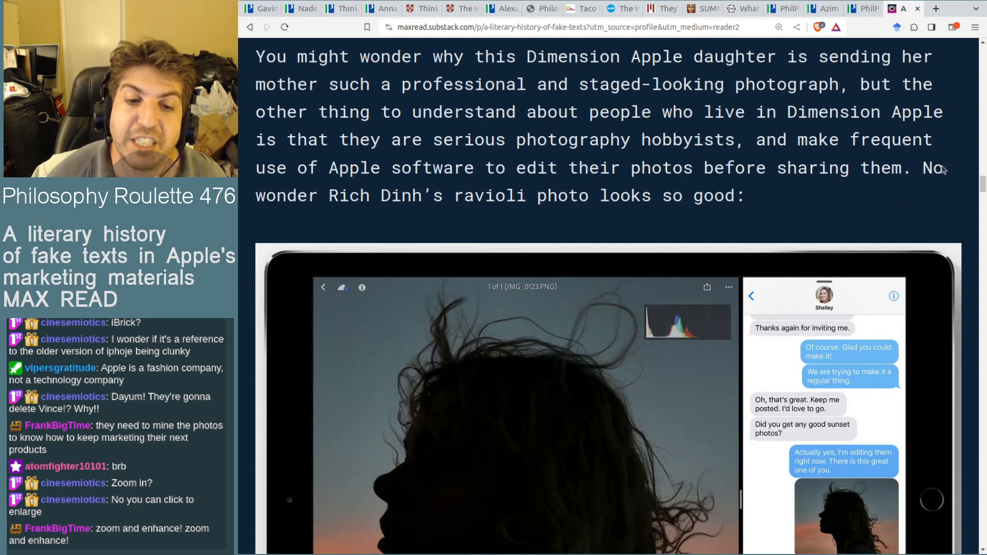
{"action": "scroll", "scroll_direction": "down", "scroll_amount": 3}
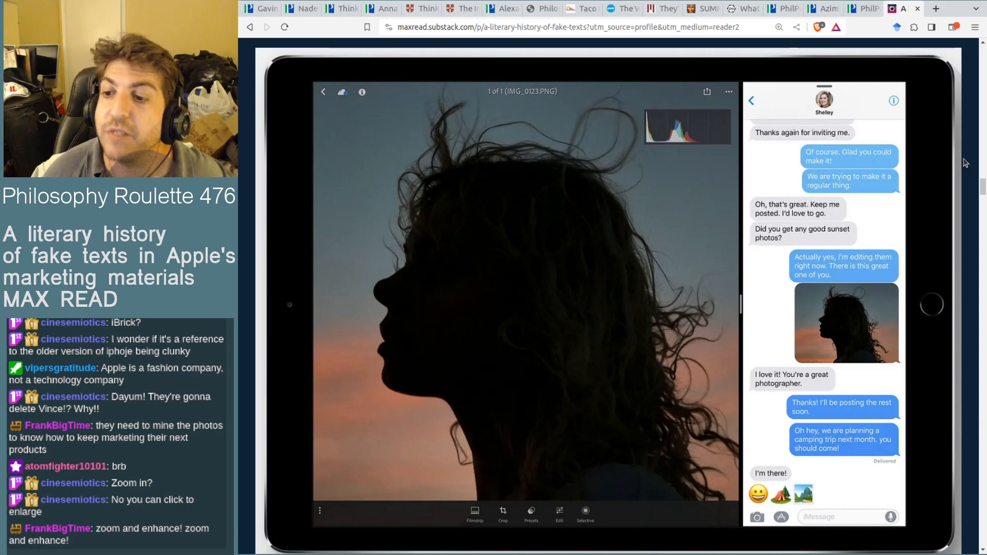
Step: Scroll past the iPad screenshot and back up slightly to the emoji 'knows what camping is' caption
{"action": "scroll", "scroll_direction": "down", "scroll_amount": 3}
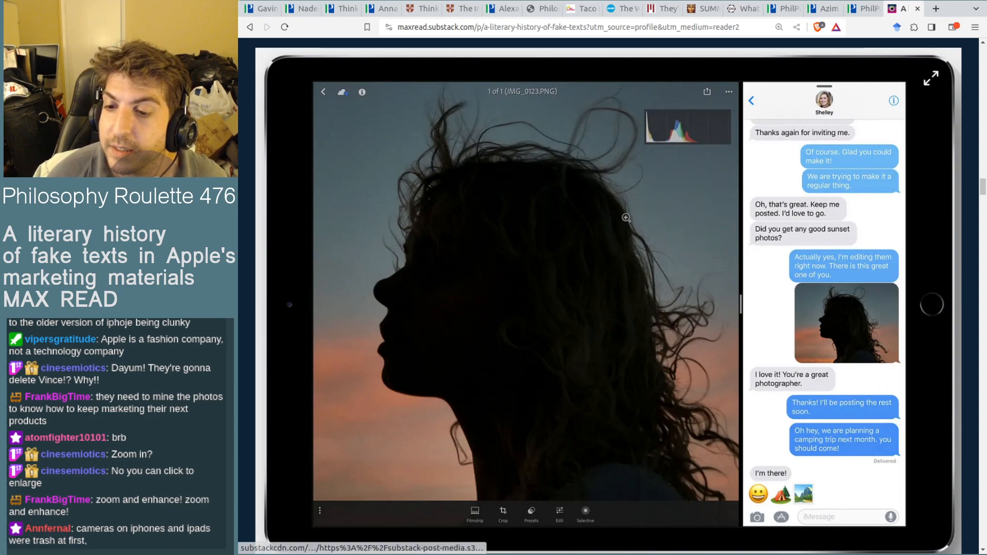
{"action": "mouse_move", "coordinate": [873, 271]}
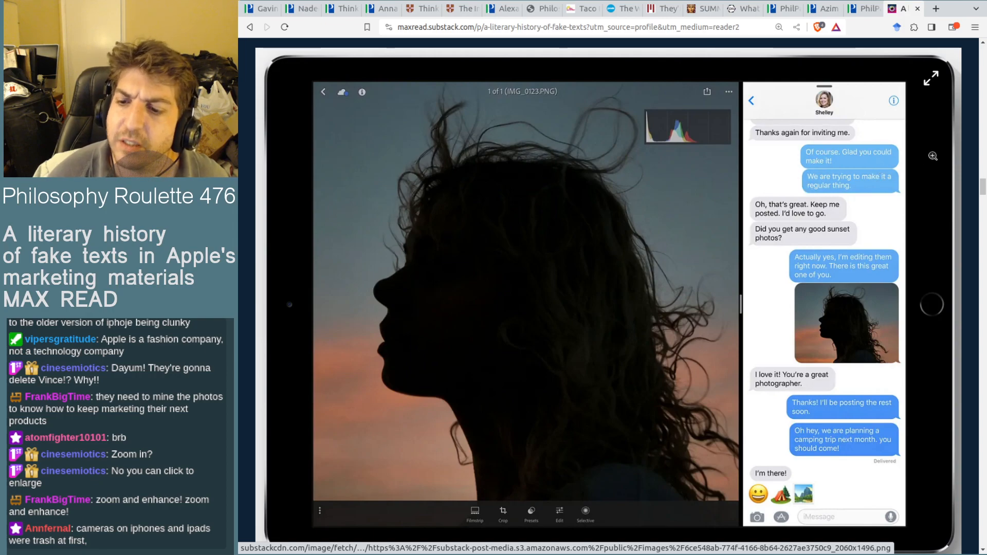
{"action": "scroll", "scroll_direction": "down", "scroll_amount": 3}
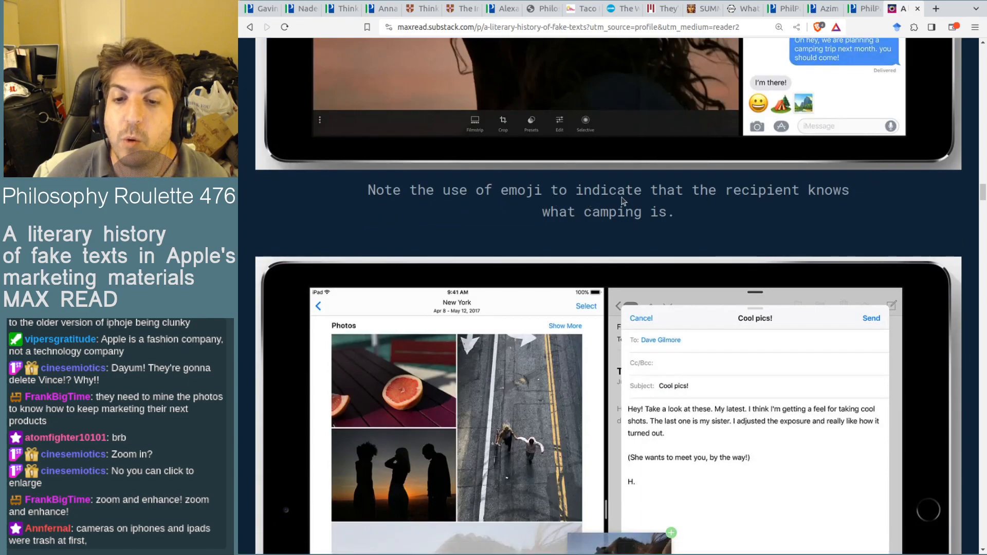
{"action": "mouse_move", "coordinate": [930, 249]}
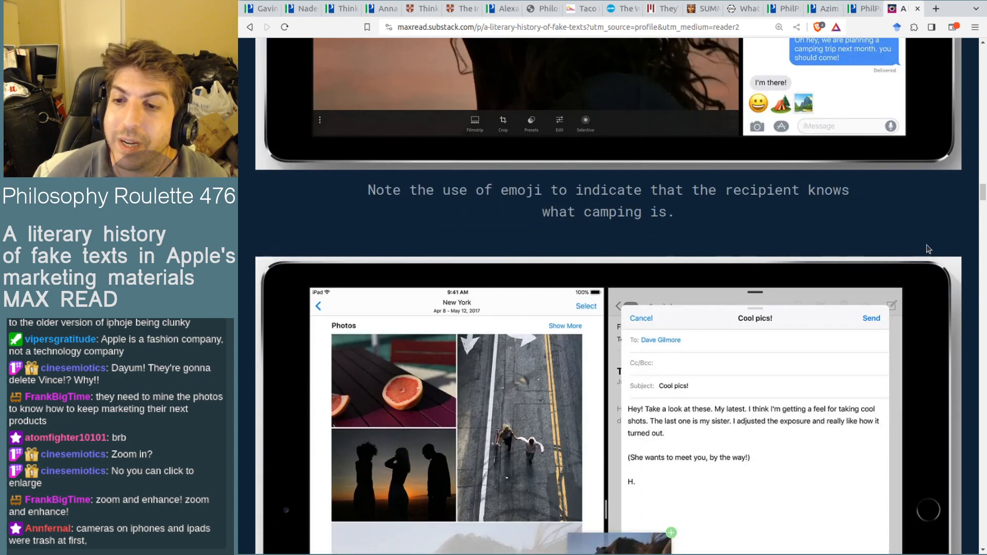
{"action": "scroll", "scroll_direction": "up", "scroll_amount": 3}
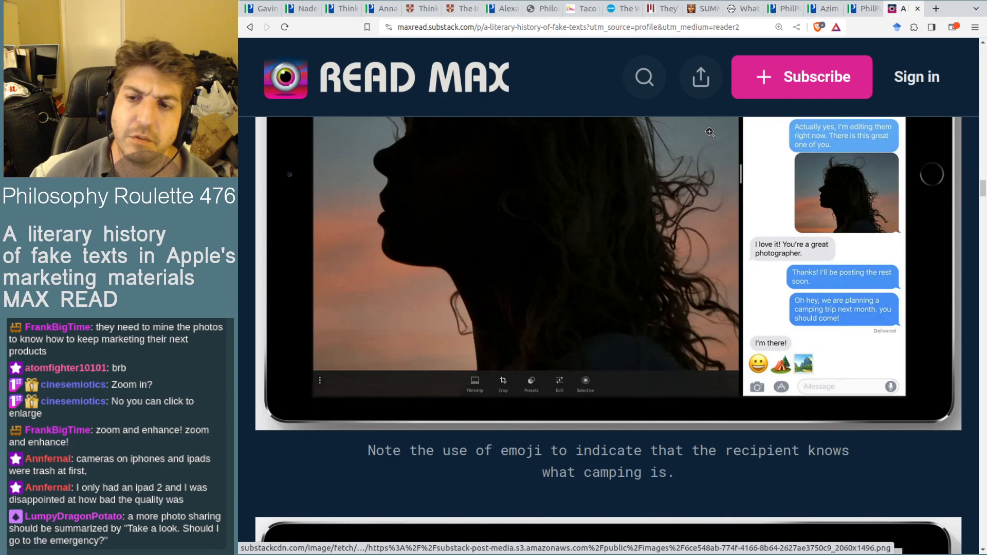
{"action": "scroll", "scroll_direction": "down", "scroll_amount": 3}
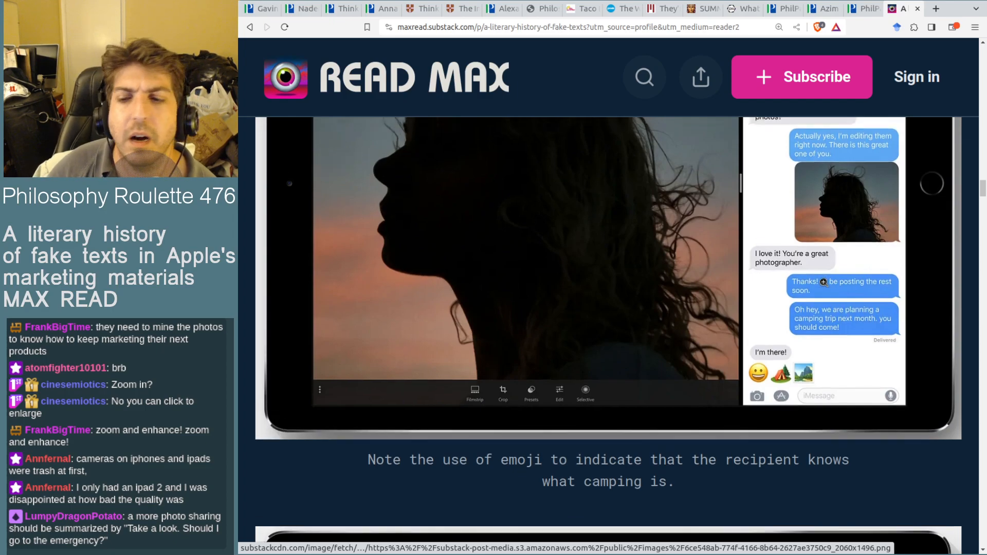
{"action": "scroll", "scroll_direction": "down", "scroll_amount": 3}
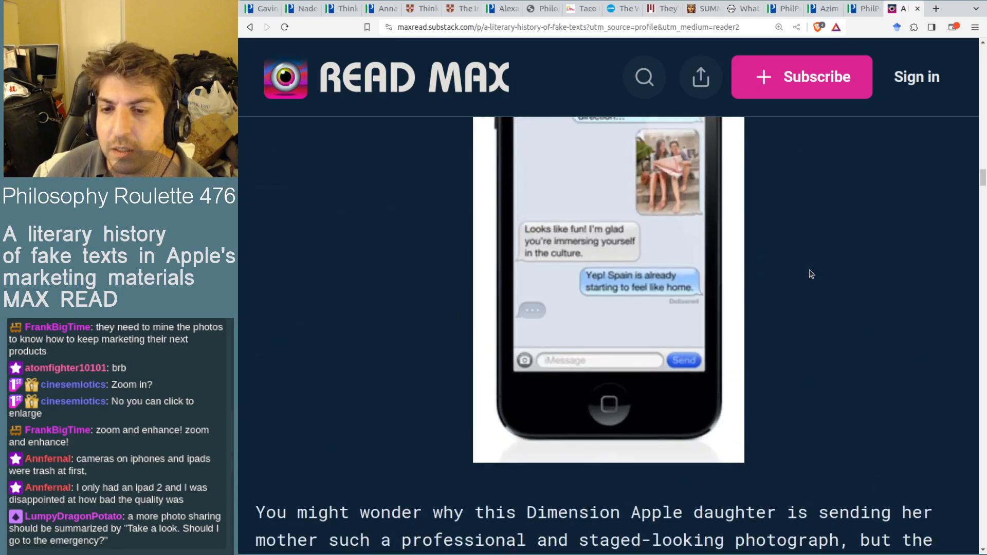
{"action": "scroll", "scroll_direction": "down", "scroll_amount": 3}
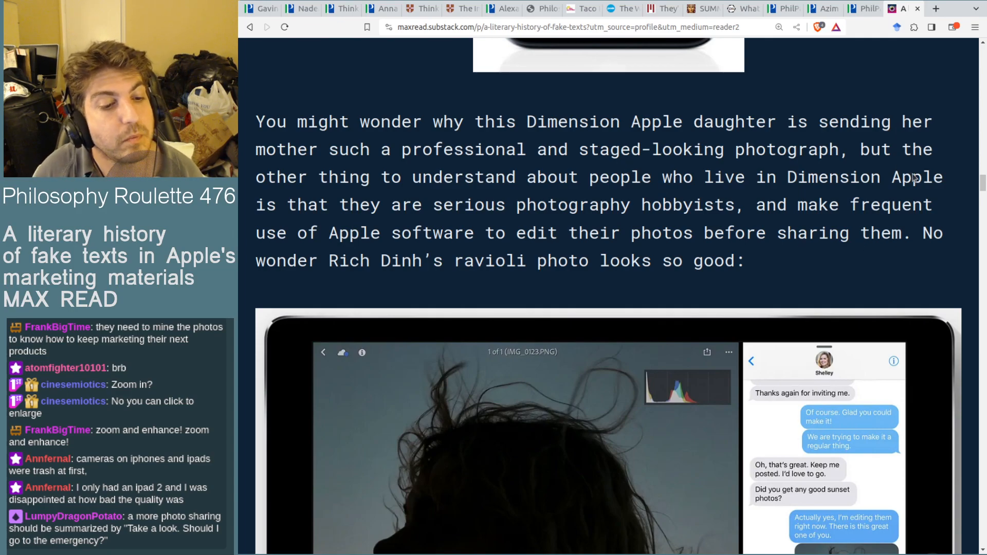
{"action": "scroll", "scroll_direction": "down", "scroll_amount": 3}
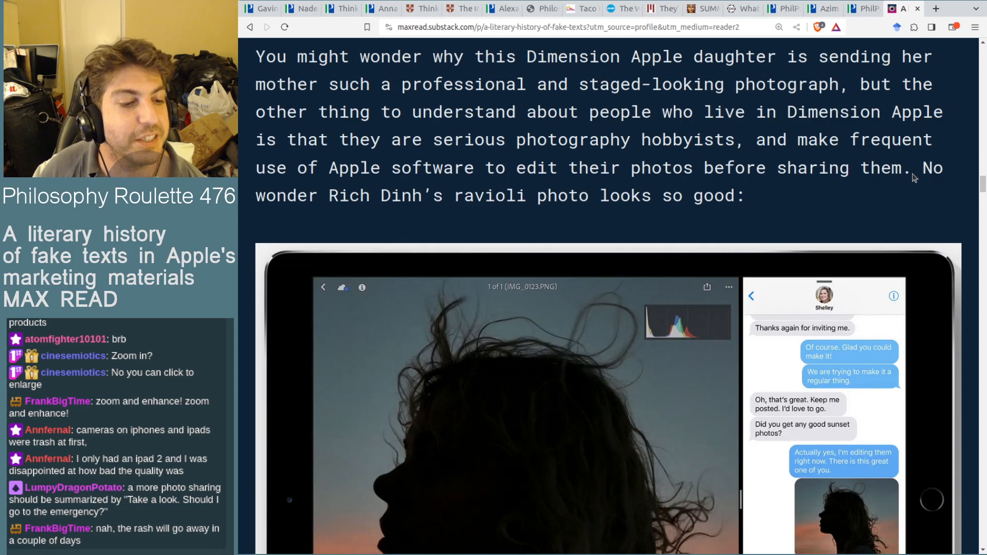
{"action": "scroll", "scroll_direction": "down", "scroll_amount": 3}
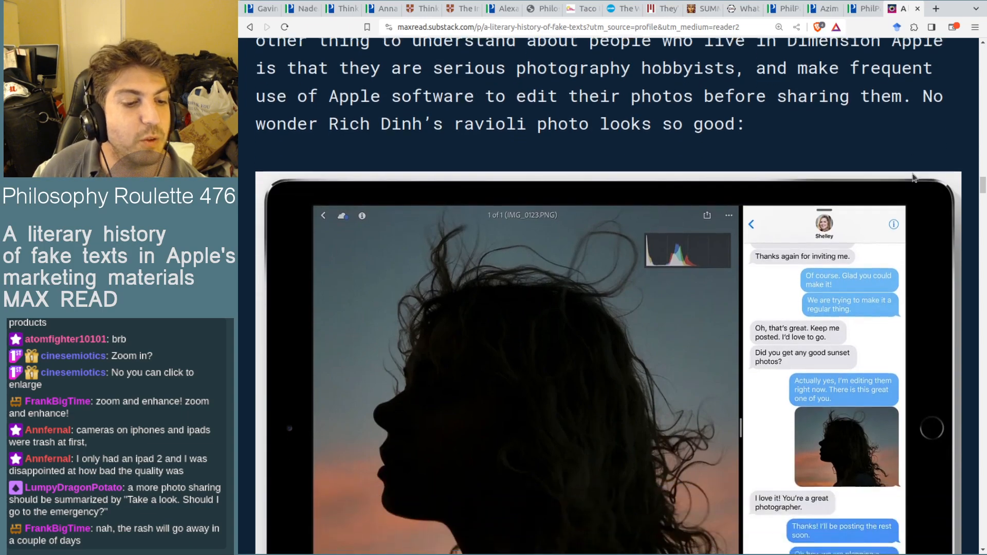
{"action": "scroll", "scroll_direction": "down", "scroll_amount": 3}
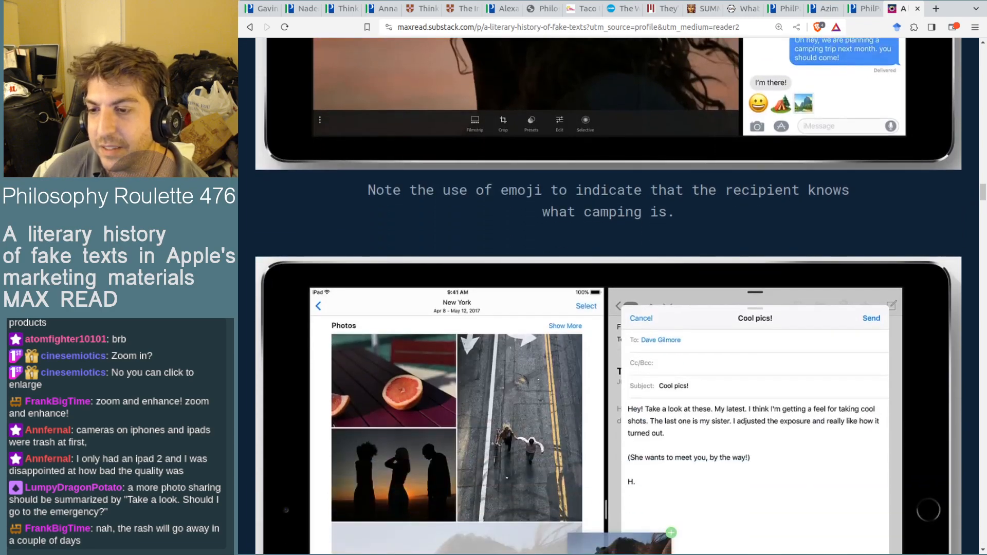
{"action": "scroll", "scroll_direction": "down", "scroll_amount": 3}
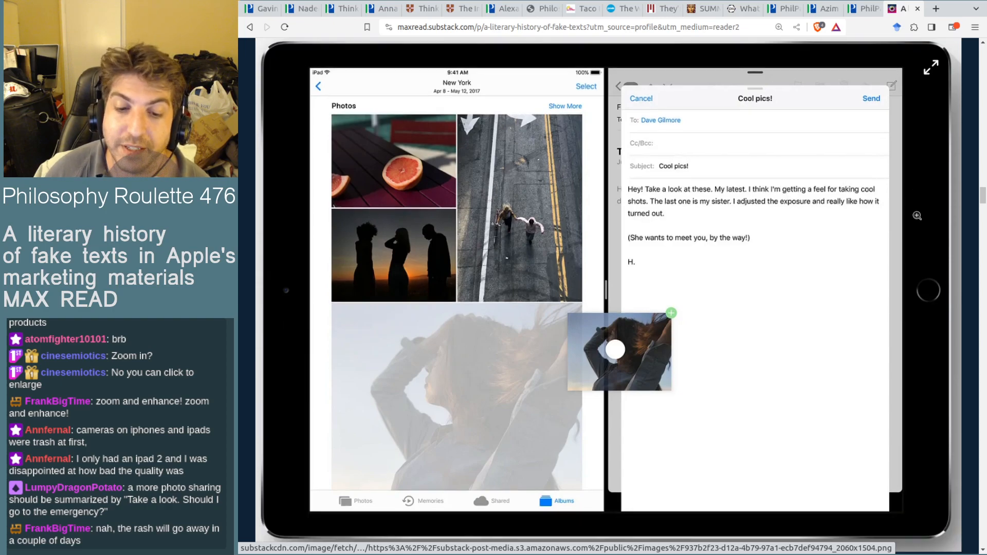
{"action": "scroll", "scroll_direction": "down", "scroll_amount": 3}
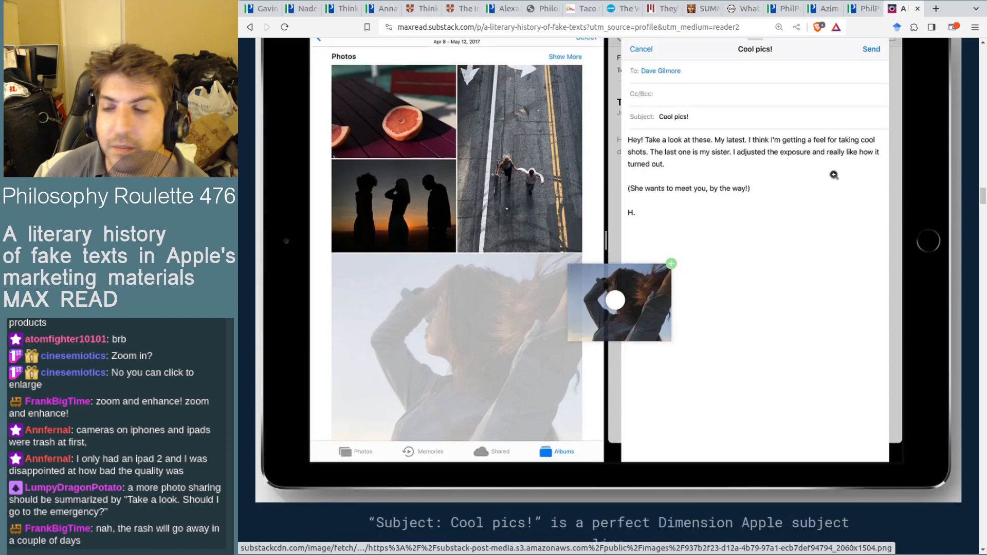
Step: Scroll down to the 'Surprise!' heading and its paragraphs on planning parties
{"action": "scroll", "scroll_direction": "down", "scroll_amount": 3}
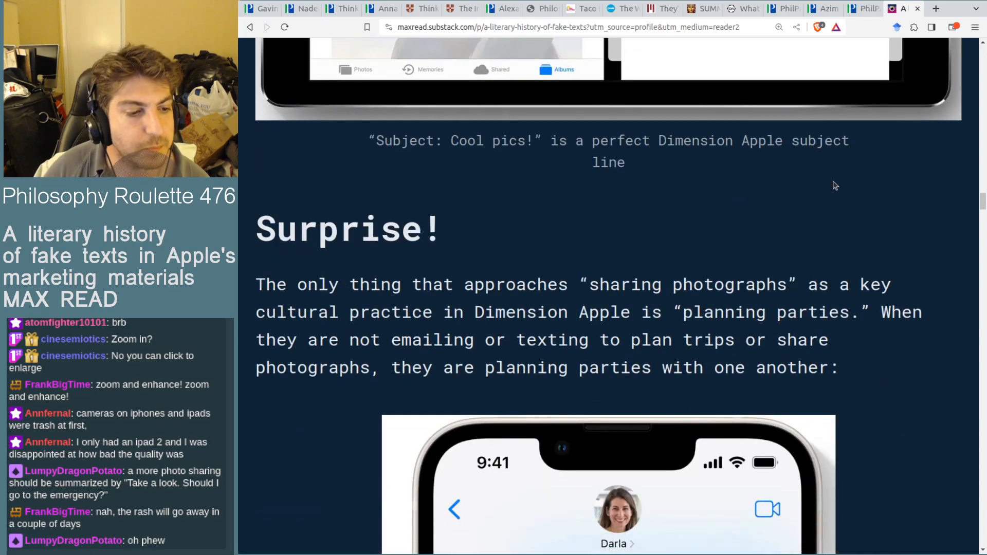
{"action": "mouse_move", "coordinate": [913, 210]}
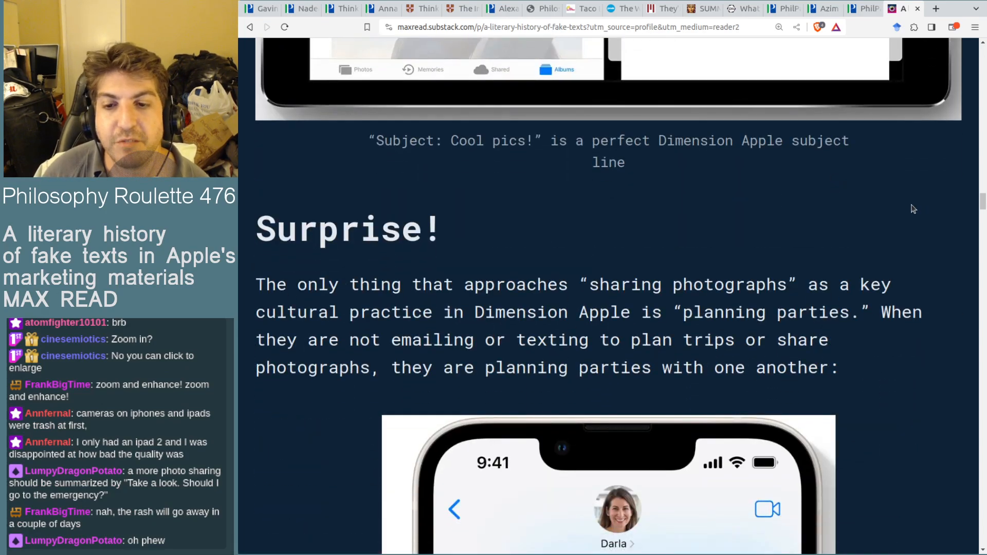
{"action": "scroll", "scroll_direction": "down", "scroll_amount": 3}
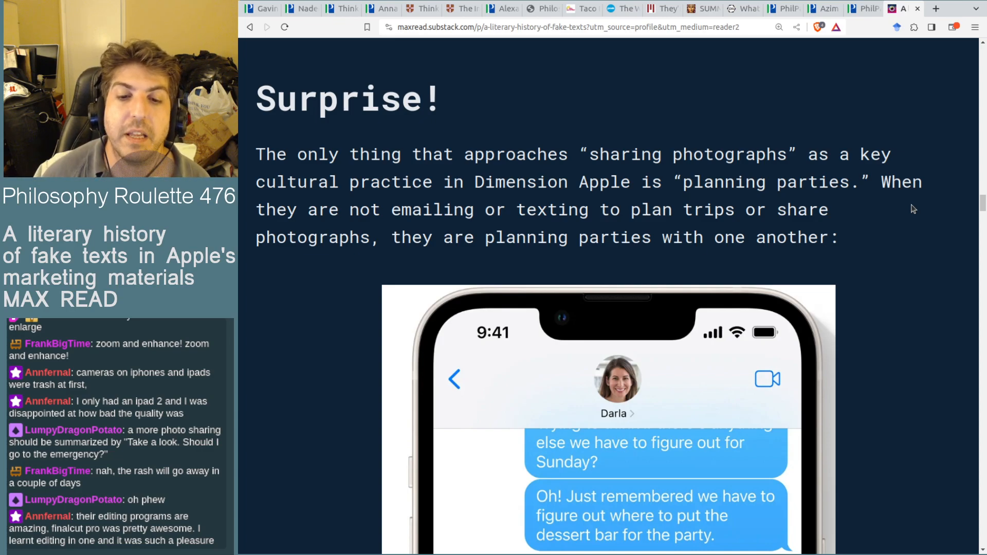
{"action": "mouse_move", "coordinate": [879, 287]}
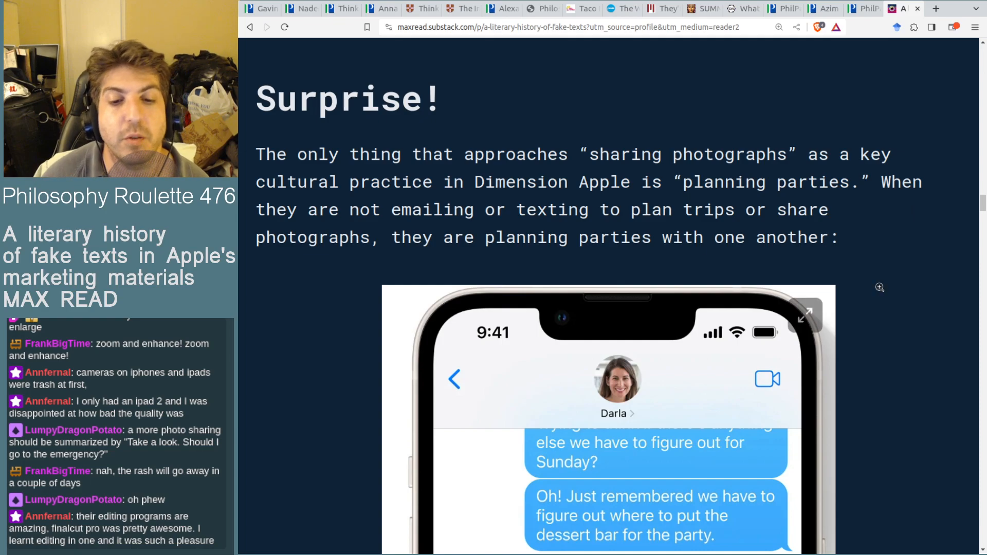
{"action": "scroll", "scroll_direction": "down", "scroll_amount": 3}
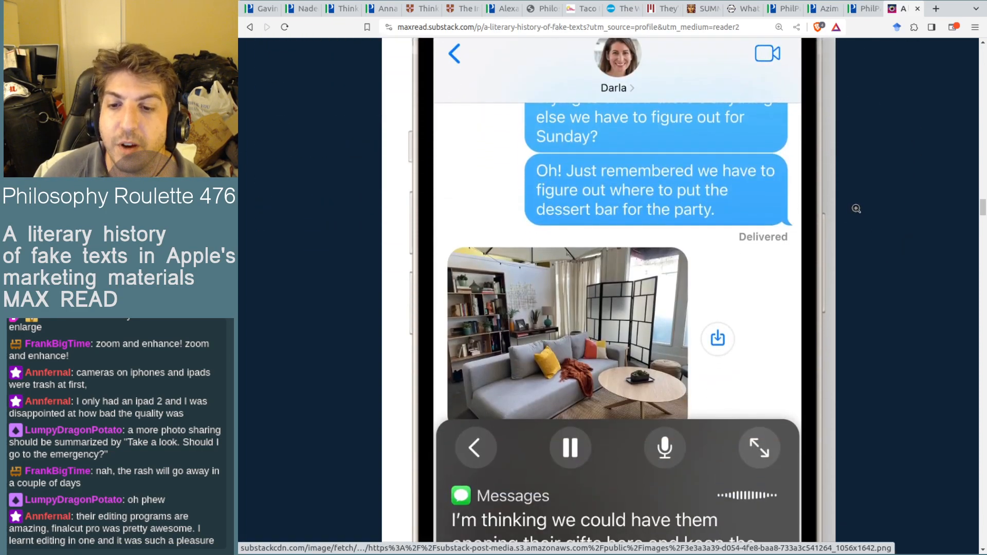
{"action": "scroll", "scroll_direction": "down", "scroll_amount": 3}
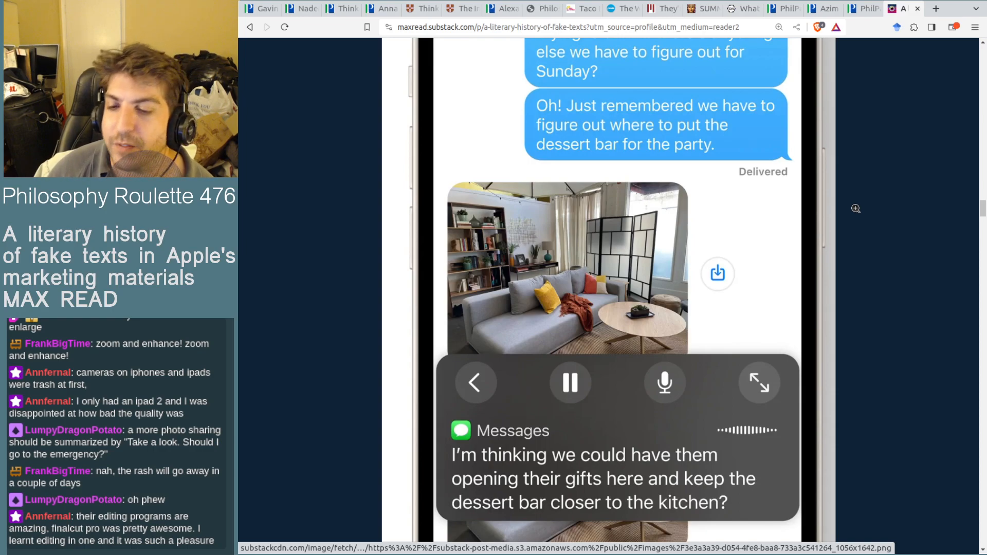
Step: Continue to the Darla Messages screenshot with the dictated dessert-bar message
{"action": "scroll", "scroll_direction": "down", "scroll_amount": 3}
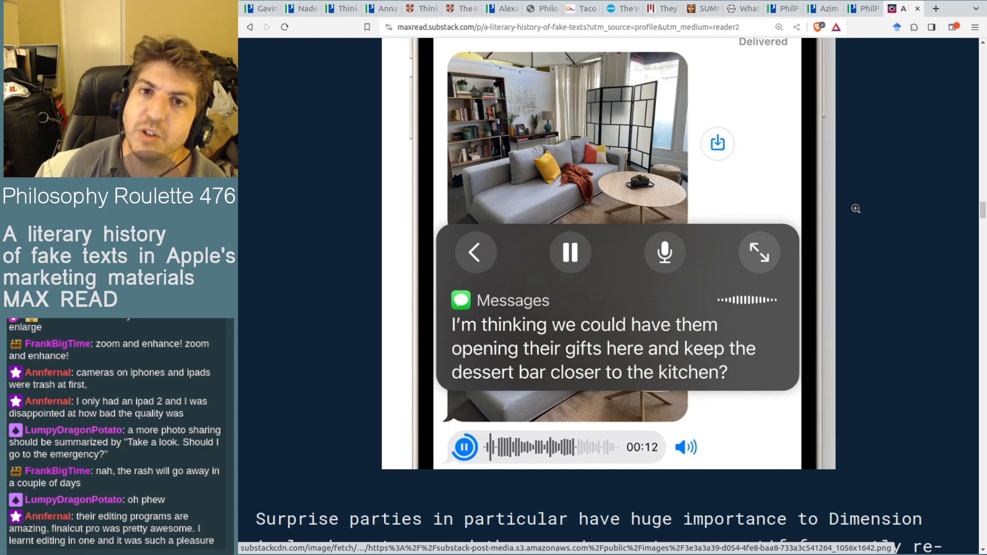
{"action": "scroll", "scroll_direction": "down", "scroll_amount": 3}
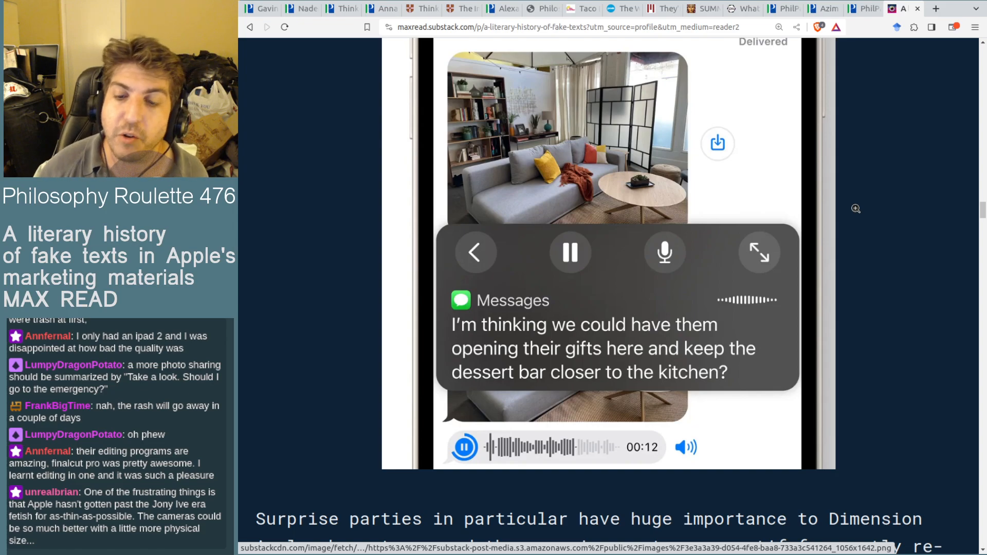
{"action": "scroll", "scroll_direction": "down", "scroll_amount": 3}
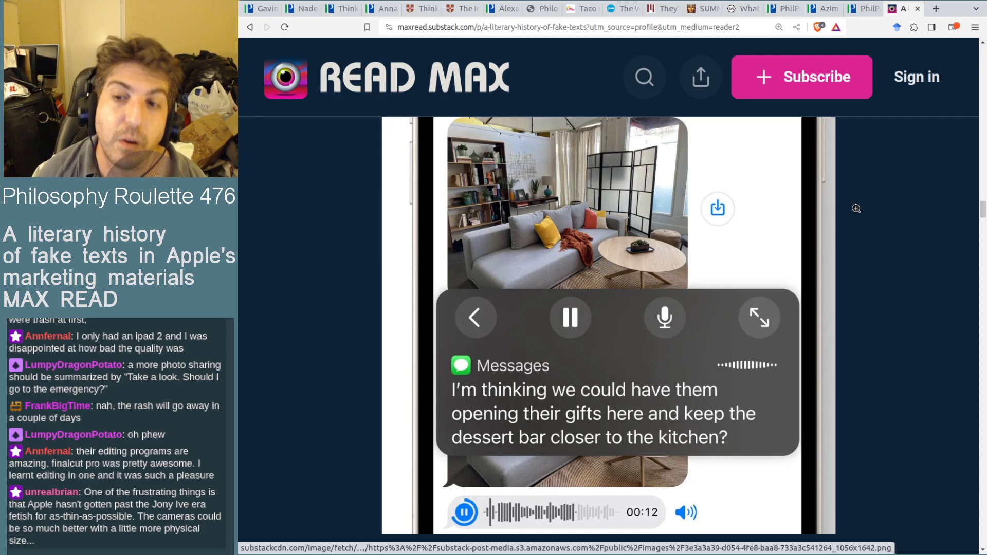
Step: Scroll to the 'Surprise parties in particular' paragraph with the party-planning message collage below
{"action": "scroll", "scroll_direction": "down", "scroll_amount": 3}
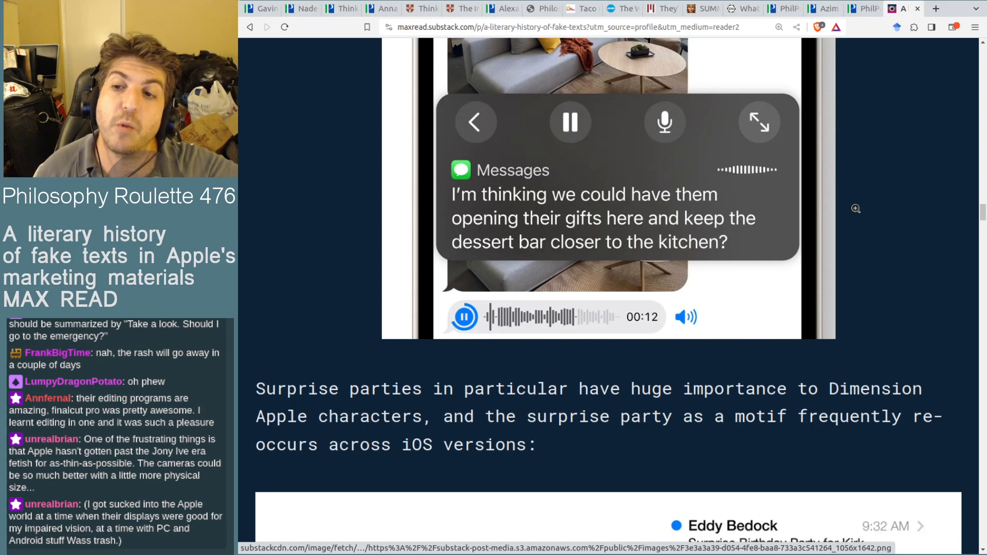
{"action": "scroll", "scroll_direction": "down", "scroll_amount": 3}
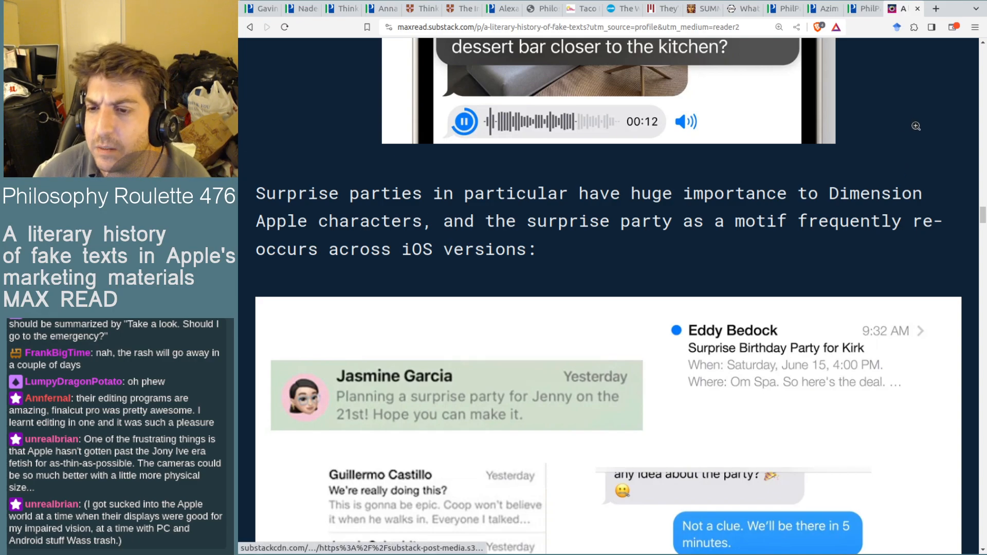
Step: Scroll past the surprise-party collage and Grant caption to the 'While birthdays and road trips' paragraph
{"action": "scroll", "scroll_direction": "down", "scroll_amount": 3}
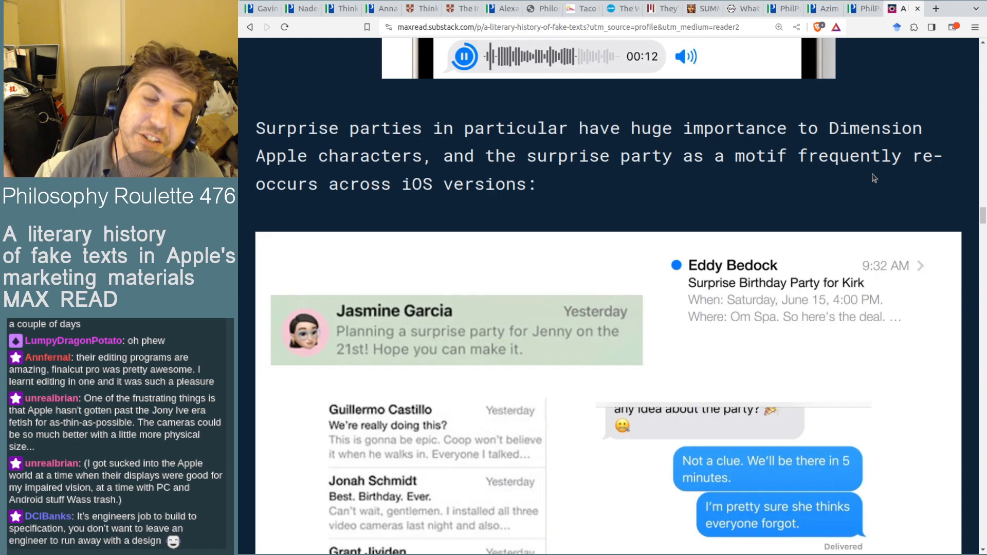
{"action": "scroll", "scroll_direction": "down", "scroll_amount": 3}
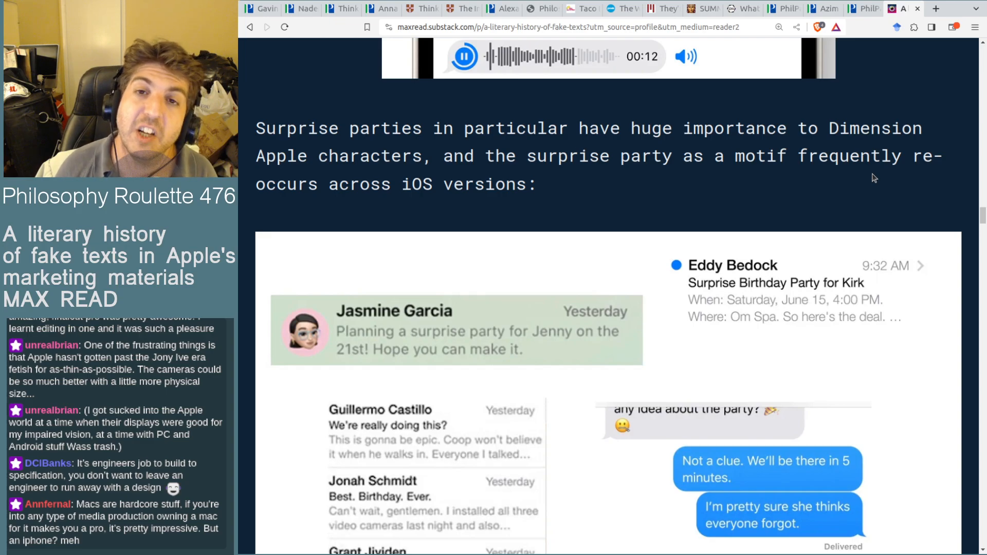
{"action": "mouse_move", "coordinate": [916, 173]}
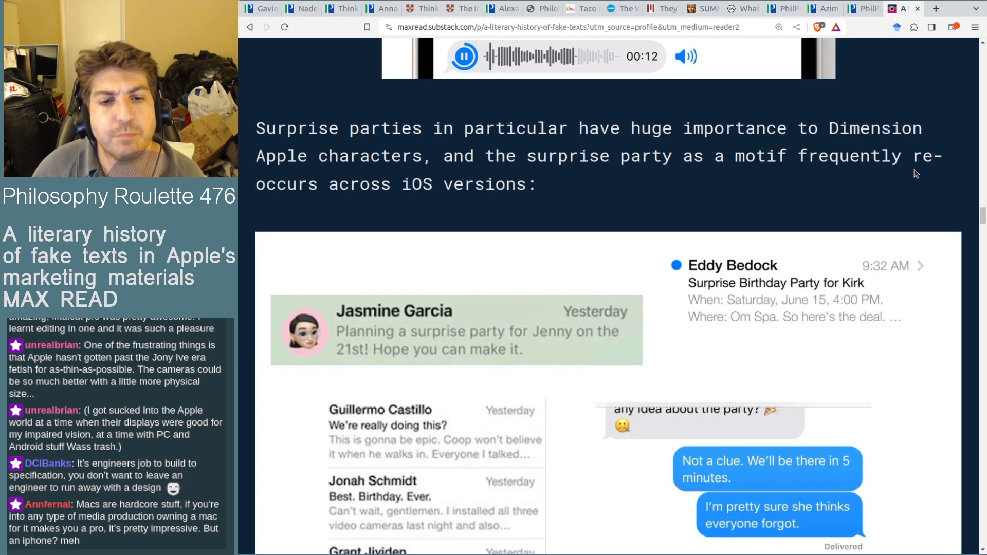
{"action": "mouse_move", "coordinate": [823, 199]}
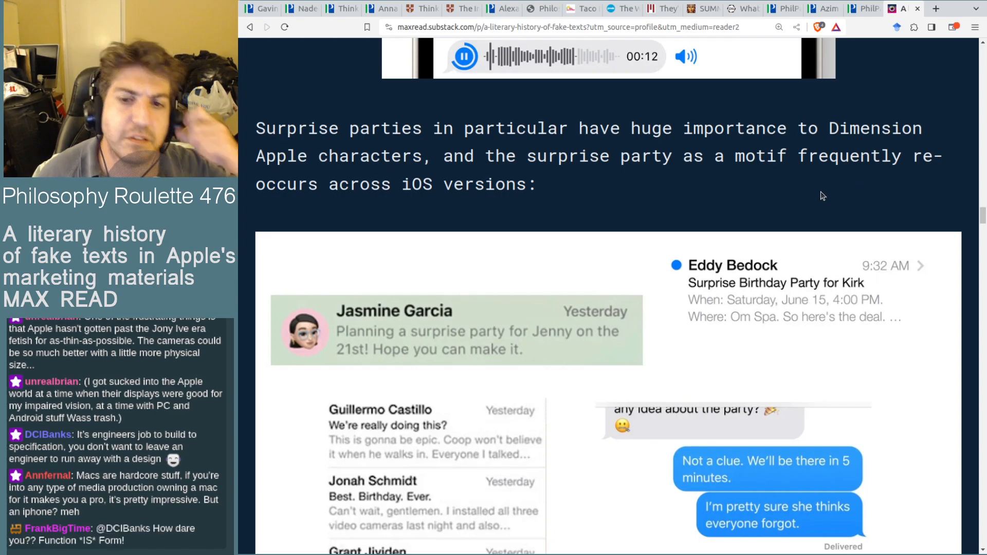
{"action": "mouse_move", "coordinate": [945, 188]}
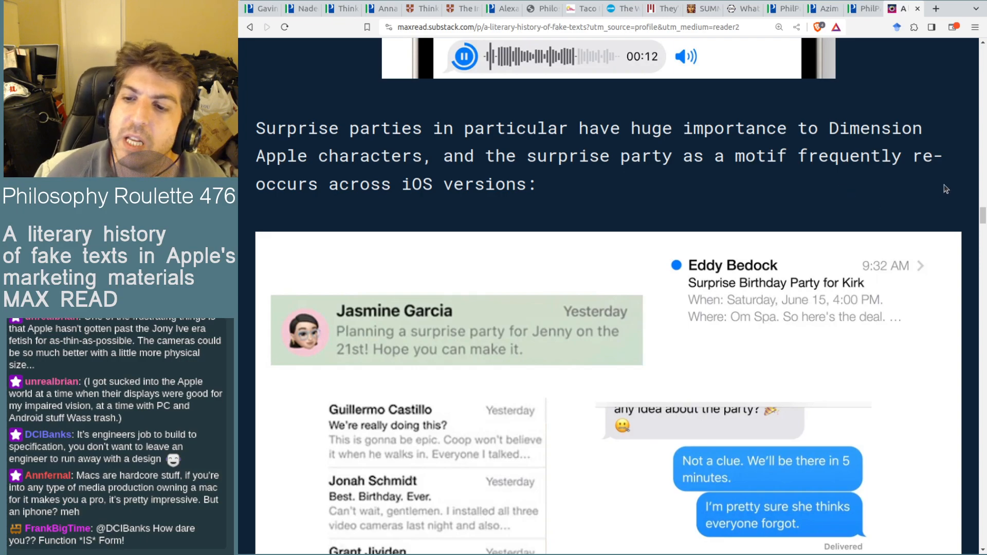
{"action": "scroll", "scroll_direction": "down", "scroll_amount": 3}
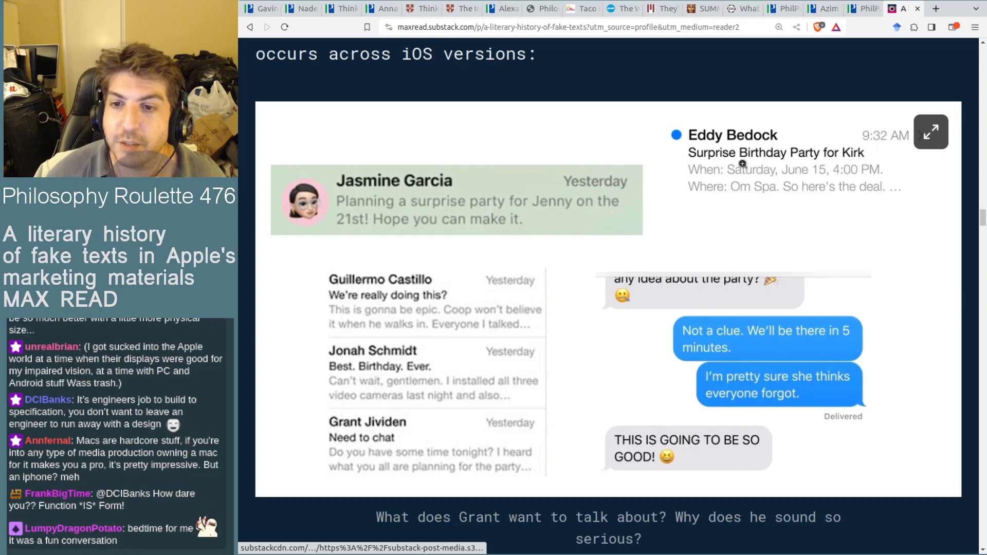
{"action": "mouse_move", "coordinate": [629, 438]}
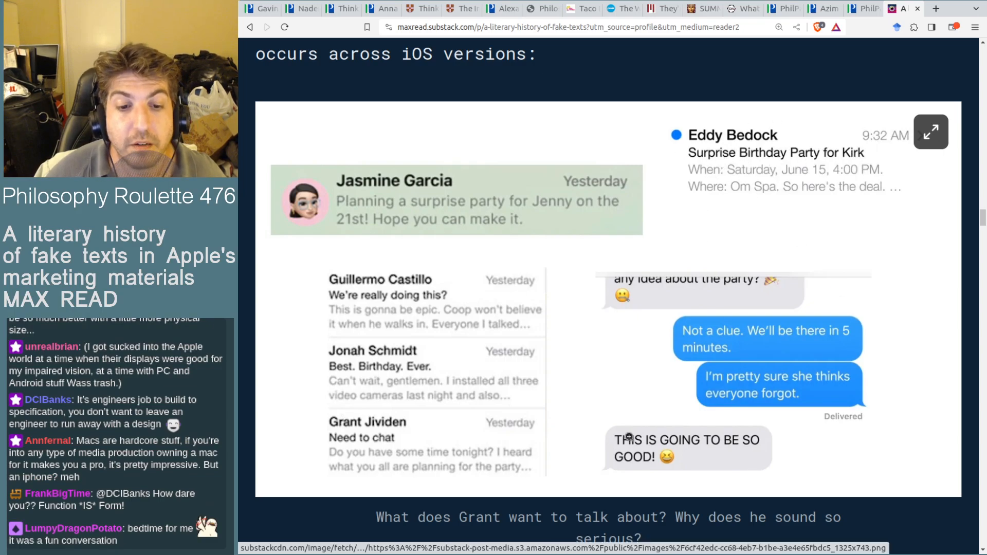
{"action": "mouse_move", "coordinate": [372, 372]}
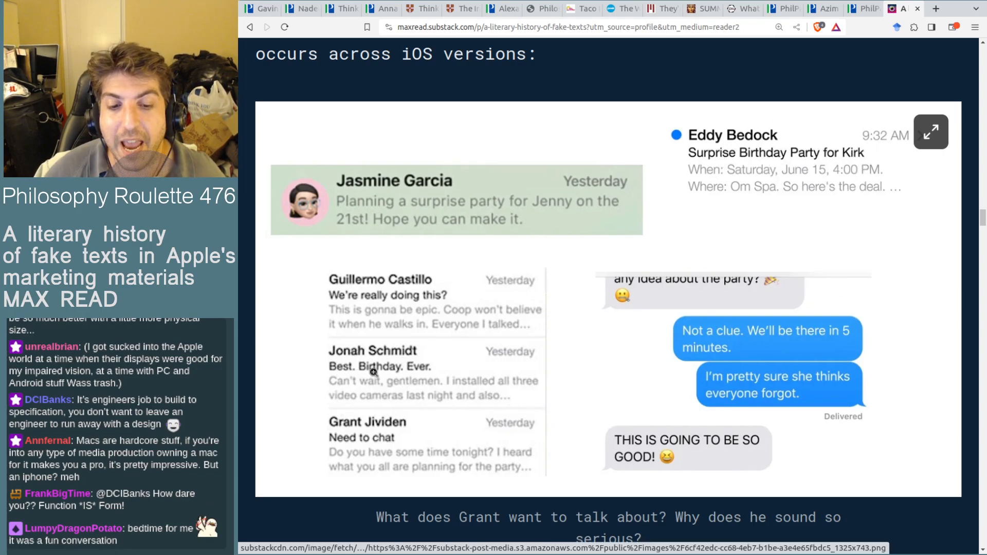
{"action": "mouse_move", "coordinate": [825, 351]}
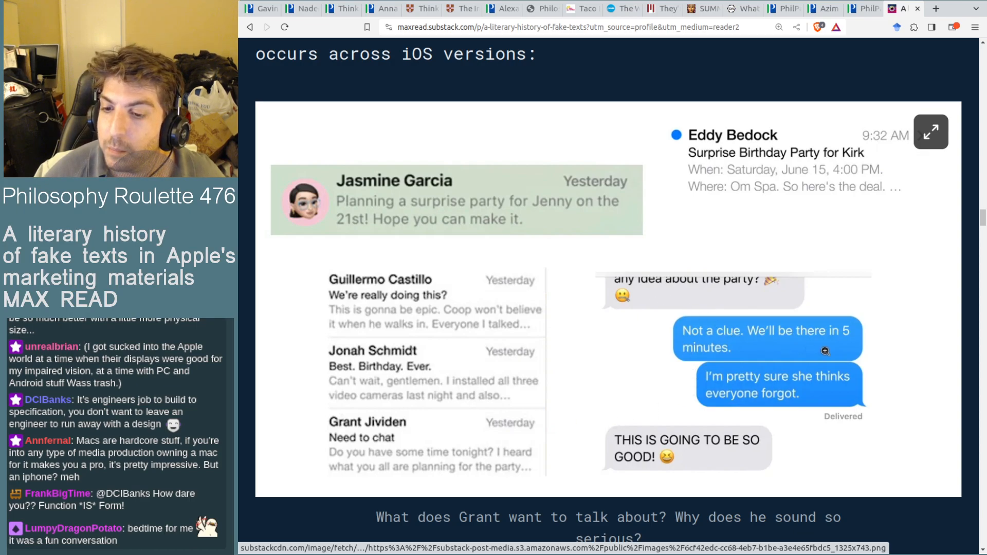
{"action": "mouse_move", "coordinate": [754, 397]}
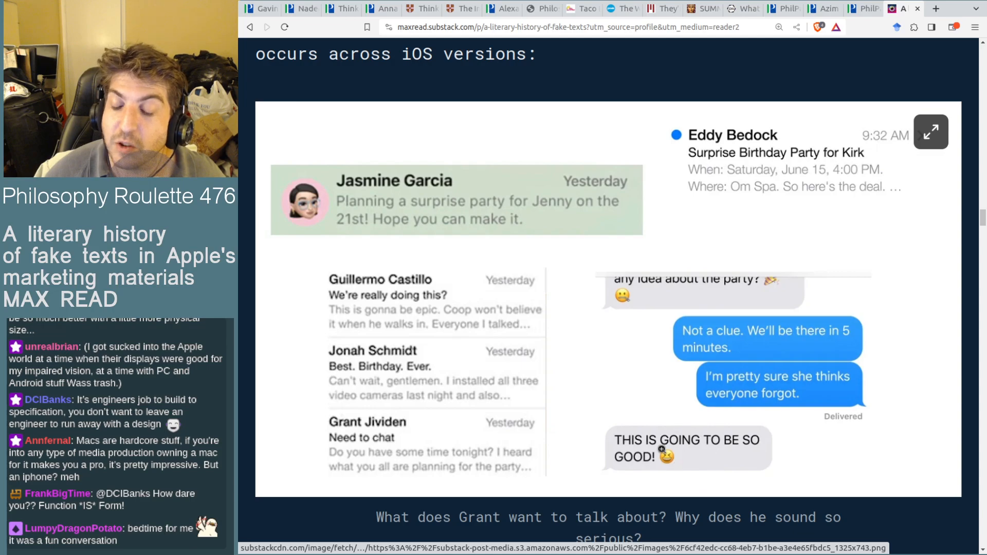
{"action": "mouse_move", "coordinate": [333, 300]}
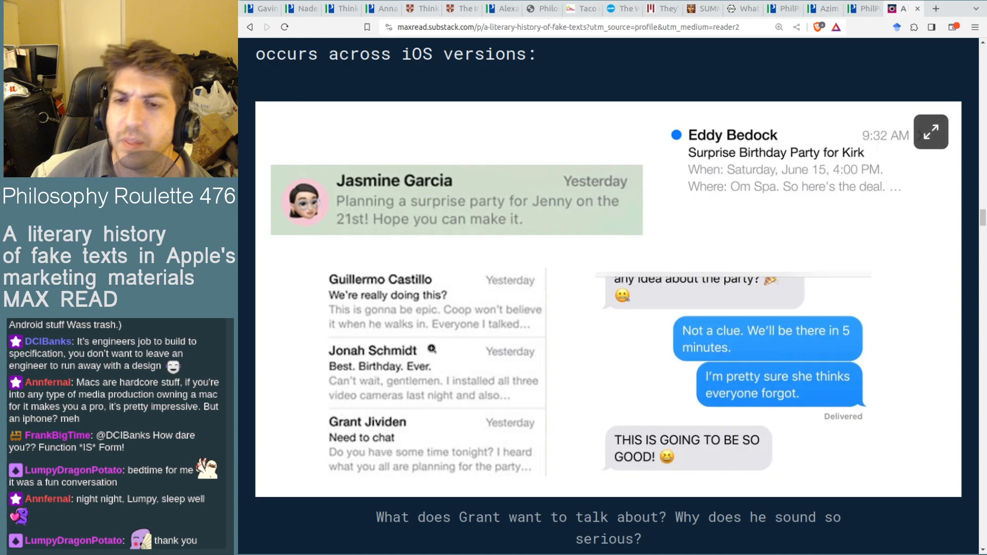
{"action": "mouse_move", "coordinate": [537, 234]}
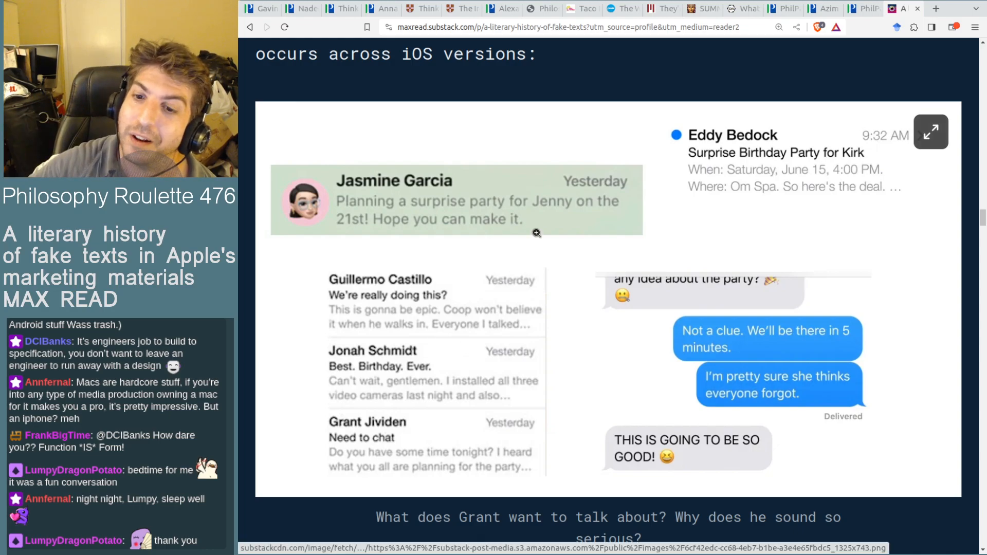
{"action": "mouse_move", "coordinate": [566, 204]}
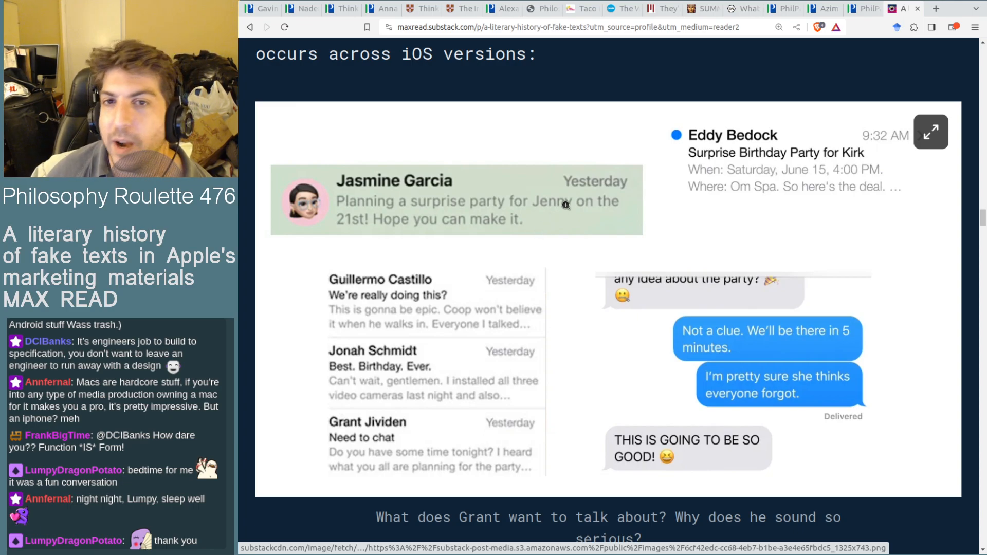
{"action": "mouse_move", "coordinate": [746, 111]}
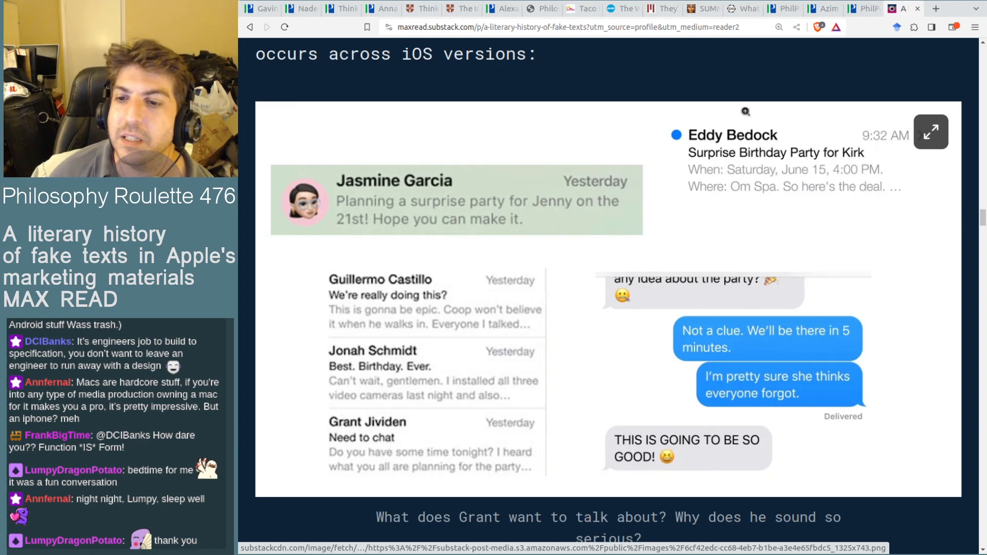
{"action": "scroll", "scroll_direction": "down", "scroll_amount": 3}
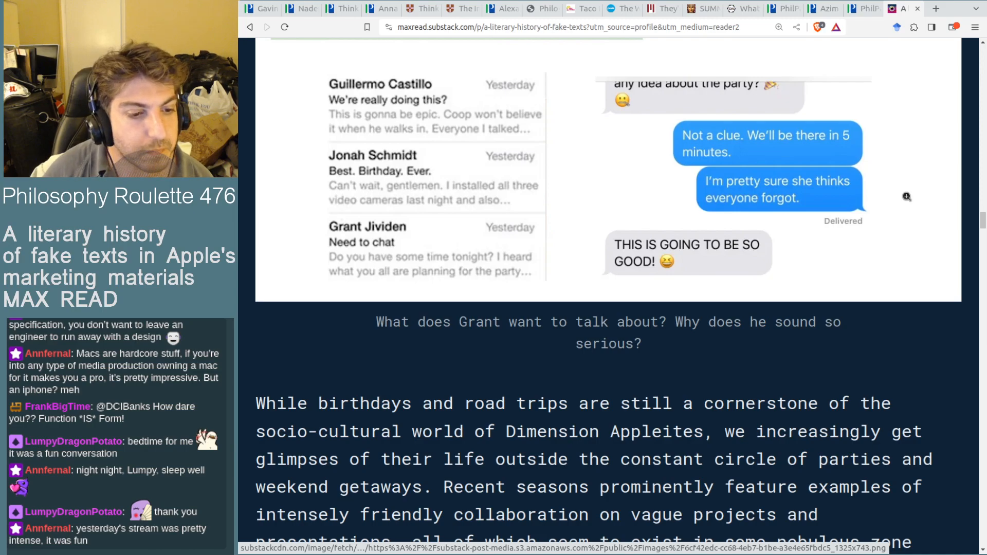
{"action": "scroll", "scroll_direction": "down", "scroll_amount": 3}
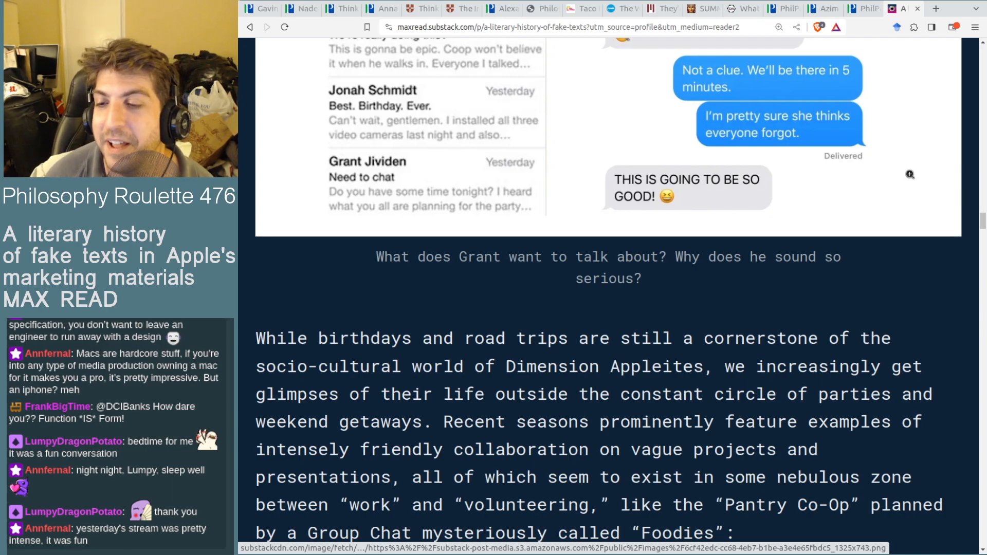
{"action": "scroll", "scroll_direction": "down", "scroll_amount": 3}
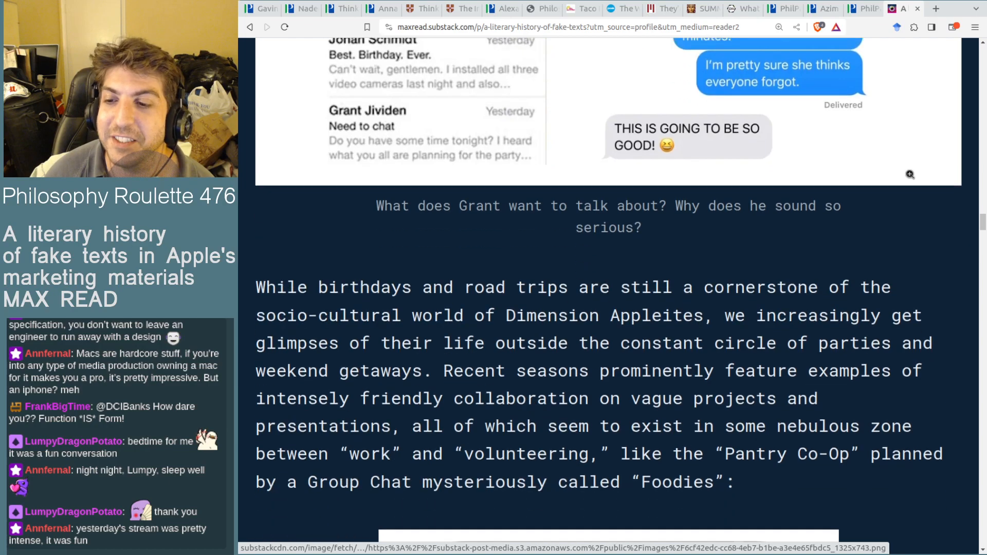
{"action": "scroll", "scroll_direction": "down", "scroll_amount": 3}
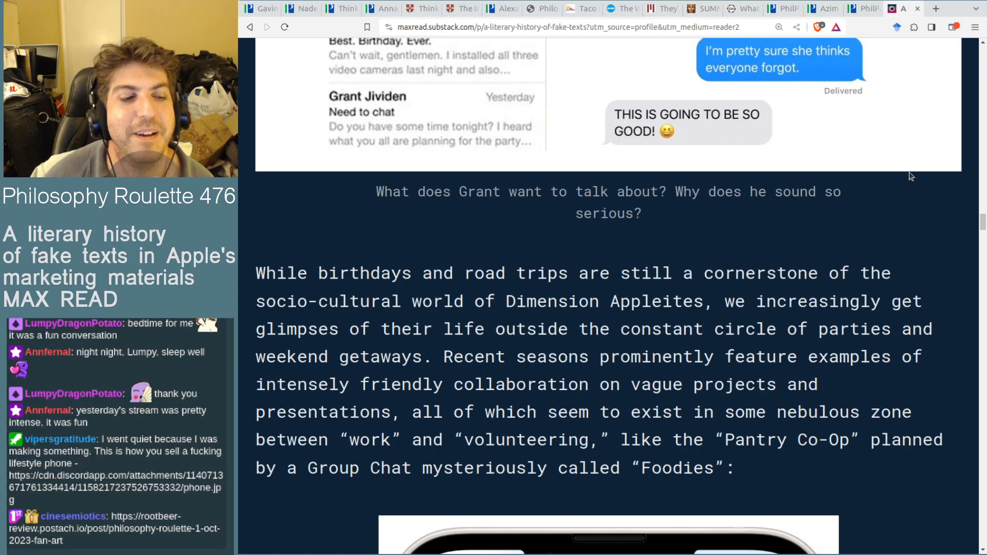
{"action": "scroll", "scroll_direction": "down", "scroll_amount": 3}
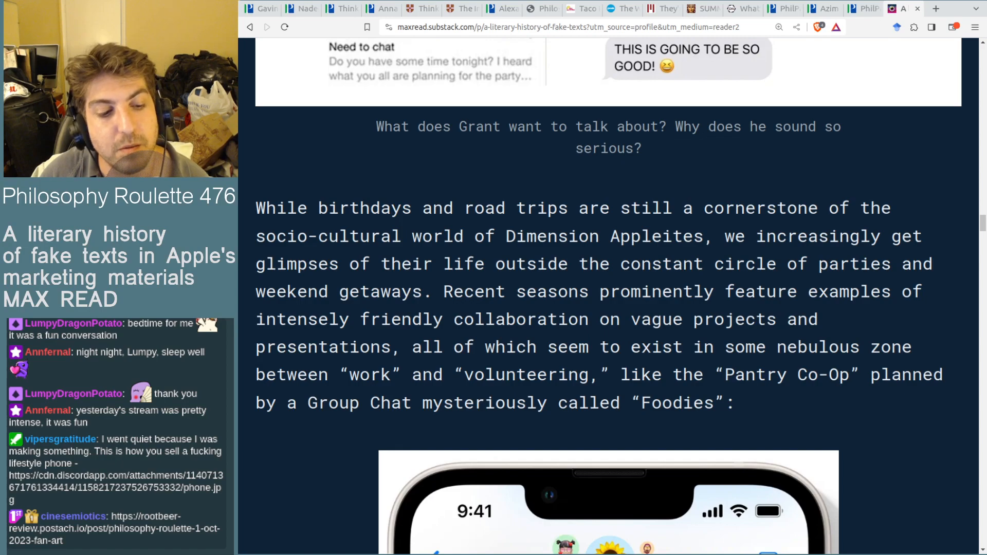
{"action": "left_click", "coordinate": [936, 9]}
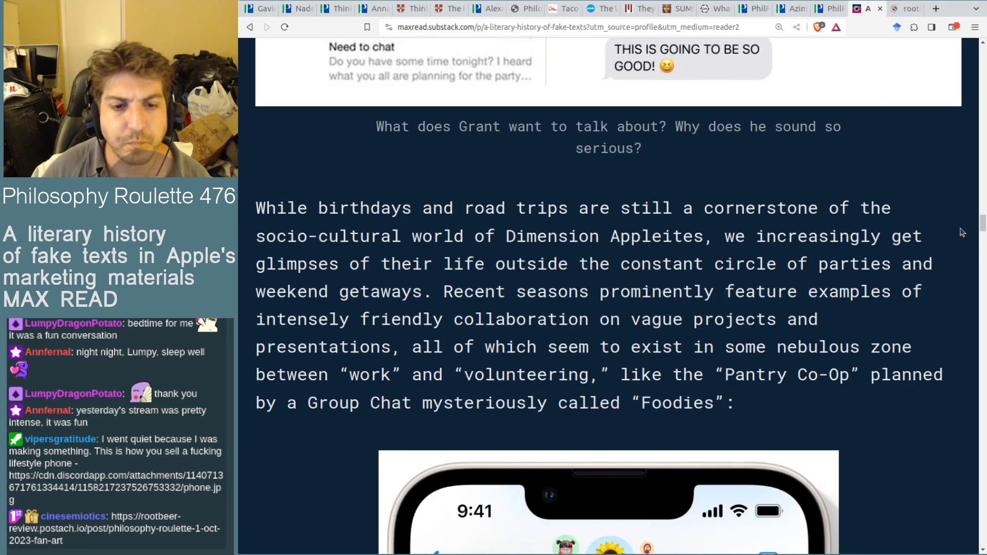
{"action": "scroll", "scroll_direction": "down", "scroll_amount": 3}
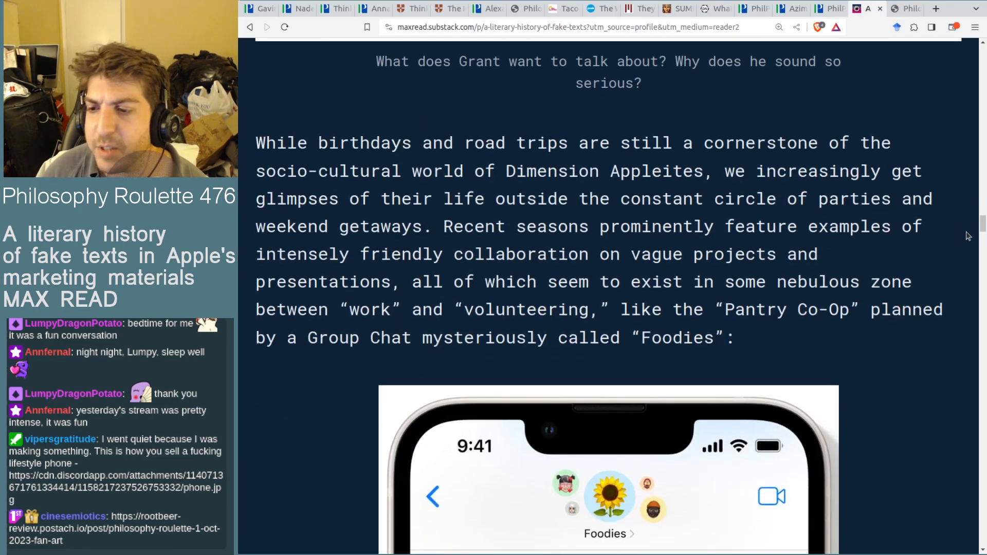
{"action": "scroll", "scroll_direction": "down", "scroll_amount": 3}
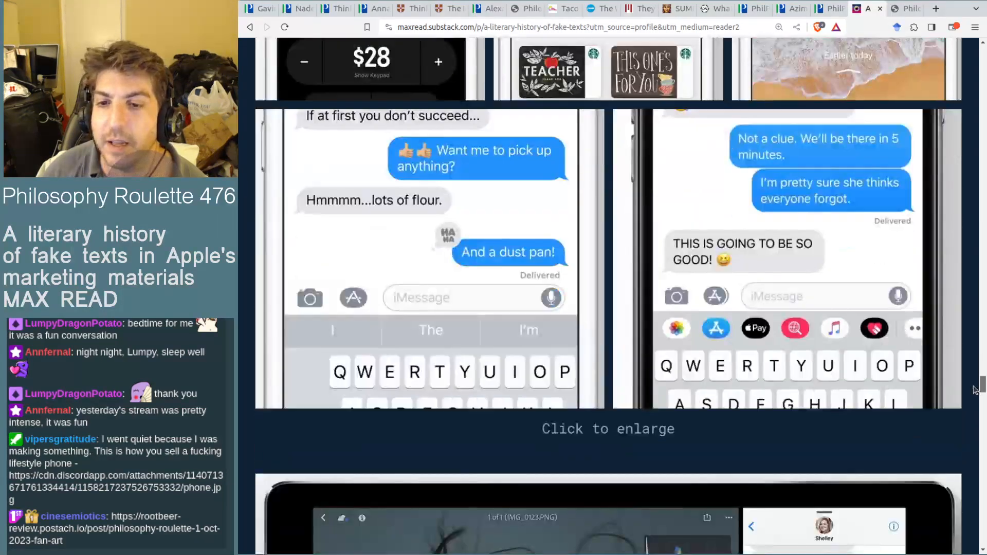
{"action": "scroll", "scroll_direction": "up", "scroll_amount": 3}
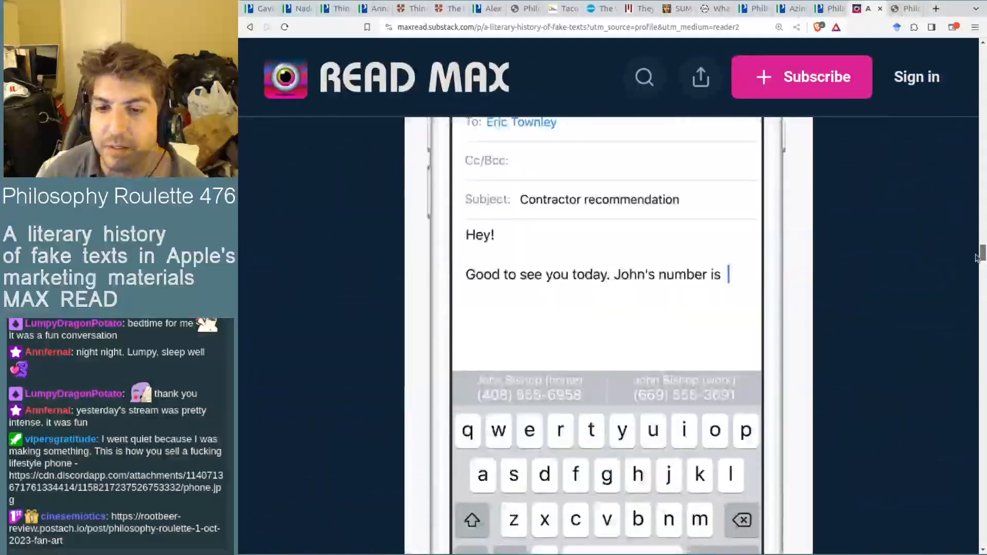
{"action": "scroll", "scroll_direction": "down", "scroll_amount": 3}
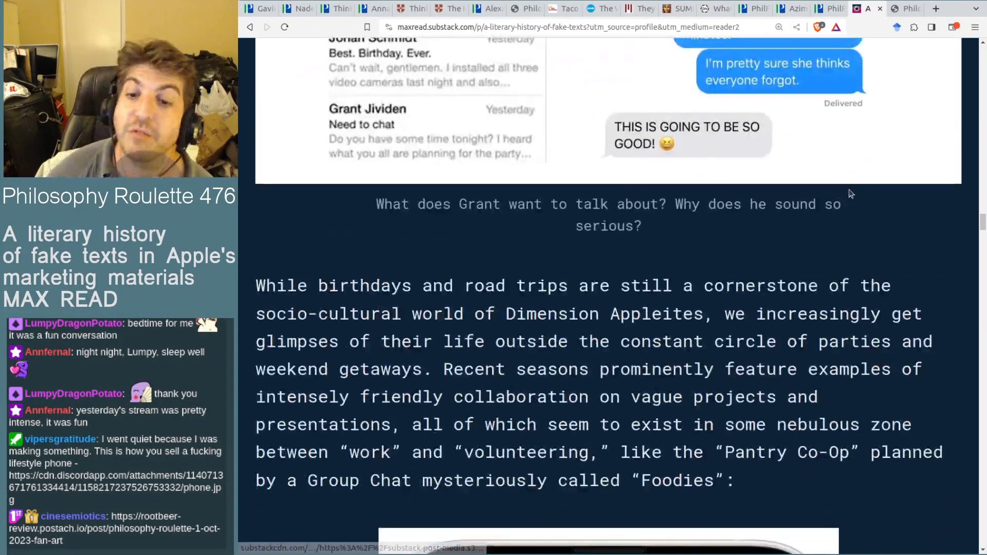
Step: Scroll until the Foodies Messages screenshot with Stella's 'Co-Op Sign-Up' edits appears below the paragraph
{"action": "scroll", "scroll_direction": "down", "scroll_amount": 3}
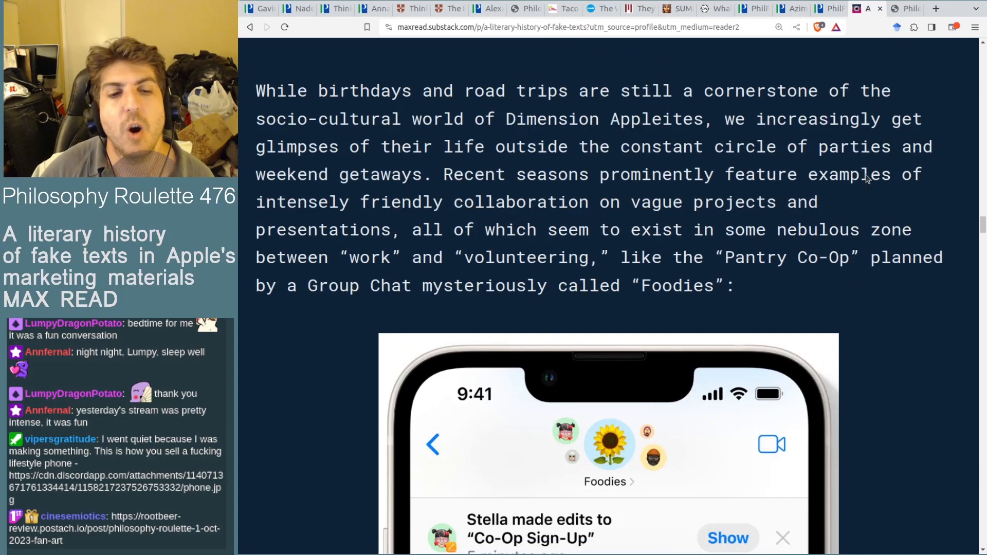
{"action": "mouse_move", "coordinate": [912, 334]}
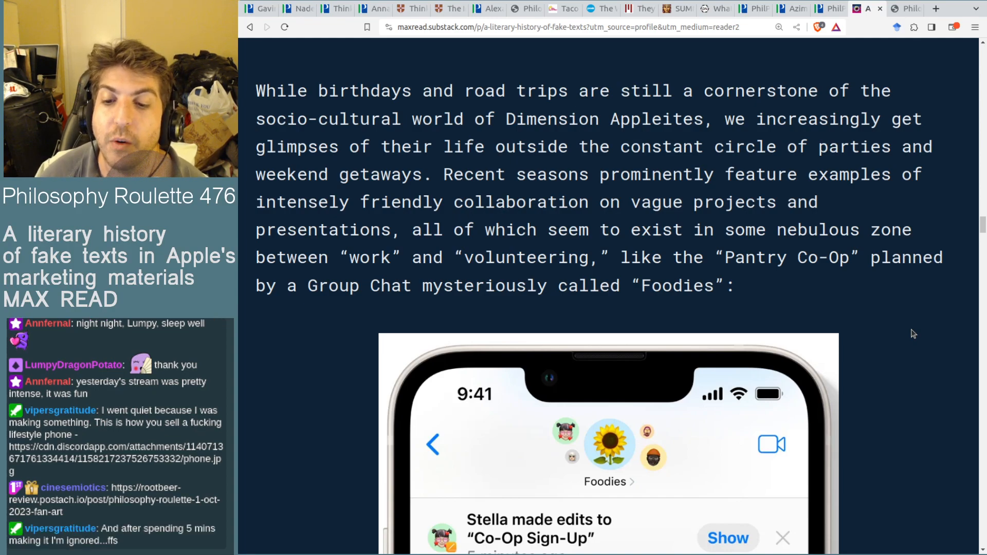
{"action": "mouse_move", "coordinate": [859, 287]}
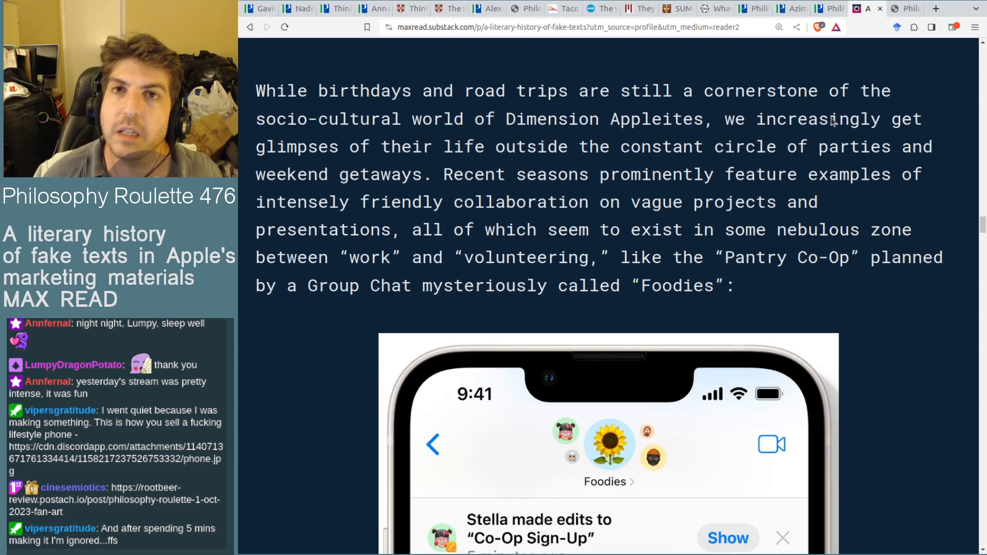
{"action": "mouse_move", "coordinate": [893, 159]}
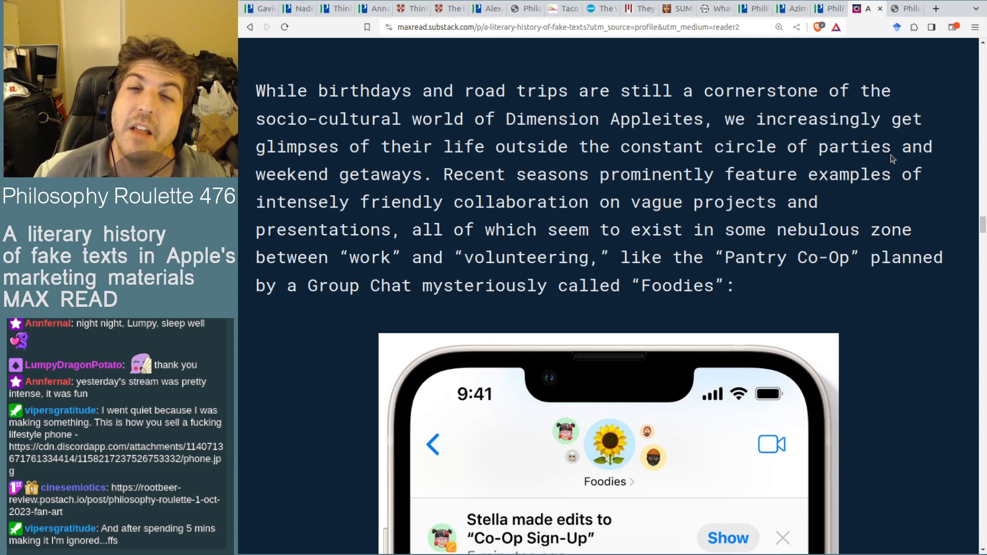
{"action": "scroll", "scroll_direction": "down", "scroll_amount": 3}
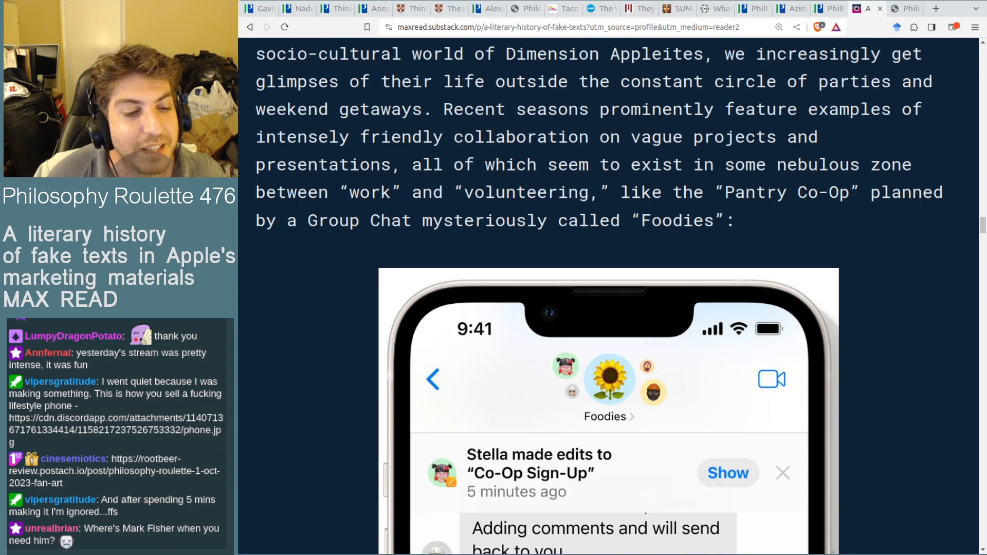
Step: View the fake Messages phone.jpg shared in chat from Discord's CDN
{"action": "left_click", "coordinate": [936, 8]}
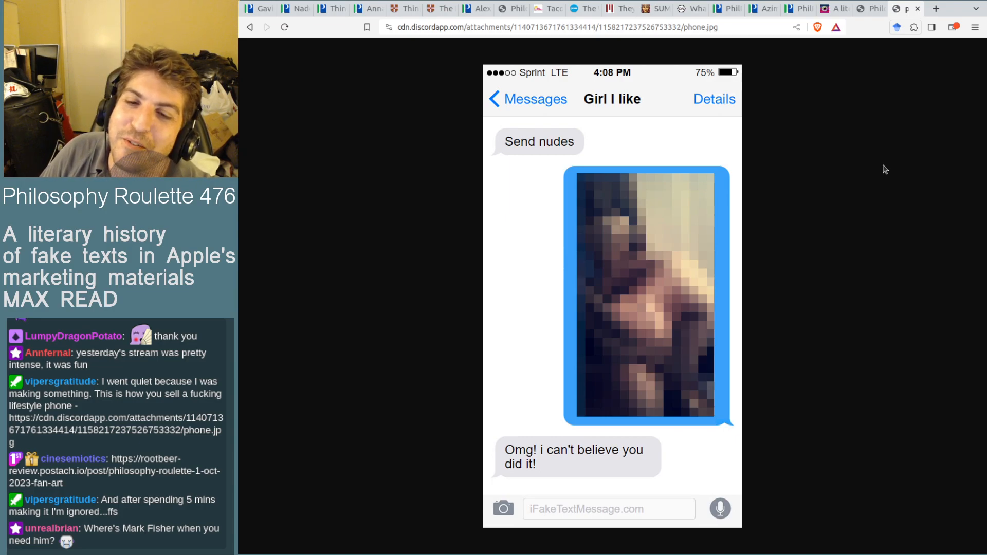
{"action": "mouse_move", "coordinate": [809, 87]}
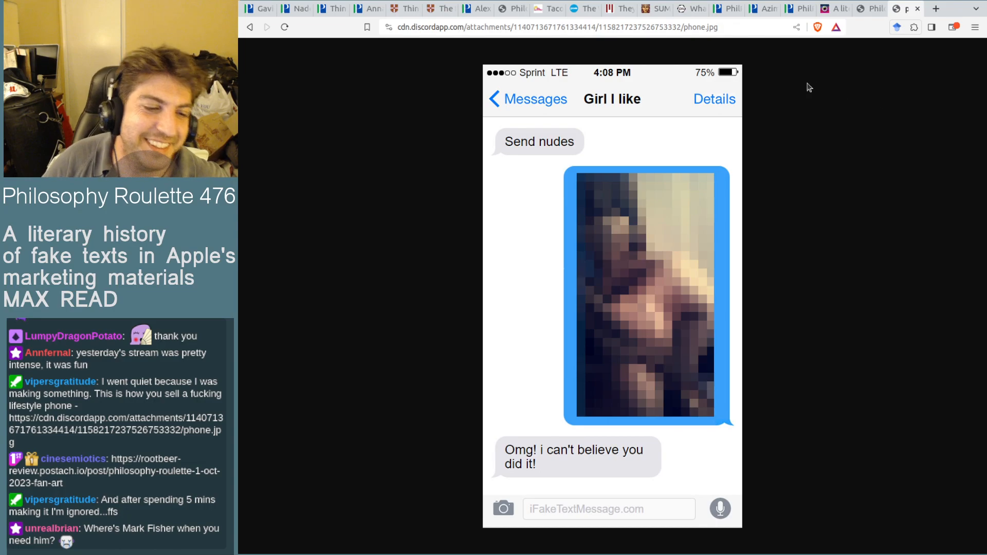
{"action": "mouse_move", "coordinate": [792, 119]}
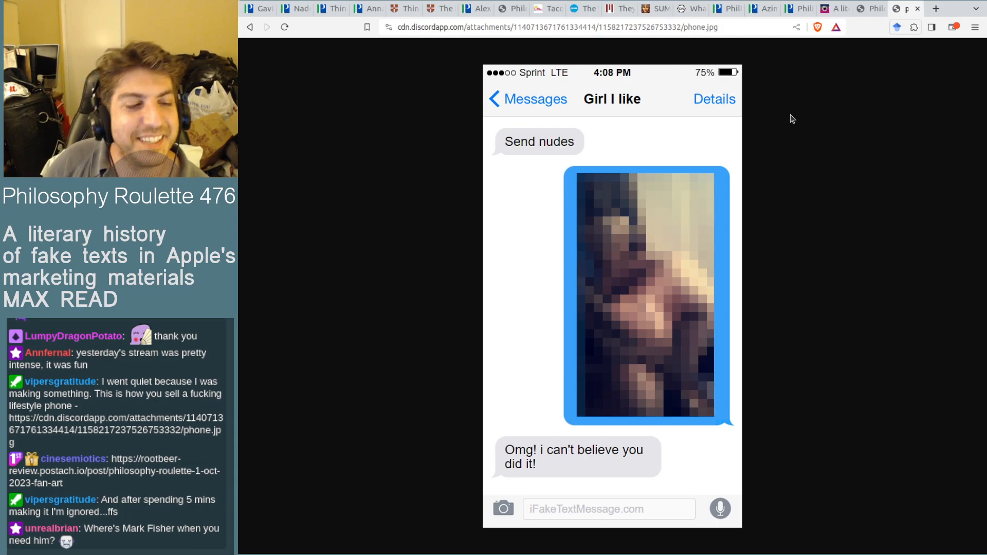
{"action": "mouse_move", "coordinate": [801, 114]}
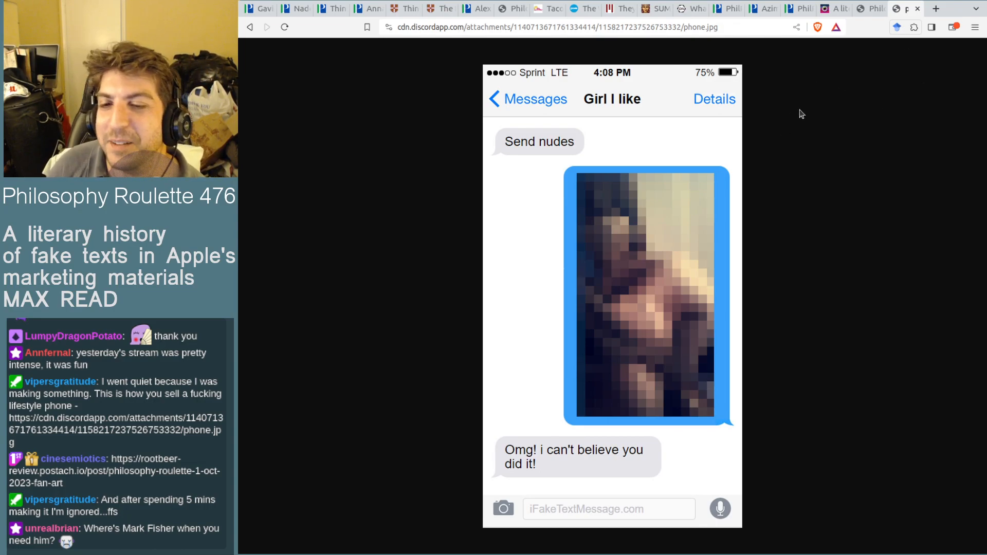
{"action": "mouse_move", "coordinate": [868, 9]}
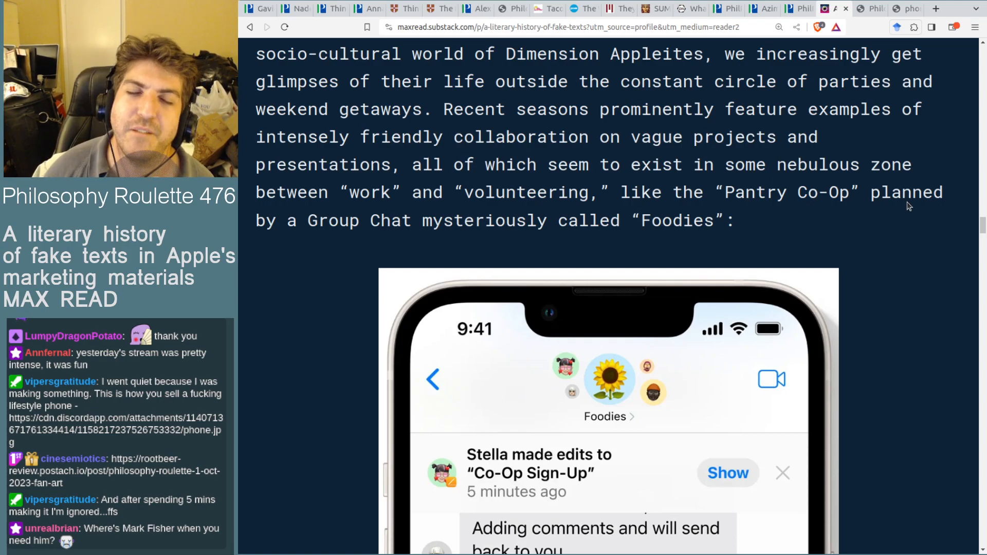
{"action": "mouse_move", "coordinate": [870, 275]}
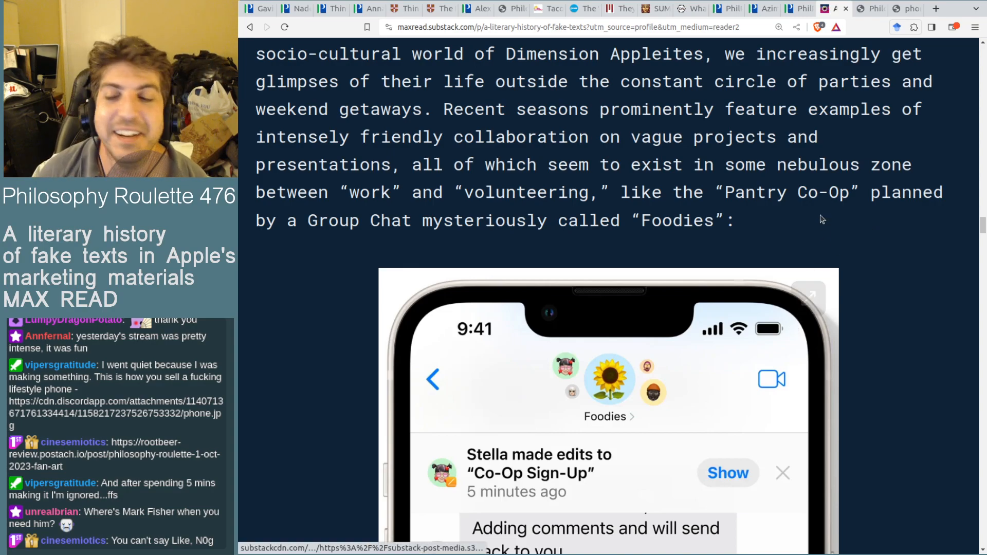
{"action": "mouse_move", "coordinate": [920, 213]}
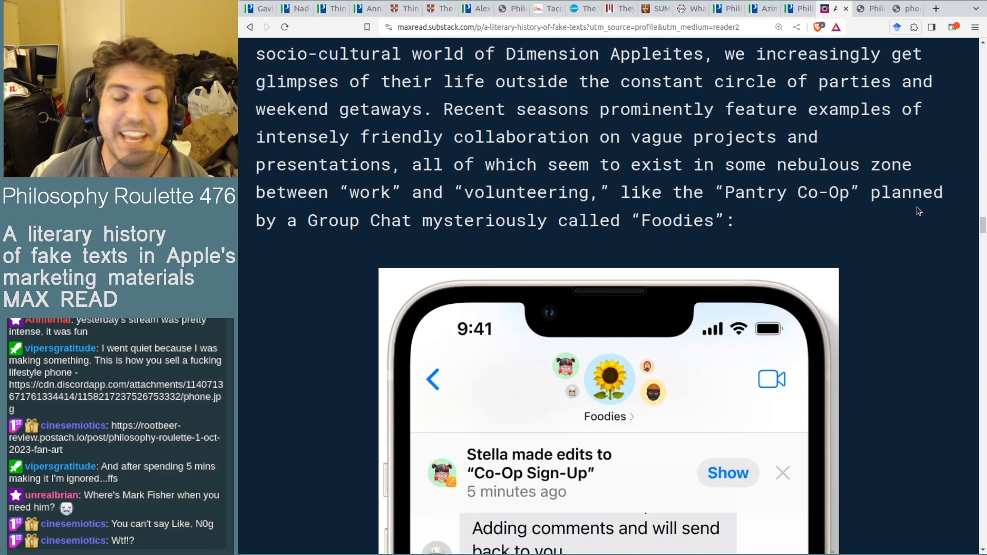
{"action": "mouse_move", "coordinate": [826, 241]}
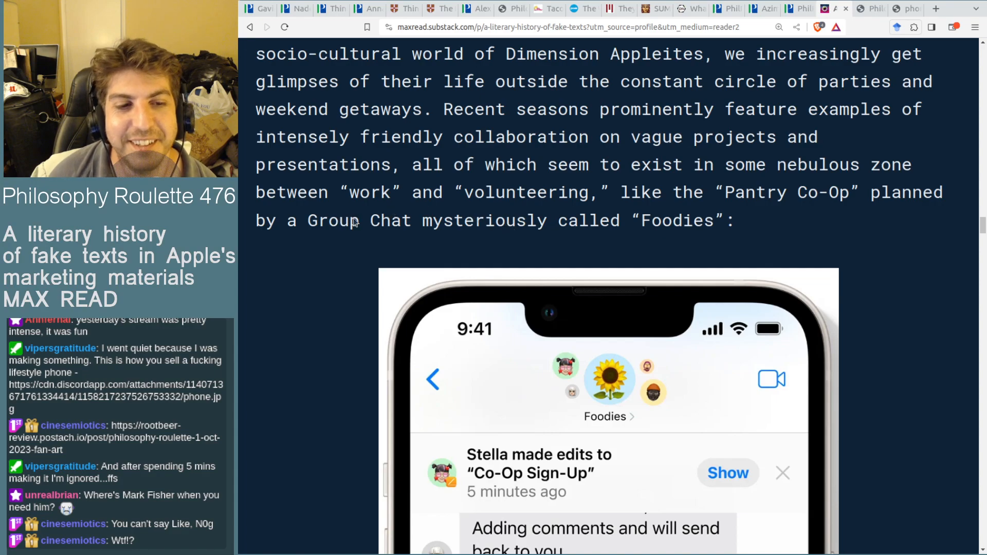
{"action": "mouse_move", "coordinate": [492, 129]}
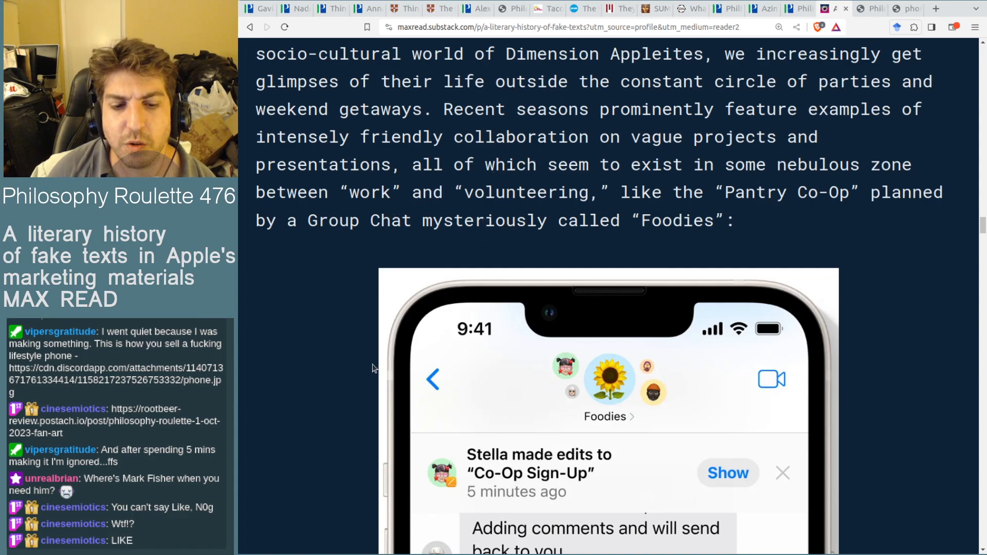
{"action": "mouse_move", "coordinate": [475, 403]}
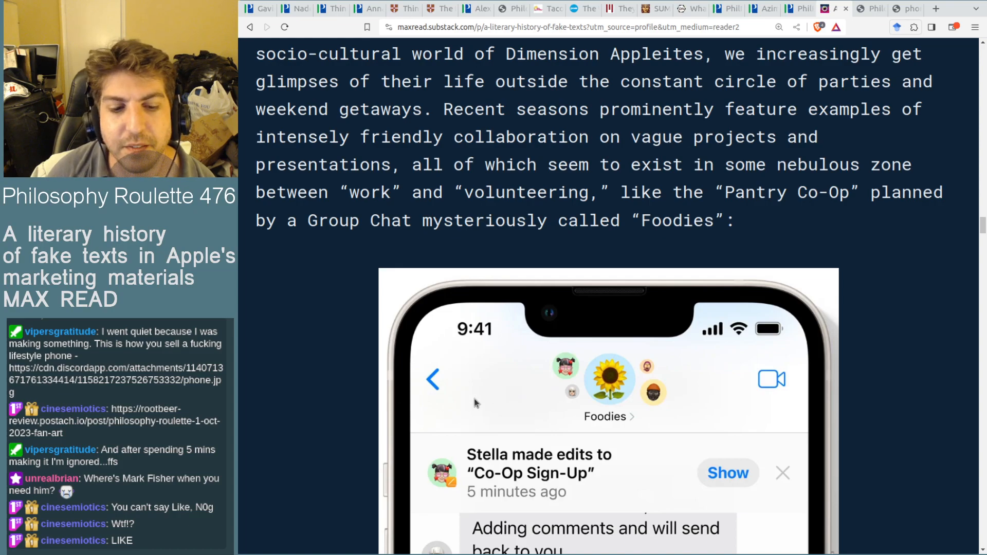
{"action": "mouse_move", "coordinate": [477, 434]}
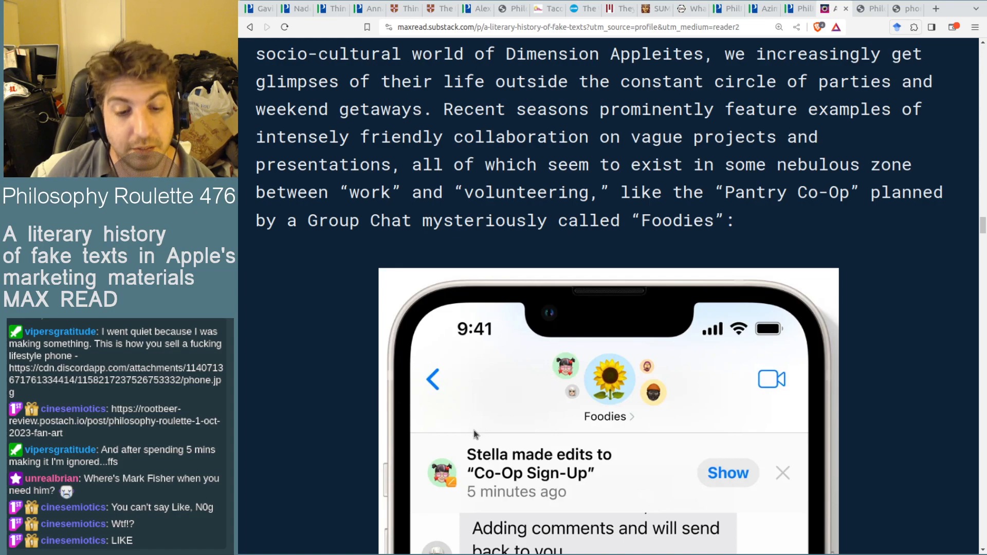
{"action": "mouse_move", "coordinate": [461, 441]}
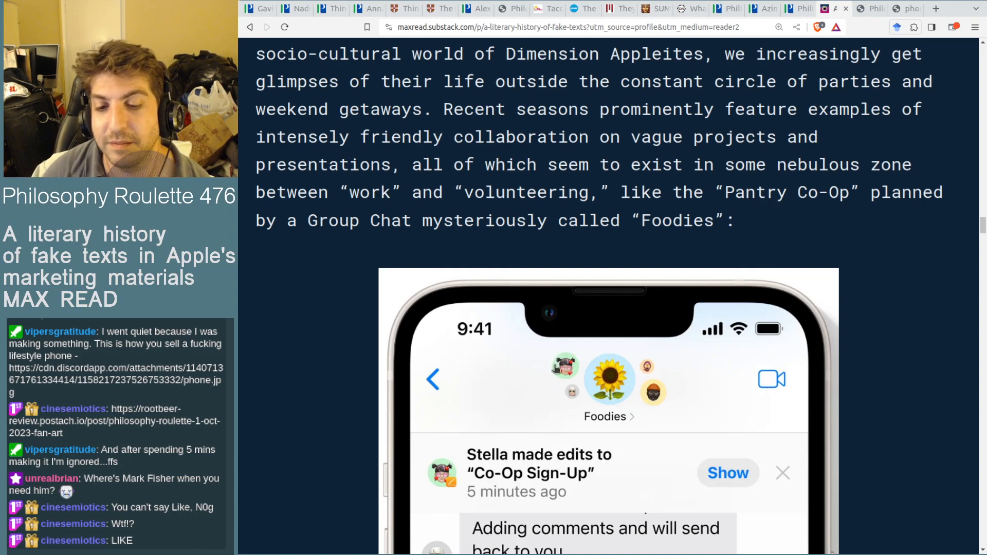
{"action": "mouse_move", "coordinate": [530, 256]}
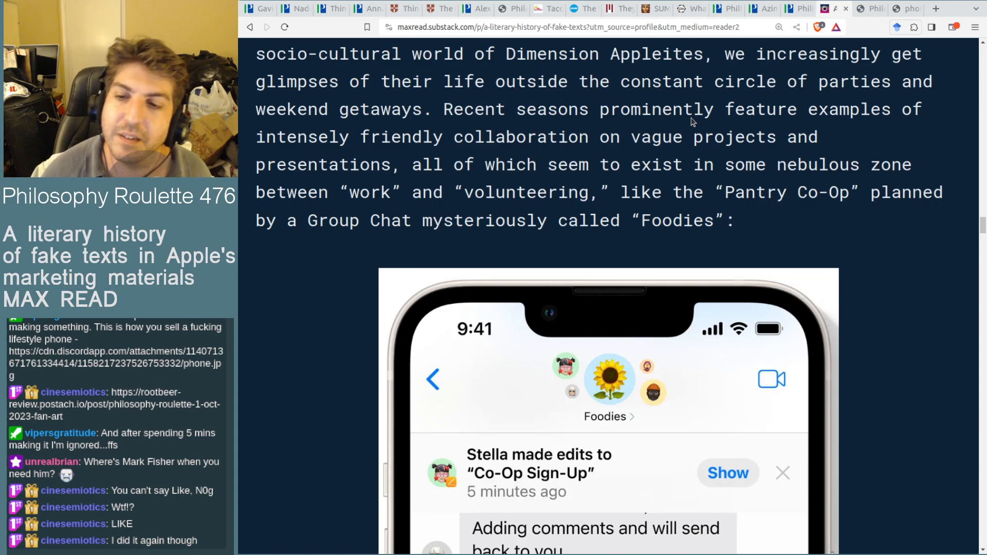
{"action": "mouse_move", "coordinate": [949, 123]}
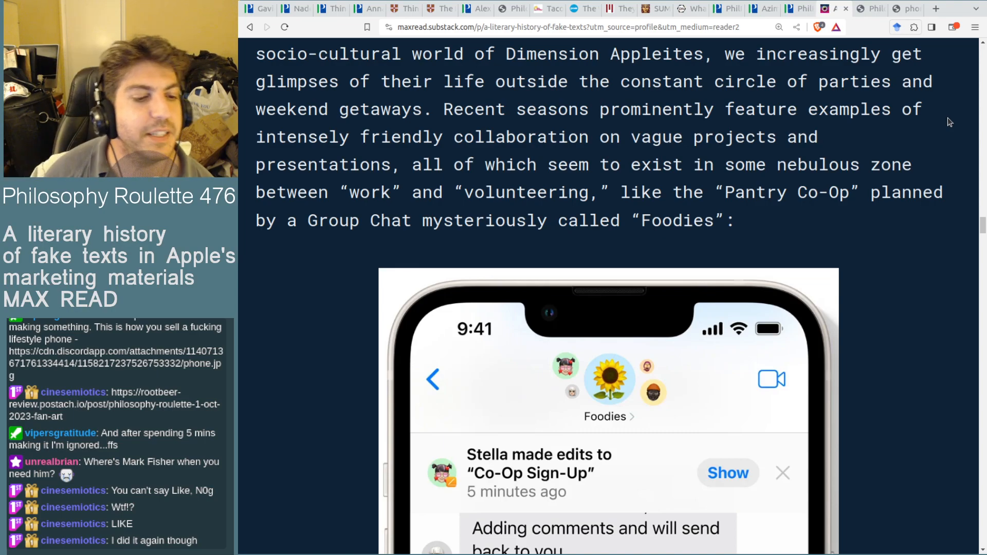
{"action": "mouse_move", "coordinate": [546, 194]}
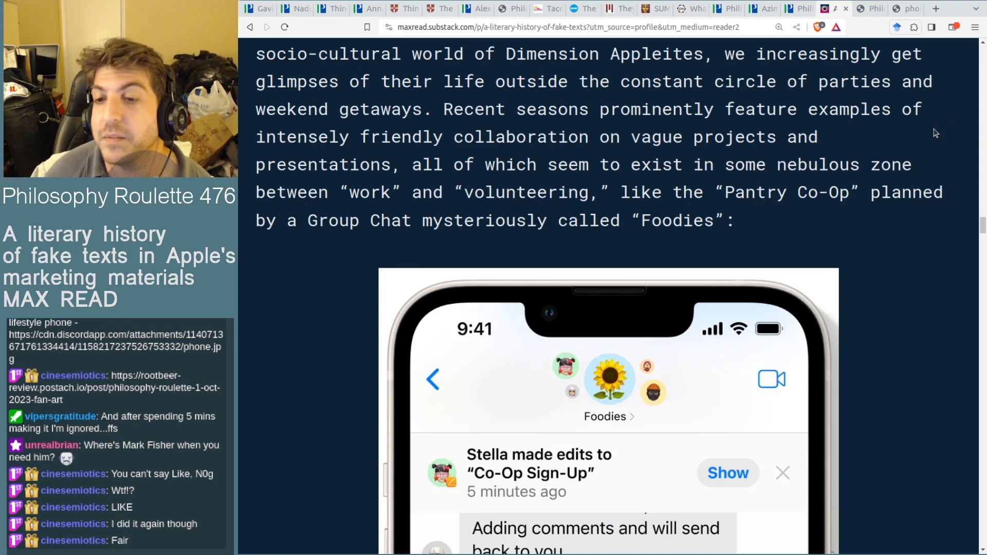
Step: Scroll past the Foodies screenshot to the Candice presentation chat and 'The mystery of John Bishop' heading
{"action": "scroll", "scroll_direction": "down", "scroll_amount": 3}
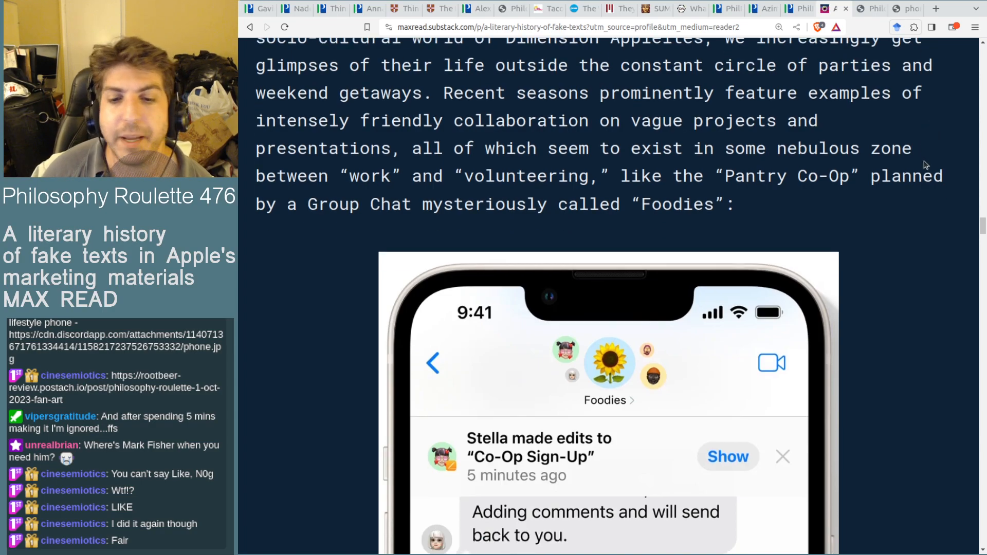
{"action": "scroll", "scroll_direction": "down", "scroll_amount": 3}
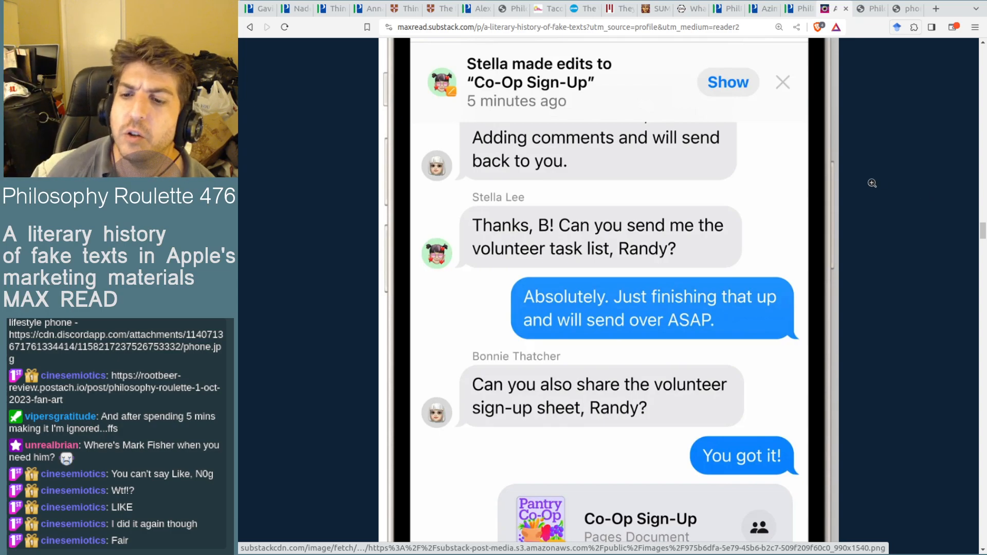
{"action": "scroll", "scroll_direction": "down", "scroll_amount": 3}
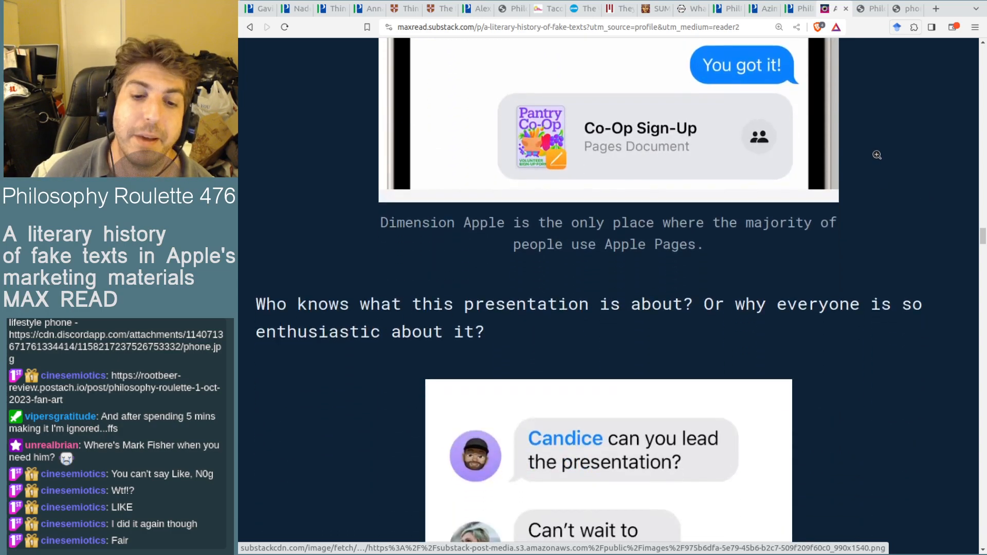
{"action": "scroll", "scroll_direction": "down", "scroll_amount": 3}
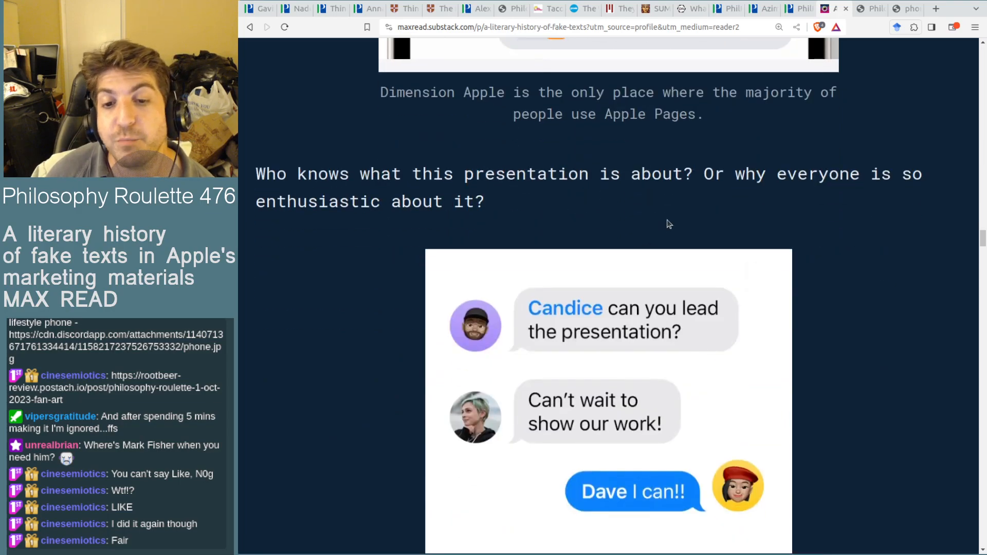
{"action": "mouse_move", "coordinate": [762, 279]}
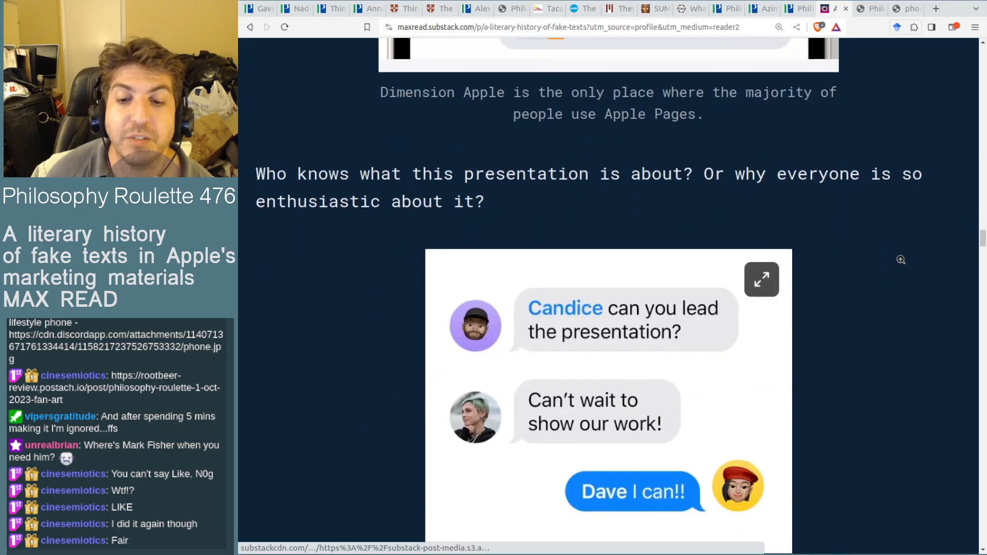
{"action": "scroll", "scroll_direction": "down", "scroll_amount": 3}
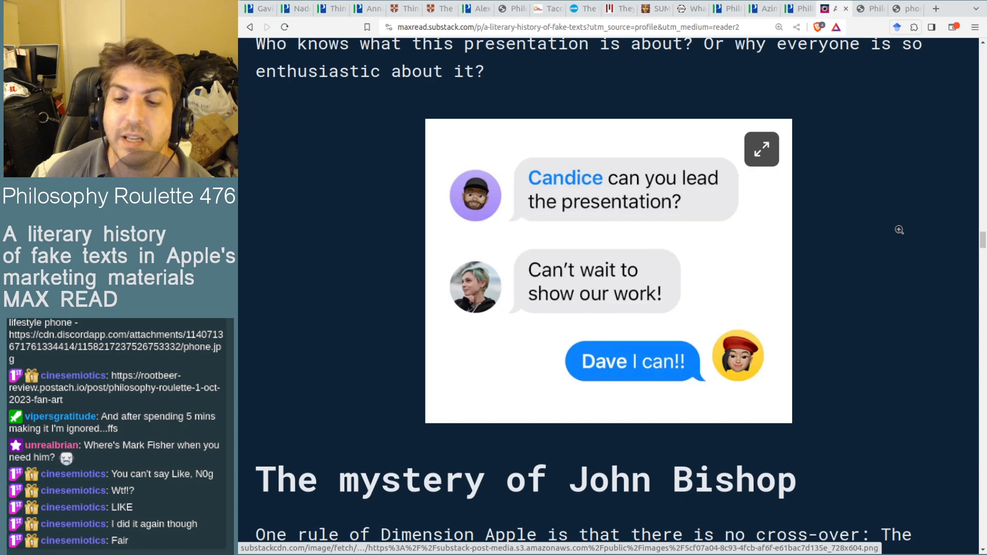
{"action": "scroll", "scroll_direction": "down", "scroll_amount": 3}
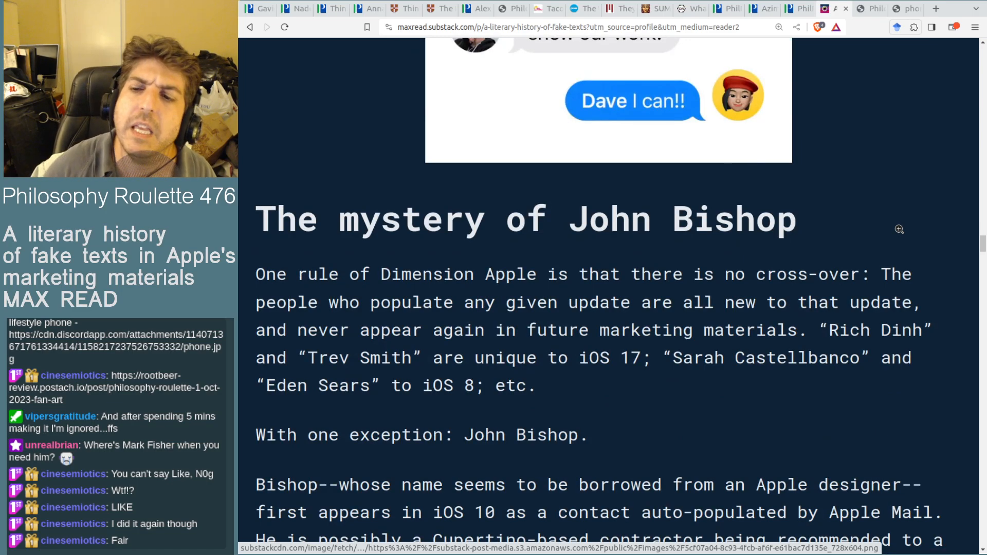
{"action": "scroll", "scroll_direction": "down", "scroll_amount": 3}
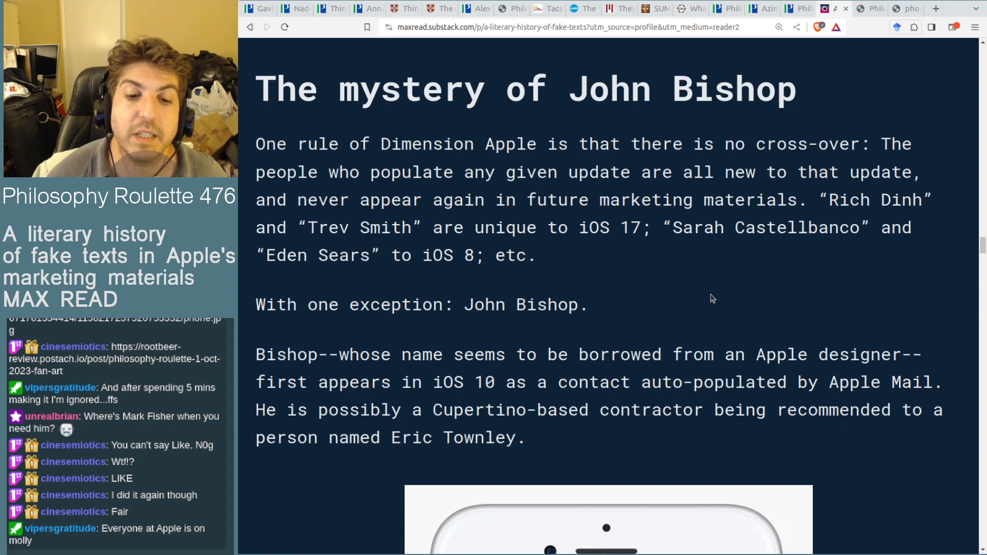
{"action": "scroll", "scroll_direction": "down", "scroll_amount": 3}
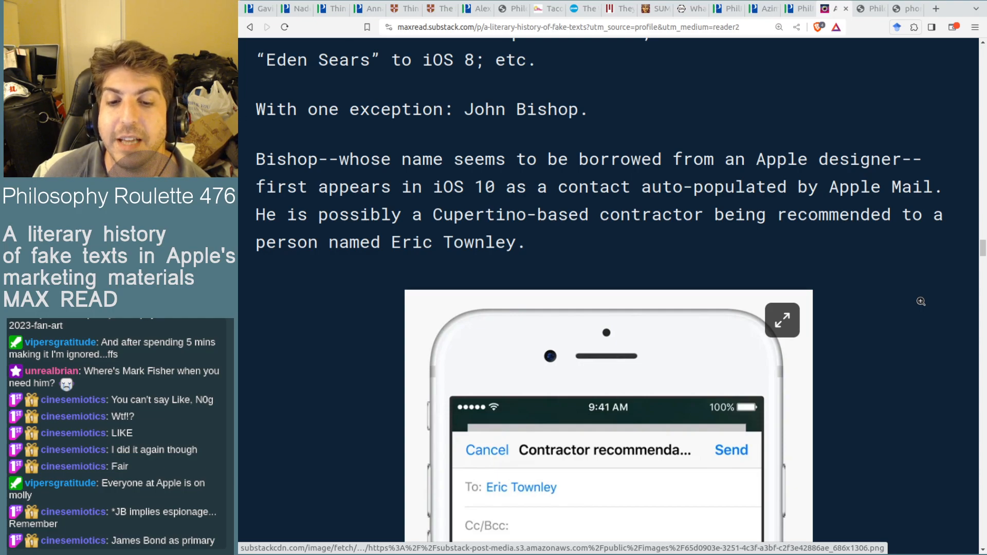
Step: Scroll past the Eric Townley email to the paragraph on John Bishop reappearing in iOS 11 marketing
{"action": "scroll", "scroll_direction": "down", "scroll_amount": 3}
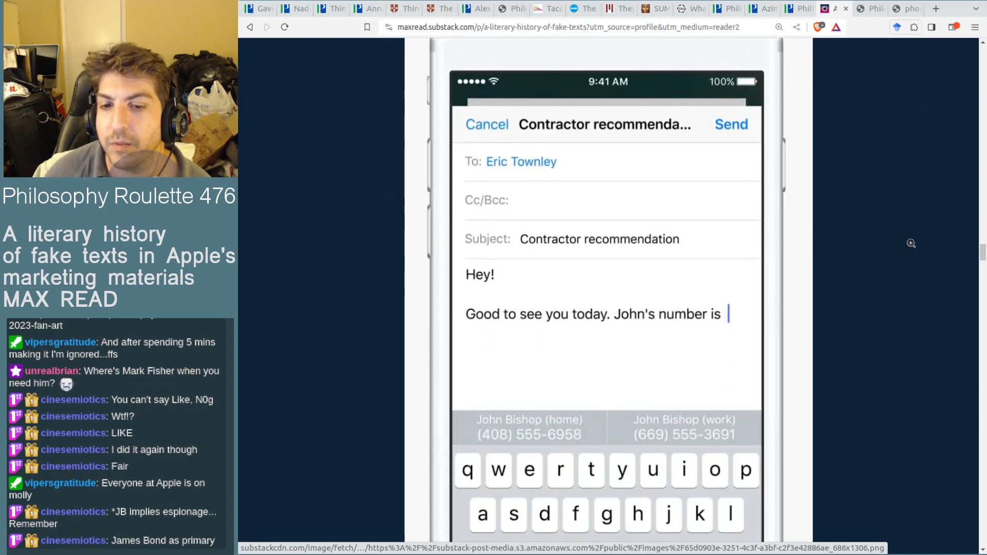
{"action": "mouse_move", "coordinate": [689, 291]}
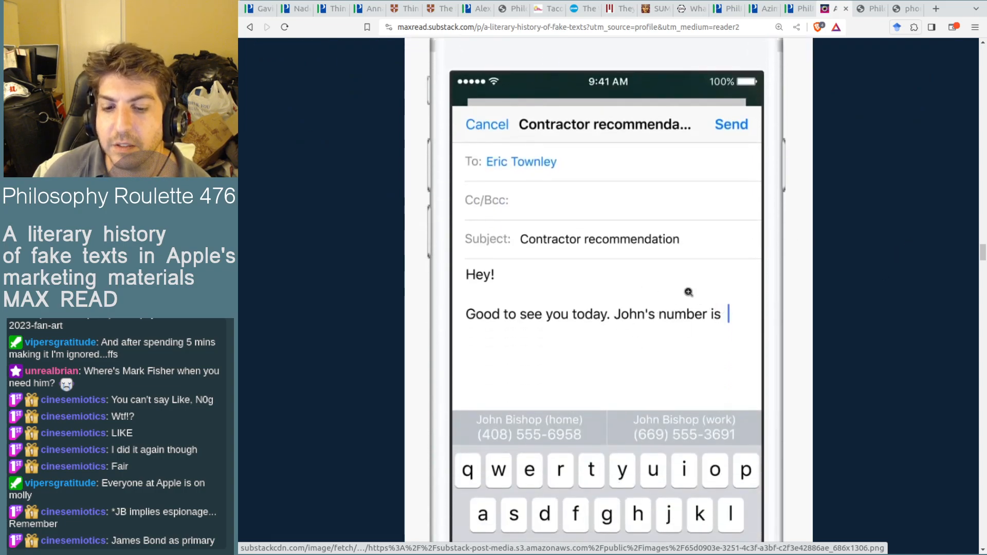
{"action": "mouse_move", "coordinate": [610, 173]}
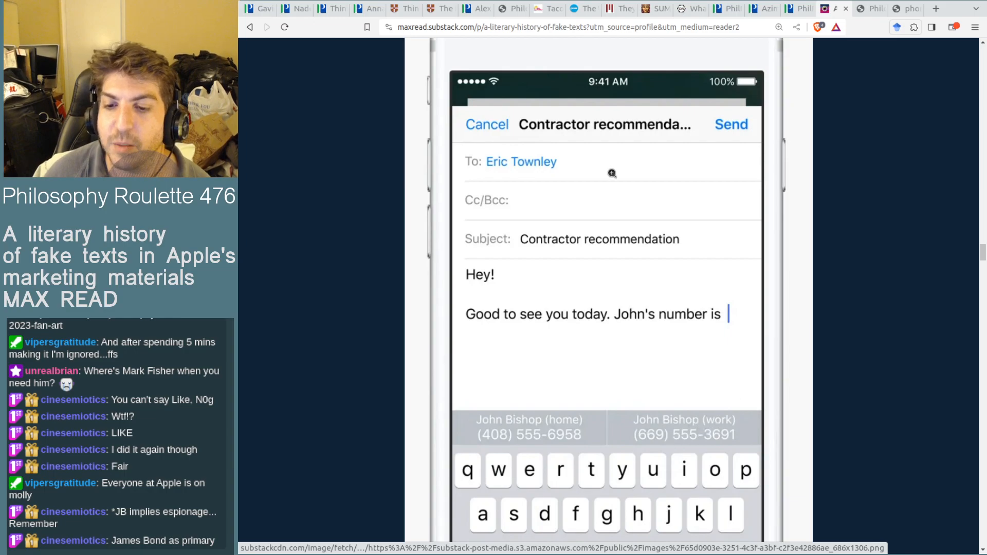
{"action": "scroll", "scroll_direction": "down", "scroll_amount": 3}
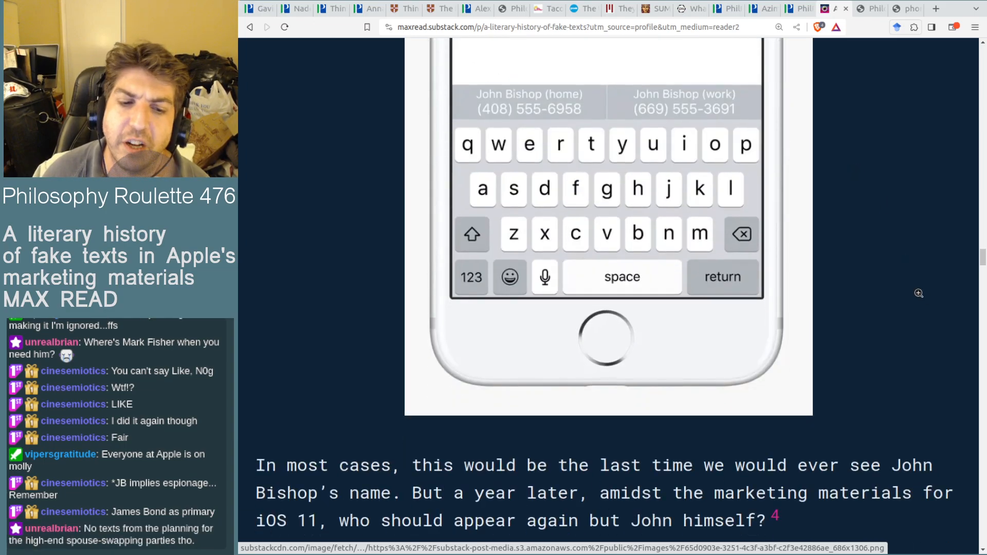
{"action": "scroll", "scroll_direction": "down", "scroll_amount": 3}
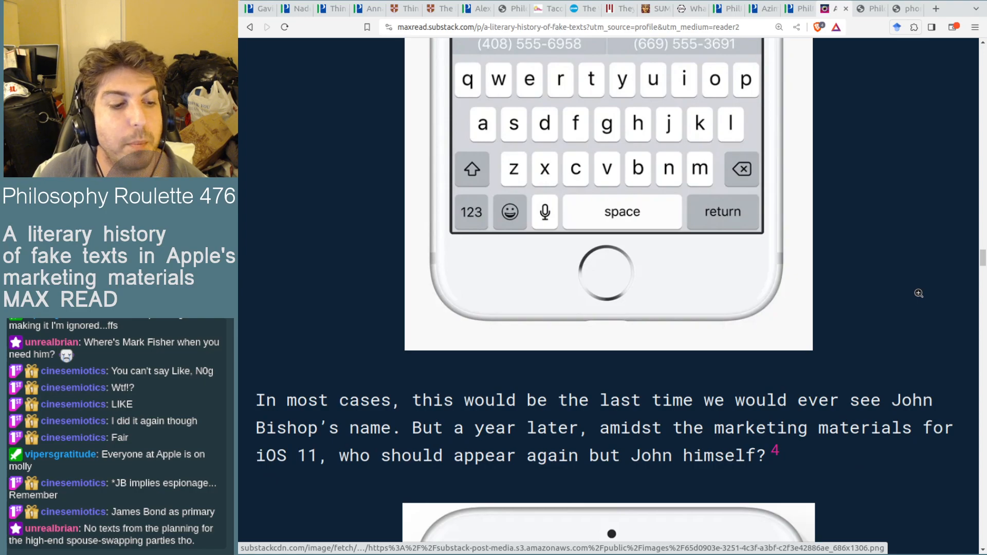
{"action": "scroll", "scroll_direction": "down", "scroll_amount": 3}
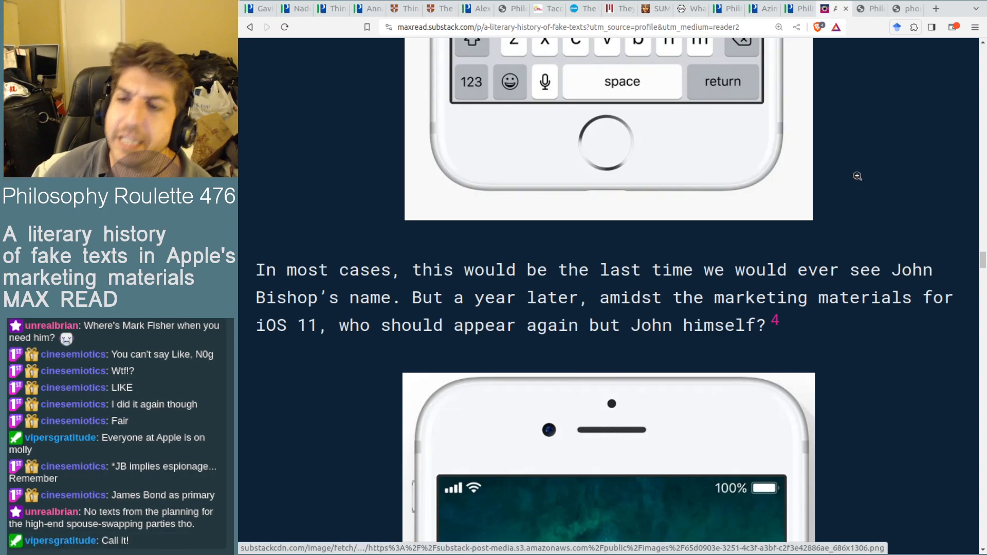
{"action": "scroll", "scroll_direction": "down", "scroll_amount": 3}
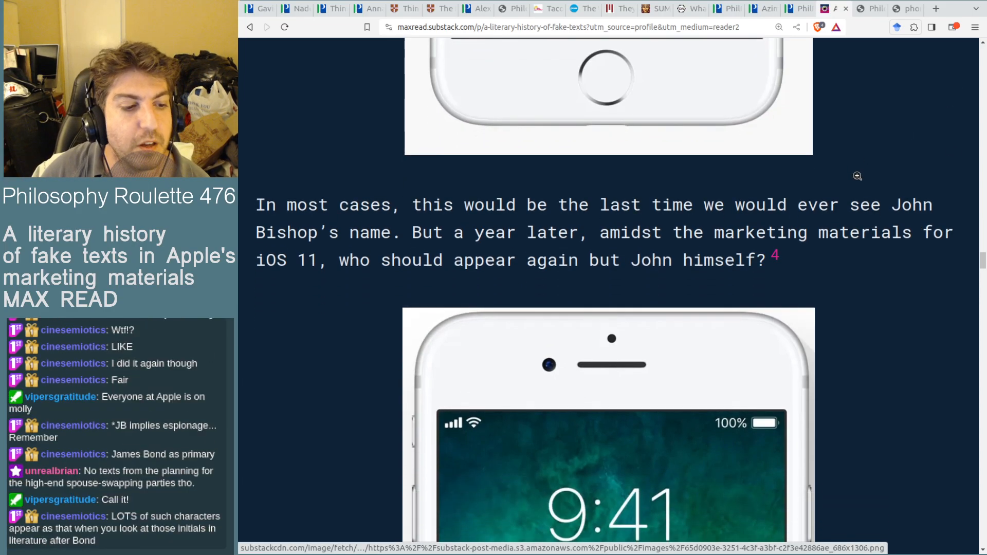
{"action": "mouse_move", "coordinate": [861, 282]}
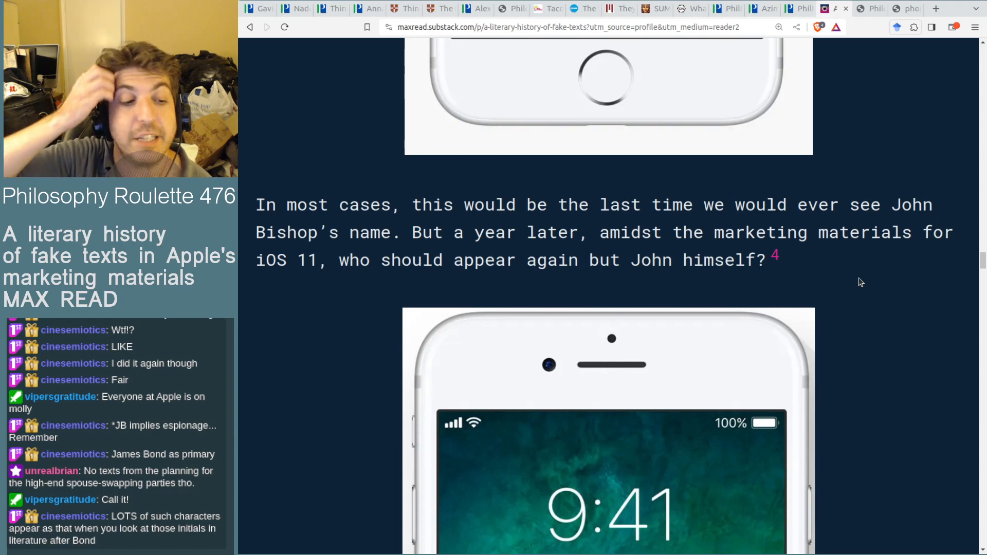
{"action": "mouse_move", "coordinate": [860, 307]}
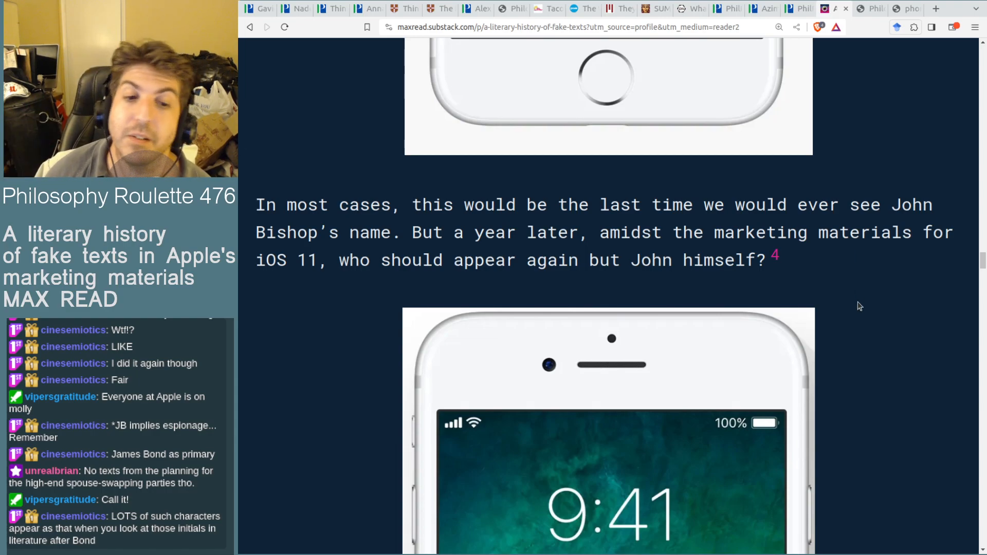
{"action": "mouse_move", "coordinate": [692, 213]}
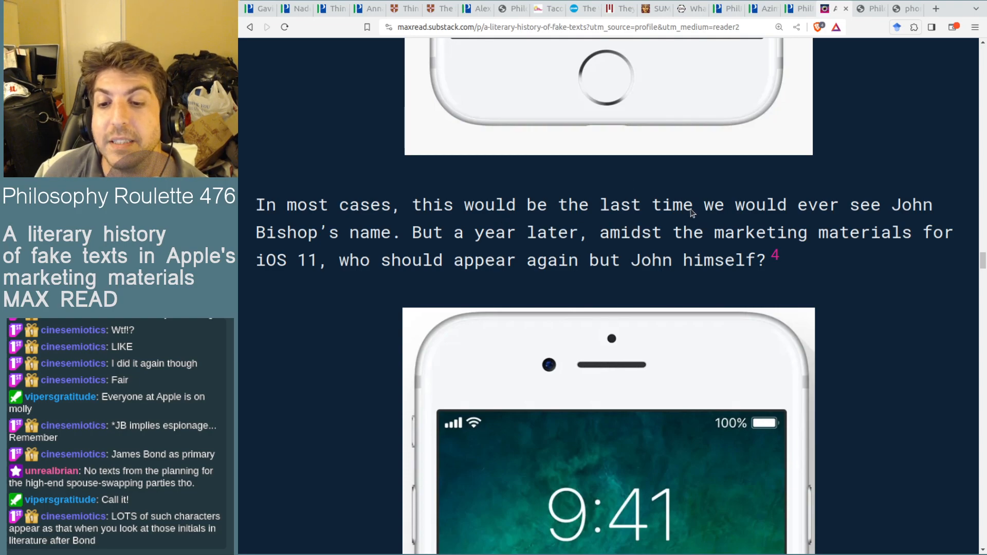
{"action": "mouse_move", "coordinate": [517, 260]}
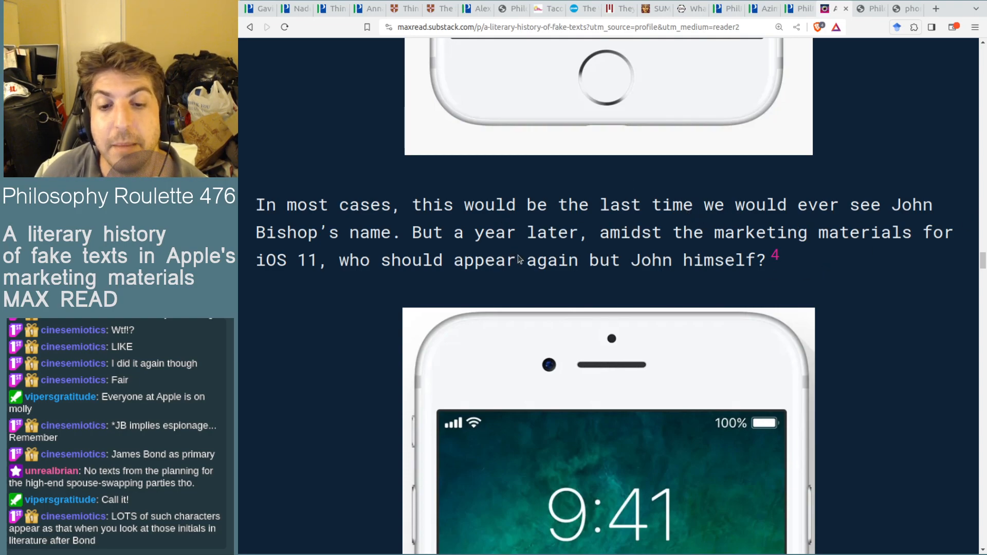
{"action": "mouse_move", "coordinate": [916, 282]}
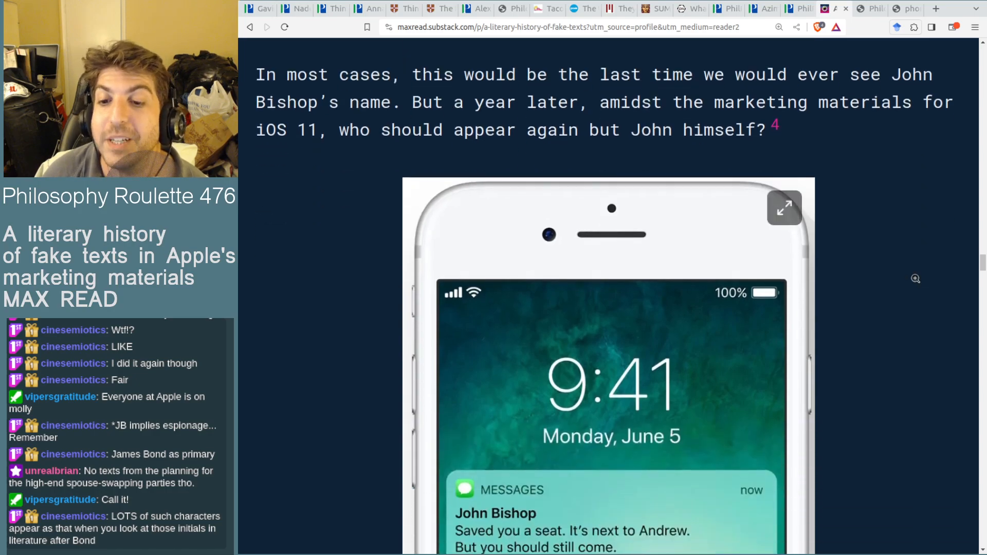
Step: Scroll past the iOS 11 John Bishop lock-screen image to the 'Who is John Bishop' paragraph
{"action": "scroll", "scroll_direction": "down", "scroll_amount": 3}
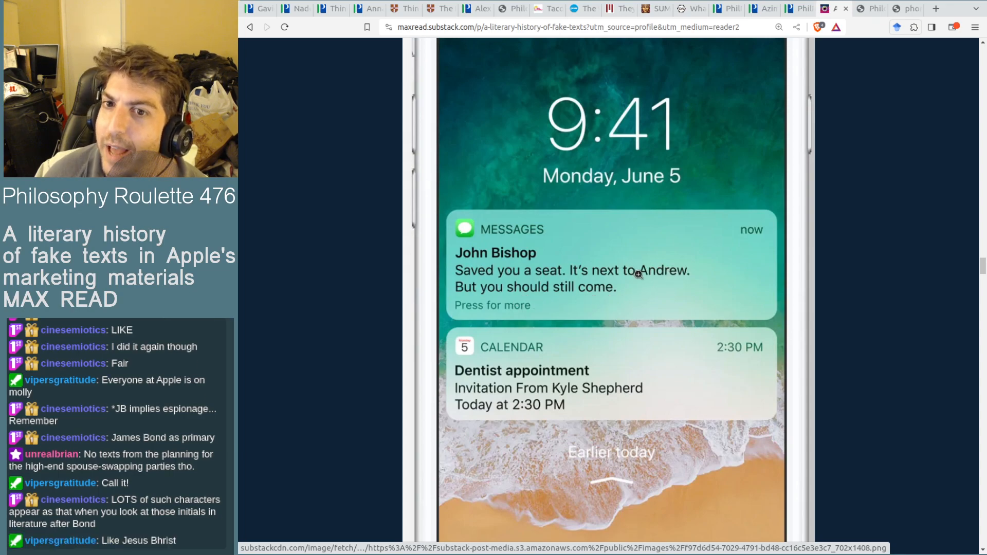
{"action": "mouse_move", "coordinate": [843, 277]}
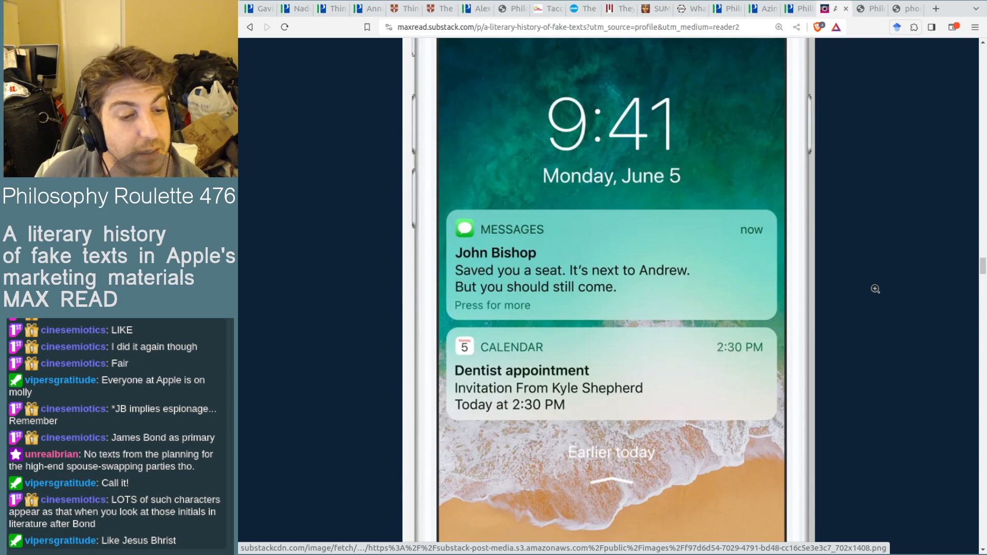
{"action": "scroll", "scroll_direction": "down", "scroll_amount": 3}
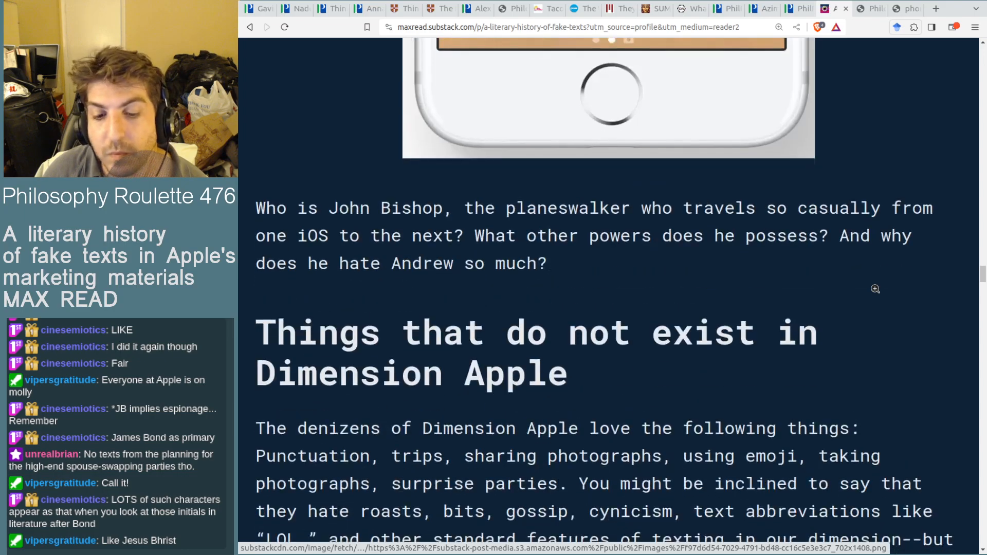
Step: Scroll through the 'Things that do not exist in Dimension Apple' section to the irony paragraph
{"action": "scroll", "scroll_direction": "down", "scroll_amount": 3}
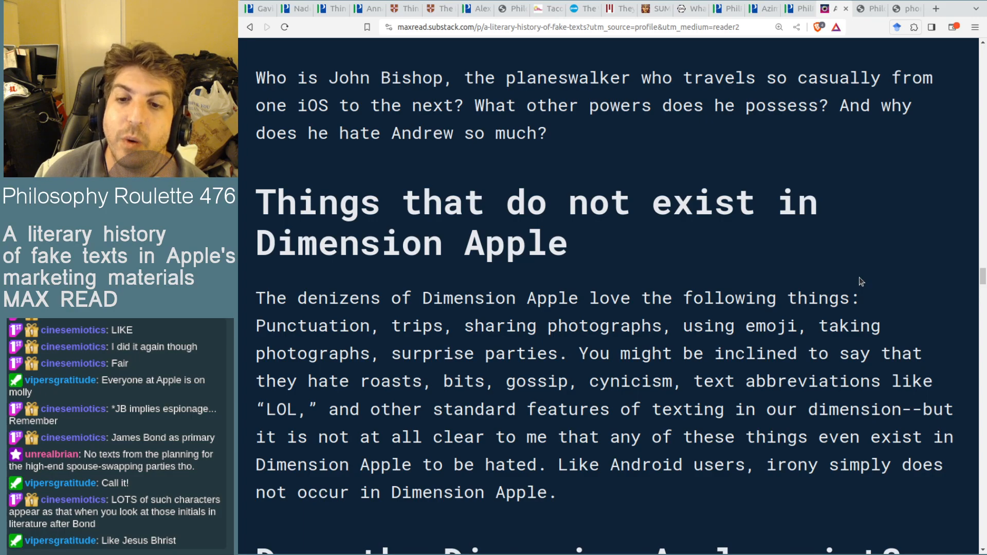
{"action": "mouse_move", "coordinate": [838, 226]}
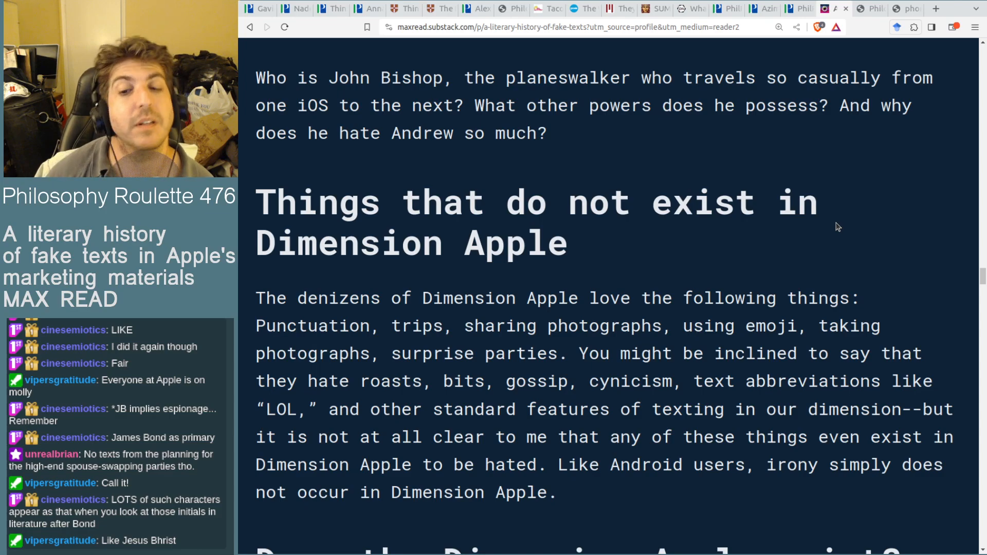
{"action": "mouse_move", "coordinate": [735, 127]}
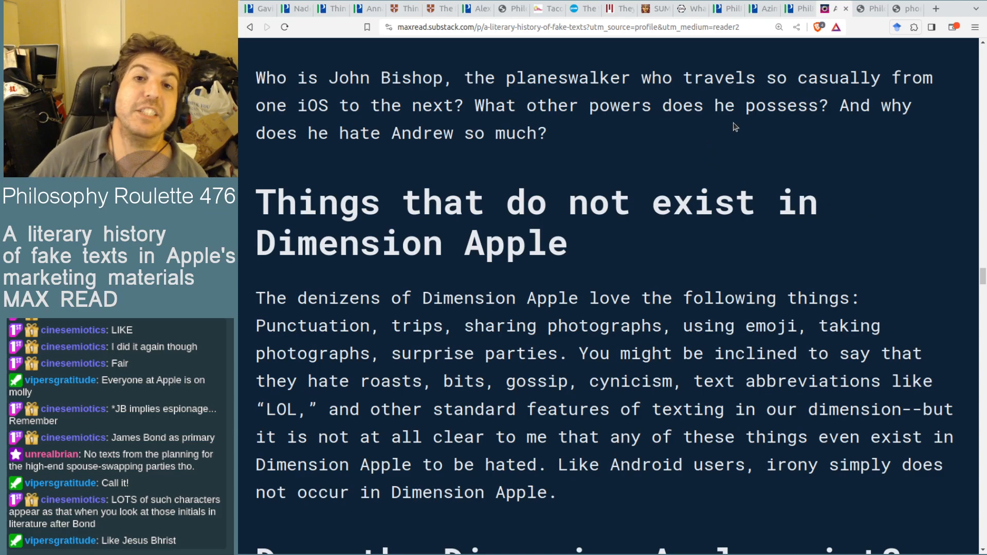
{"action": "mouse_move", "coordinate": [729, 125]}
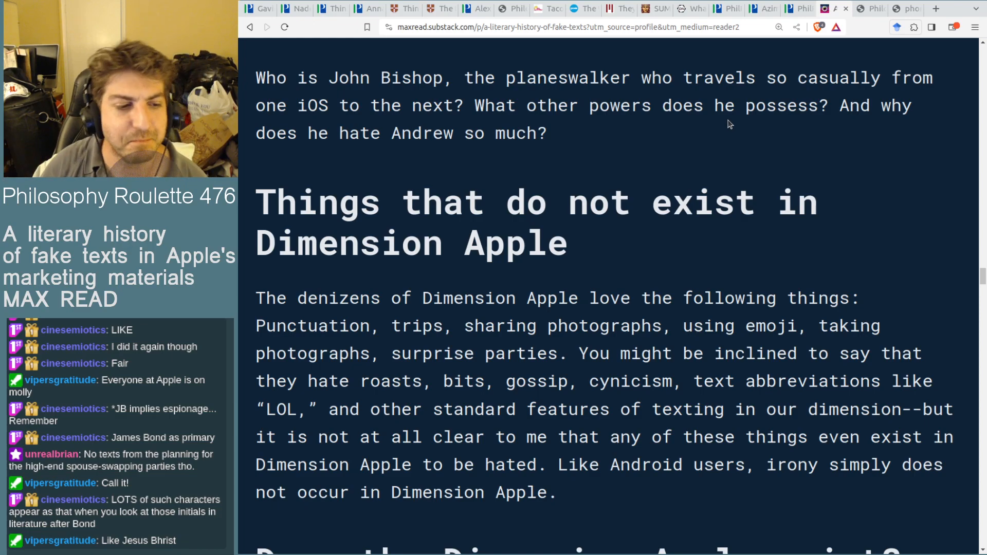
{"action": "scroll", "scroll_direction": "down", "scroll_amount": 3}
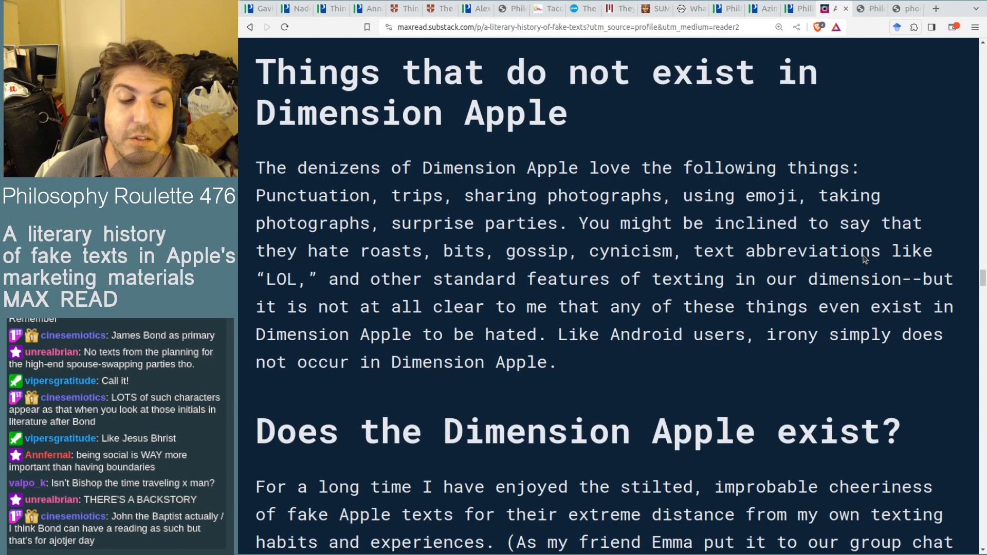
{"action": "mouse_move", "coordinate": [935, 185]}
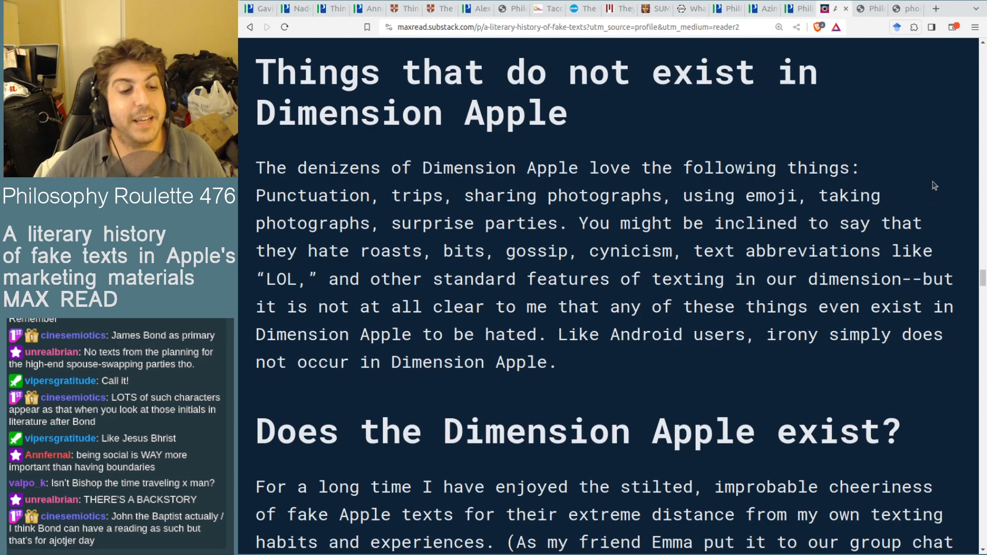
Step: Scroll to the 'Does the Dimension Apple exist?' heading, nudging back up to reread lines above it
{"action": "scroll", "scroll_direction": "down", "scroll_amount": 3}
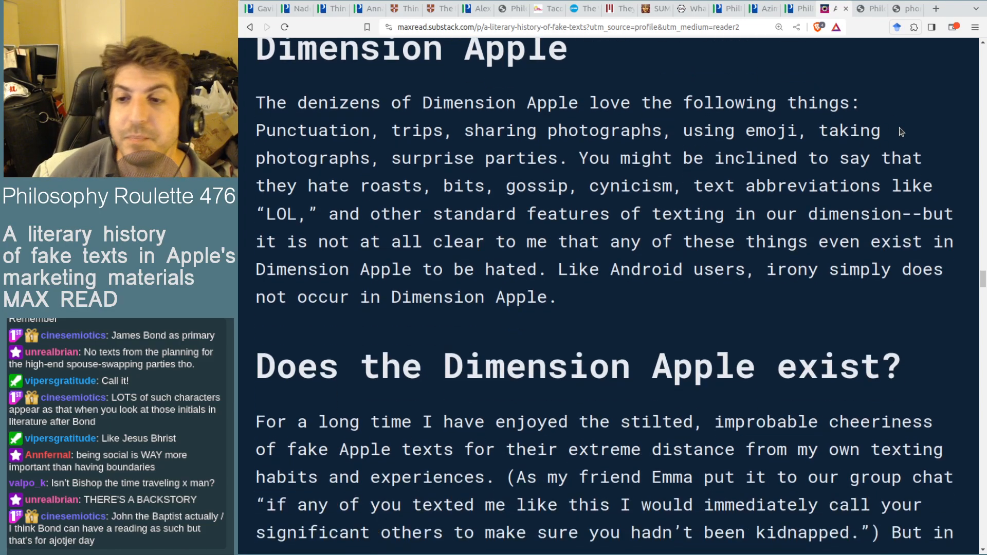
{"action": "scroll", "scroll_direction": "up", "scroll_amount": 3}
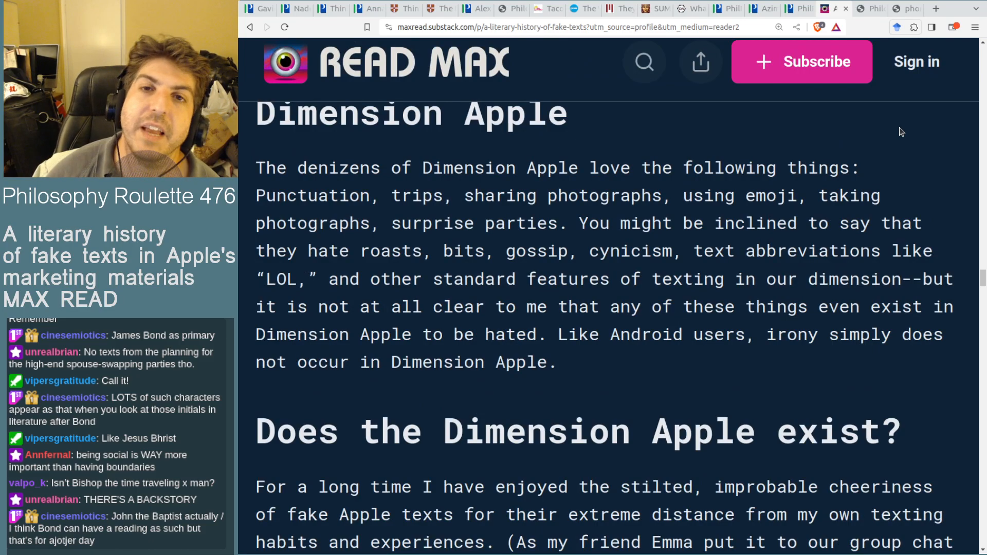
{"action": "scroll", "scroll_direction": "up", "scroll_amount": 3}
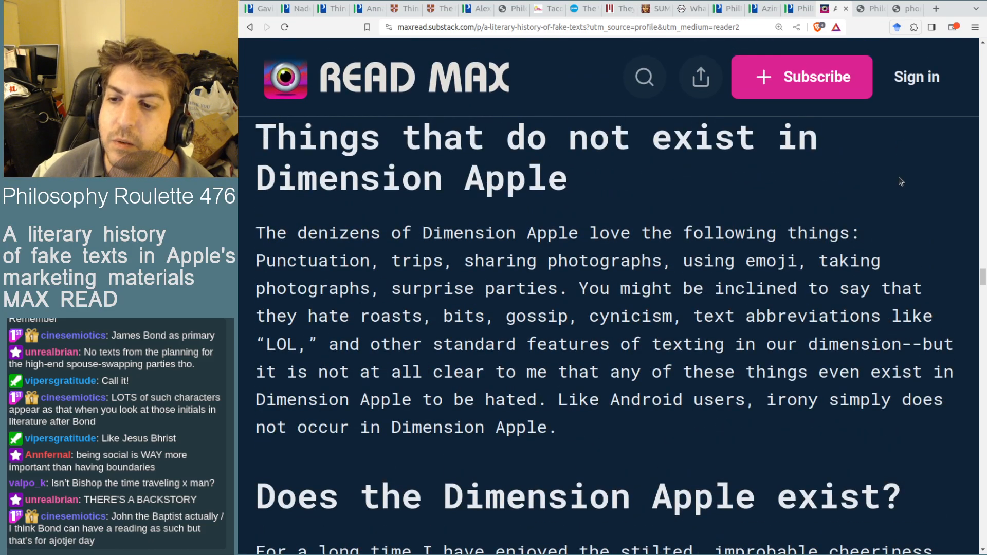
{"action": "scroll", "scroll_direction": "down", "scroll_amount": 3}
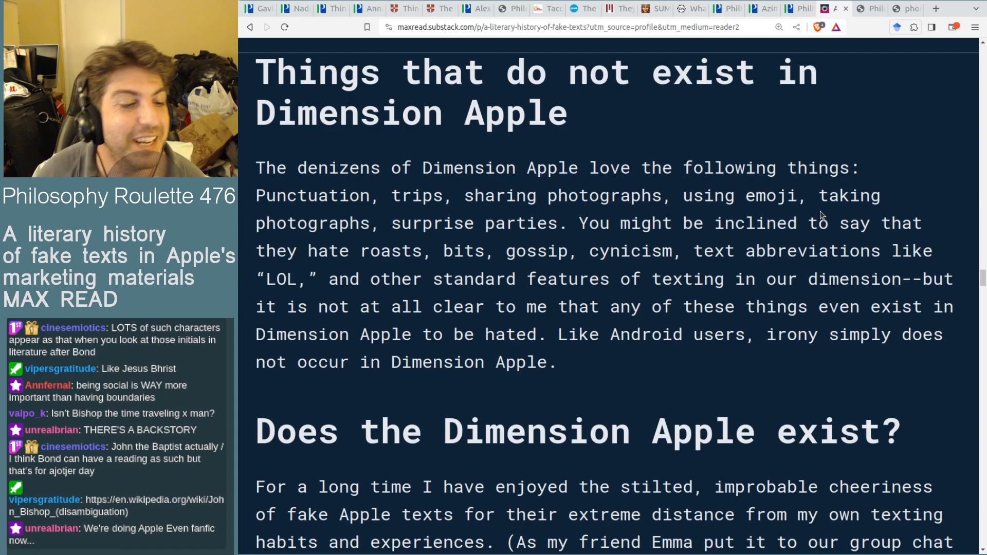
{"action": "mouse_move", "coordinate": [853, 199]}
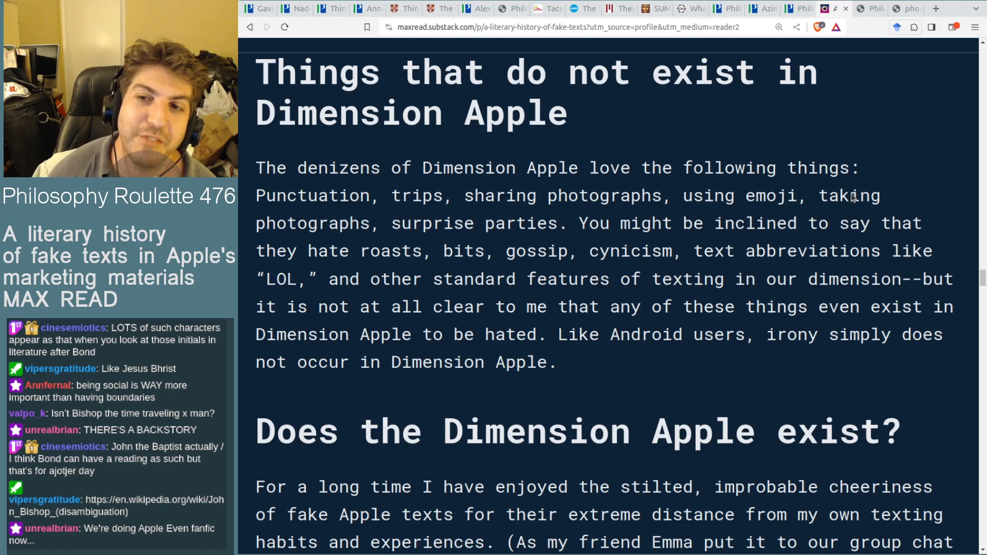
{"action": "mouse_move", "coordinate": [929, 100]}
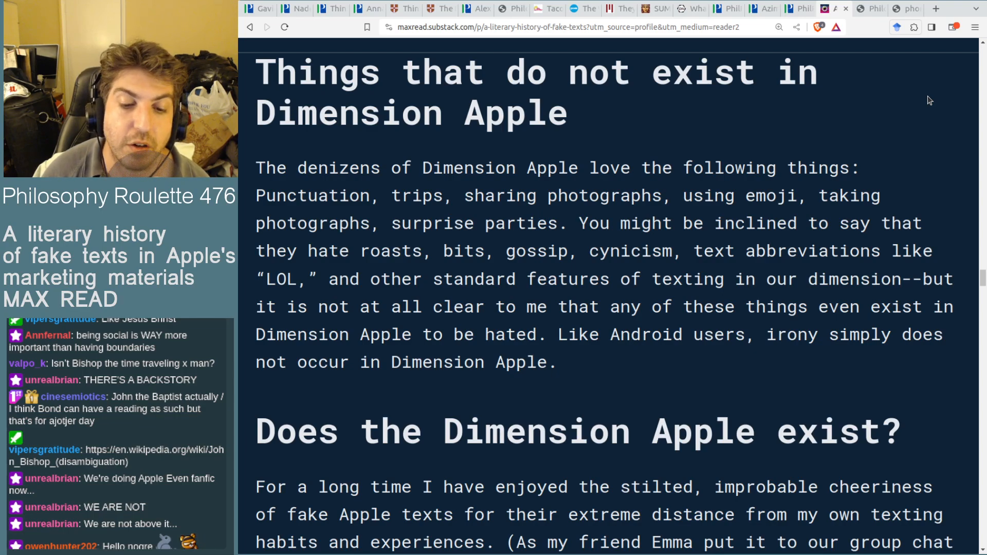
{"action": "scroll", "scroll_direction": "down", "scroll_amount": 3}
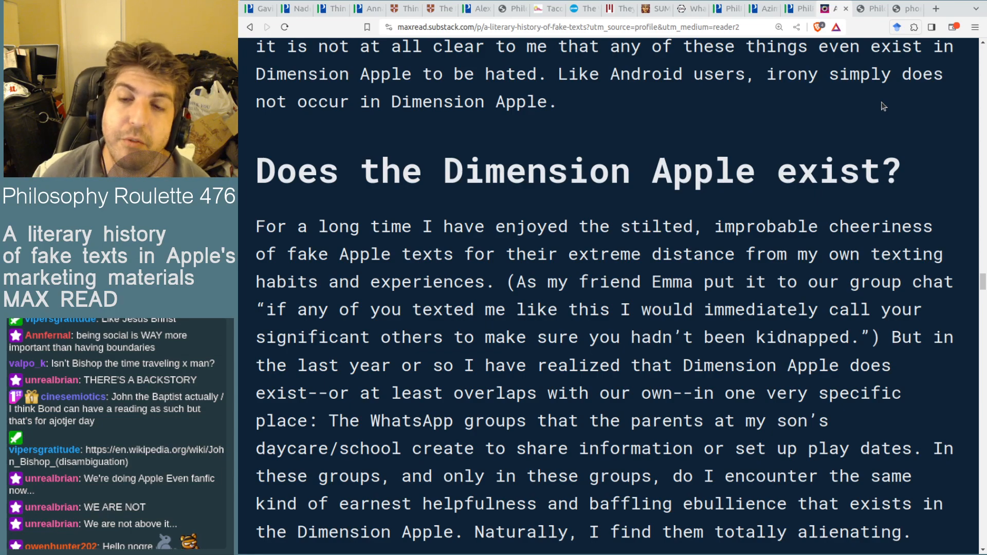
{"action": "mouse_move", "coordinate": [938, 93]}
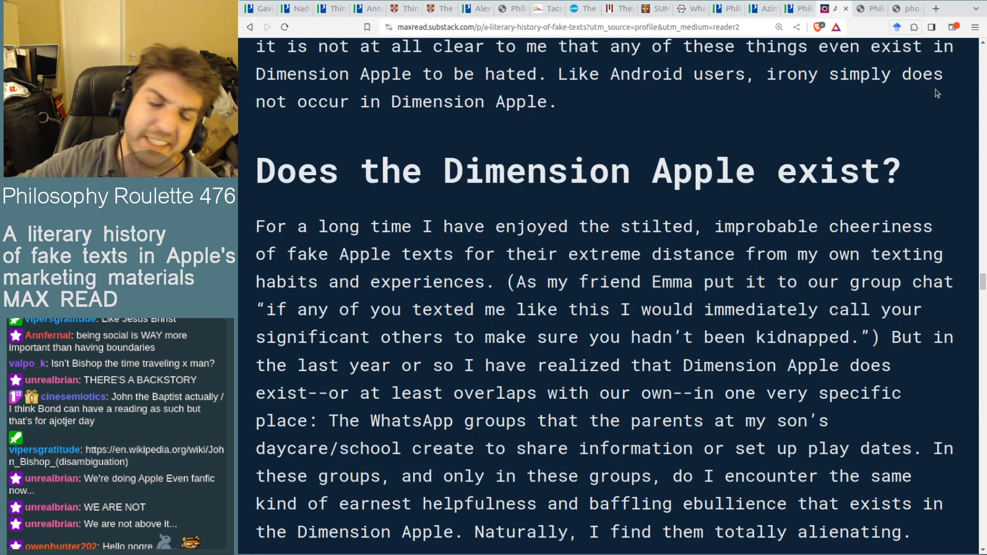
Step: Scroll through the section's first paragraph down to the daycare parents' WhatsApp groups line
{"action": "scroll", "scroll_direction": "up", "scroll_amount": 3}
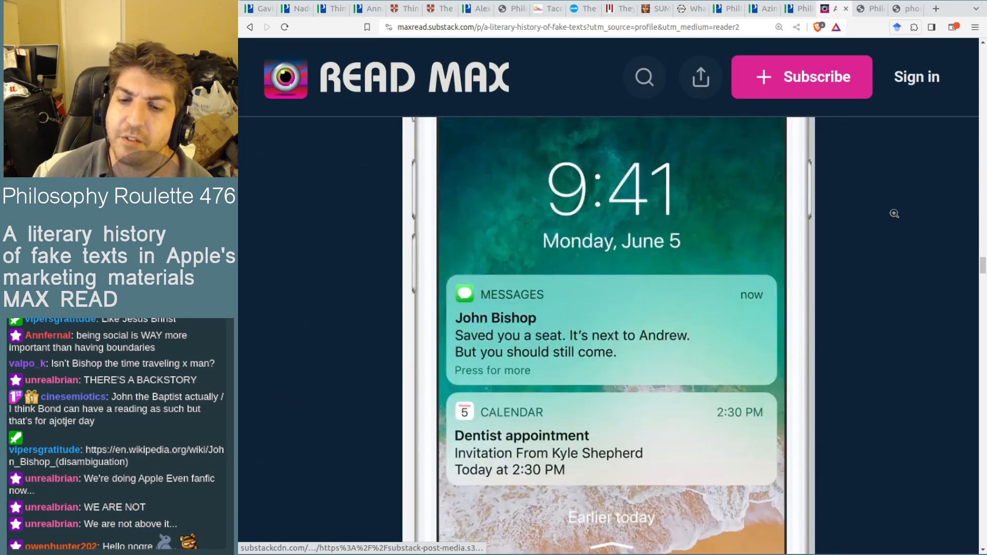
{"action": "scroll", "scroll_direction": "down", "scroll_amount": 3}
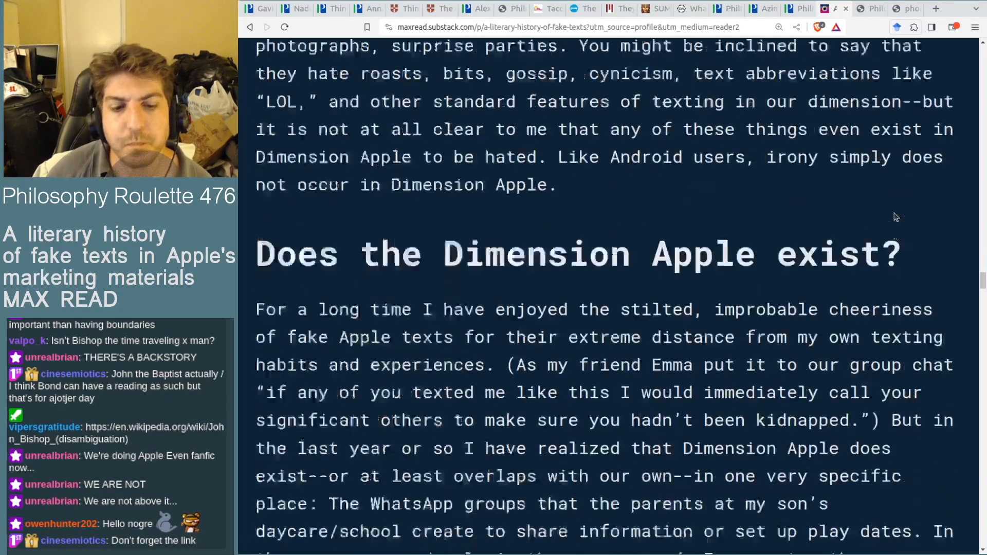
{"action": "scroll", "scroll_direction": "up", "scroll_amount": 3}
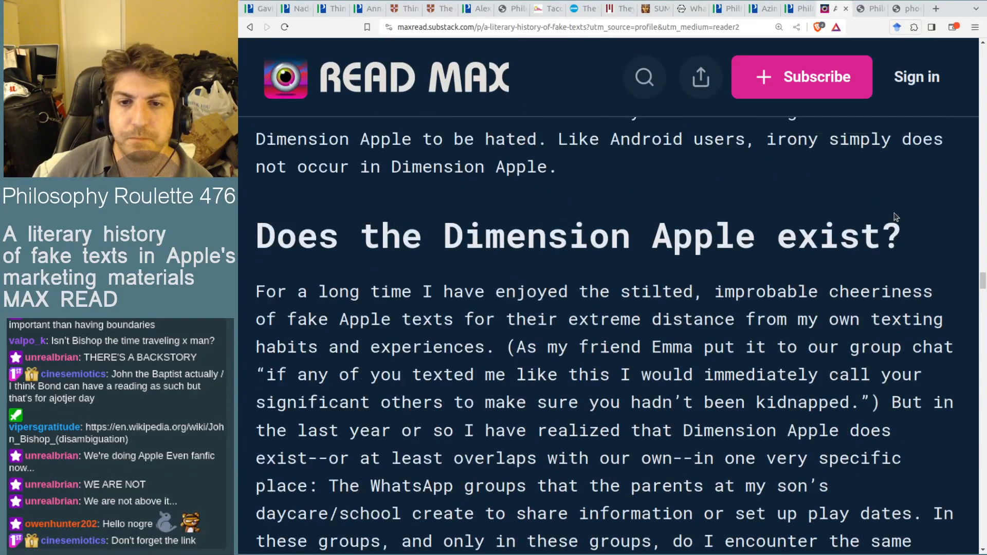
{"action": "scroll", "scroll_direction": "down", "scroll_amount": 3}
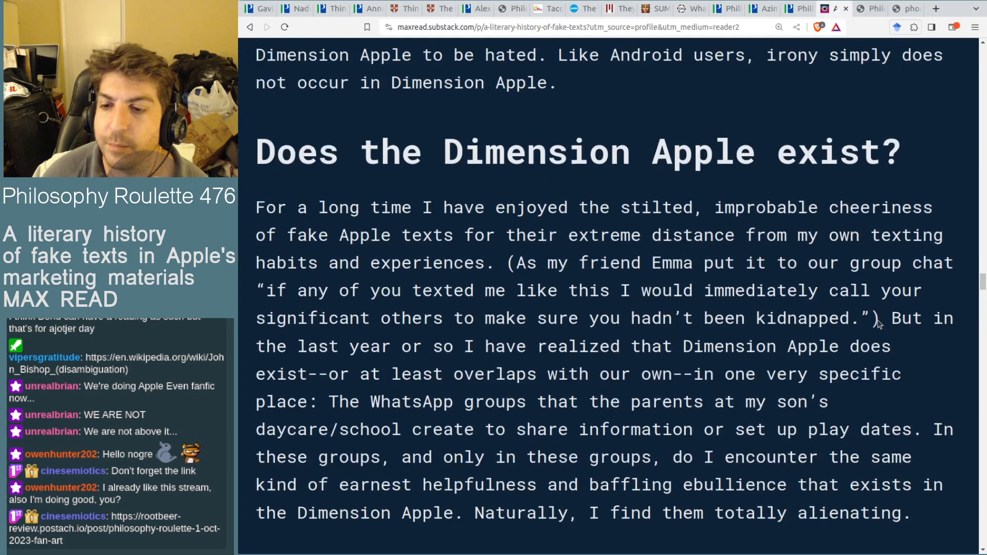
{"action": "scroll", "scroll_direction": "down", "scroll_amount": 3}
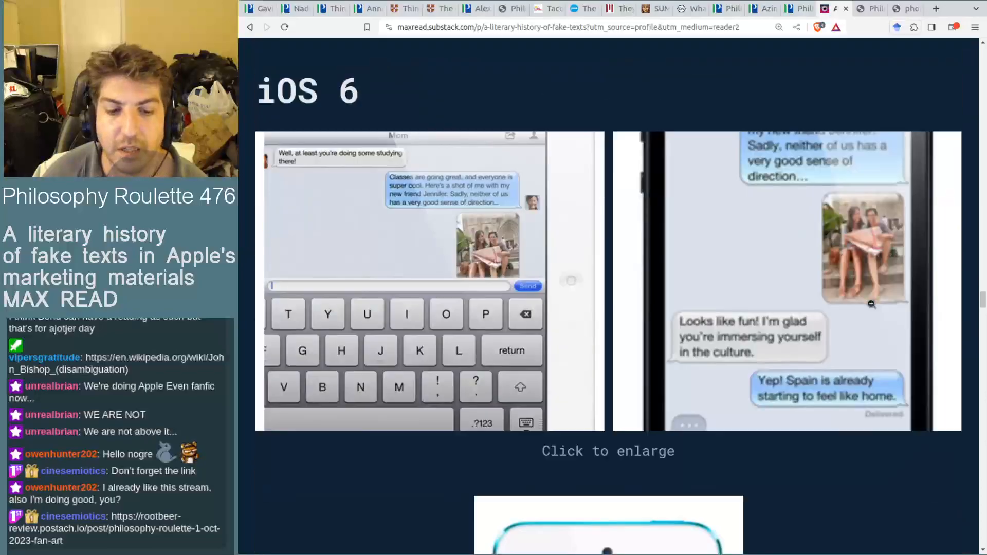
{"action": "scroll", "scroll_direction": "up", "scroll_amount": 3}
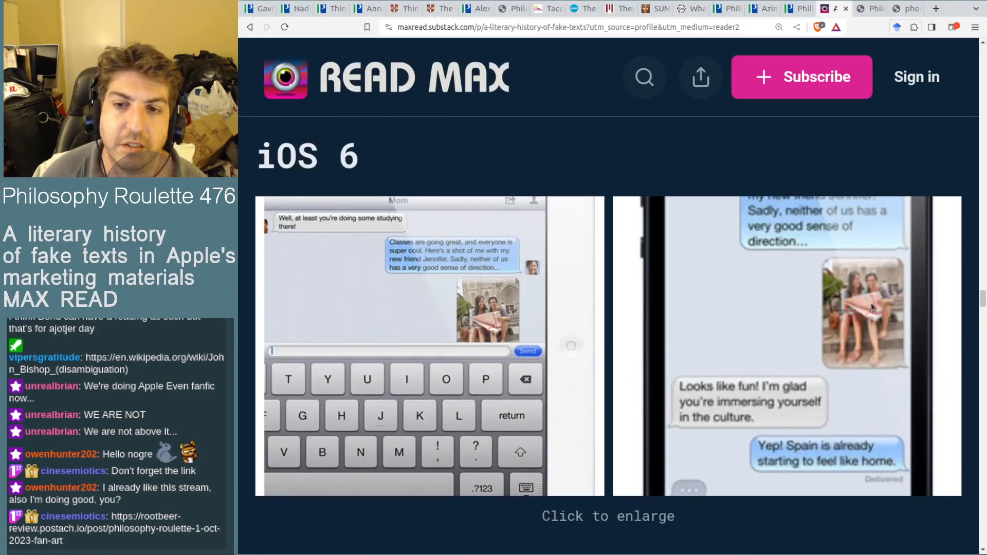
{"action": "scroll", "scroll_direction": "down", "scroll_amount": 3}
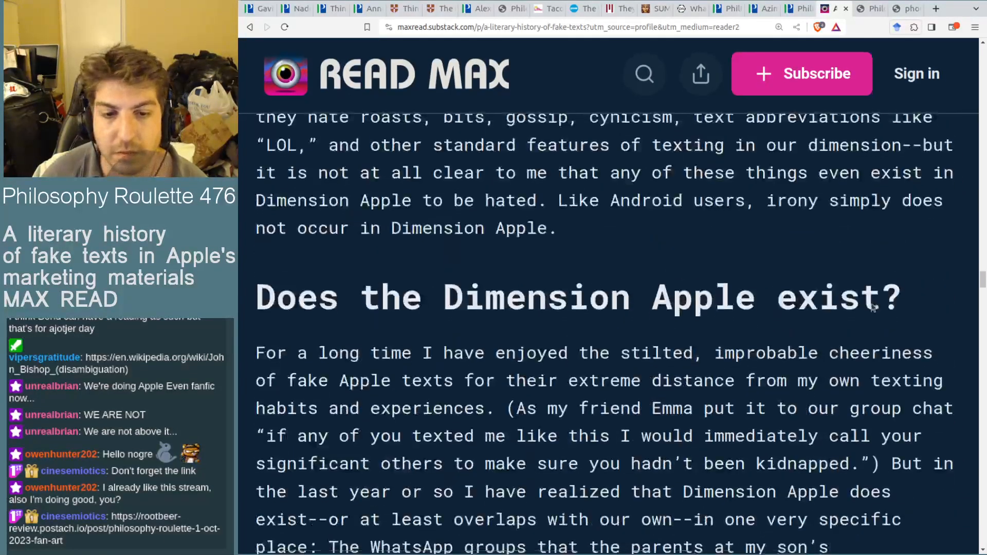
{"action": "scroll", "scroll_direction": "down", "scroll_amount": 3}
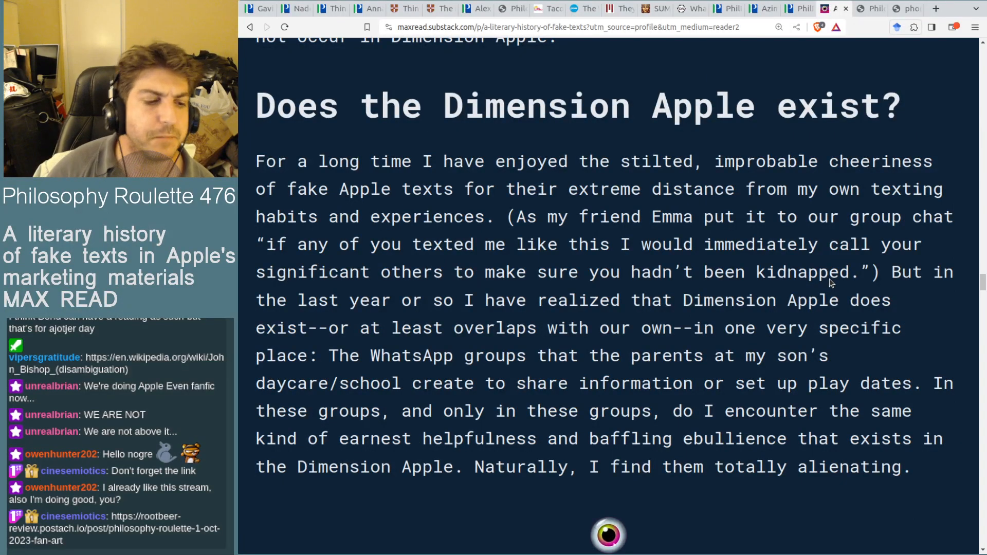
{"action": "mouse_move", "coordinate": [710, 226]}
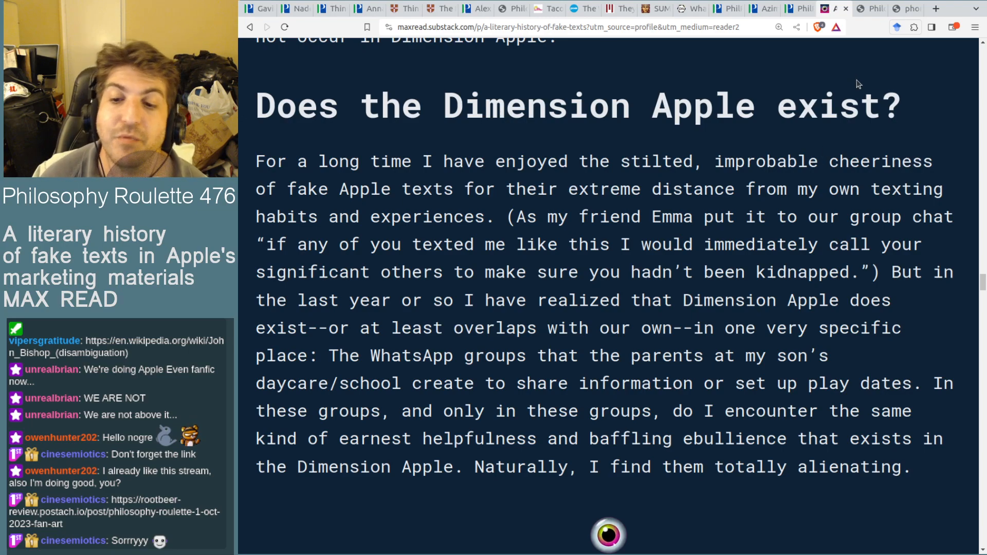
{"action": "mouse_move", "coordinate": [921, 105]}
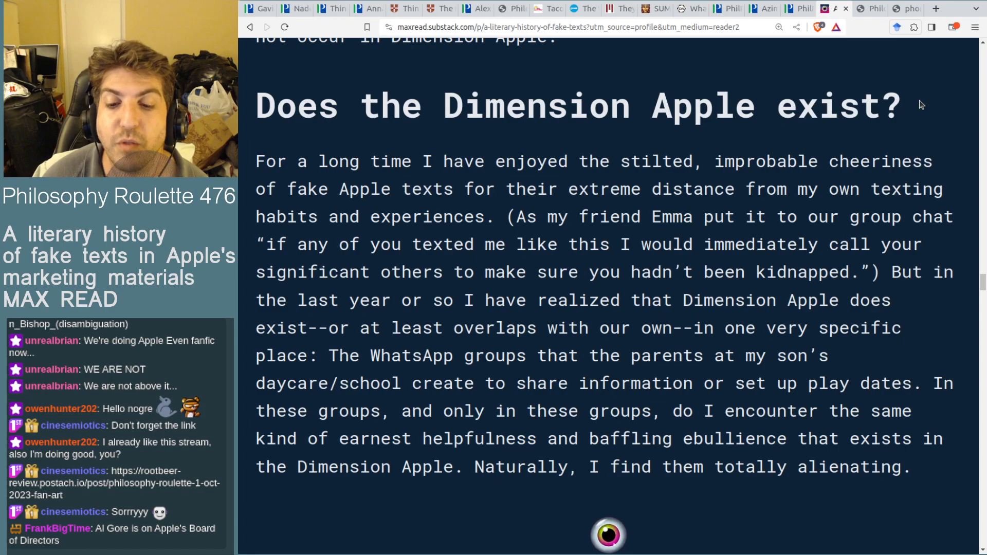
Step: Scroll past the WhatsApp-groups paragraph to 'The Read Max Library of Fake Apple Texts' heading
{"action": "scroll", "scroll_direction": "down", "scroll_amount": 3}
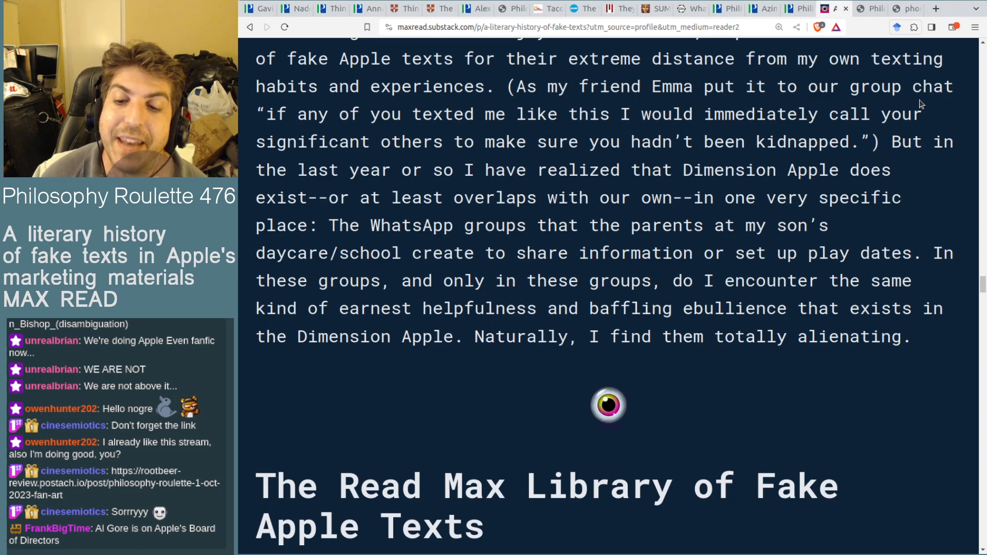
{"action": "scroll", "scroll_direction": "down", "scroll_amount": 3}
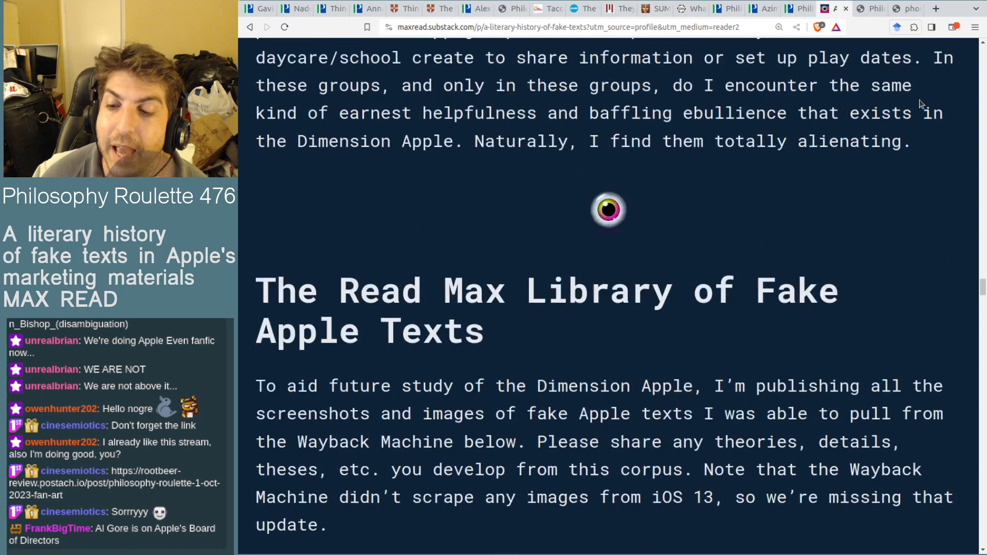
{"action": "scroll", "scroll_direction": "down", "scroll_amount": 3}
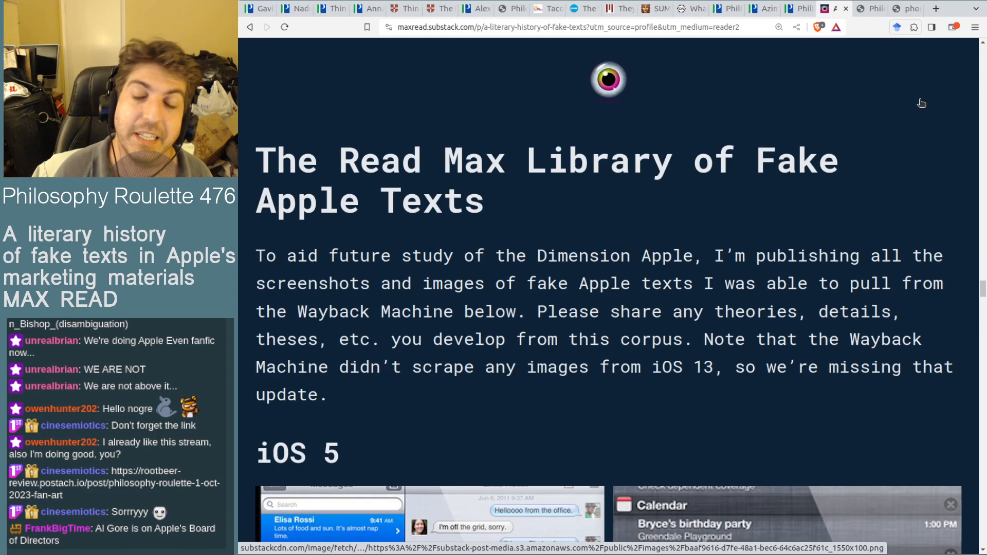
{"action": "scroll", "scroll_direction": "up", "scroll_amount": 3}
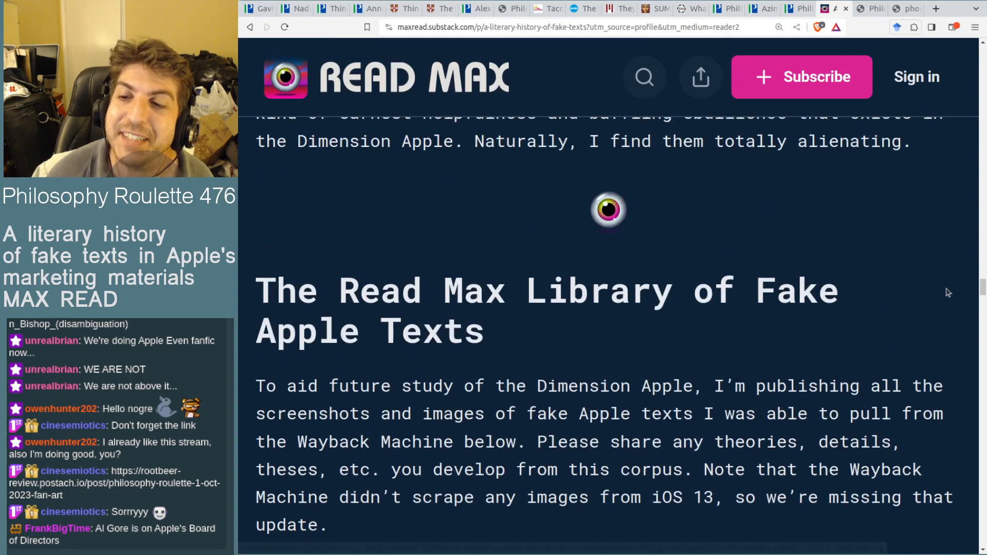
{"action": "scroll", "scroll_direction": "up", "scroll_amount": 3}
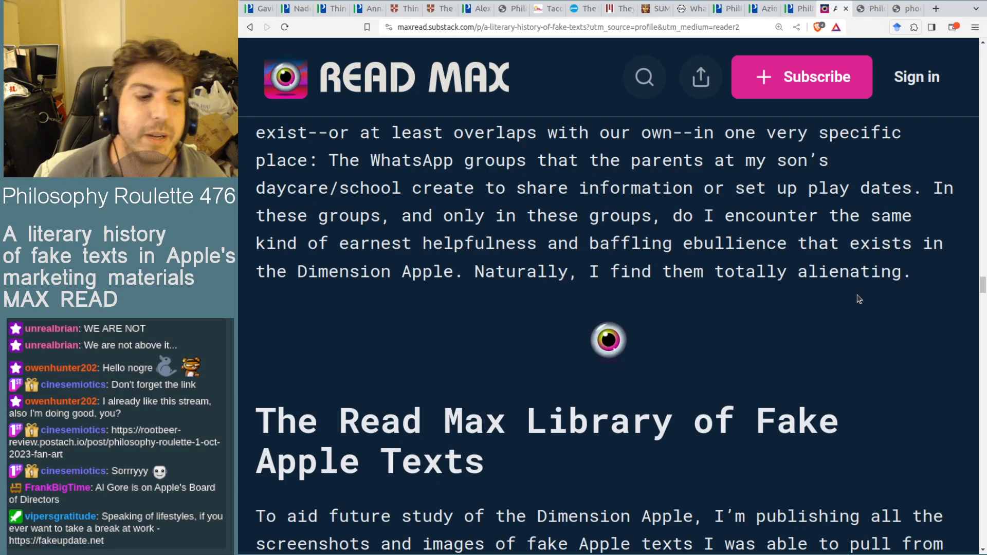
{"action": "mouse_move", "coordinate": [827, 329]}
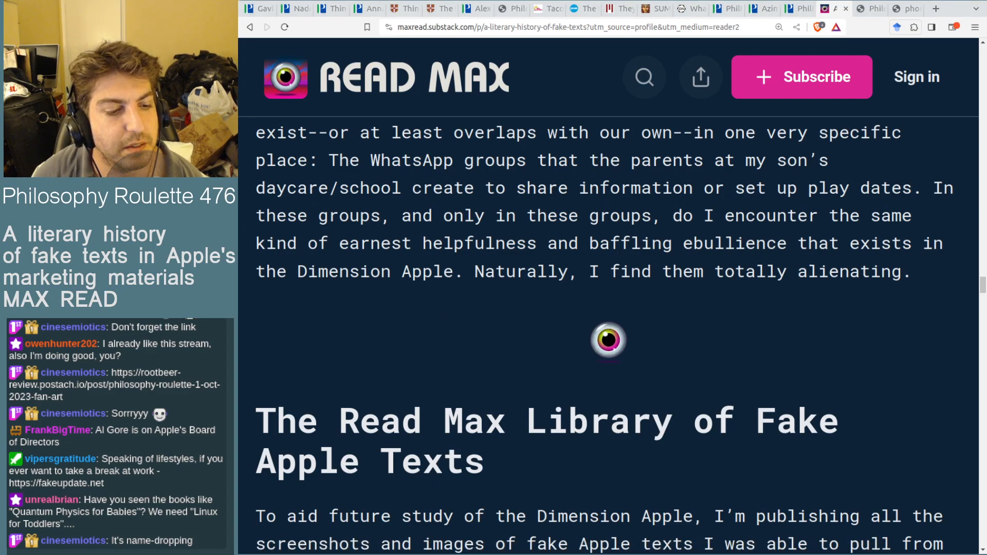
Step: Glance at the fakeupdate.net tab, then switch back to the Substack article tab
{"action": "left_click", "coordinate": [936, 8]}
{"action": "type", "text": "fakeupdate.net"}
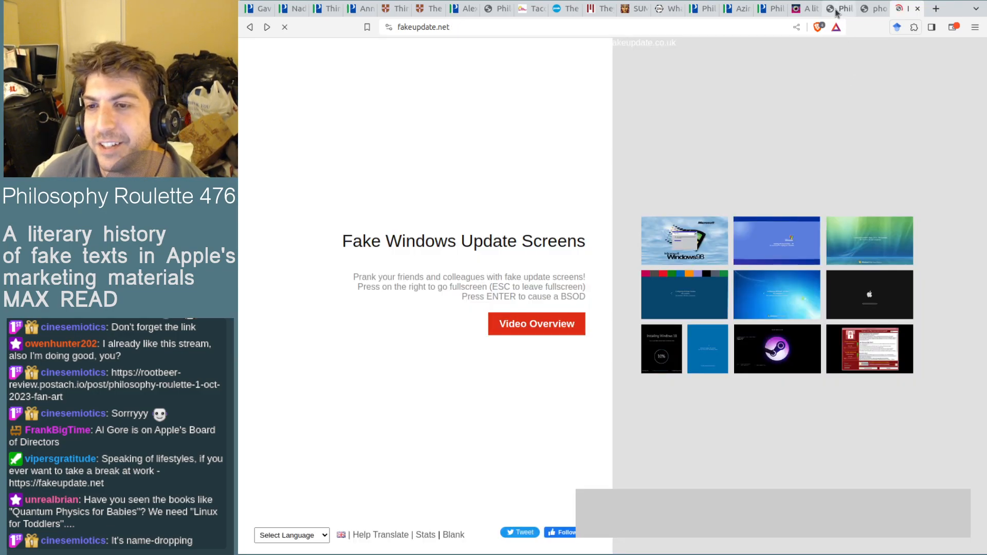
{"action": "left_click", "coordinate": [805, 8]}
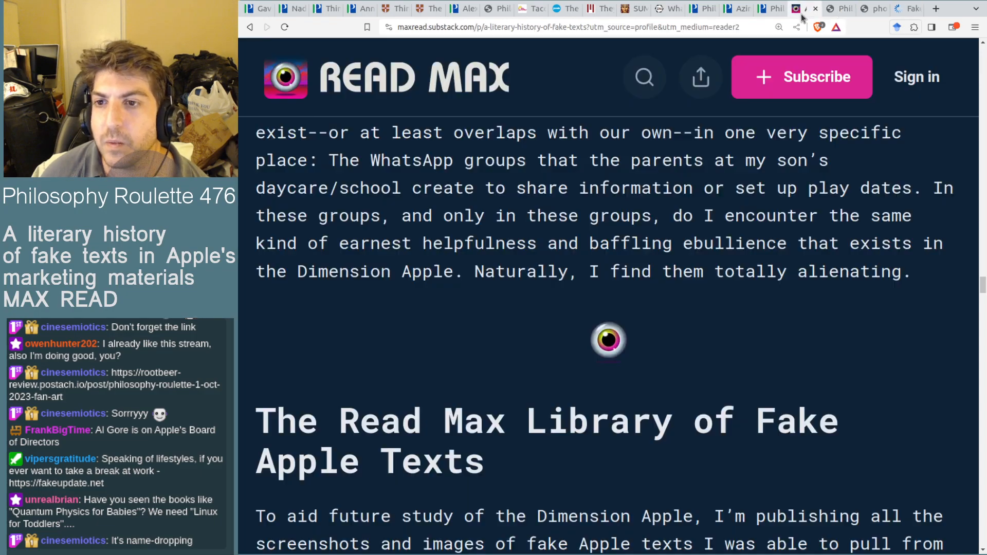
Step: Scroll down through the iOS 5 and iOS 6 fake text screenshots
{"action": "scroll", "scroll_direction": "down", "scroll_amount": 3}
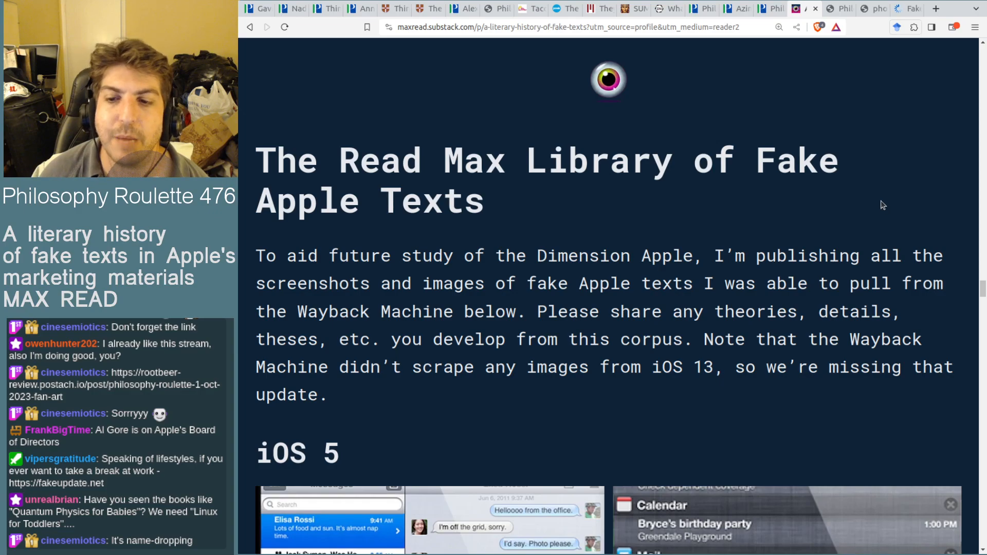
{"action": "scroll", "scroll_direction": "down", "scroll_amount": 3}
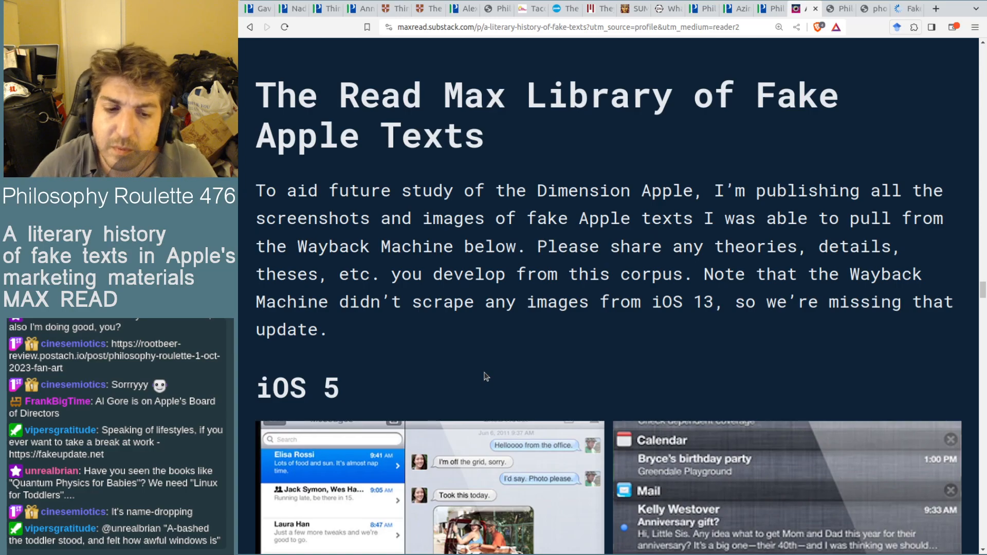
{"action": "scroll", "scroll_direction": "down", "scroll_amount": 3}
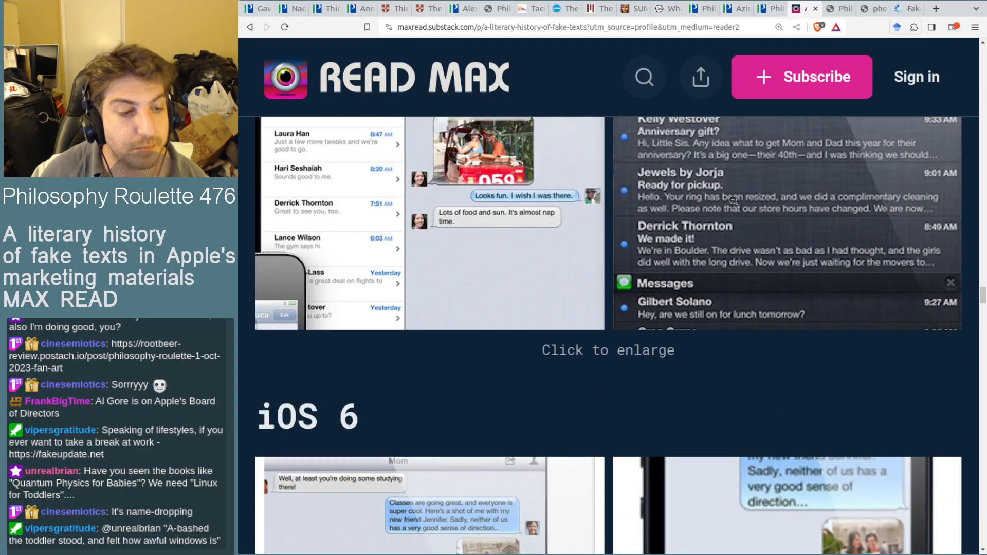
Step: Scroll back up to the Read Max Library introduction paragraph
{"action": "scroll", "scroll_direction": "up", "scroll_amount": 3}
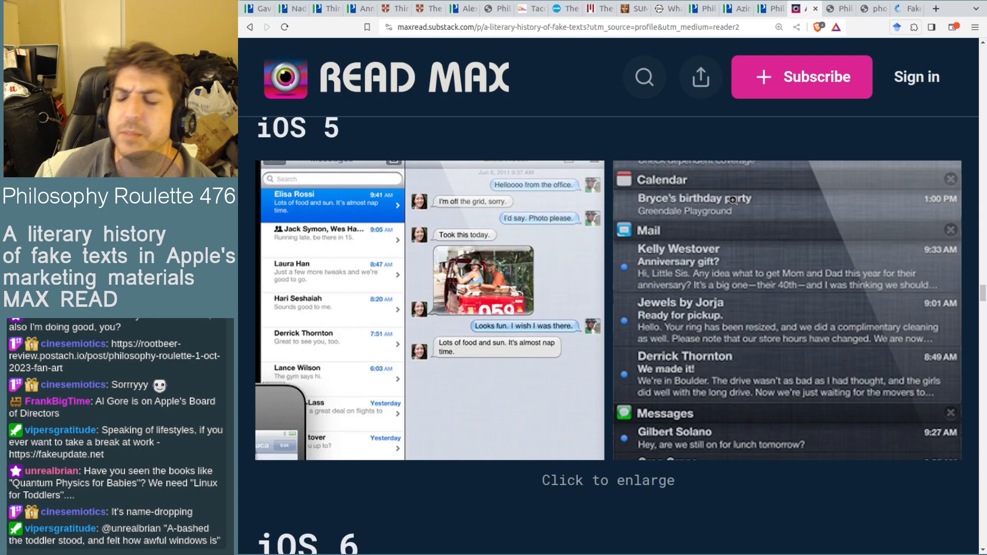
{"action": "scroll", "scroll_direction": "up", "scroll_amount": 3}
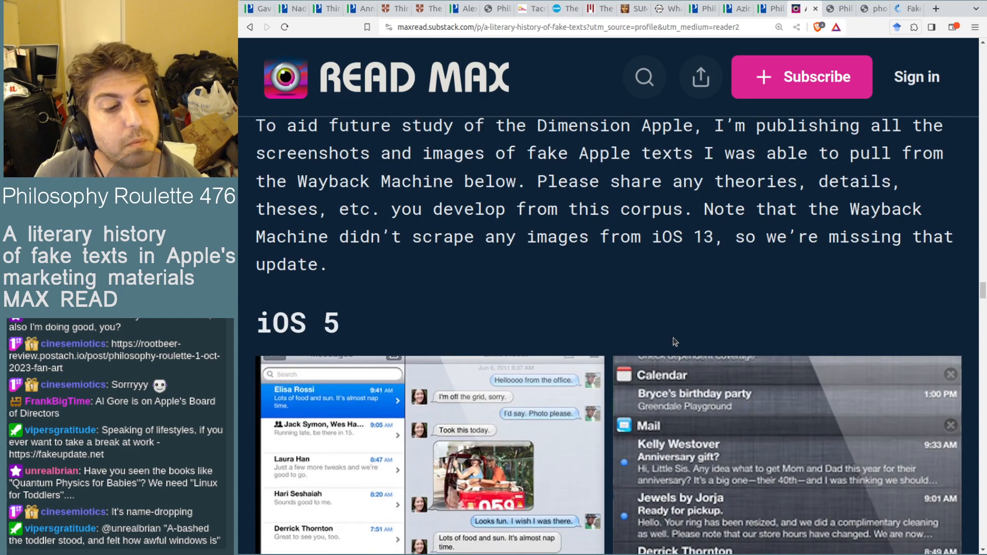
{"action": "scroll", "scroll_direction": "up", "scroll_amount": 3}
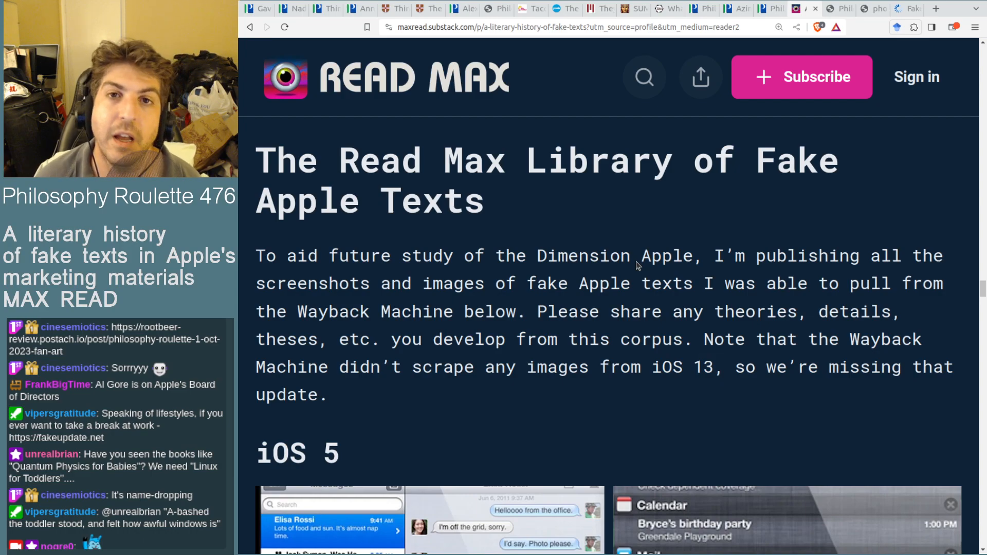
{"action": "mouse_move", "coordinate": [871, 290]}
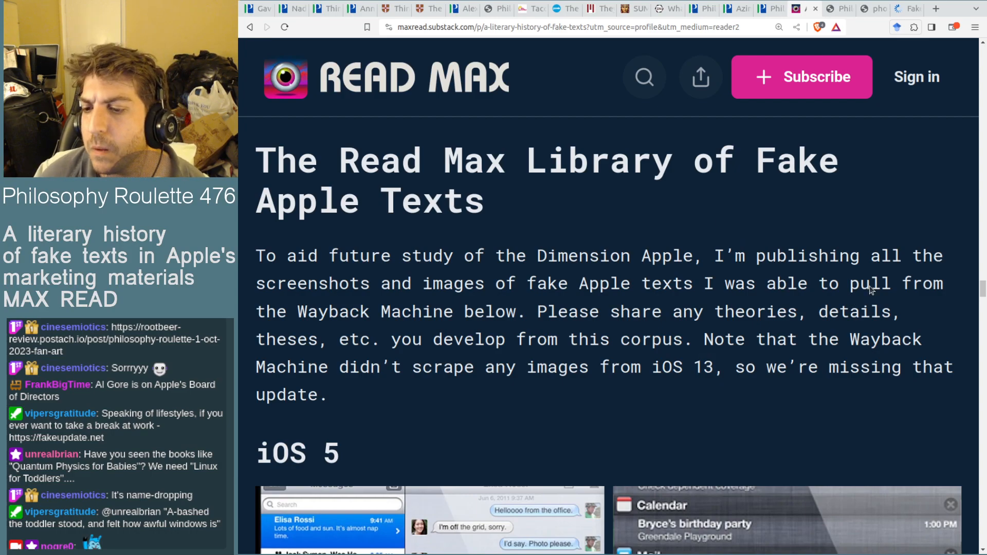
Step: Scroll back up past 'Things that do not exist in Dimension Apple' to John Bishop's iOS 10 appearance
{"action": "scroll", "scroll_direction": "down", "scroll_amount": 3}
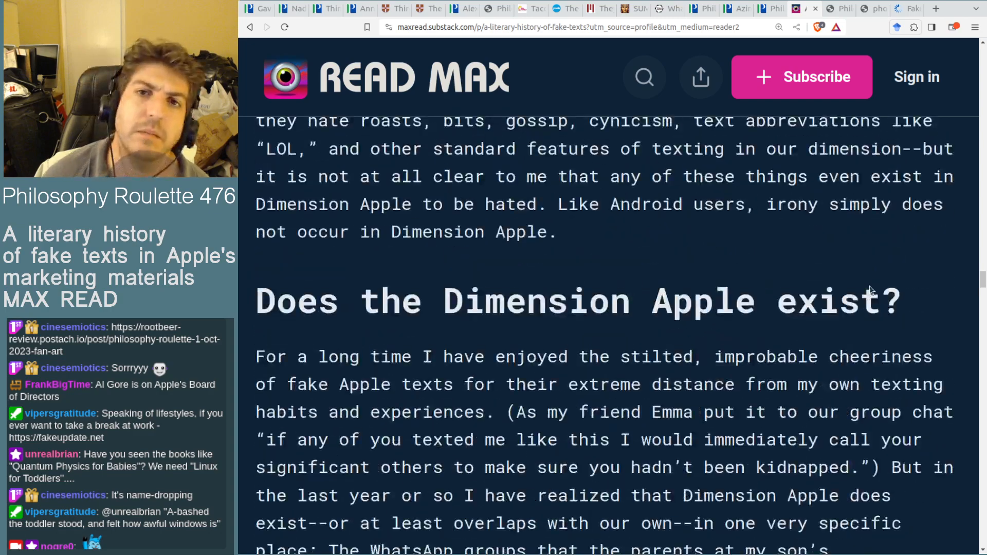
{"action": "scroll", "scroll_direction": "up", "scroll_amount": 3}
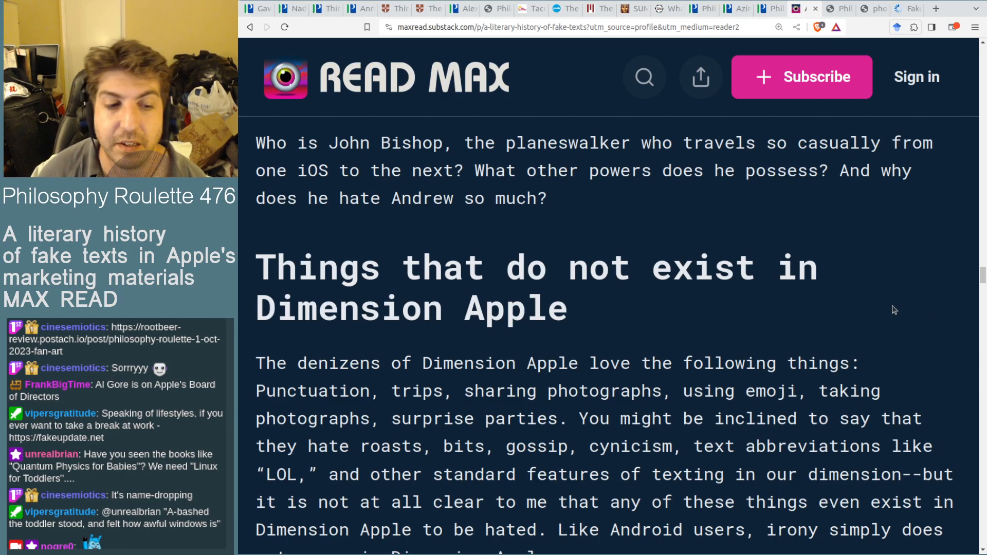
{"action": "scroll", "scroll_direction": "up", "scroll_amount": 3}
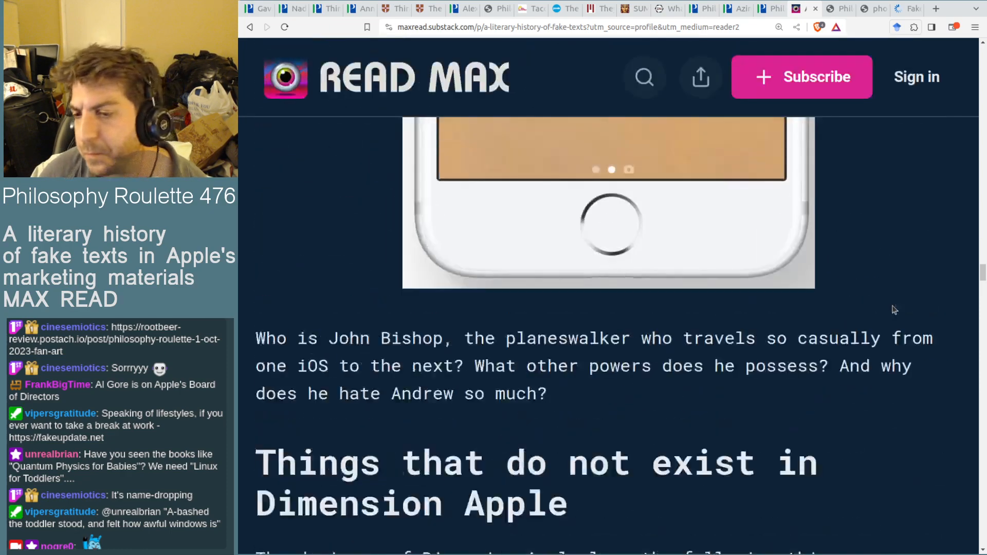
{"action": "scroll", "scroll_direction": "down", "scroll_amount": 3}
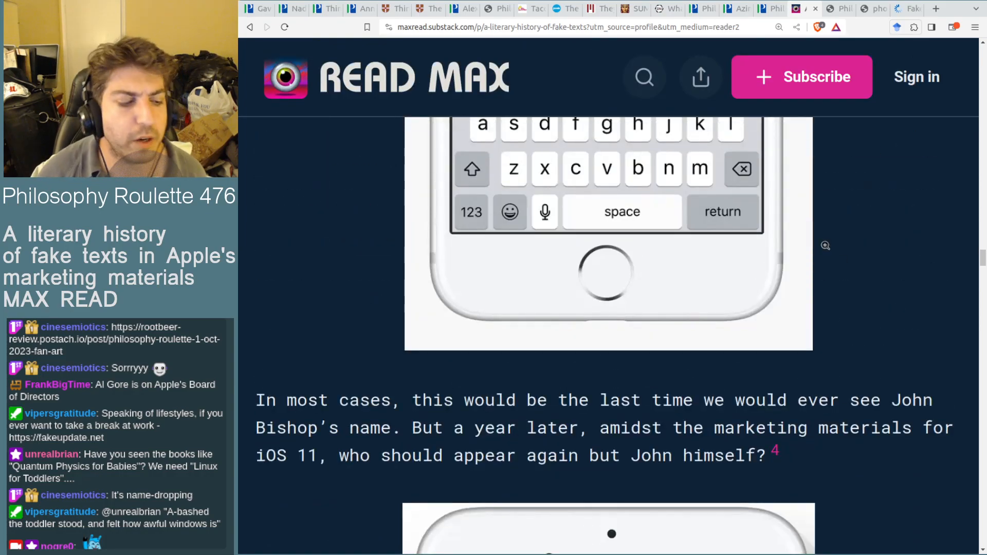
{"action": "scroll", "scroll_direction": "down", "scroll_amount": 3}
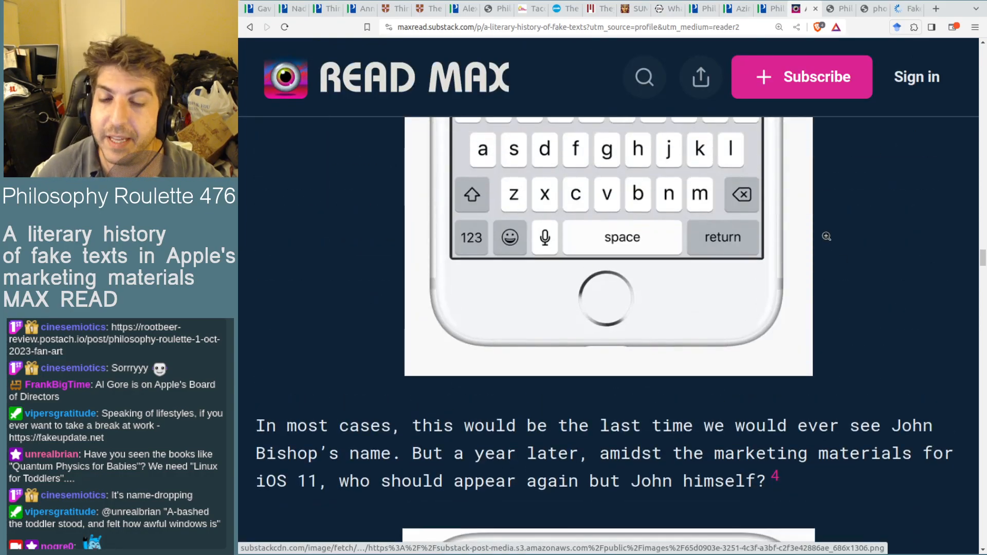
{"action": "scroll", "scroll_direction": "up", "scroll_amount": 3}
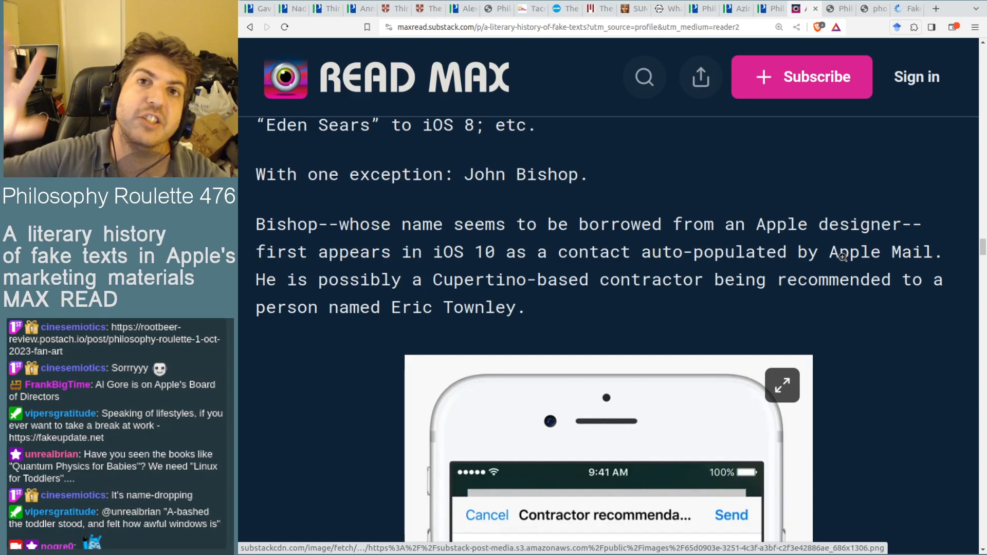